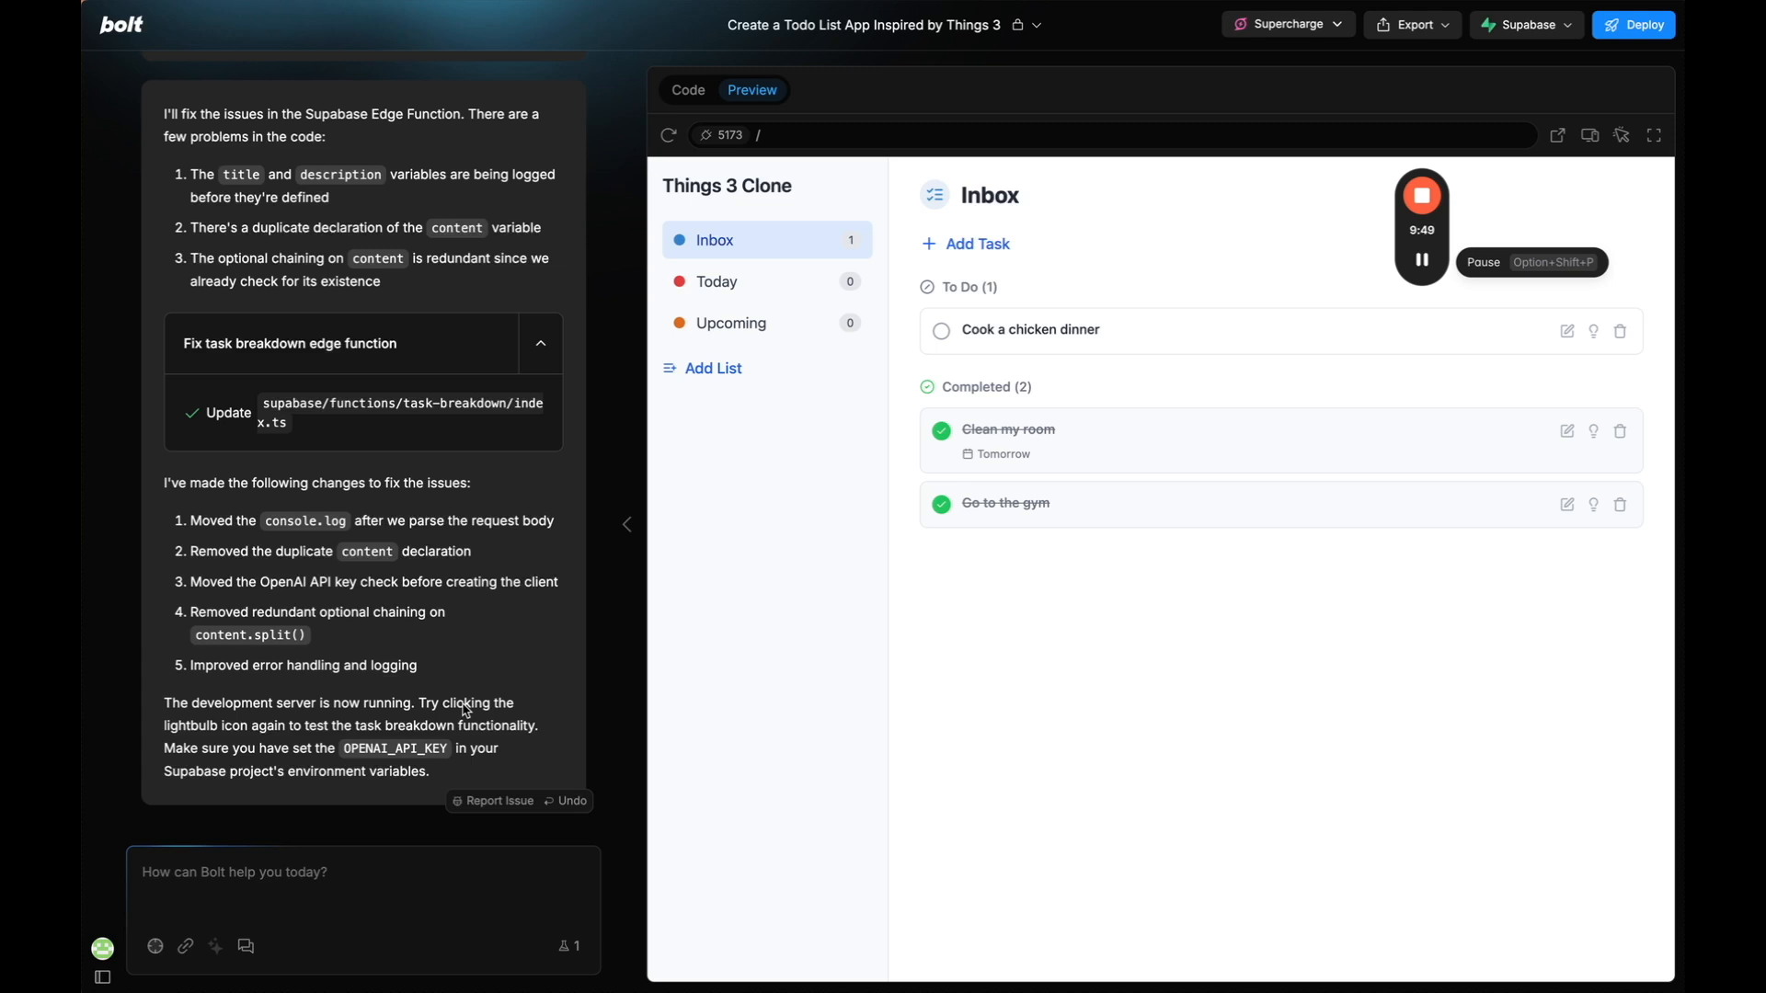
{"action": "mouse_move", "coordinate": [741, 390]}
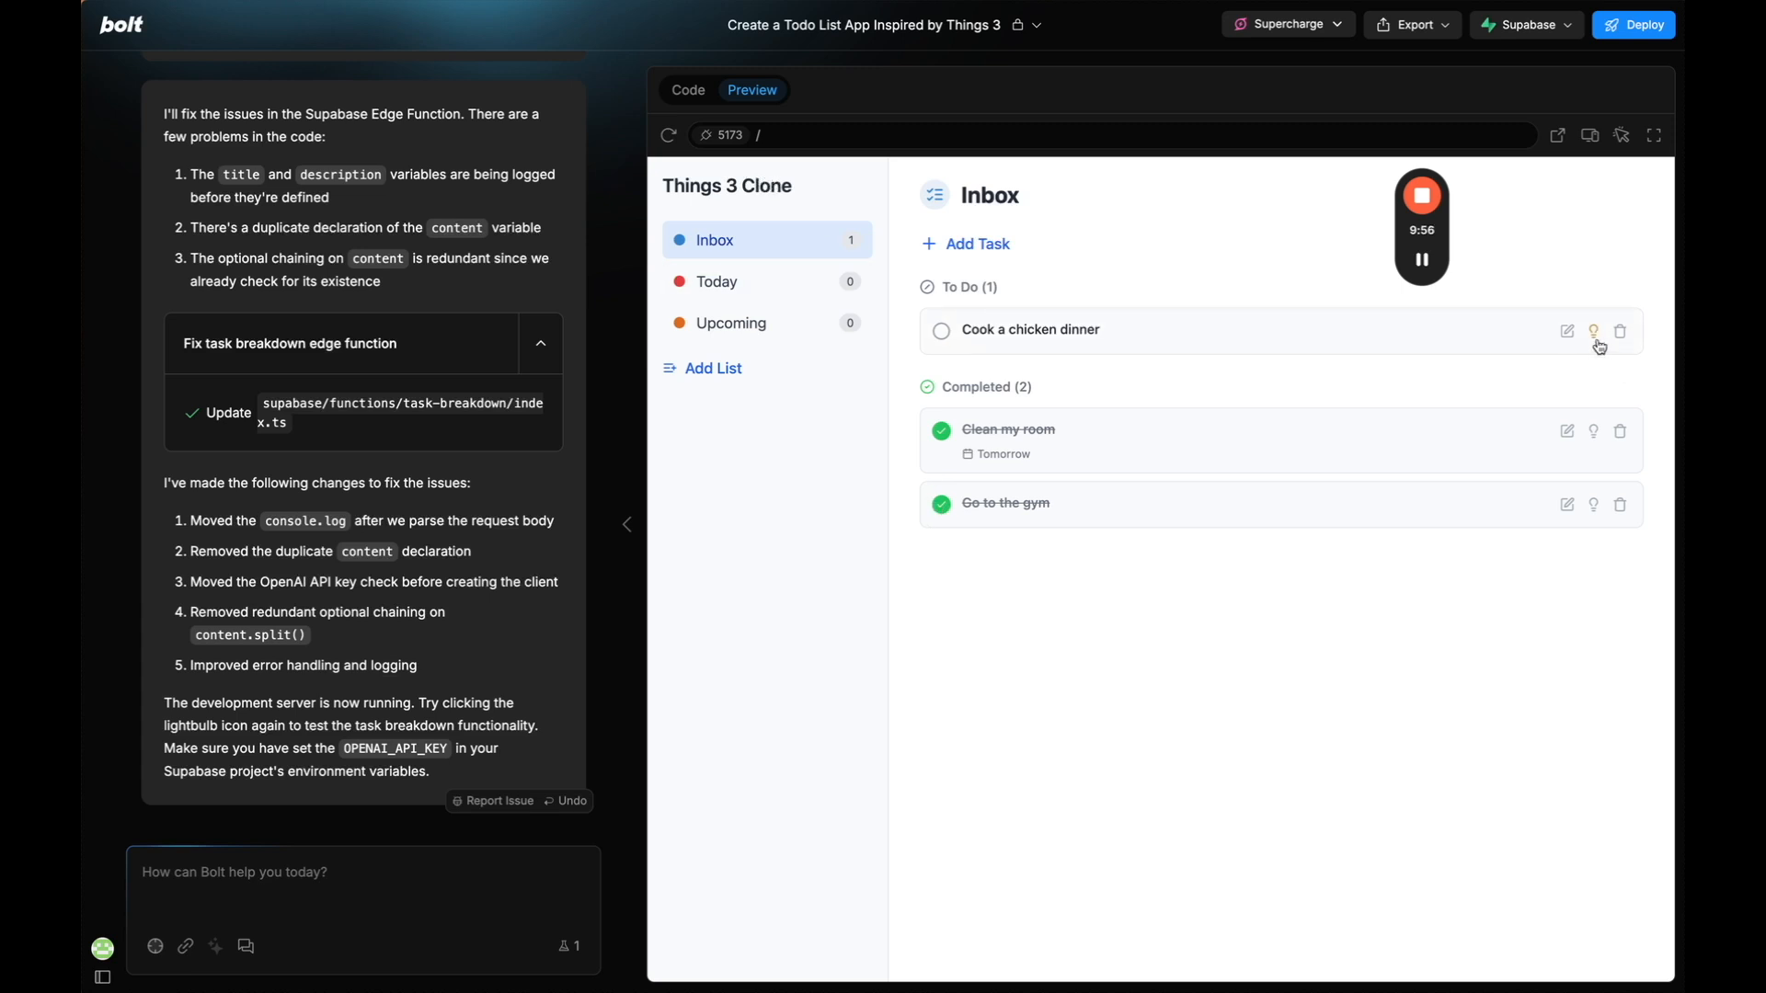
Show the AI task breakdown for 'Cook a chicken dinner' via its lightbulb button, then start a new prompt.
{"action": "left_click", "coordinate": [1592, 331]}
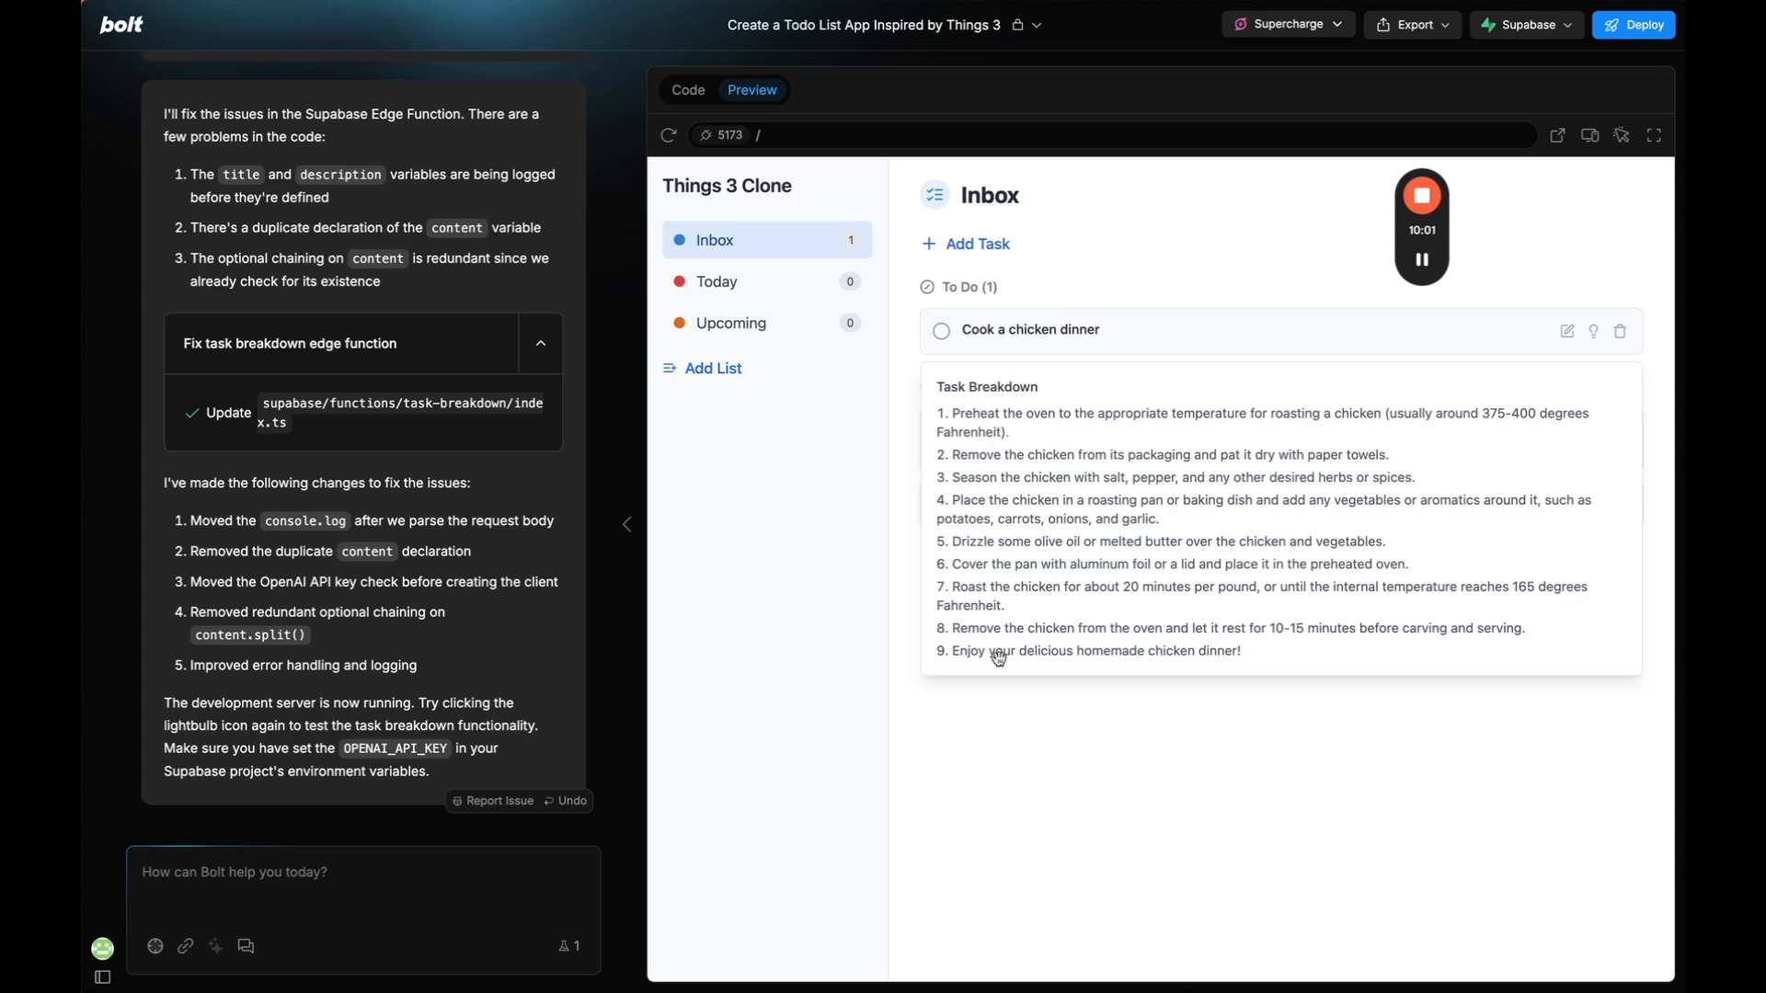
{"action": "mouse_move", "coordinate": [820, 491]}
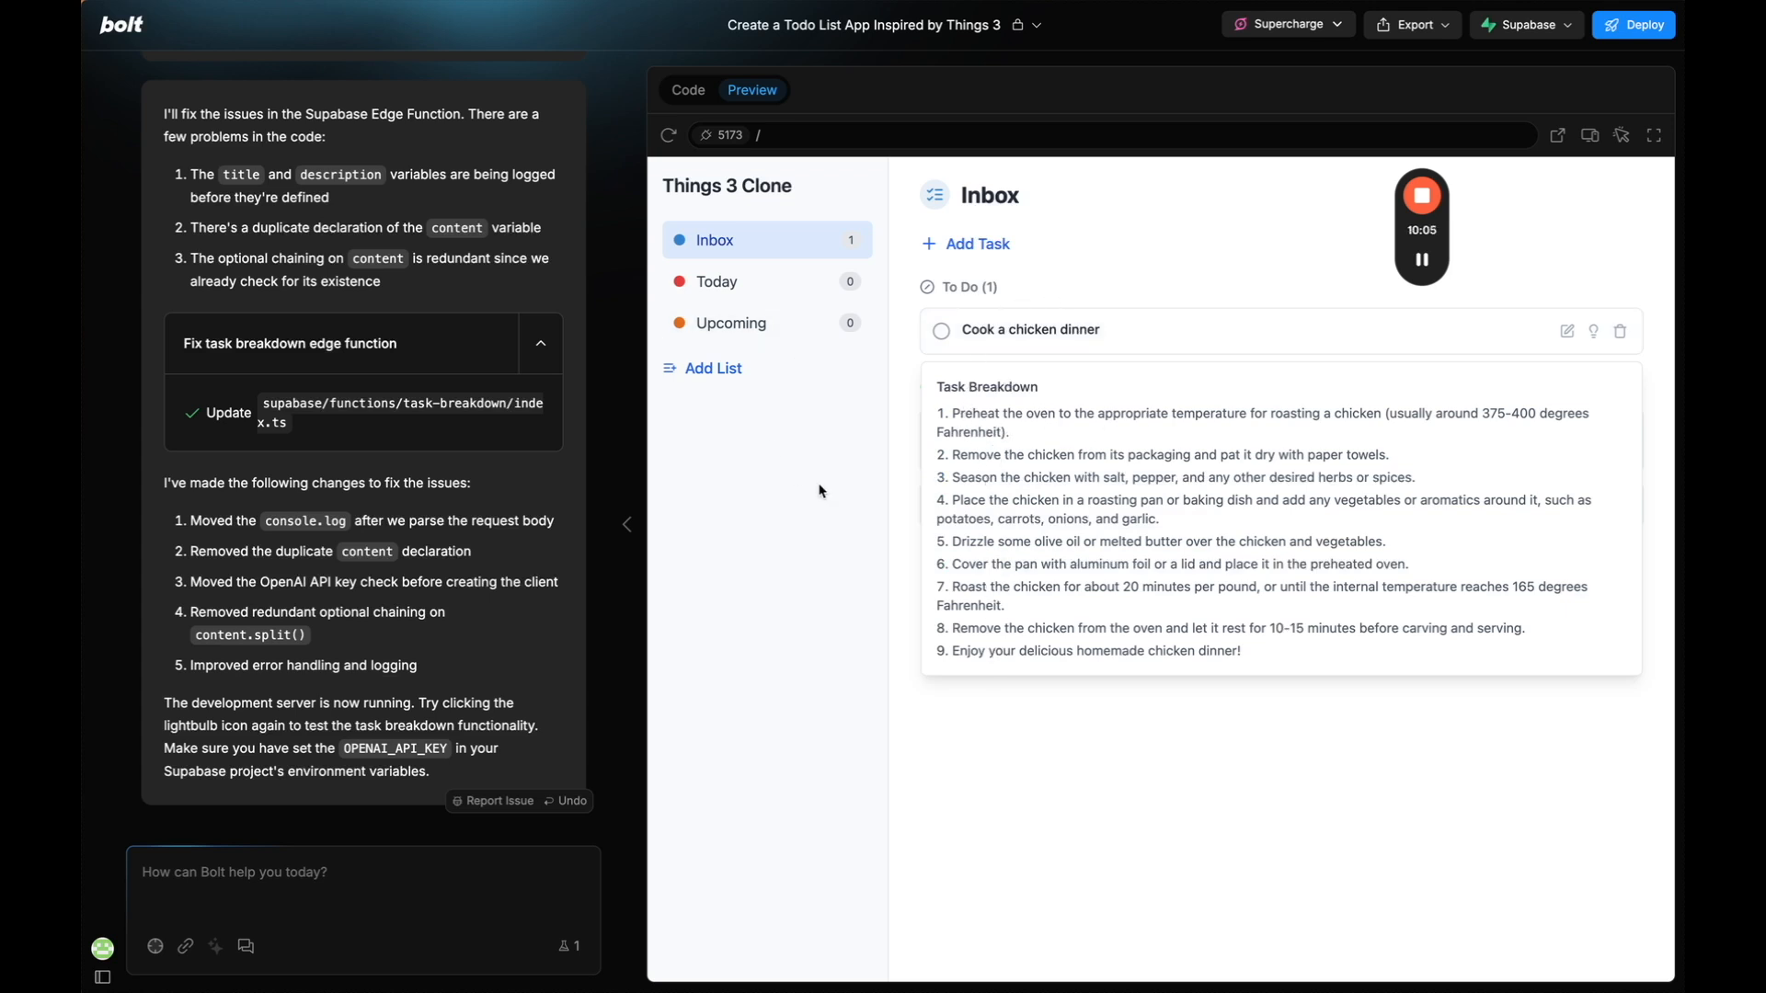
{"action": "left_click", "coordinate": [272, 946]}
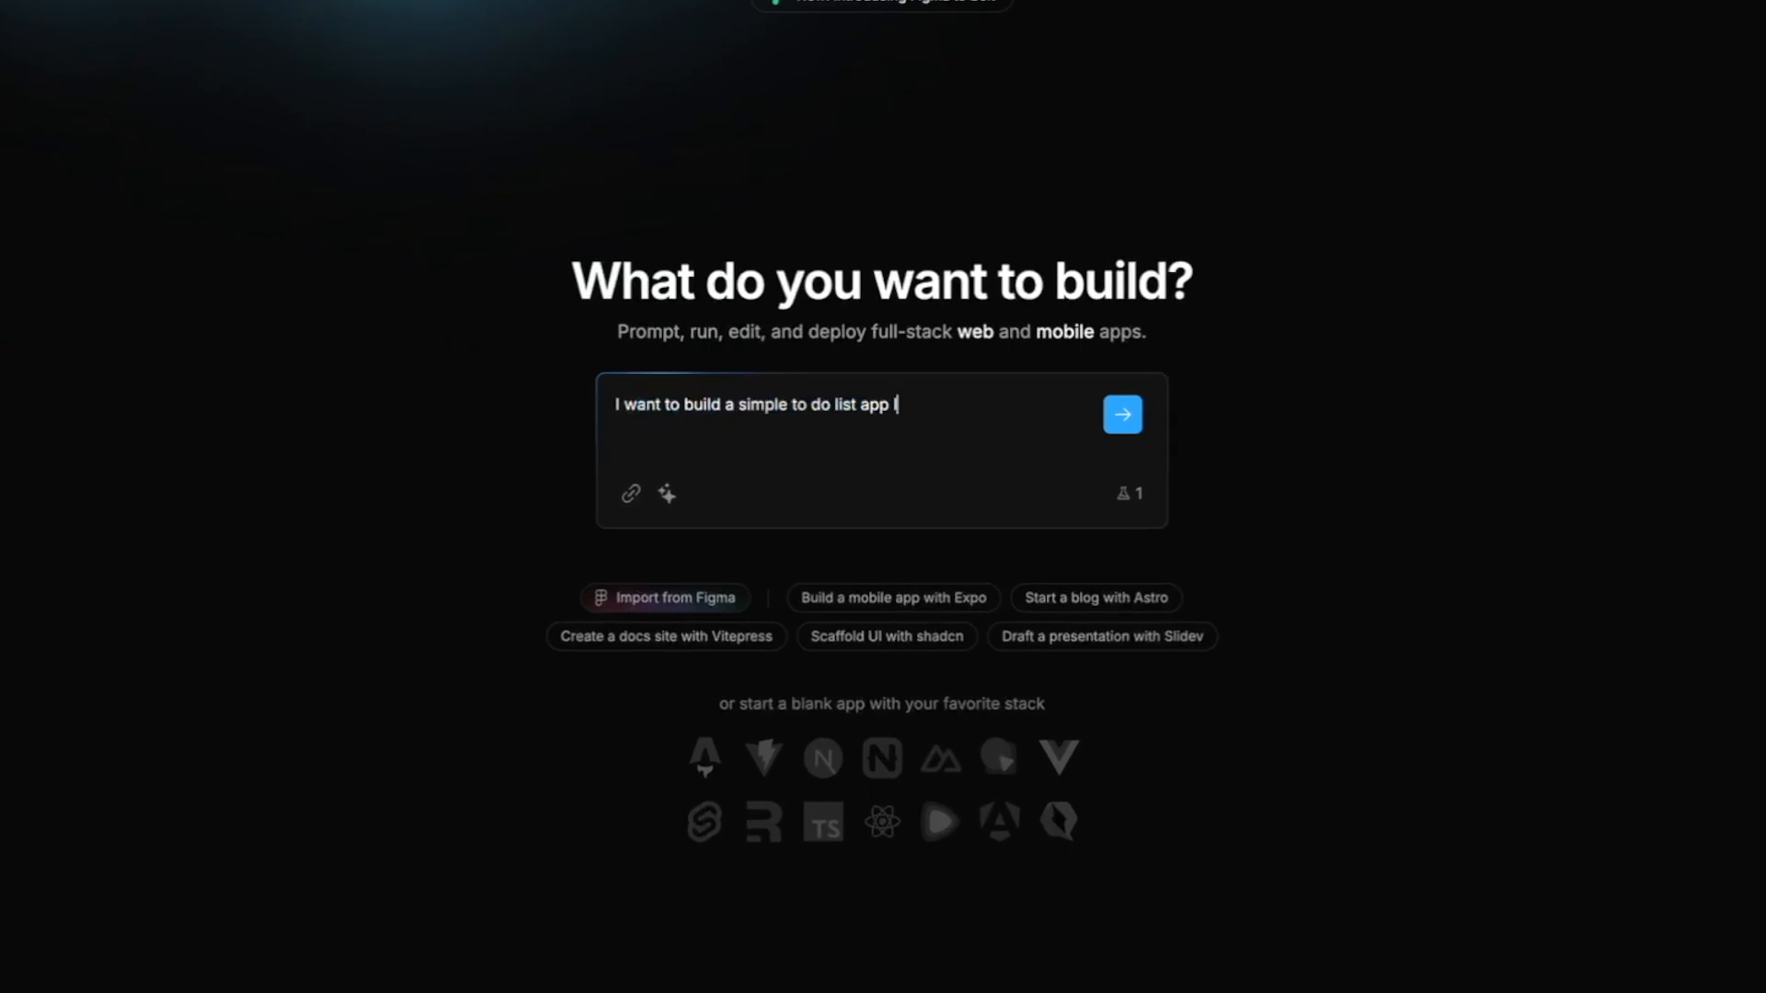
Send the Things 3-like to-do app prompt and view the generated app with its empty Inbox.
{"action": "left_click", "coordinate": [1120, 414]}
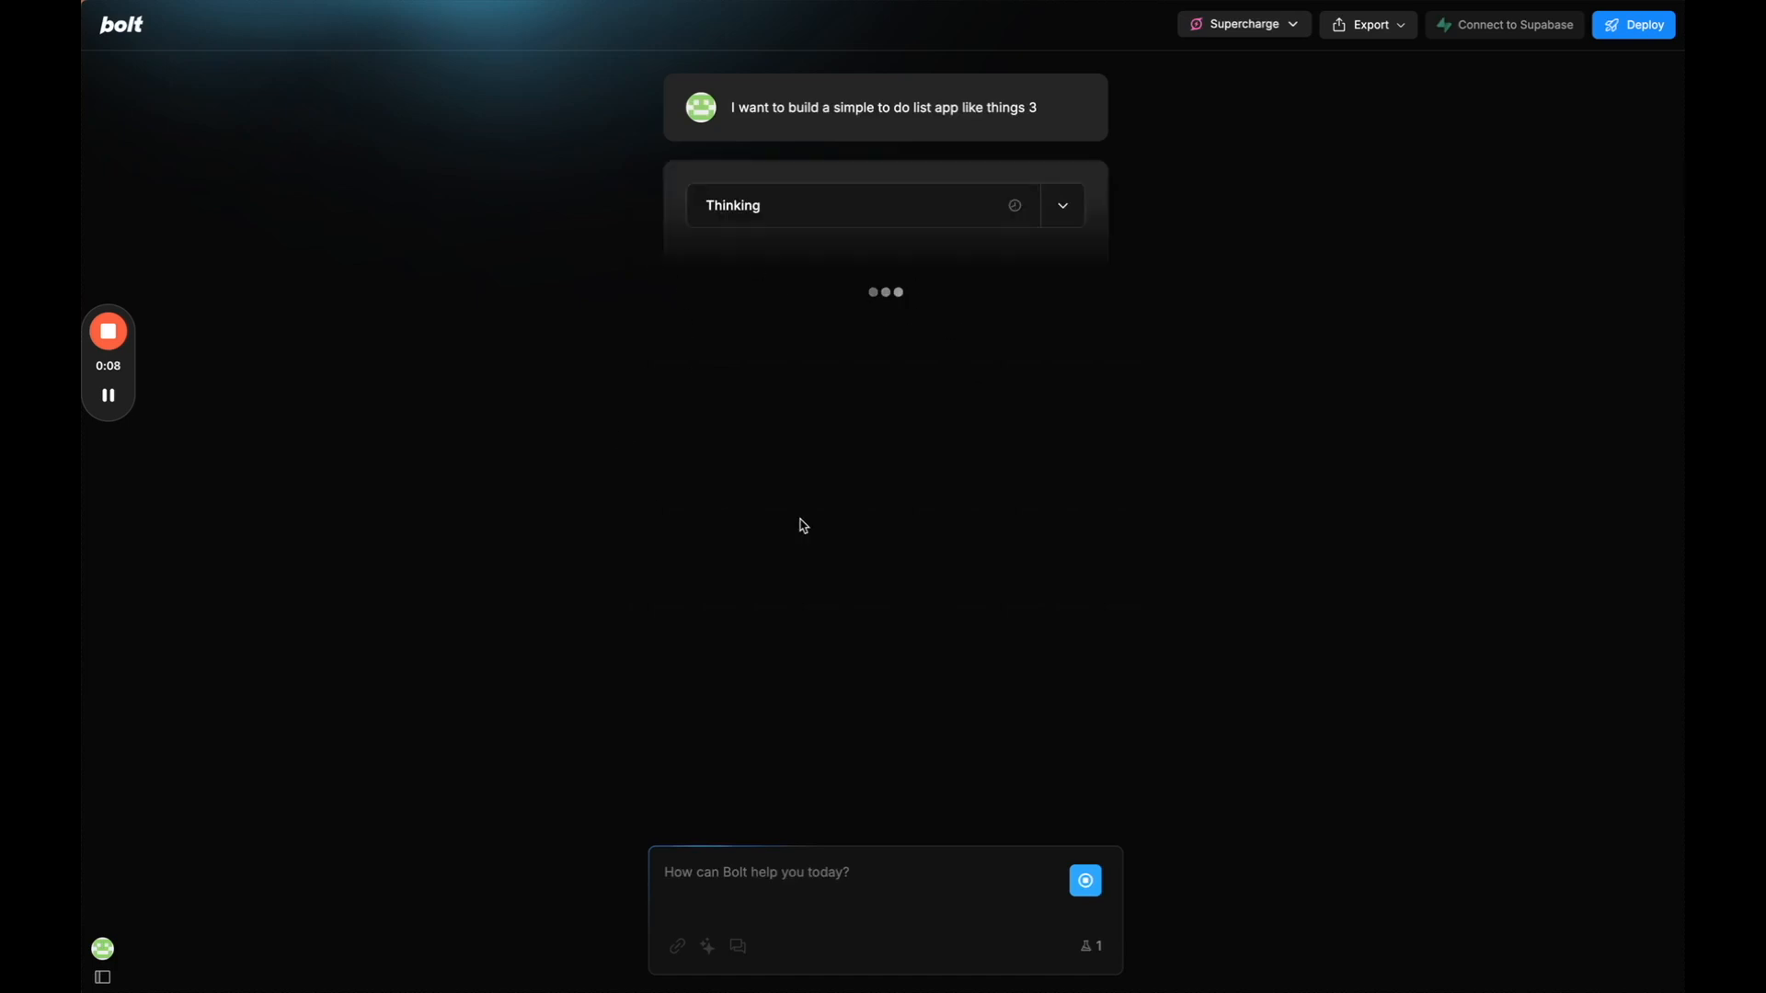
{"action": "mouse_move", "coordinate": [881, 269]}
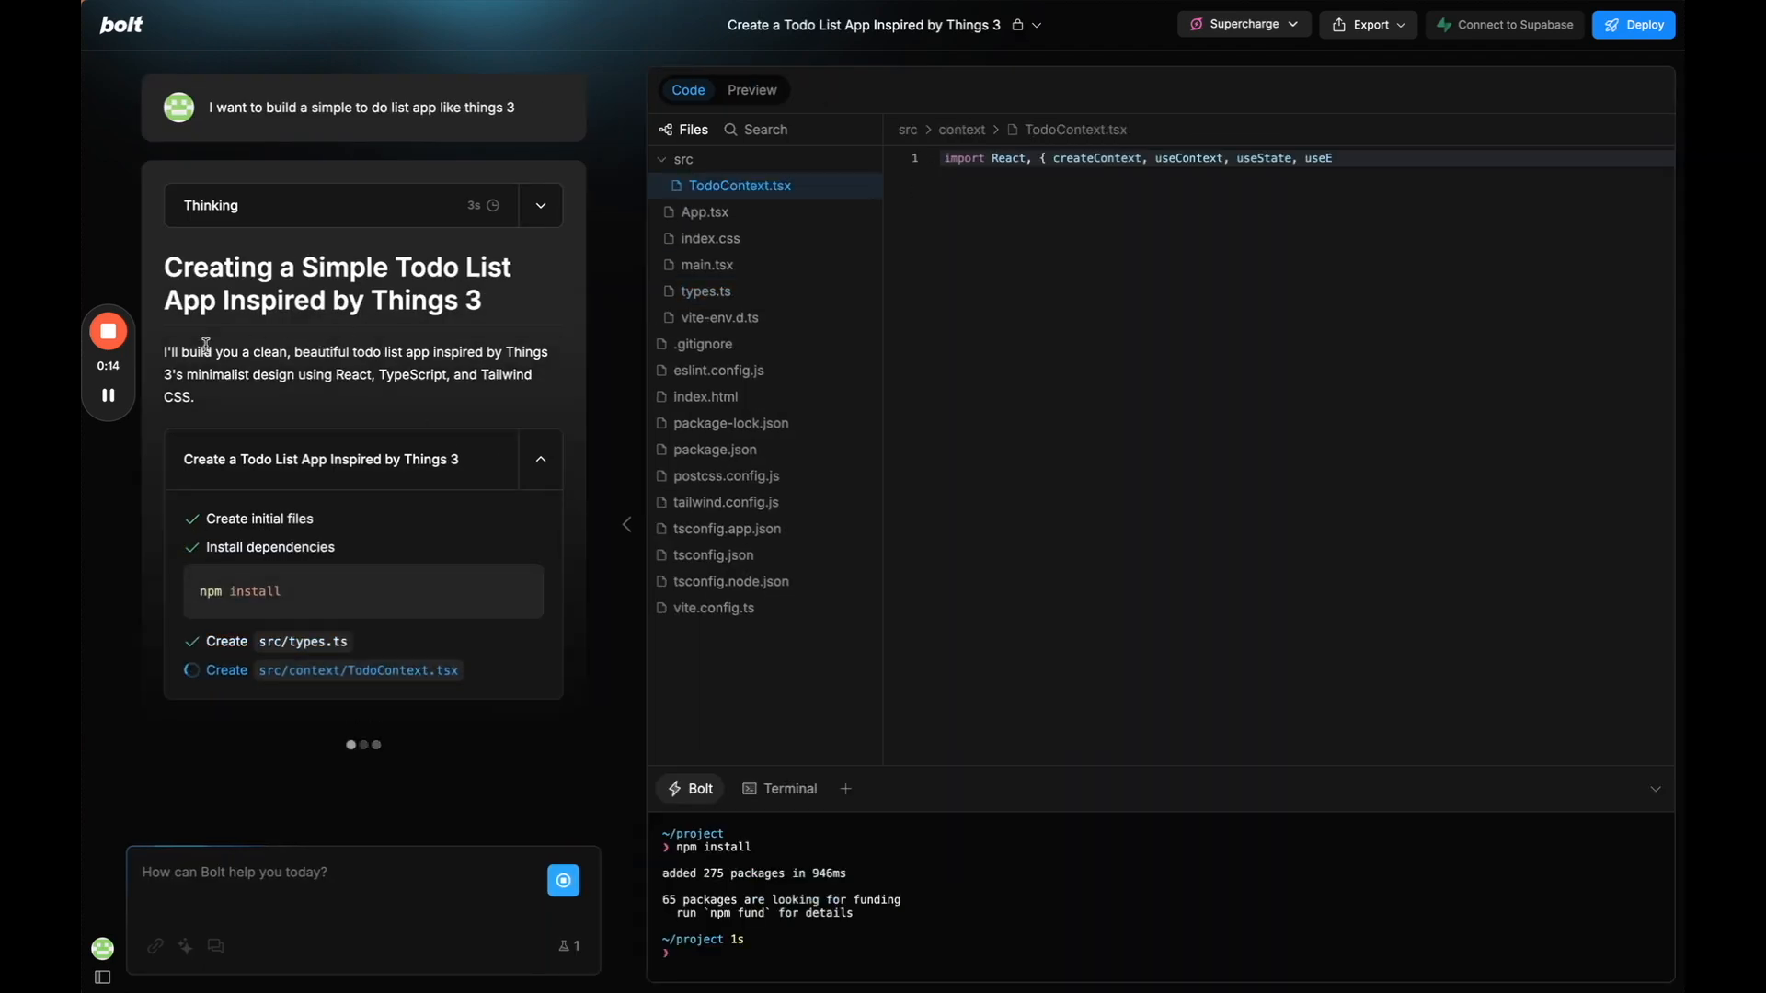
{"action": "left_click", "coordinate": [750, 90]}
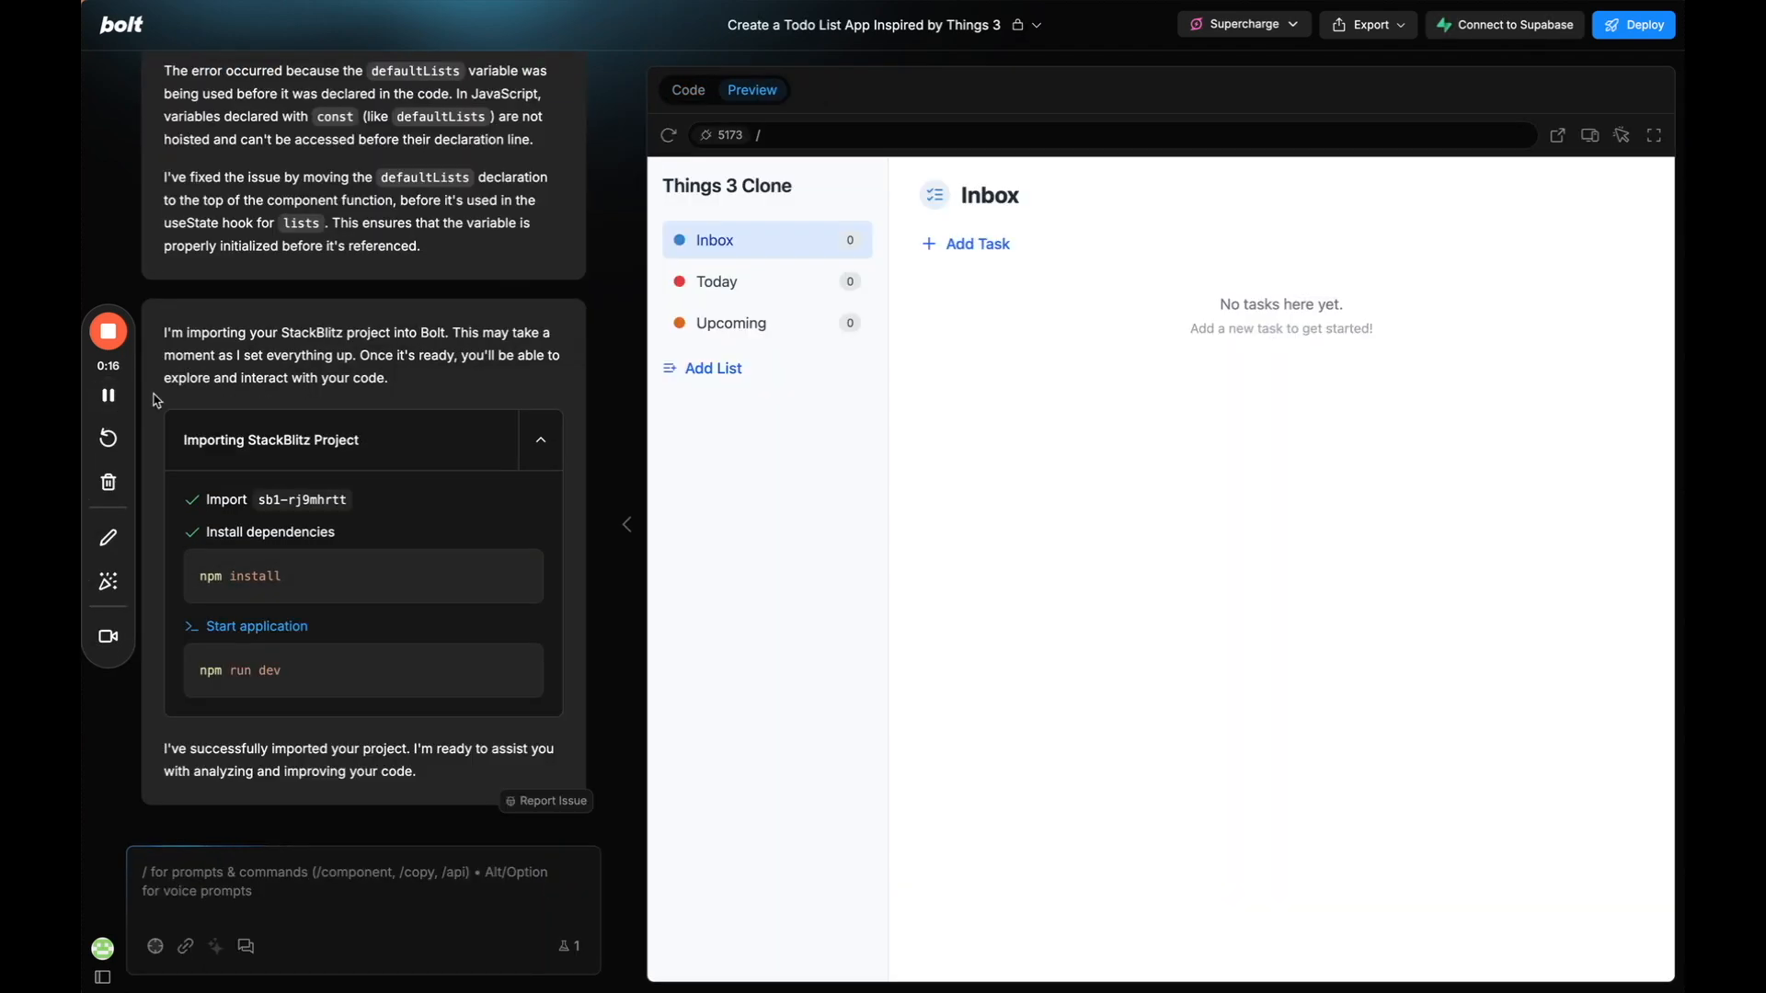
{"action": "mouse_move", "coordinate": [966, 309]}
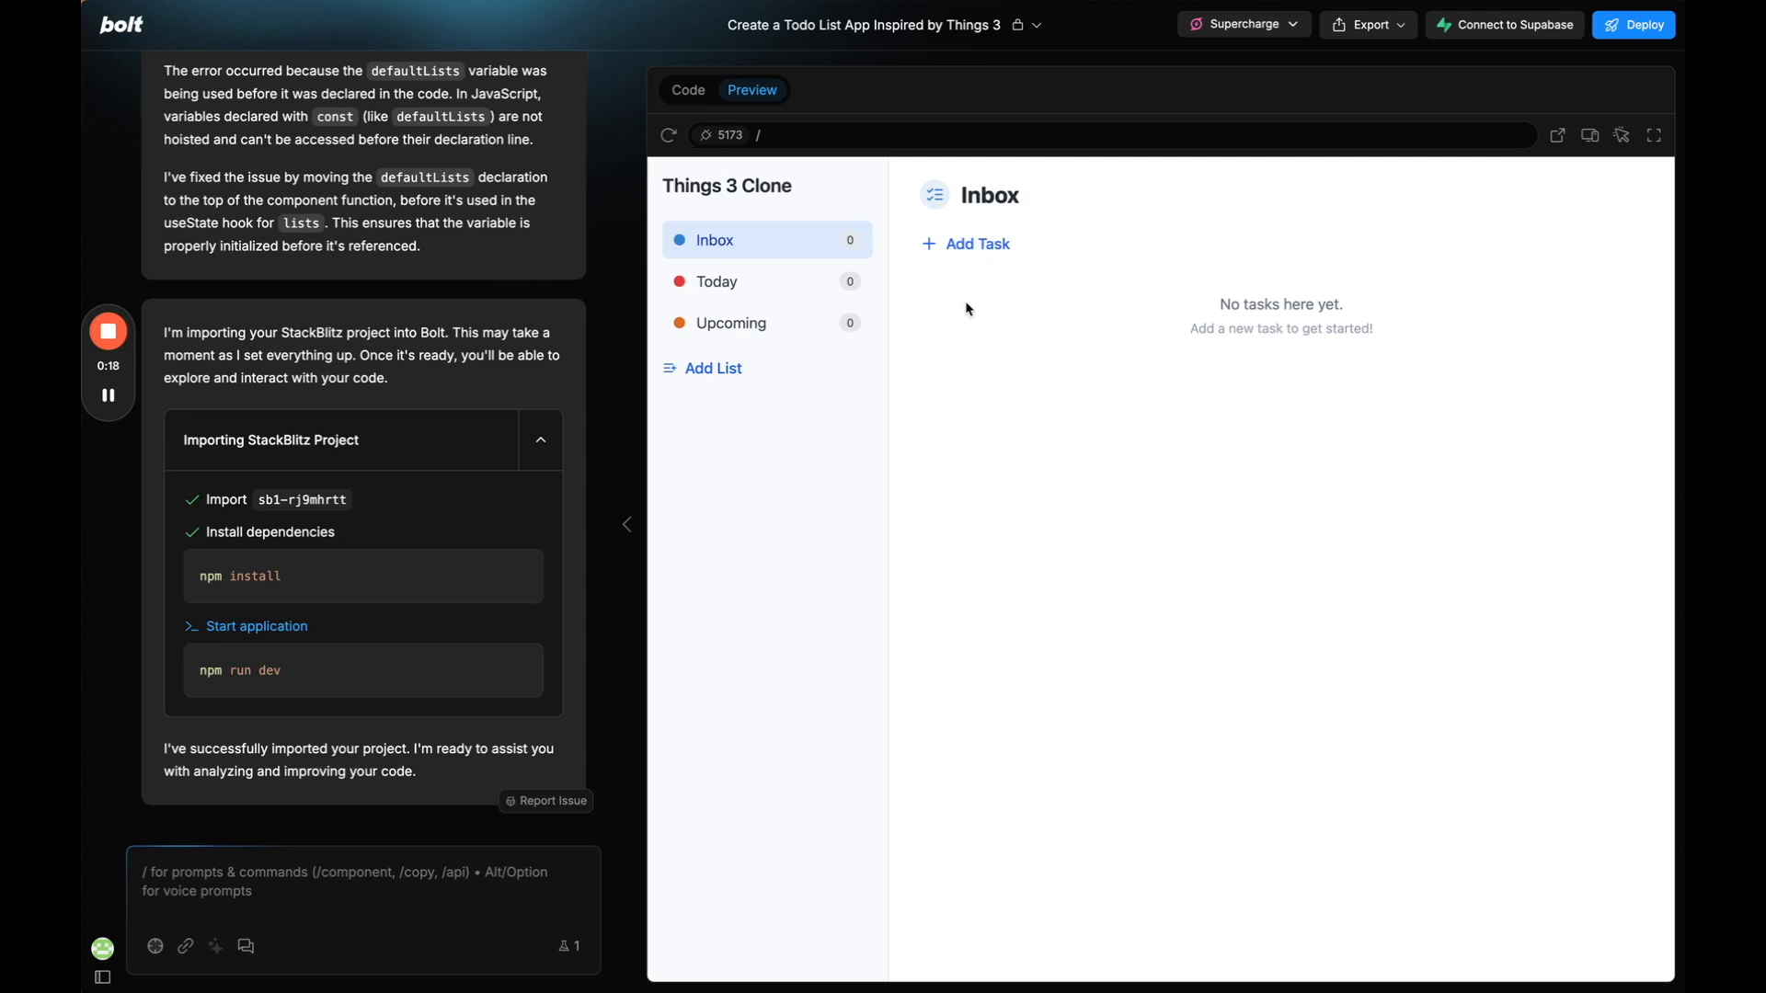
Add an Inbox task 'Go to the gym'.
{"action": "left_click", "coordinate": [965, 243]}
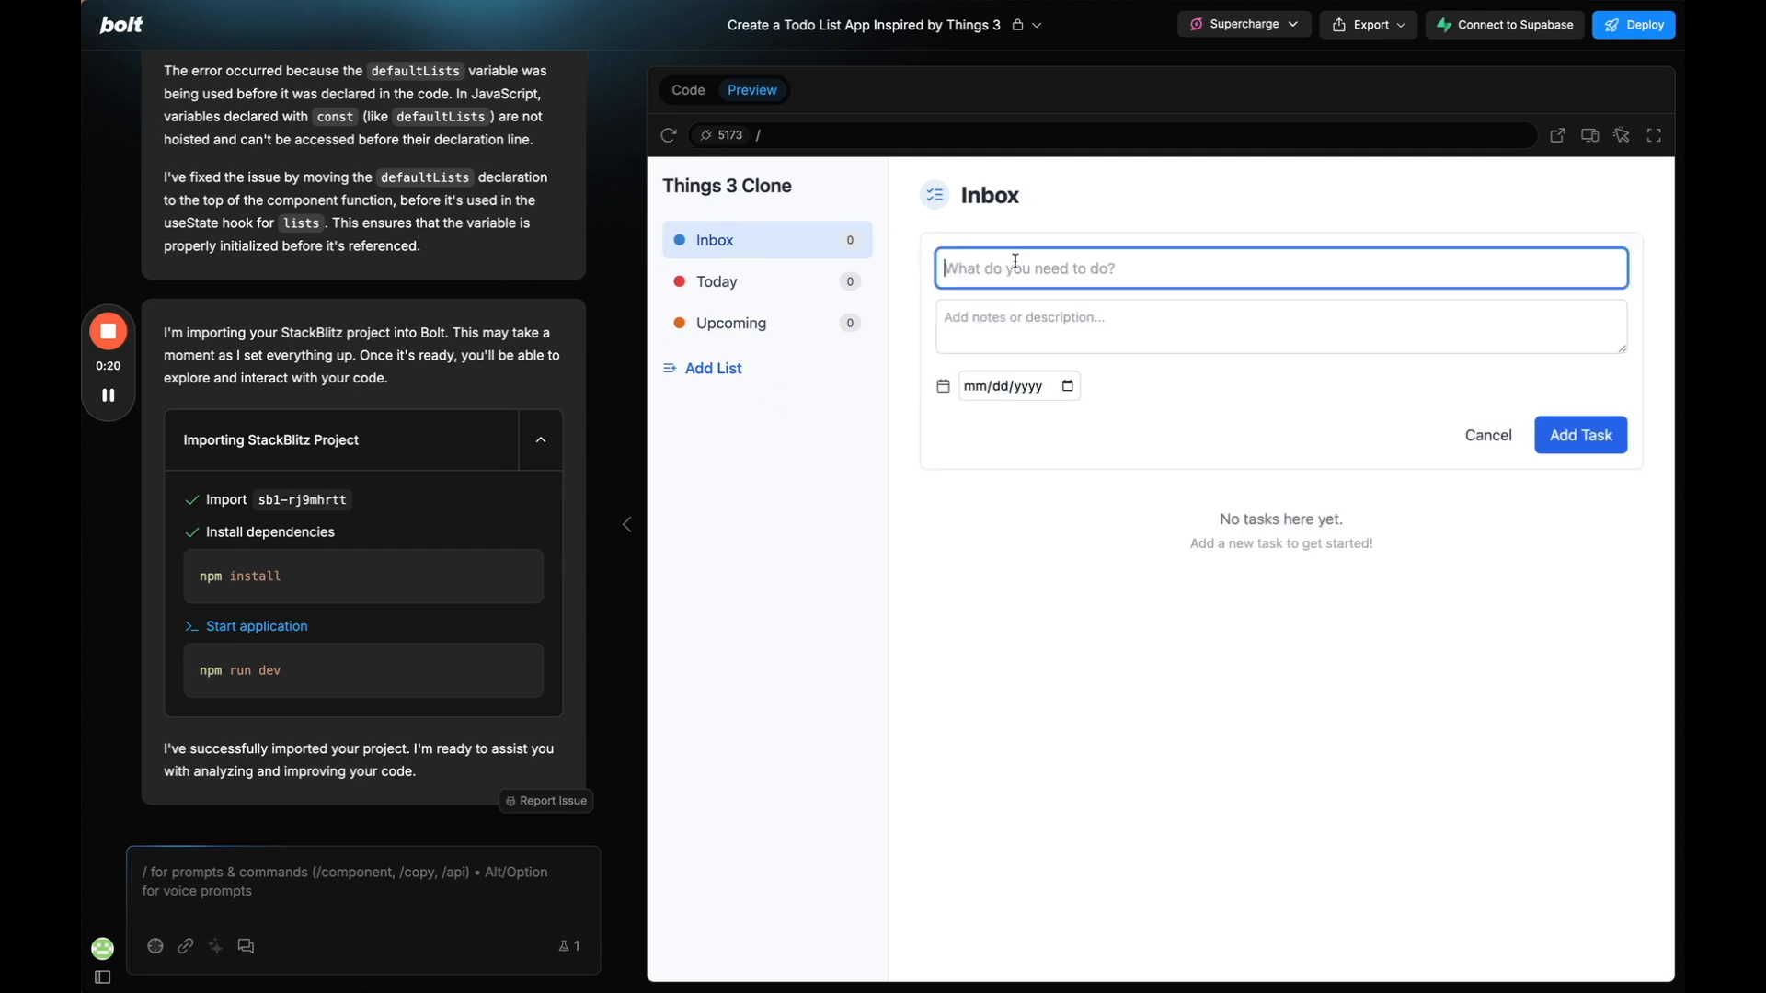
{"action": "type", "text": "Go to the g"}
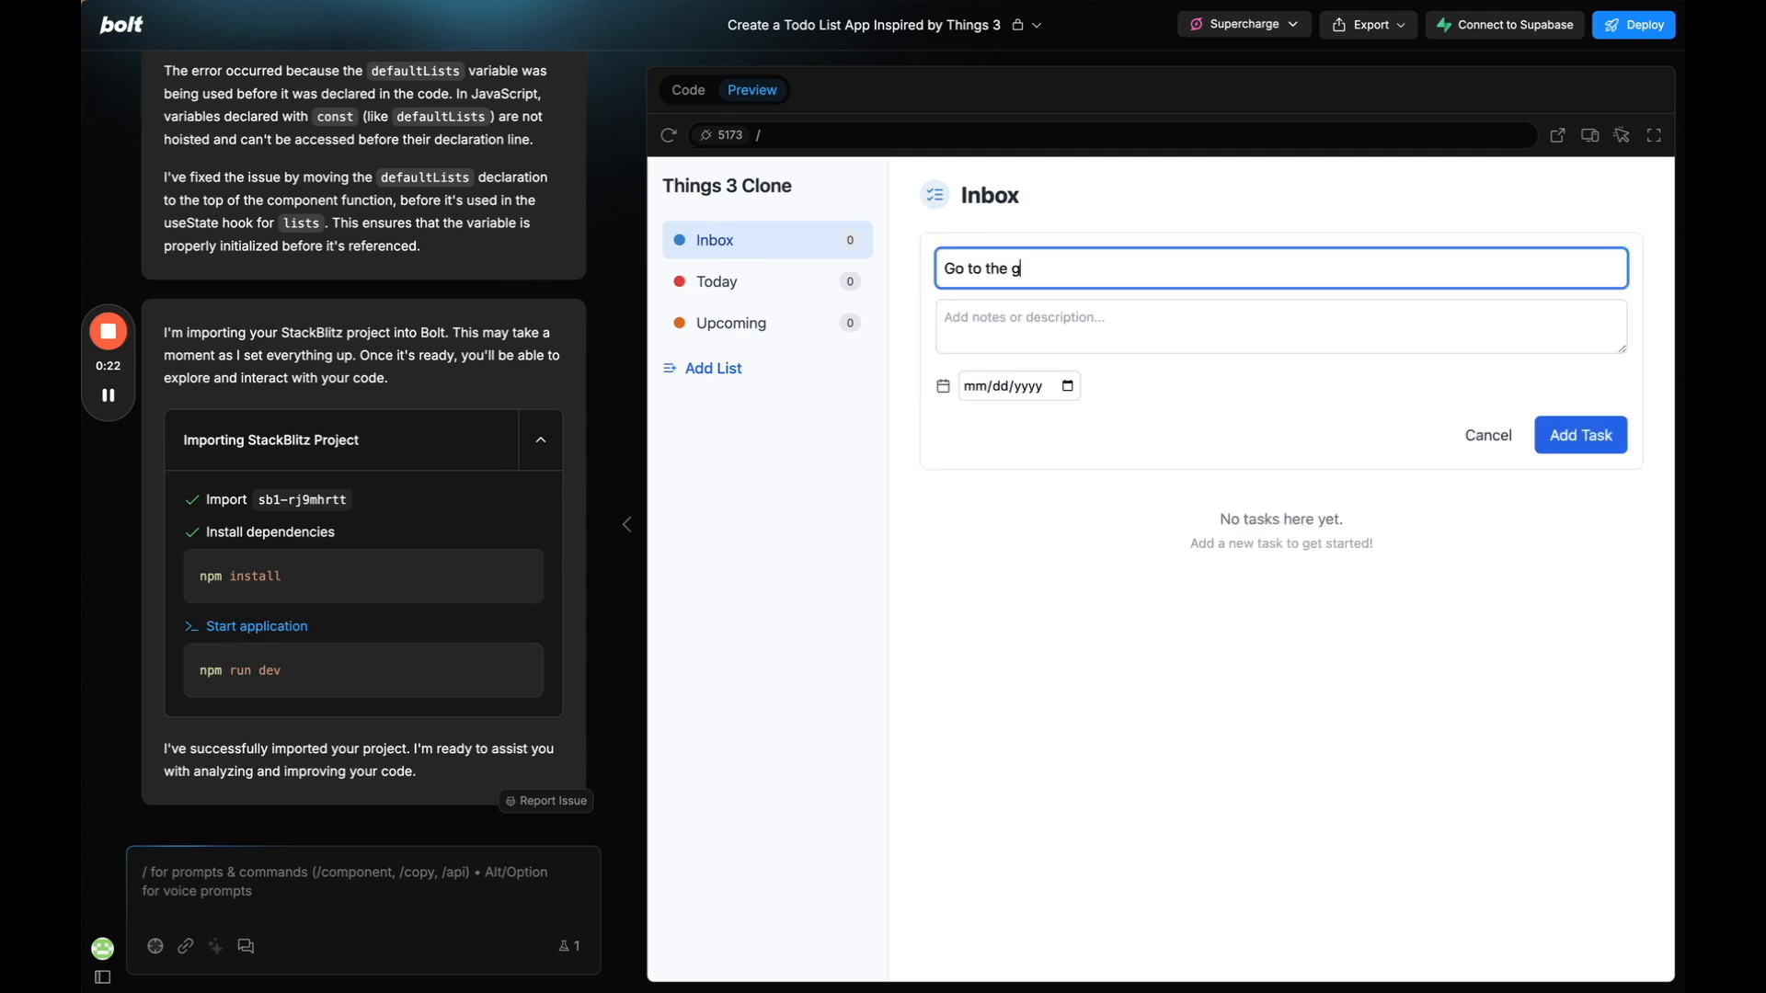
{"action": "left_click", "coordinate": [1578, 434]}
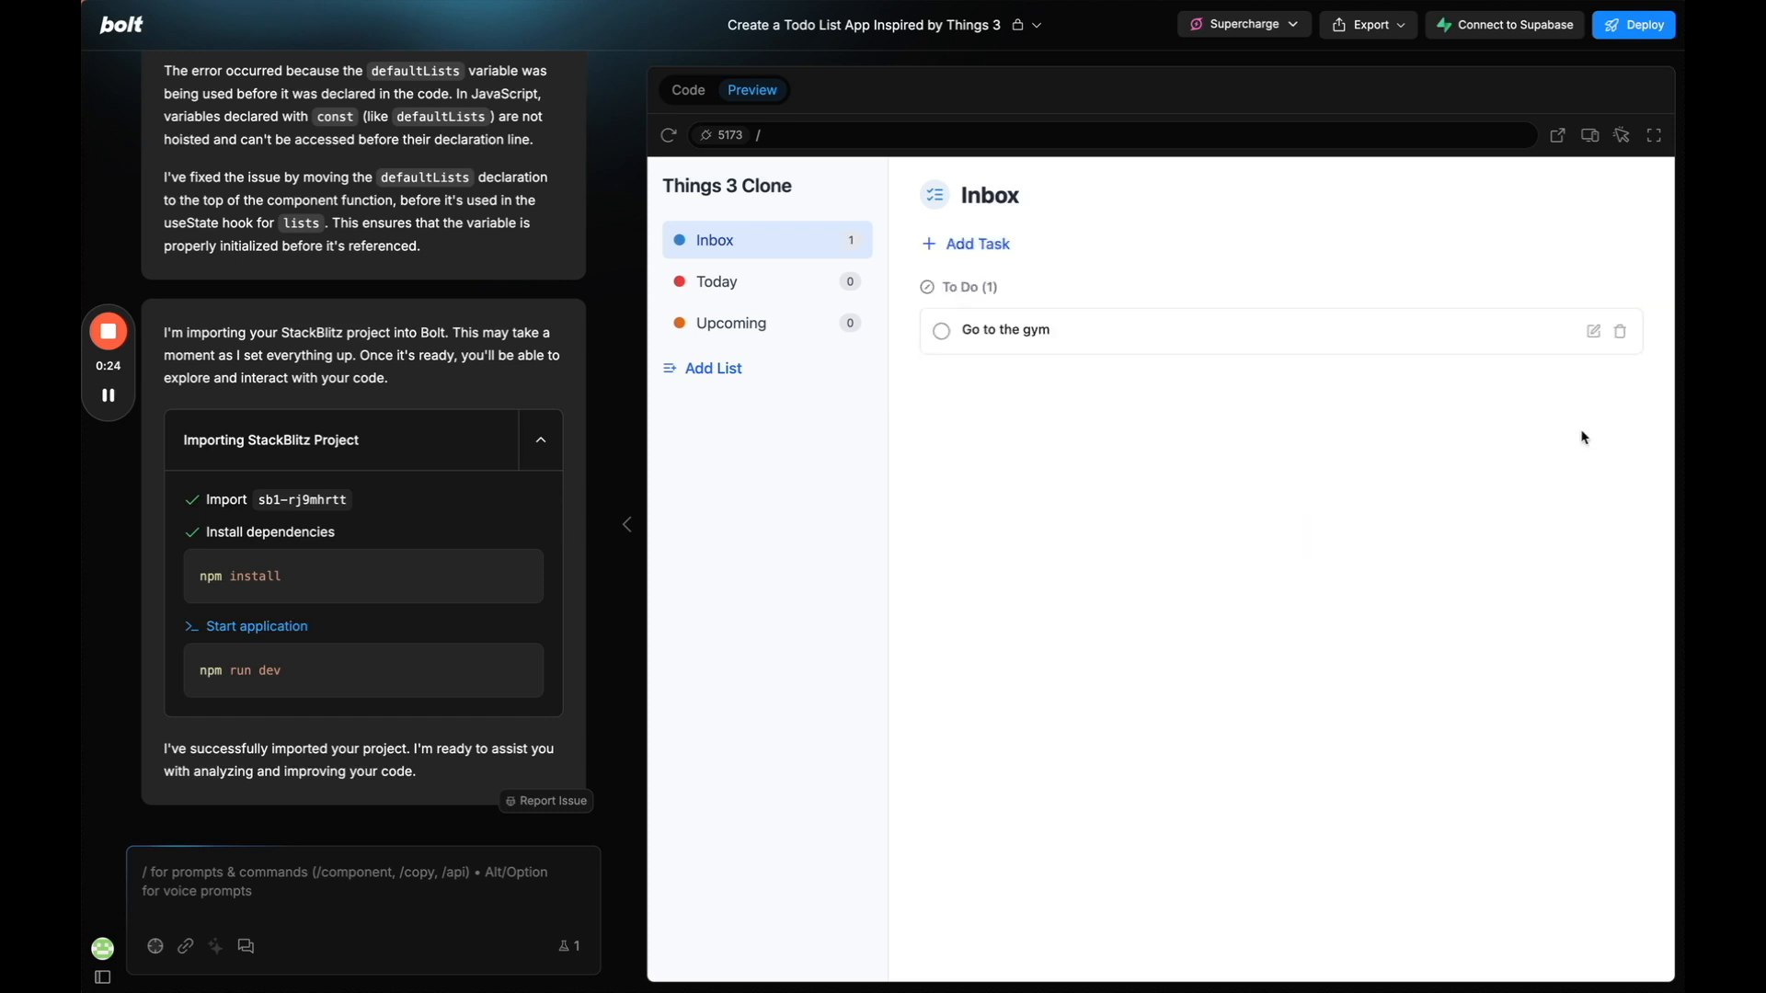
{"action": "mouse_move", "coordinate": [917, 298]}
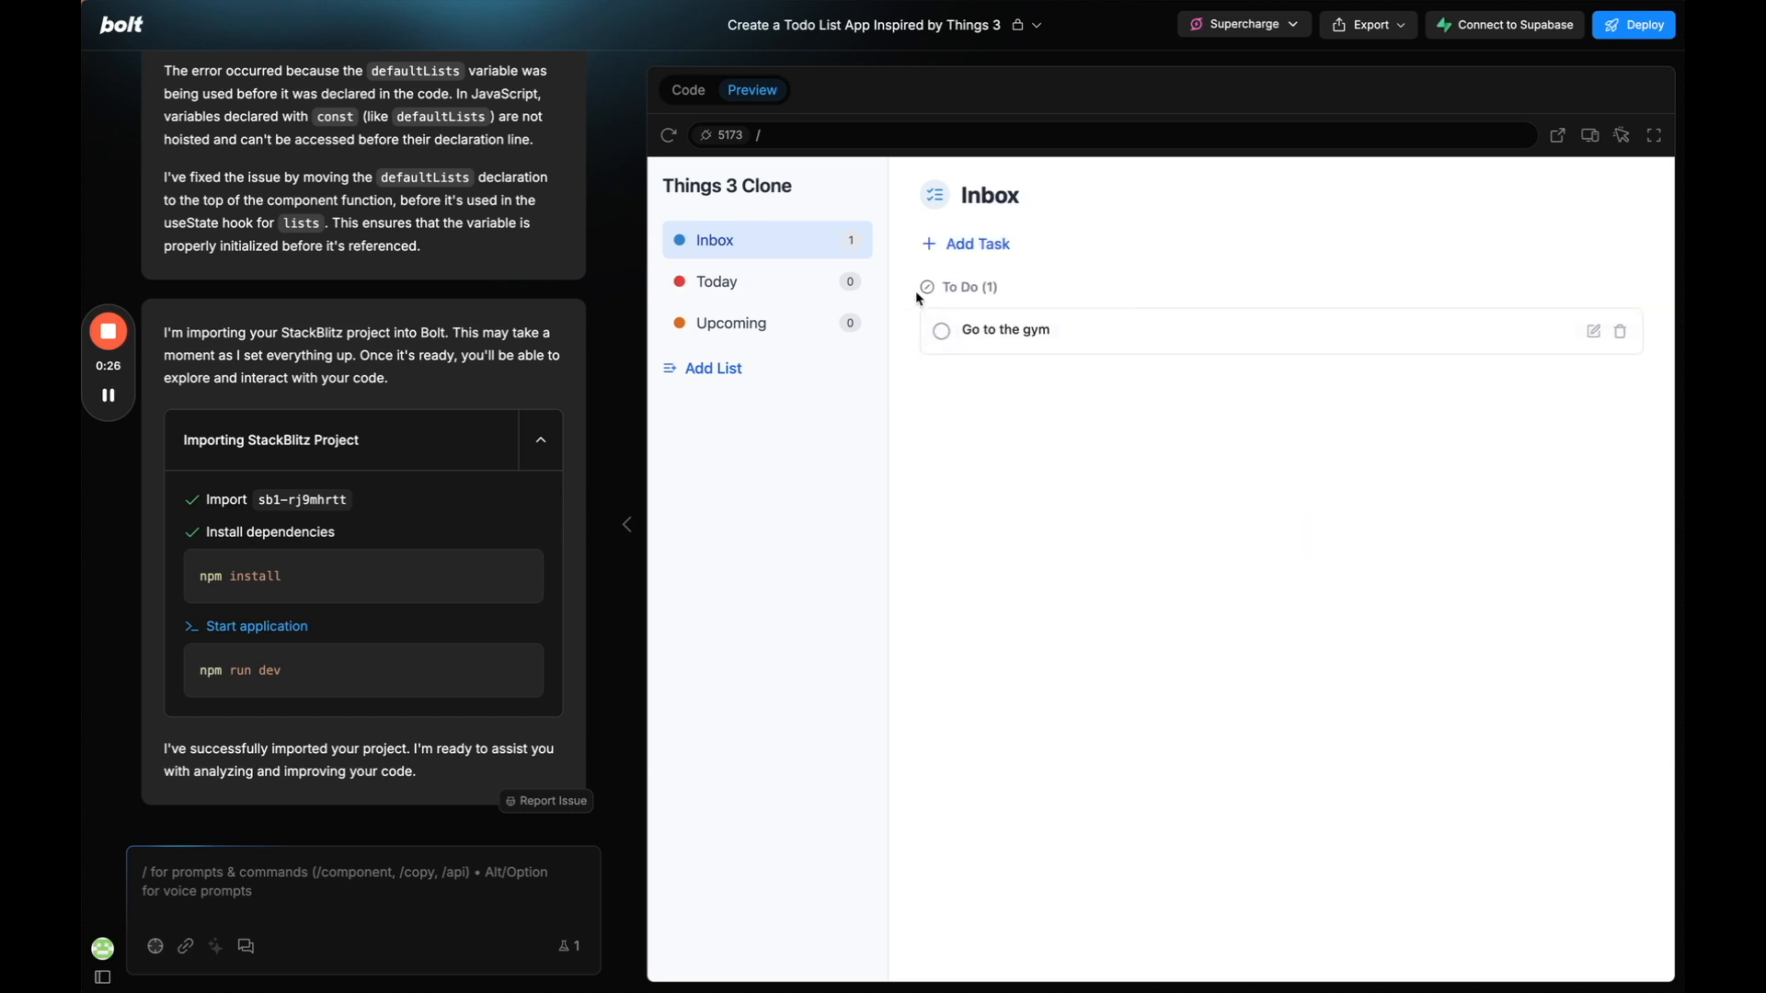
Add an Inbox task 'Clean my room' with due date March 28 (tomorrow).
{"action": "left_click", "coordinate": [965, 243]}
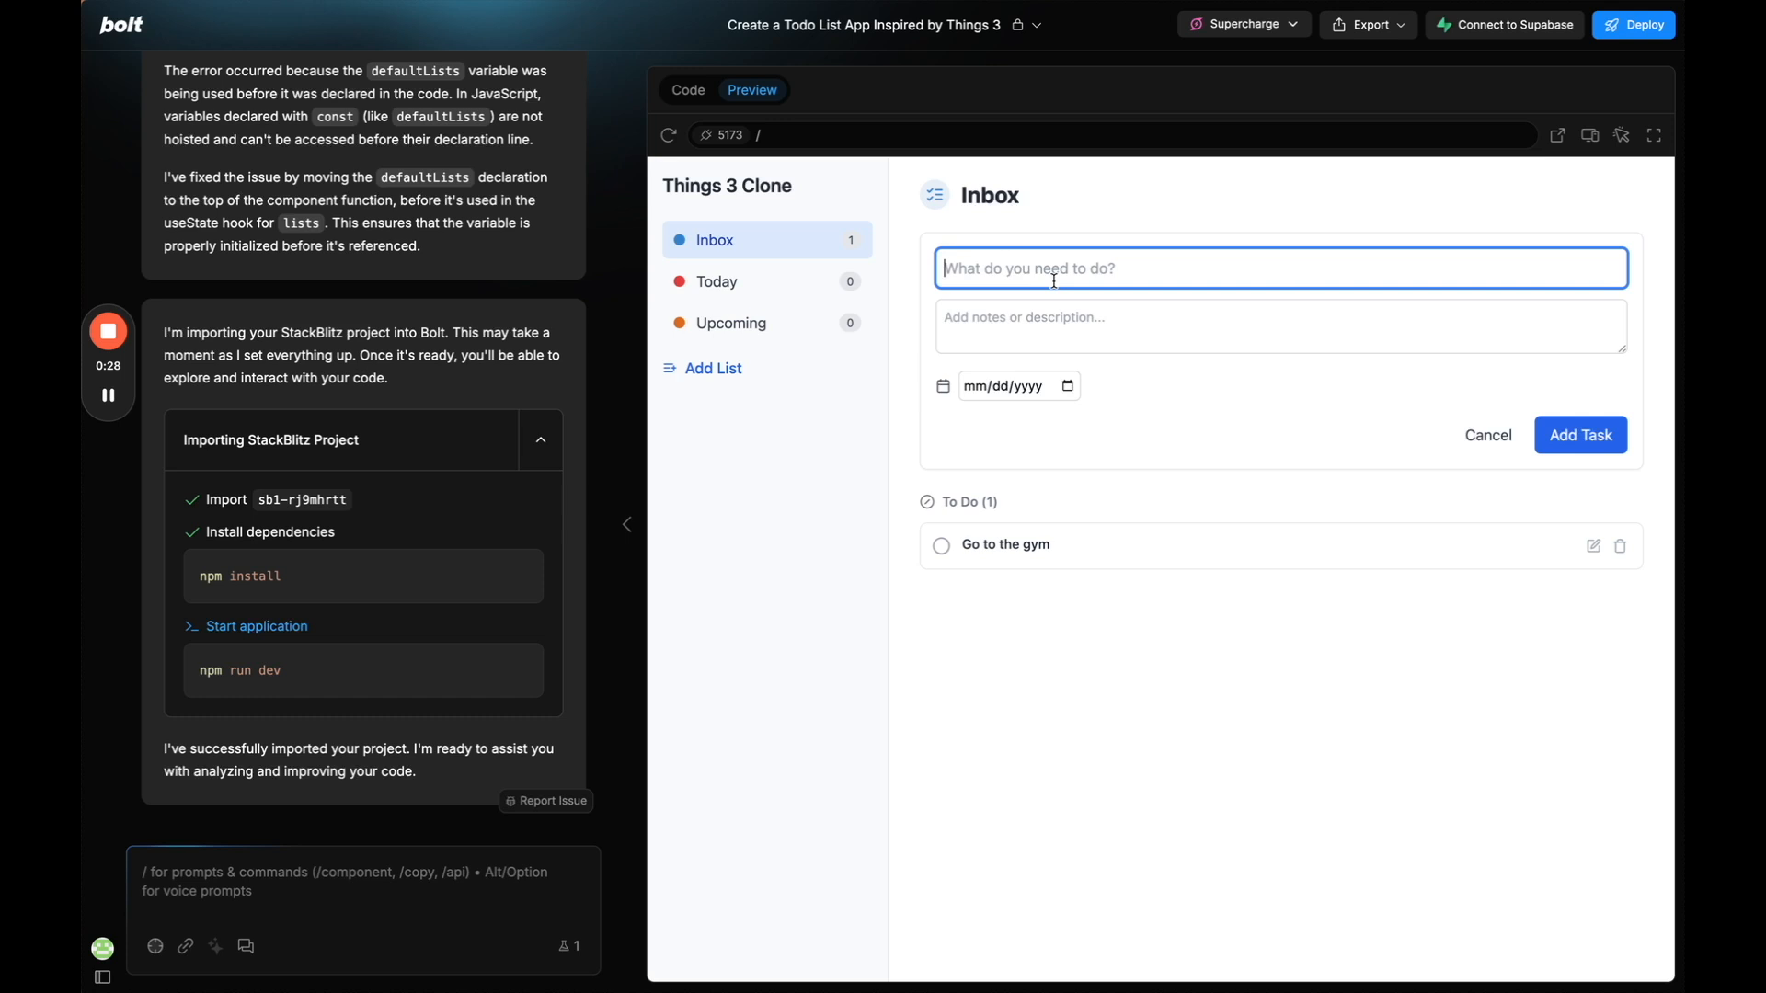
{"action": "type", "text": "Clean my room"}
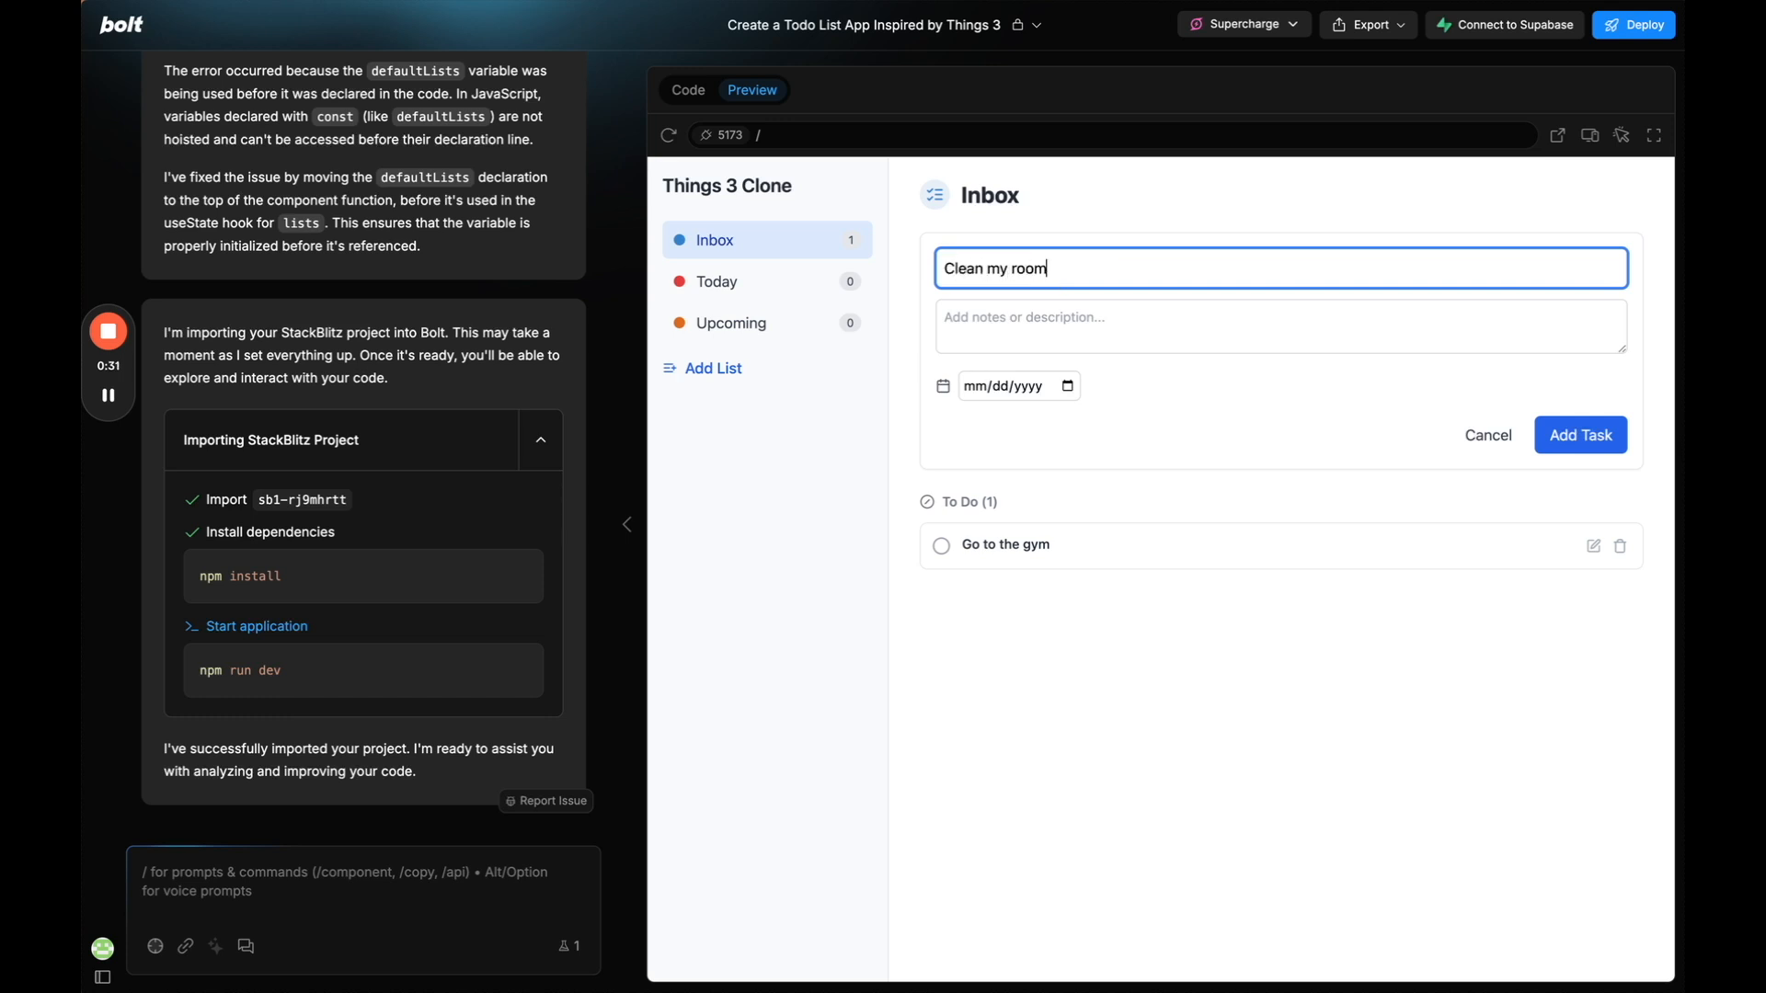
{"action": "left_click", "coordinate": [1008, 386]}
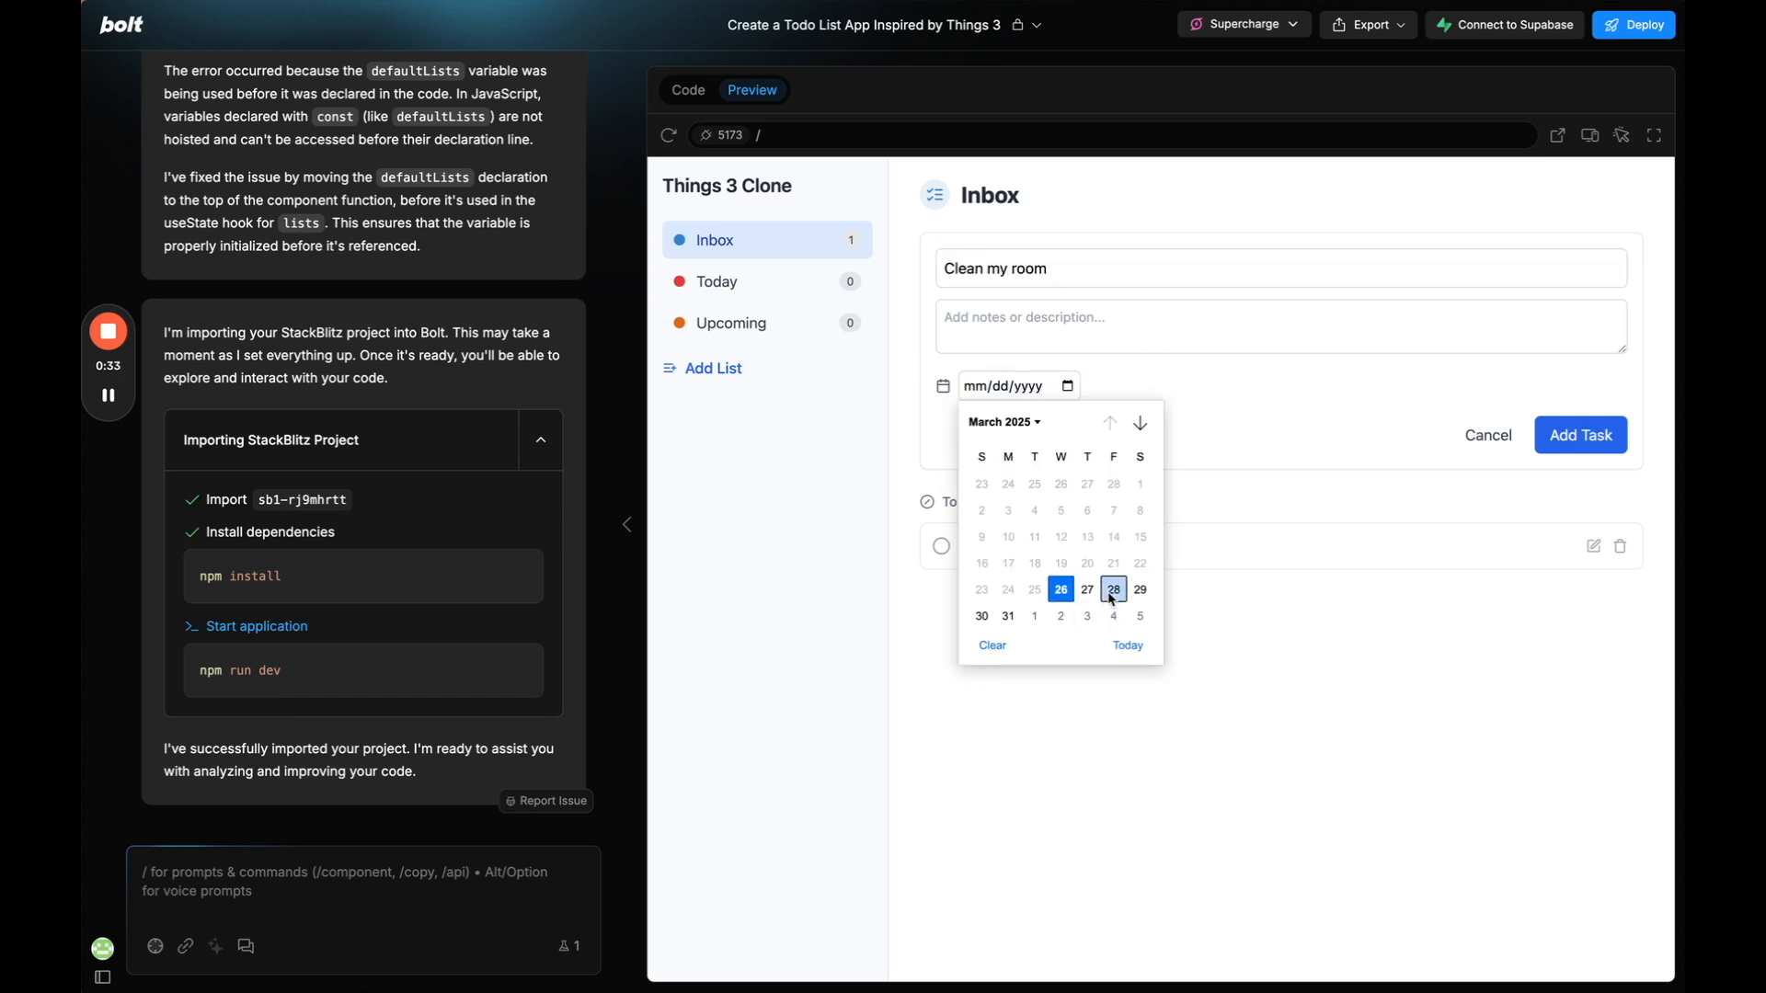
{"action": "left_click", "coordinate": [1112, 589]}
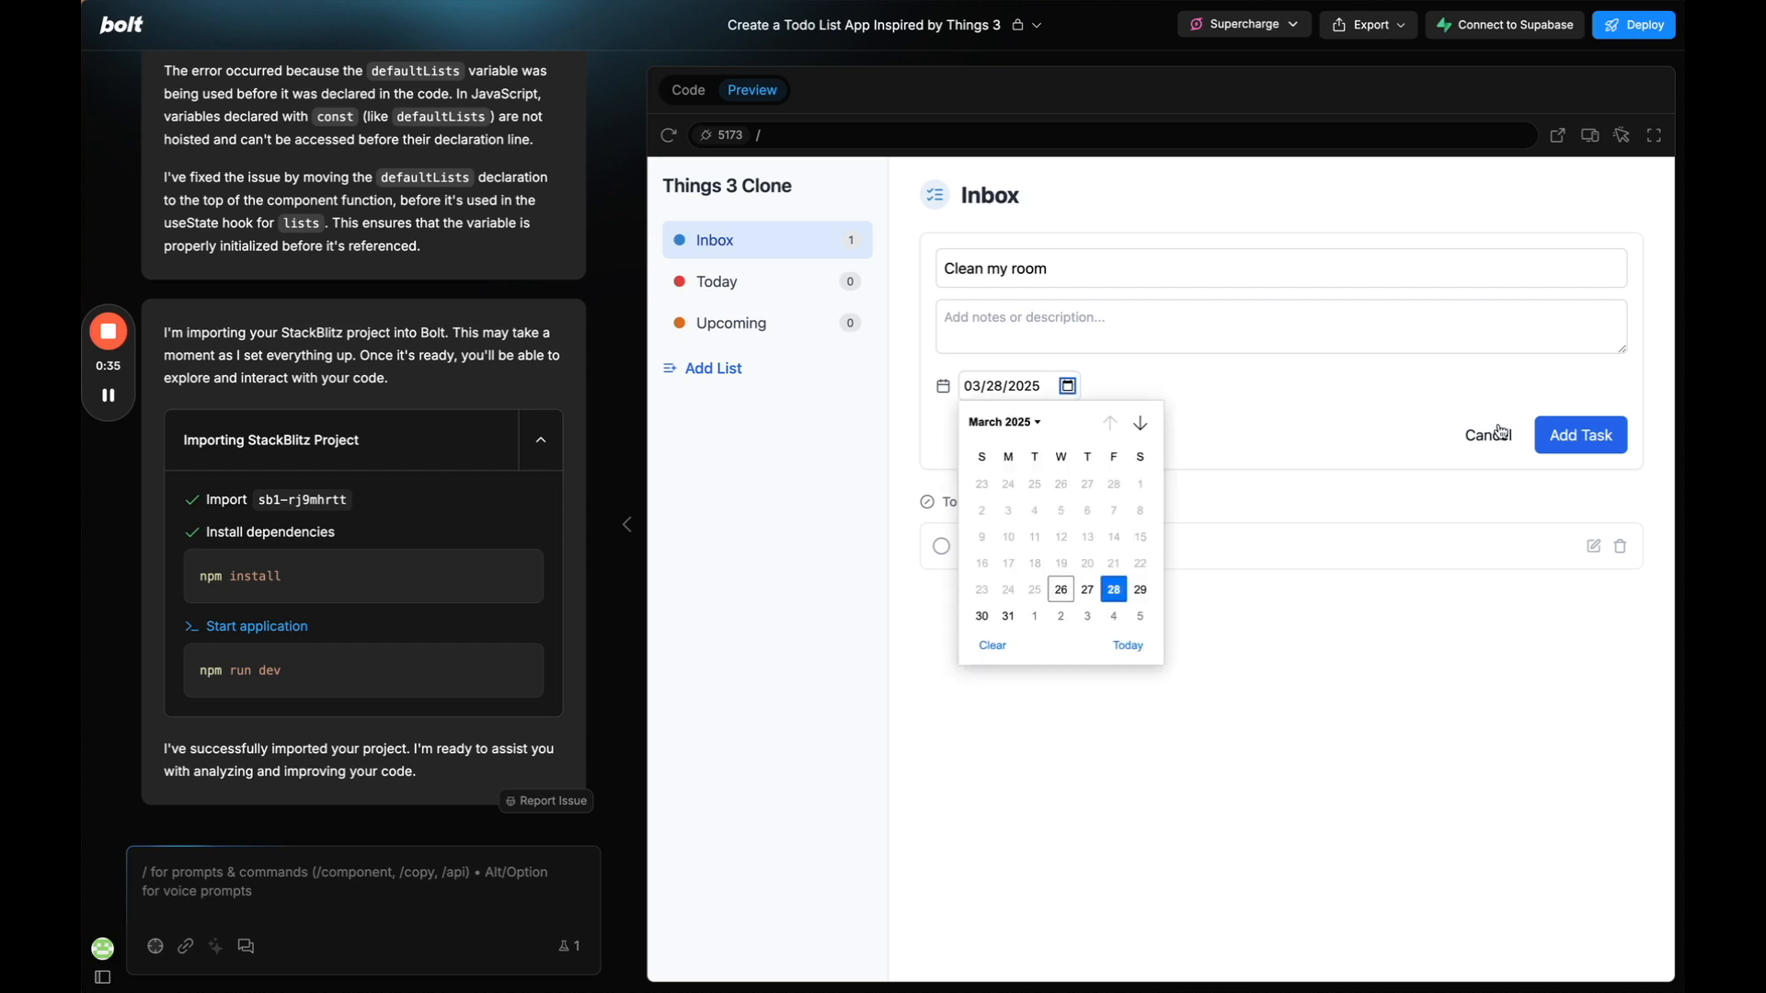
{"action": "left_click", "coordinate": [1578, 434]}
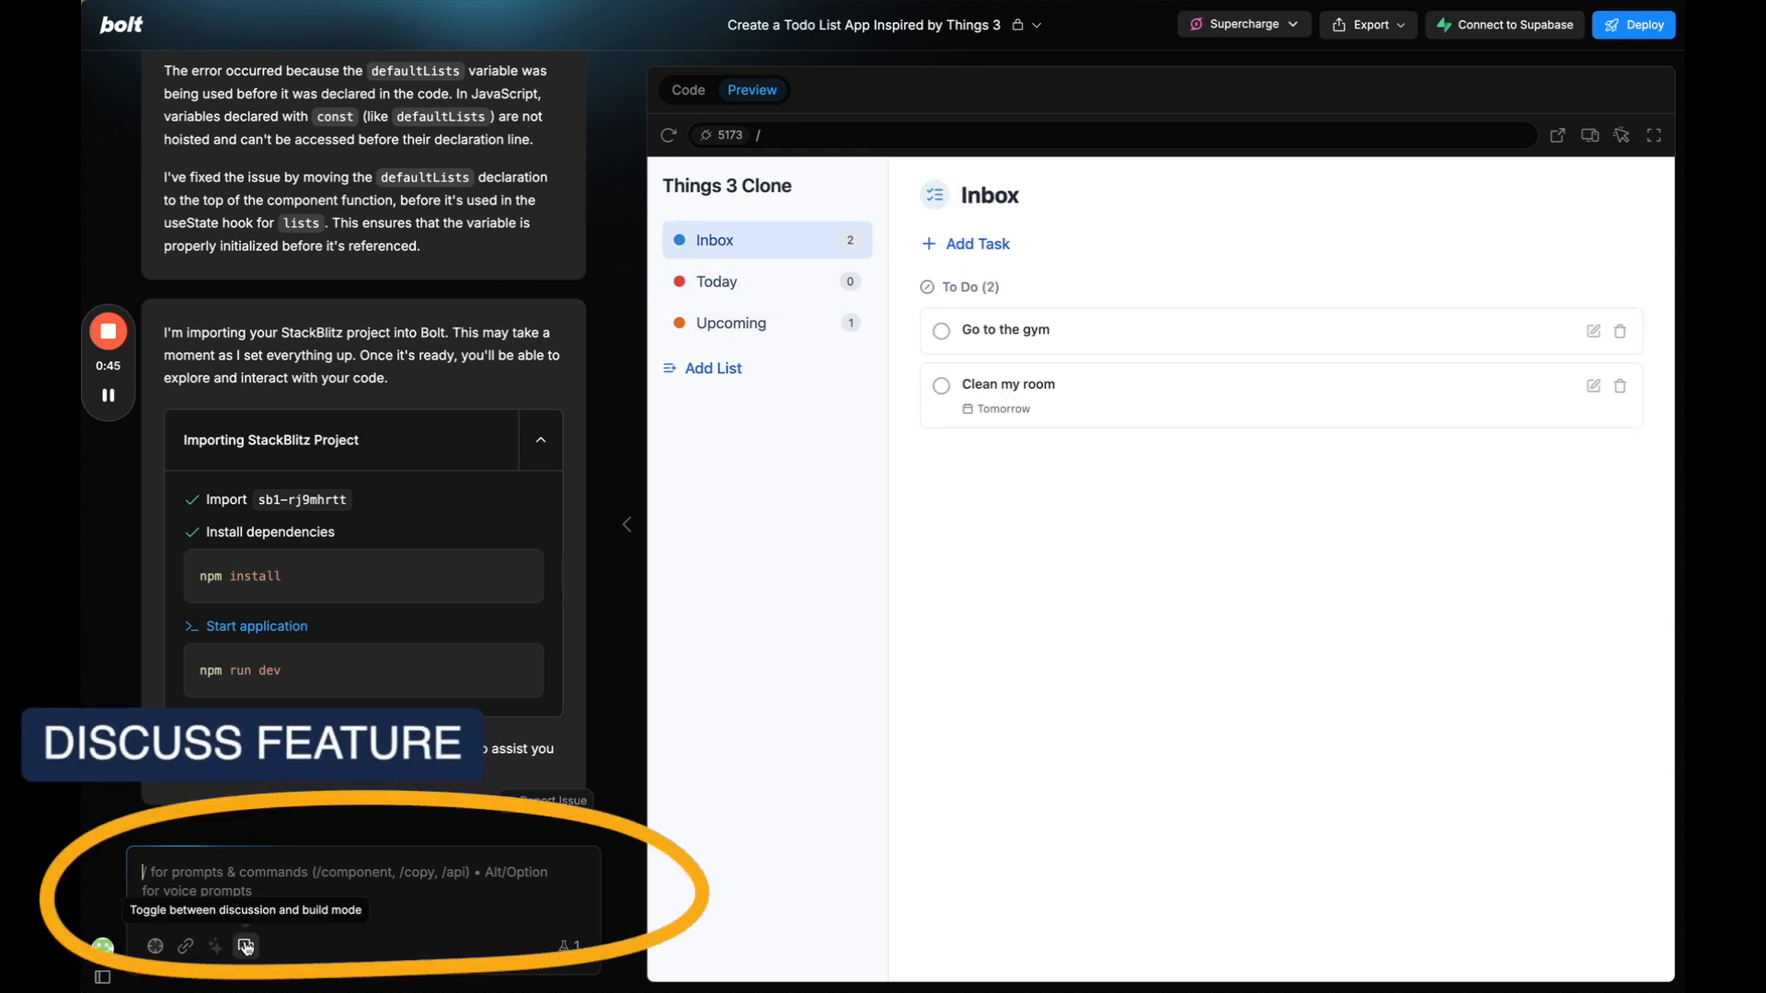
In Discuss mode, ask Bolt to plan a drag-to-reorder tasks feature without building it yet.
{"action": "left_click", "coordinate": [245, 945]}
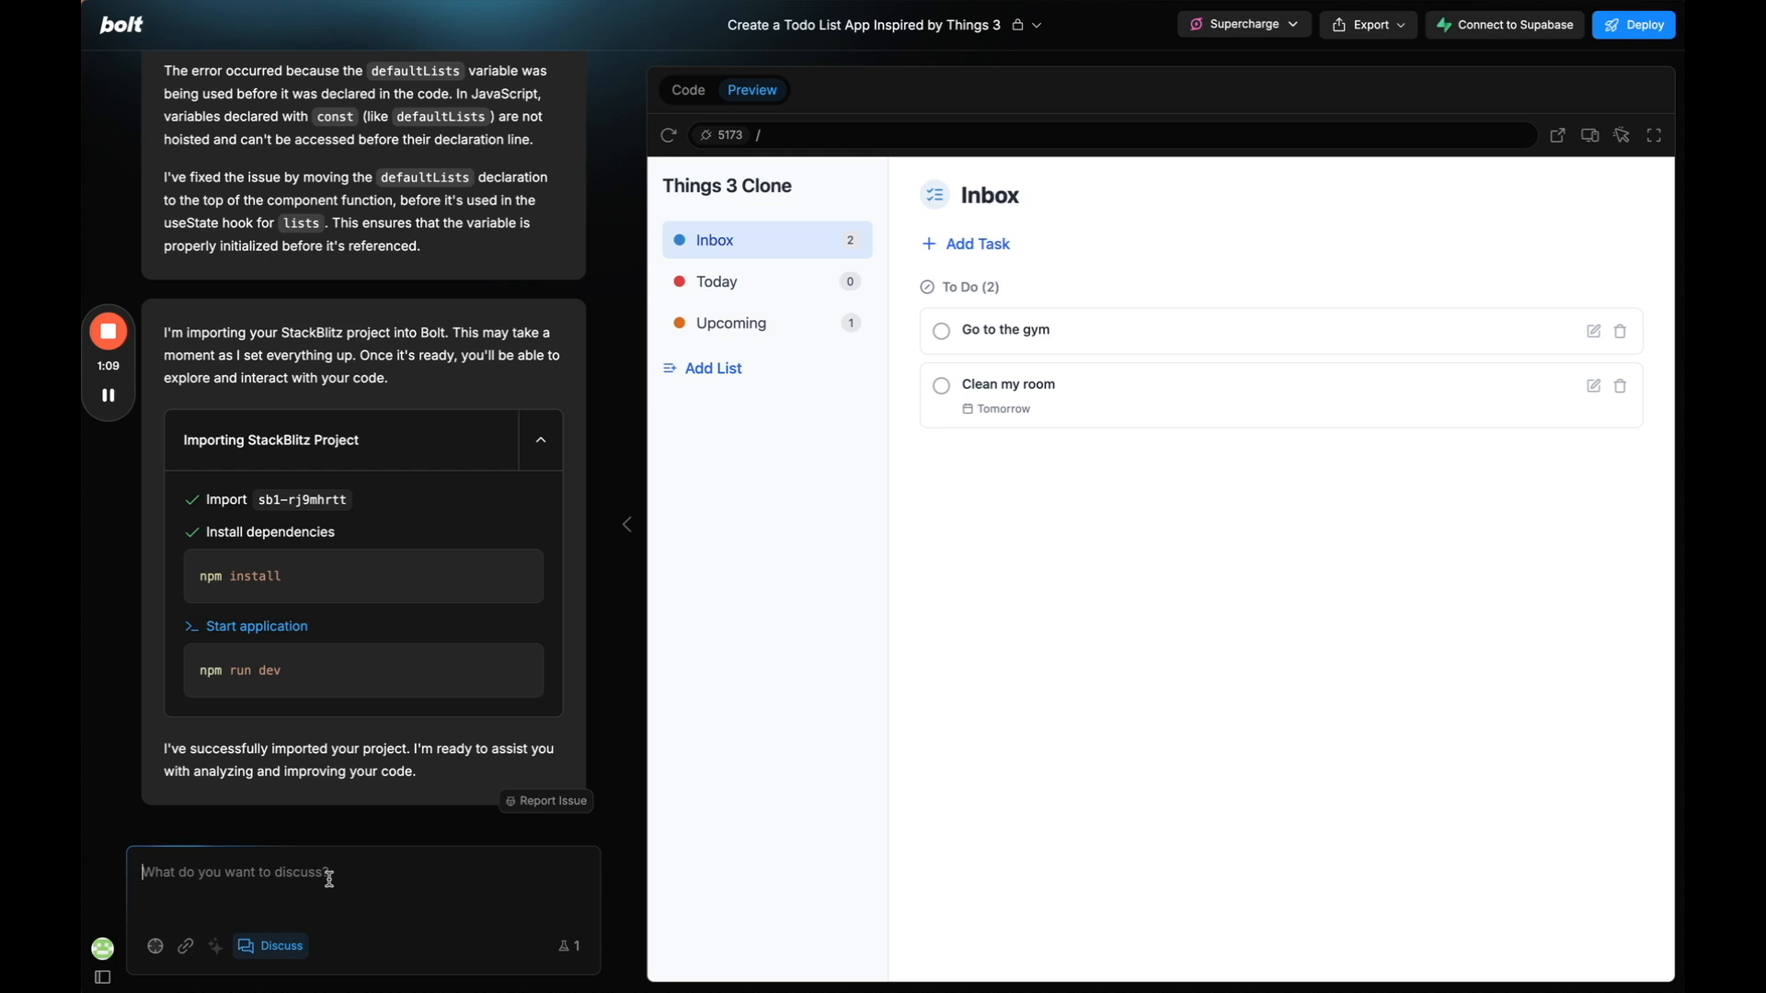
{"action": "type", "text": "I want to add a feature to drag tasks and drag them up or down to"}
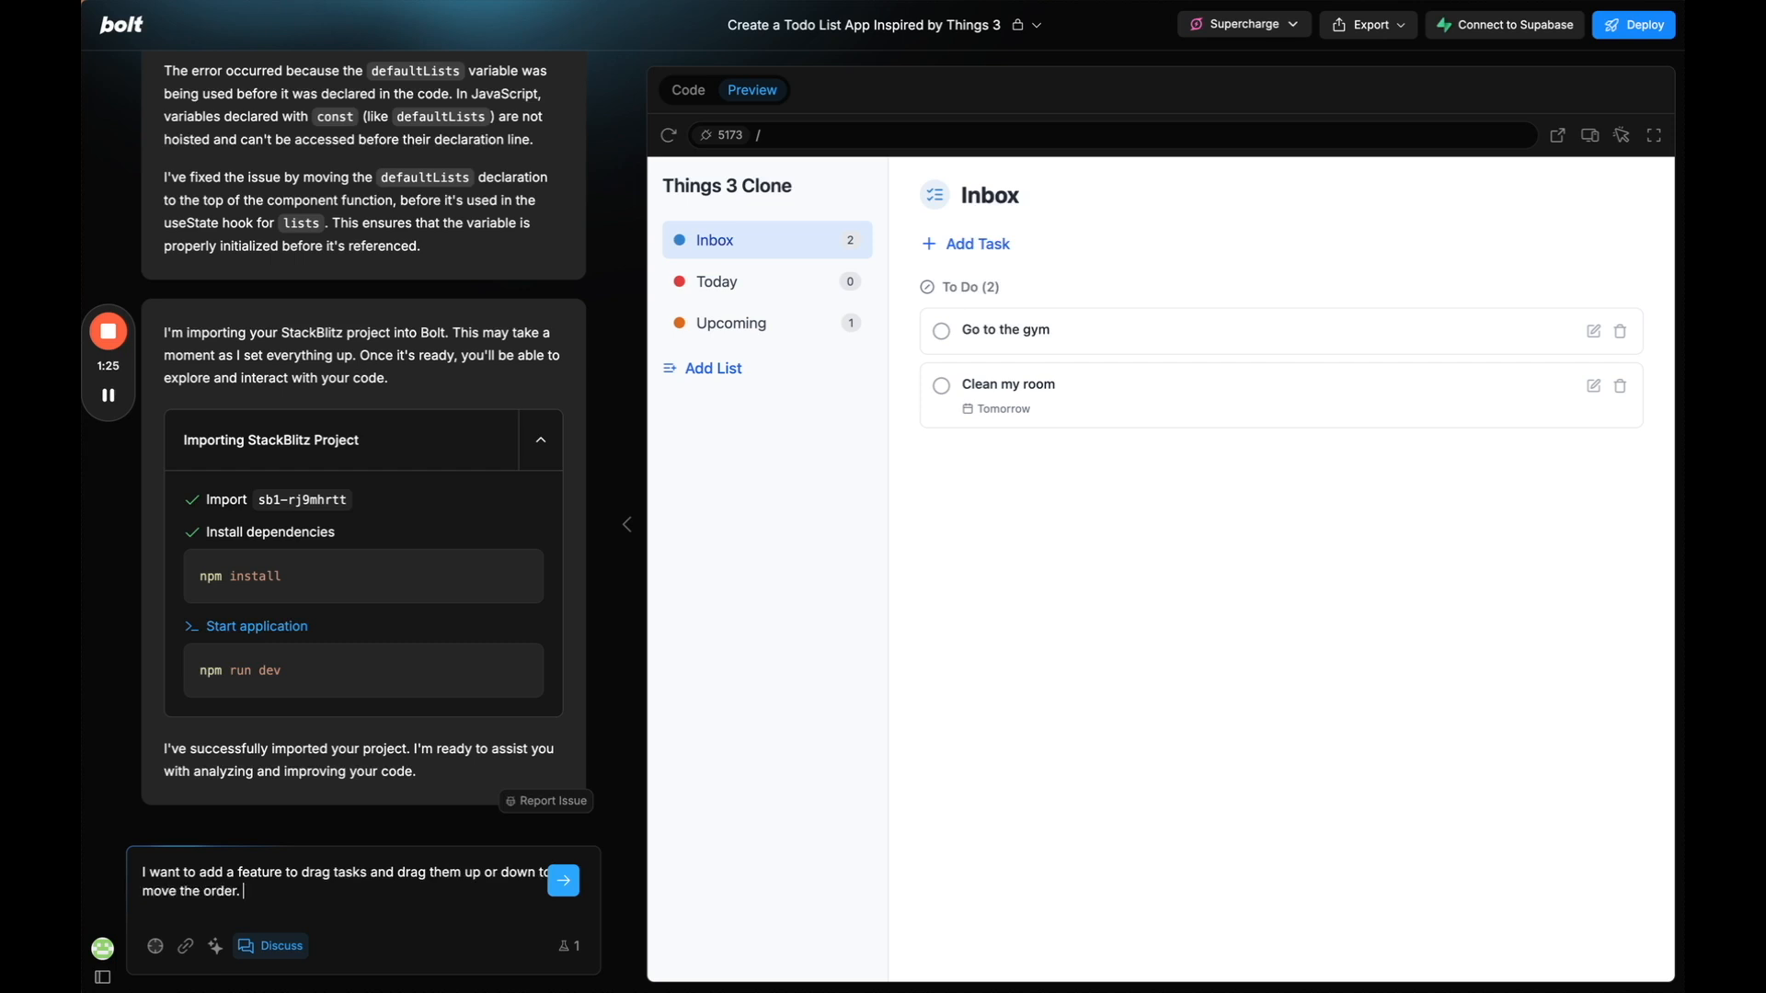
{"action": "type", "text": "let's plan it otu"}
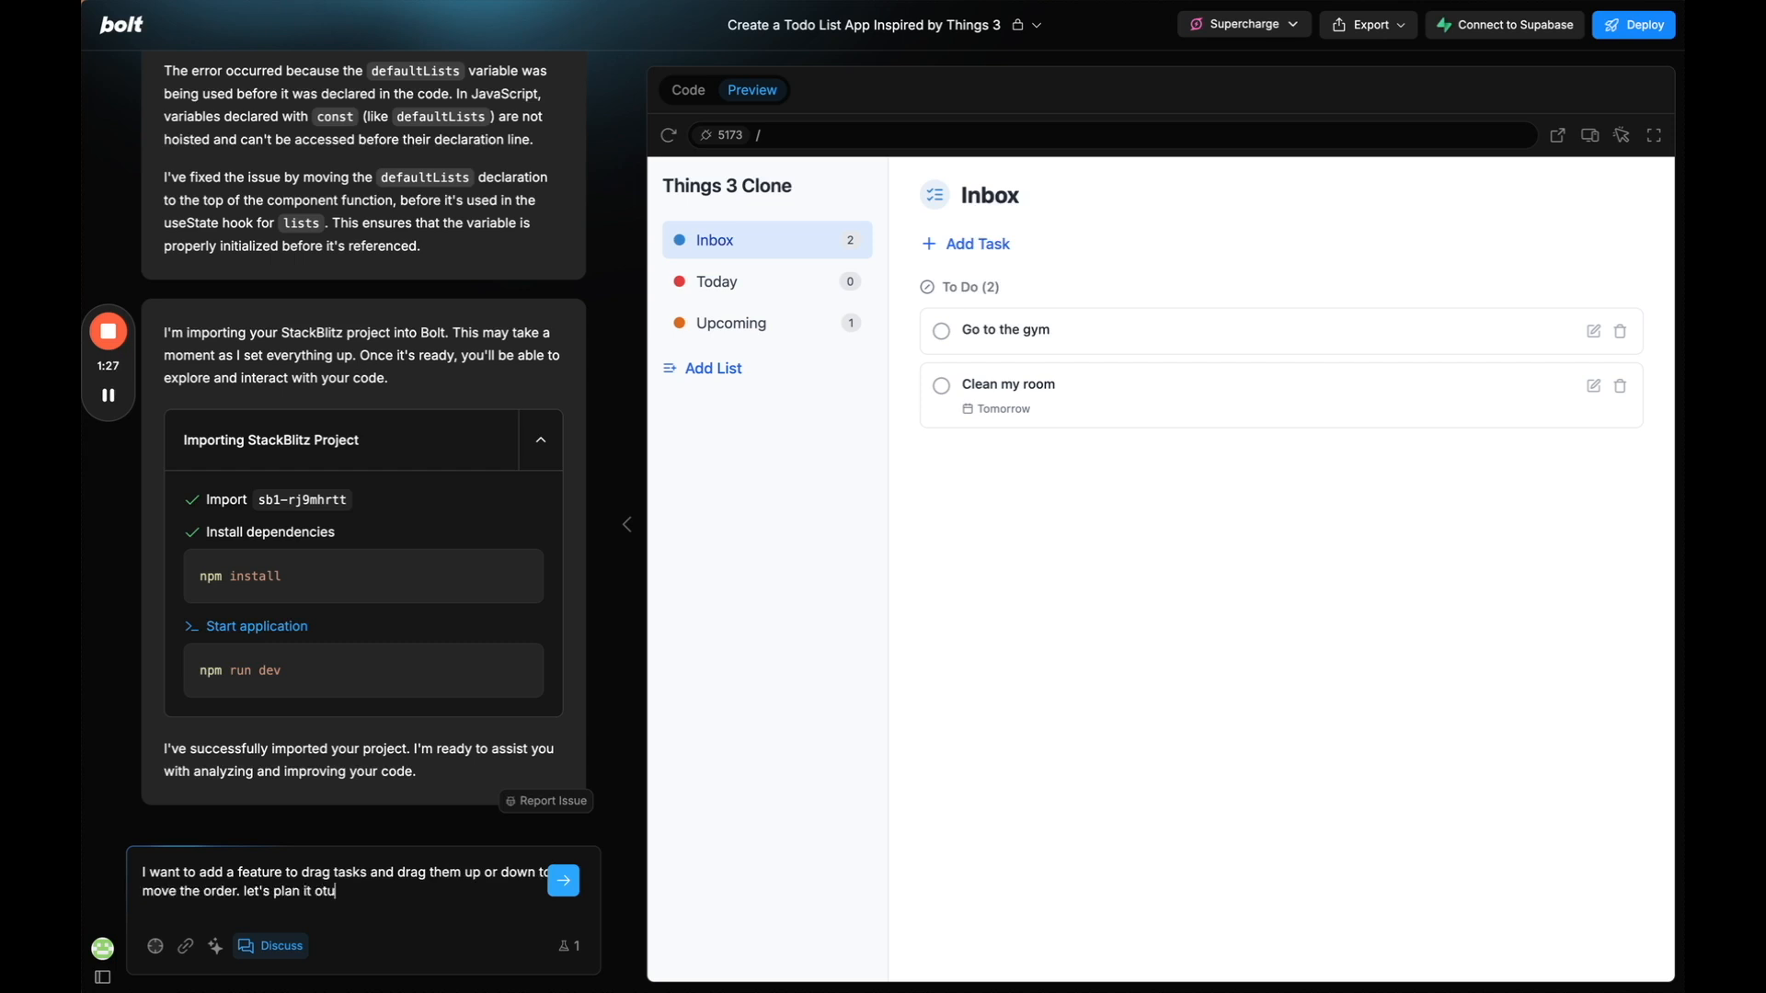
{"action": "left_click", "coordinate": [563, 879]}
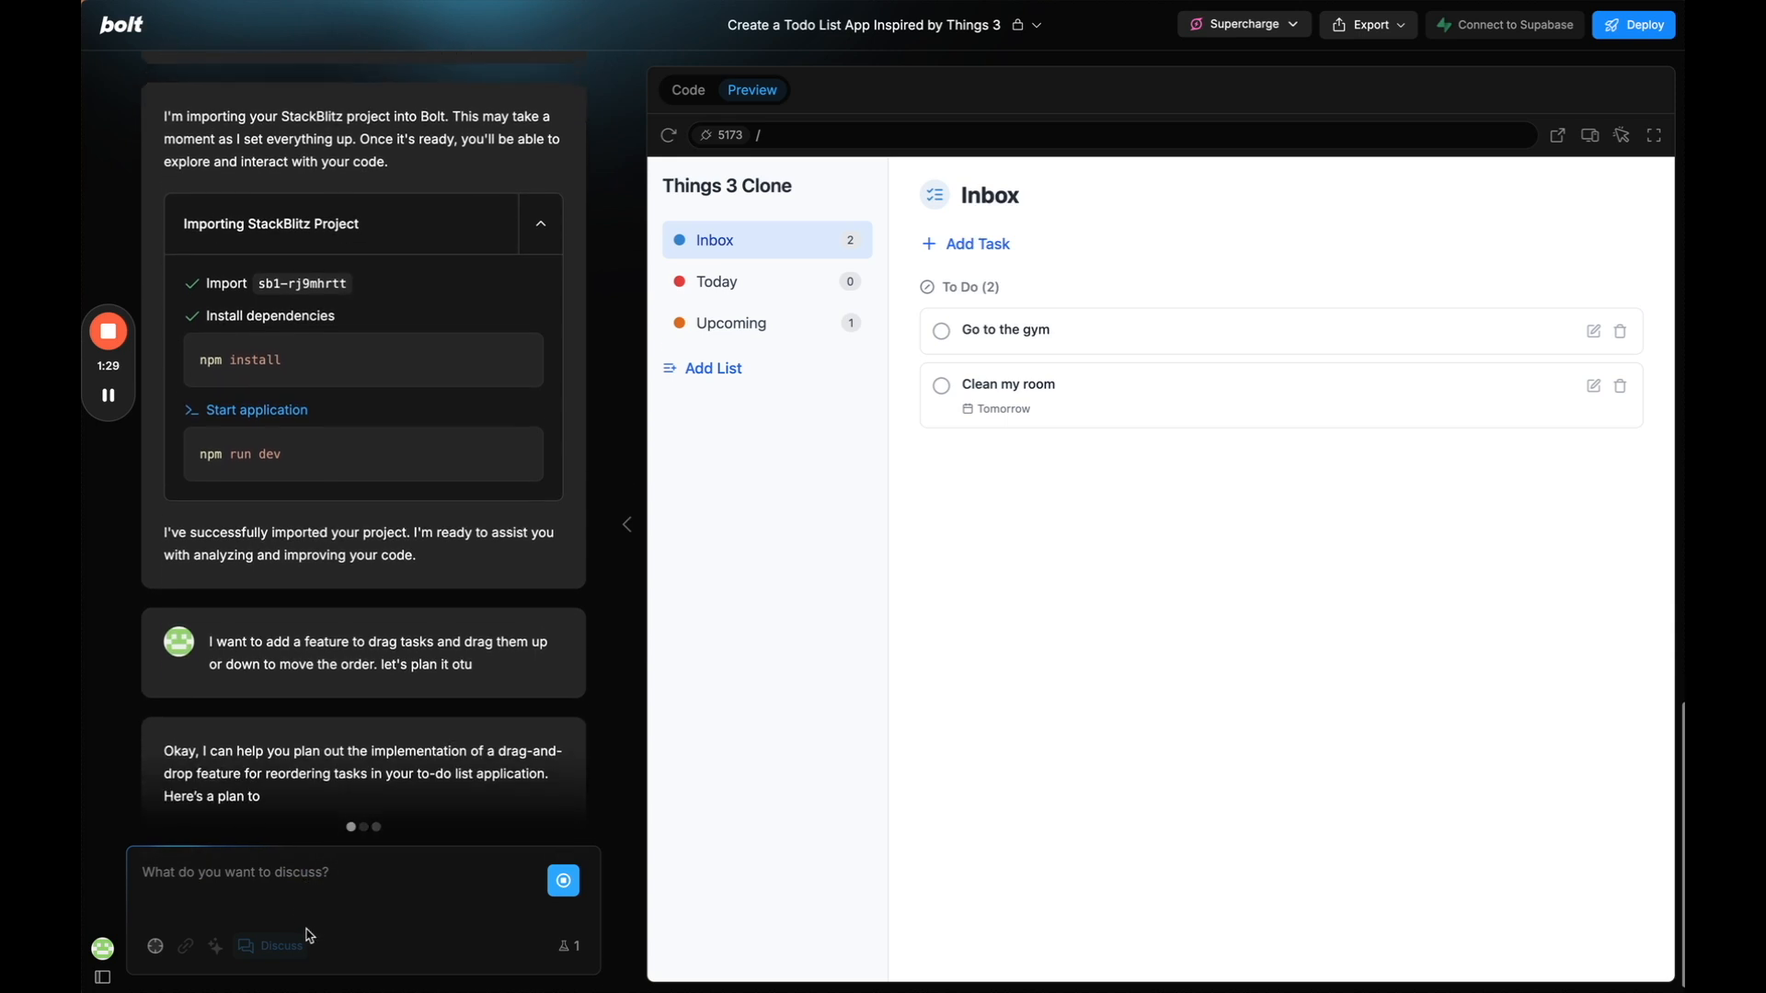
Scroll through the chat to read the drag-and-drop reordering implementation plan.
{"action": "scroll", "scroll_direction": "down", "scroll_amount": 3}
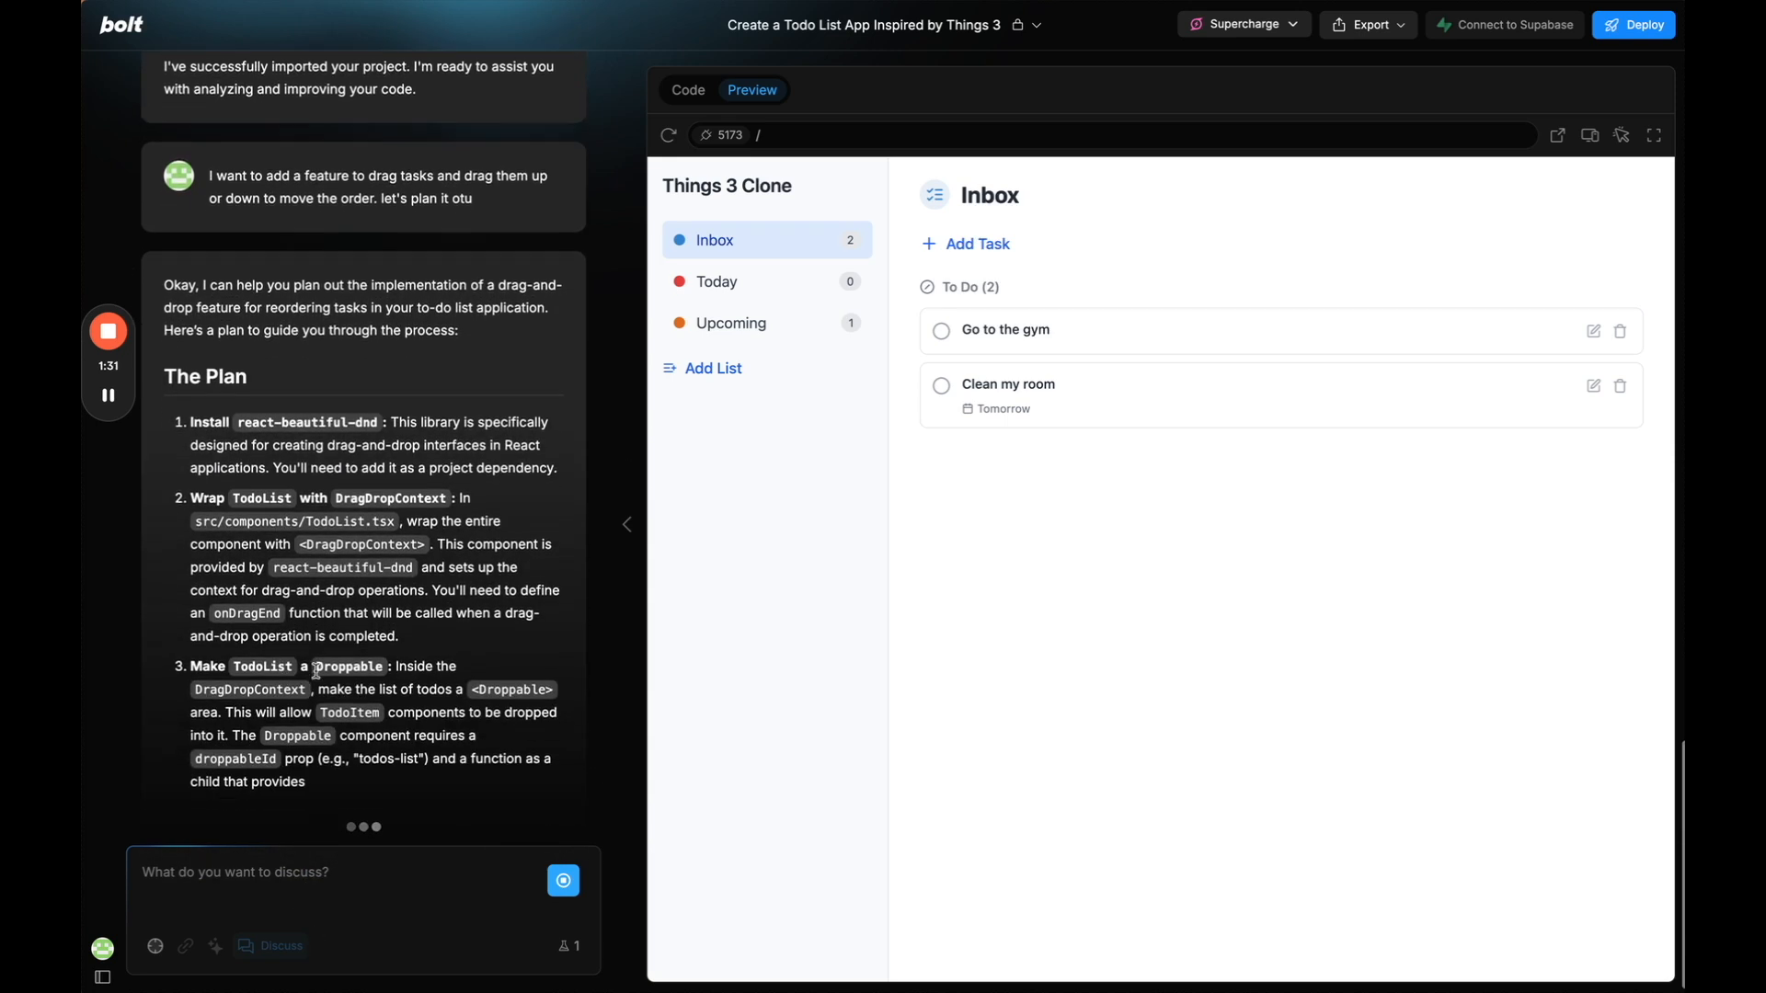
{"action": "scroll", "scroll_direction": "down", "scroll_amount": 3}
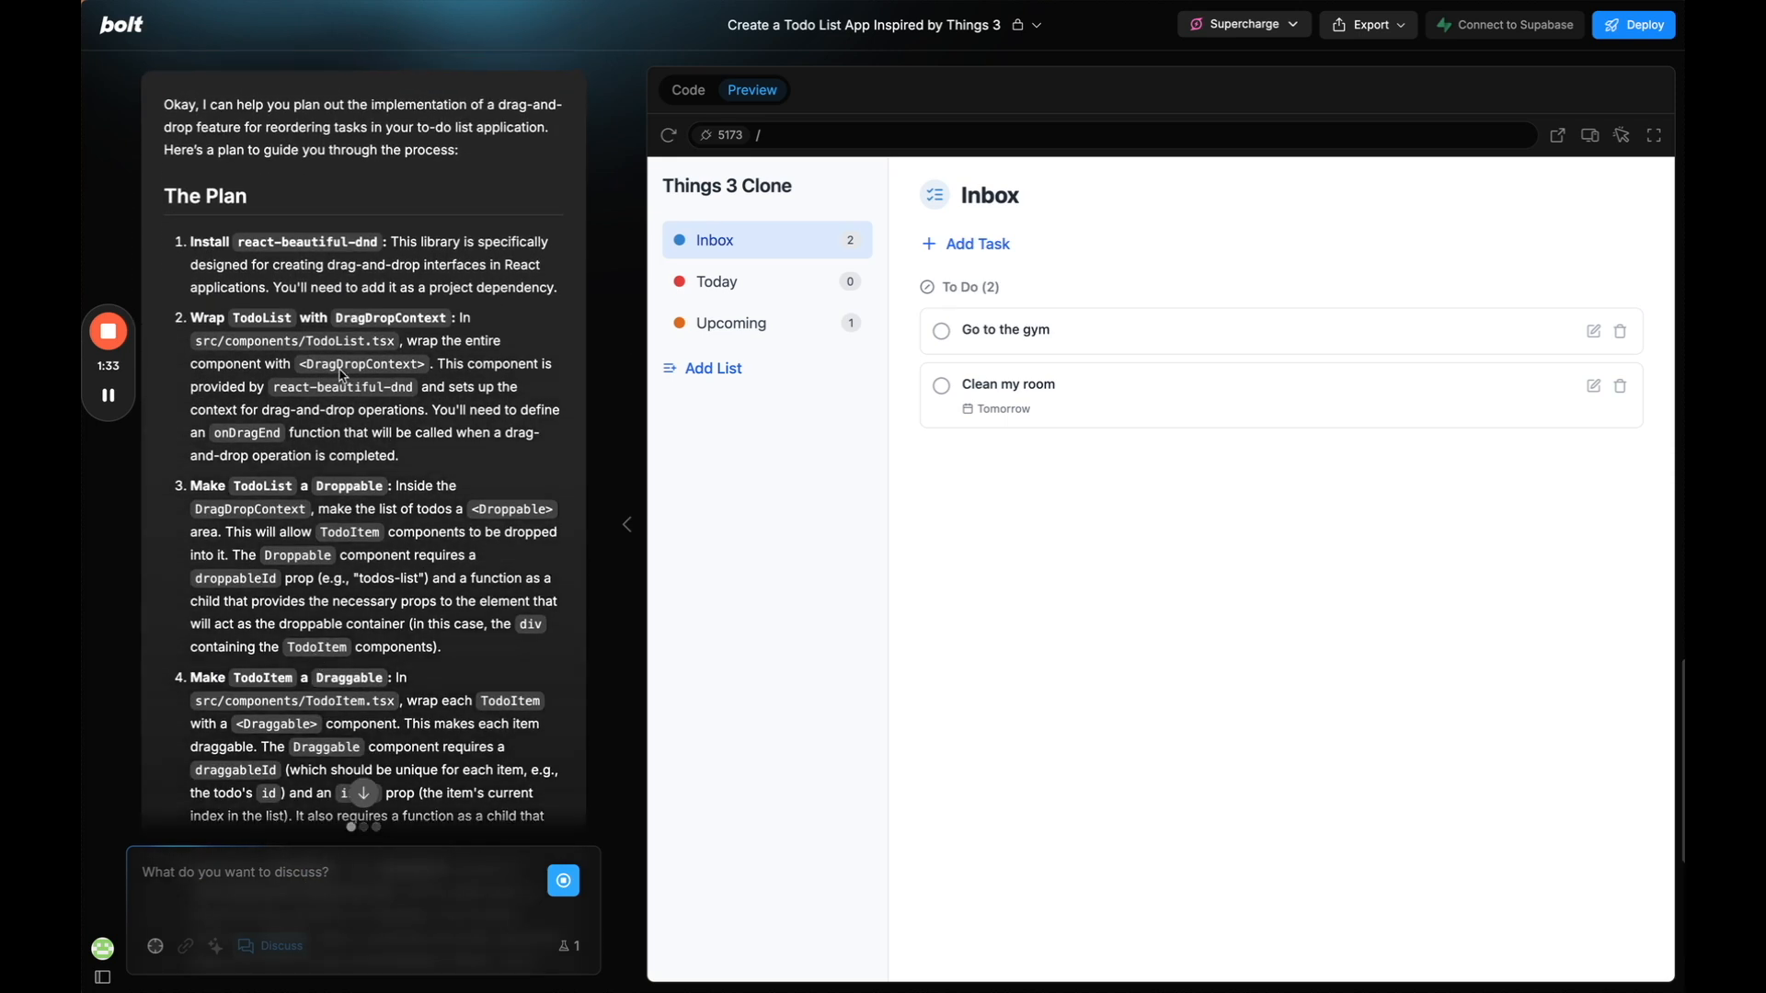
{"action": "scroll", "scroll_direction": "down", "scroll_amount": 3}
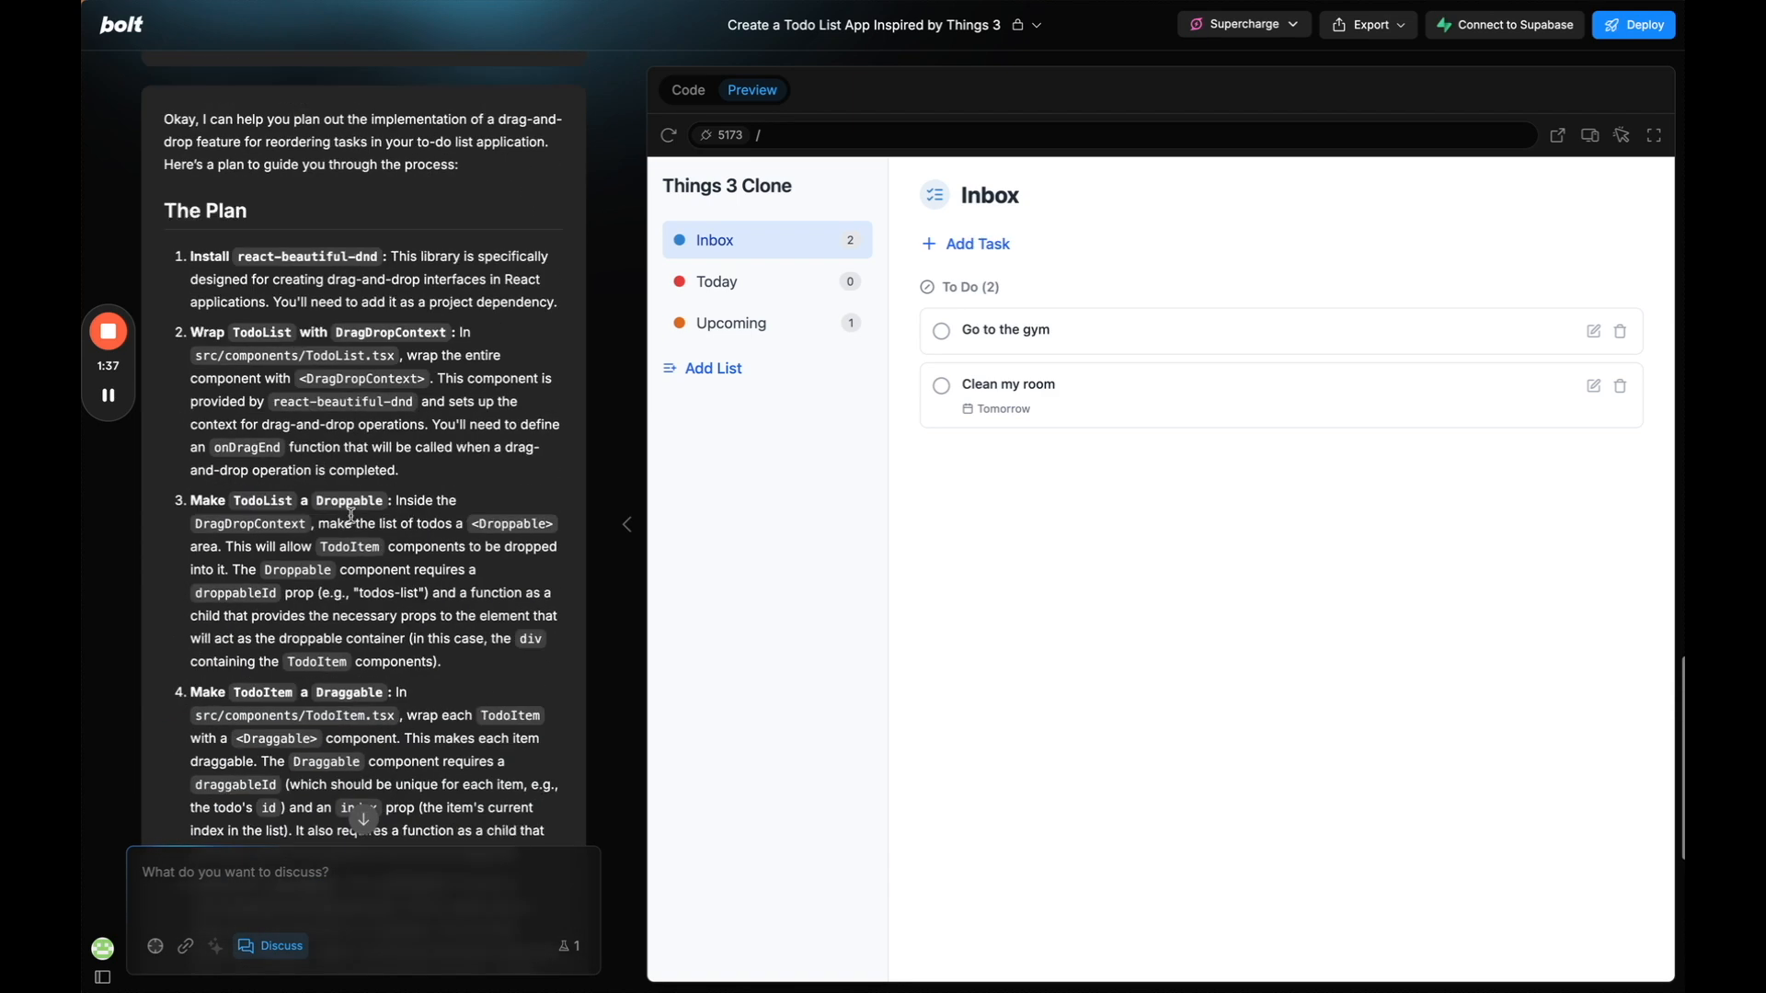
{"action": "scroll", "scroll_direction": "down", "scroll_amount": 3}
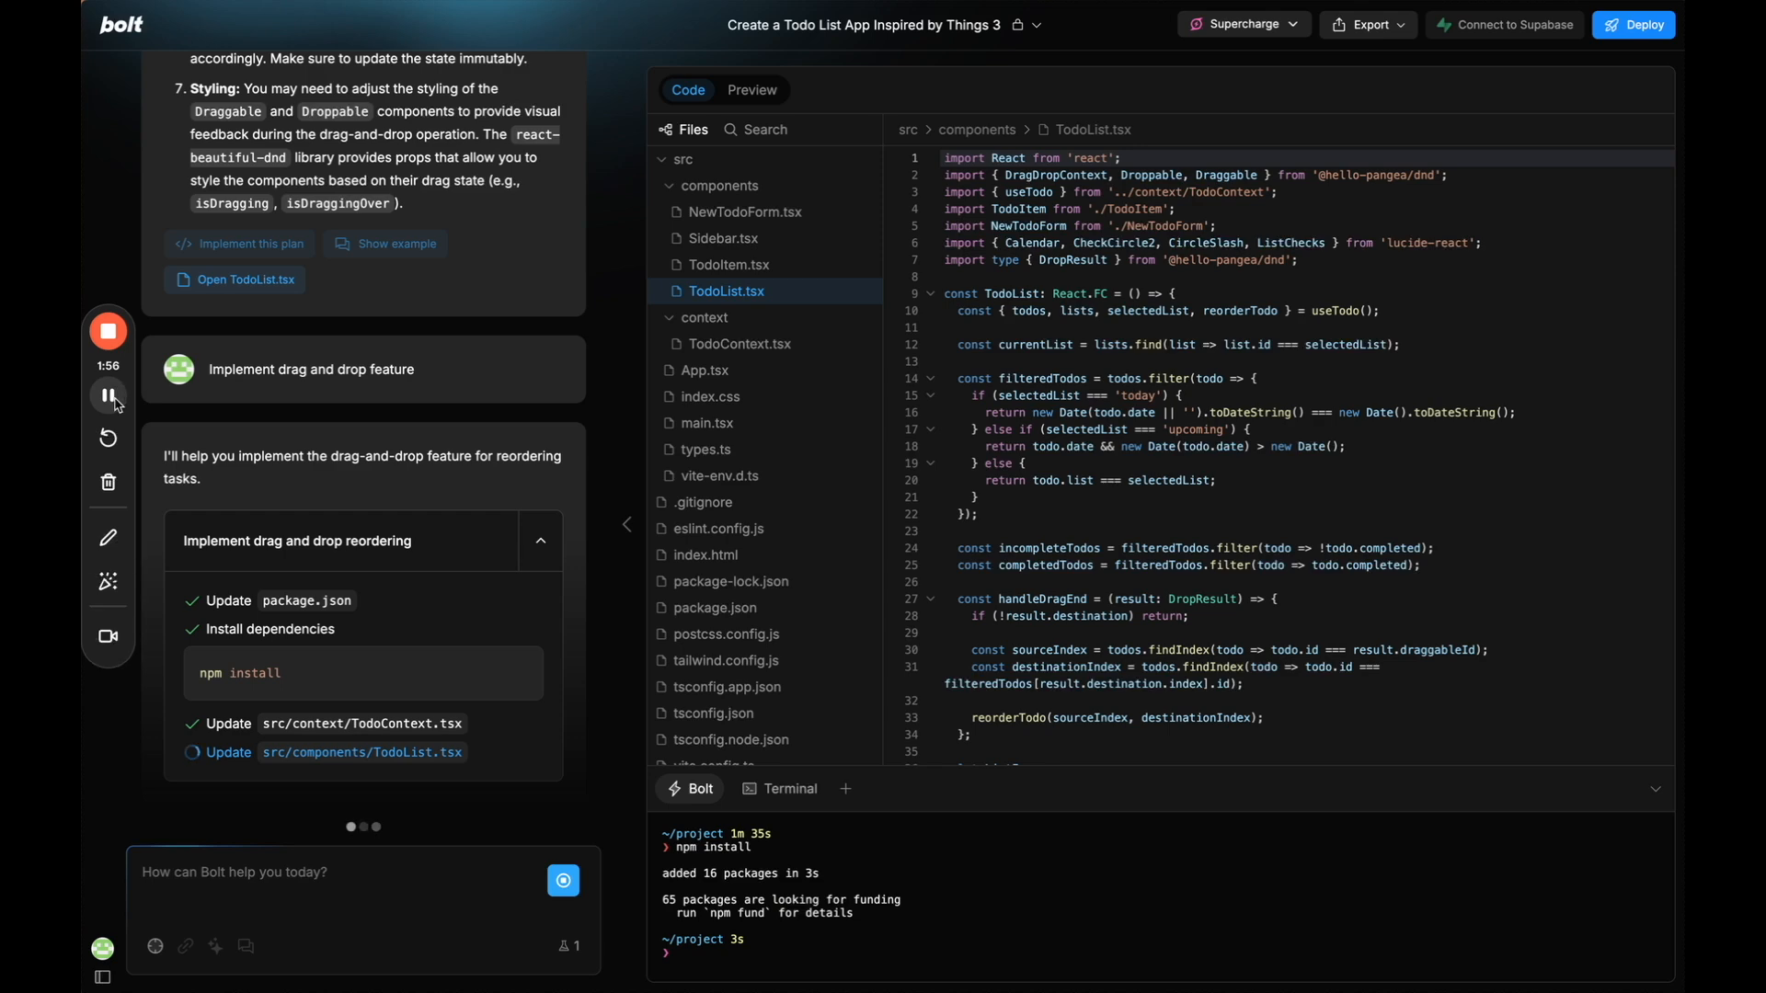
{"action": "mouse_move", "coordinate": [109, 396]}
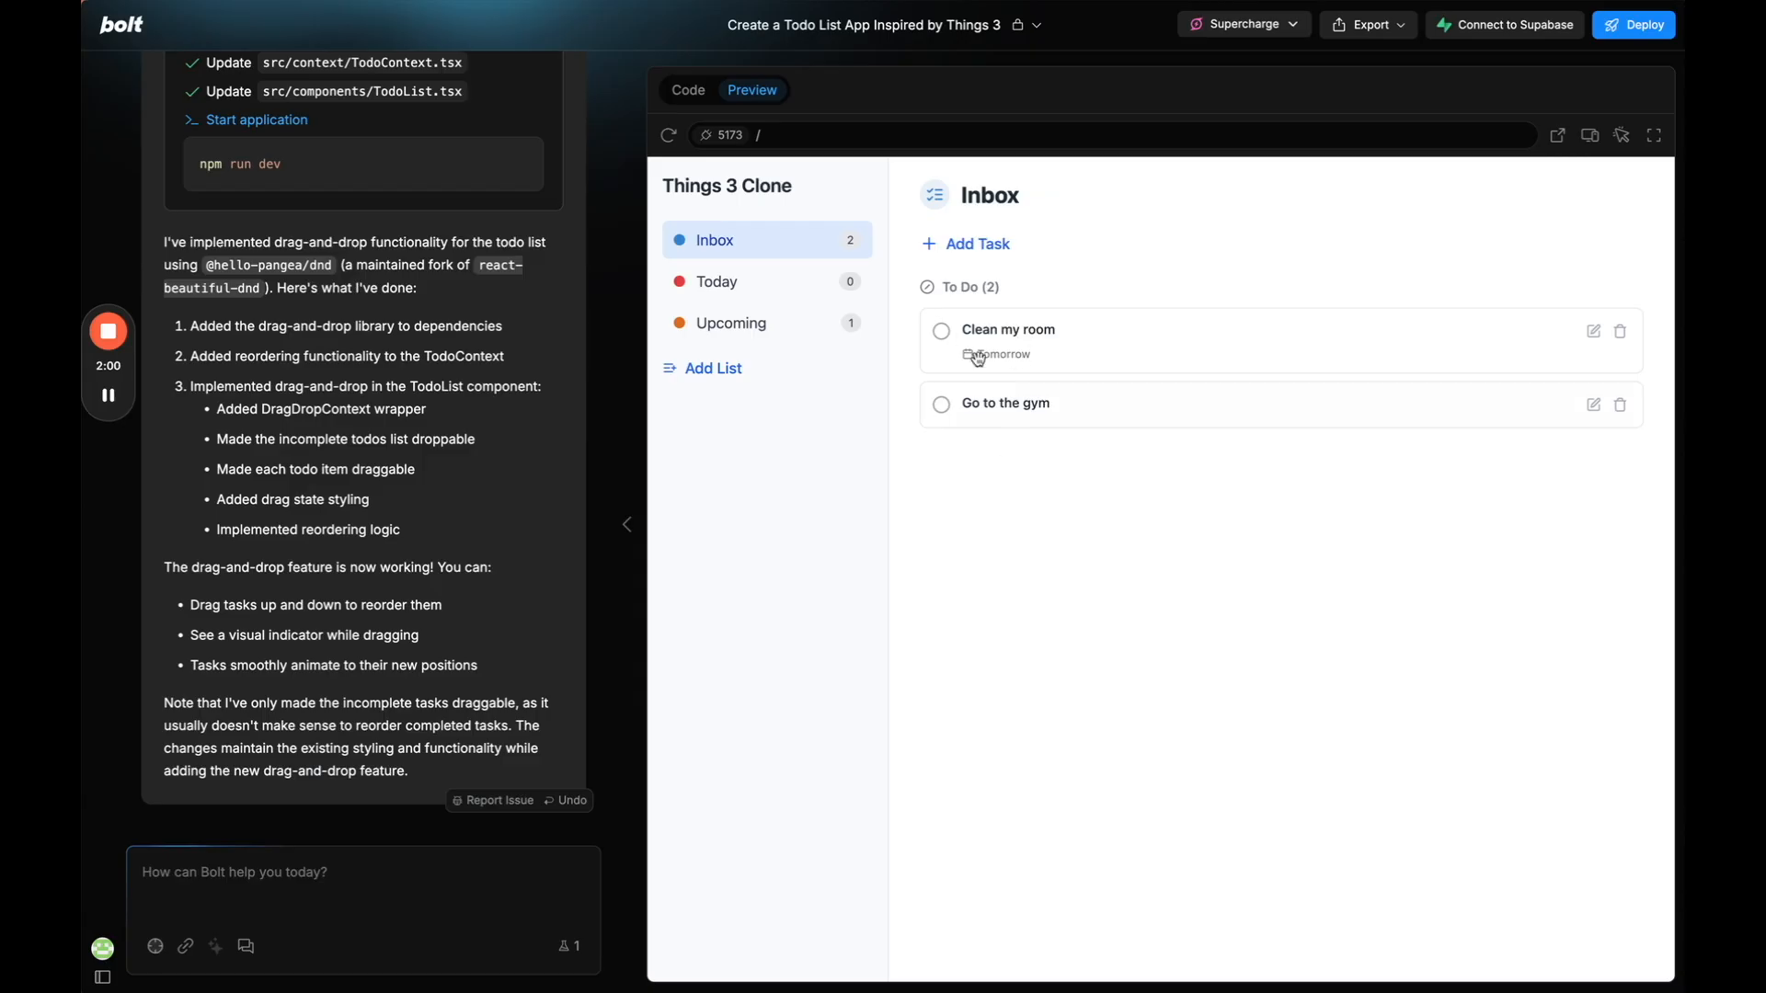
Drag 'Clean my room' above 'Go to the gym', then mark both tasks completed.
{"action": "left_click_drag", "start_coordinate": [1013, 333], "coordinate": [1013, 405]}
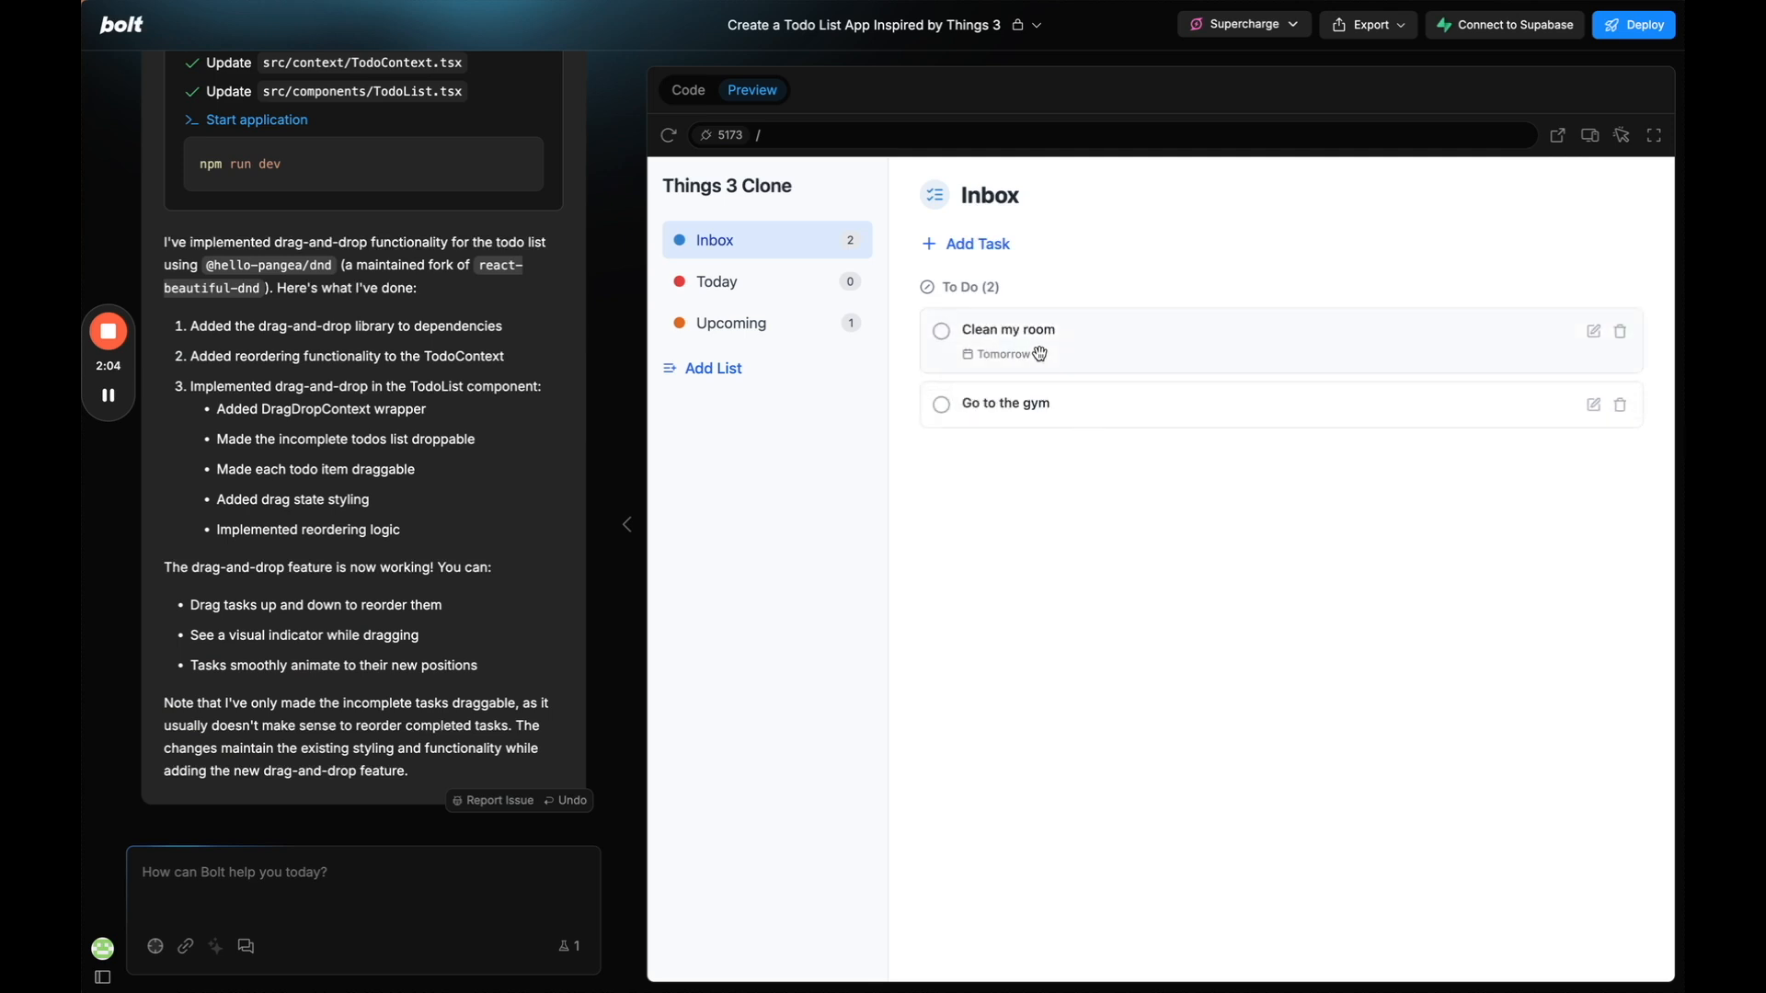
{"action": "left_click", "coordinate": [940, 329]}
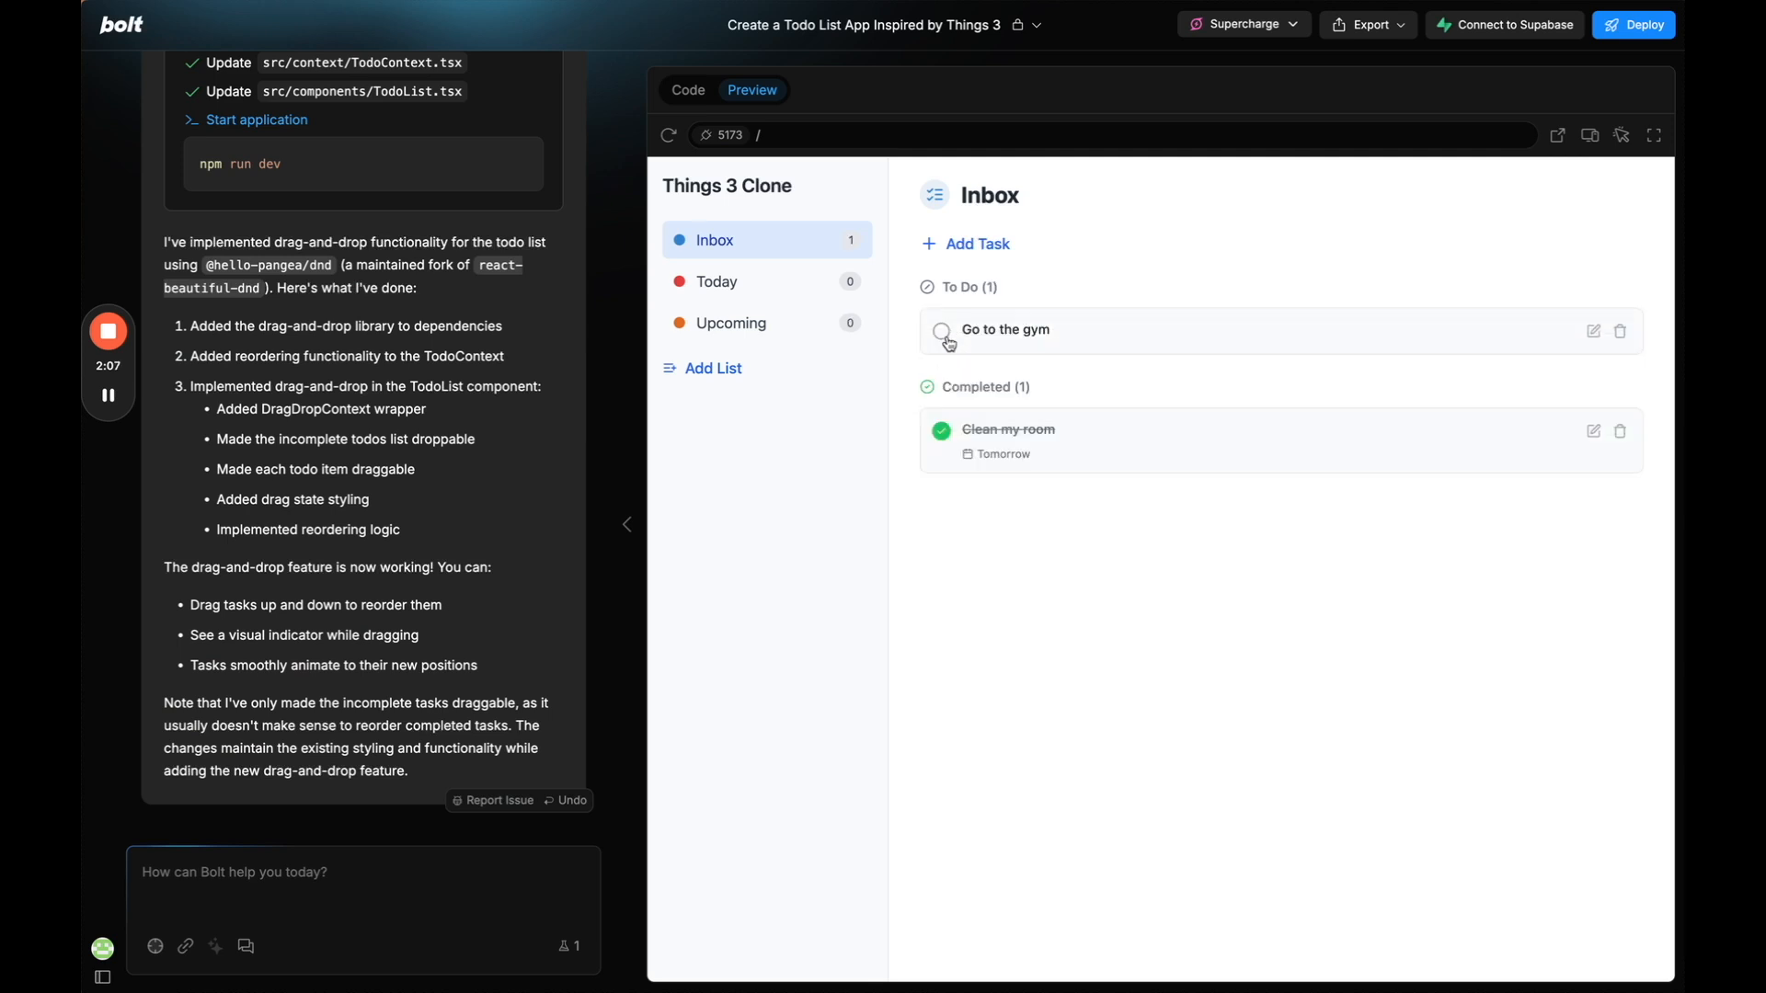
{"action": "left_click", "coordinate": [941, 329]}
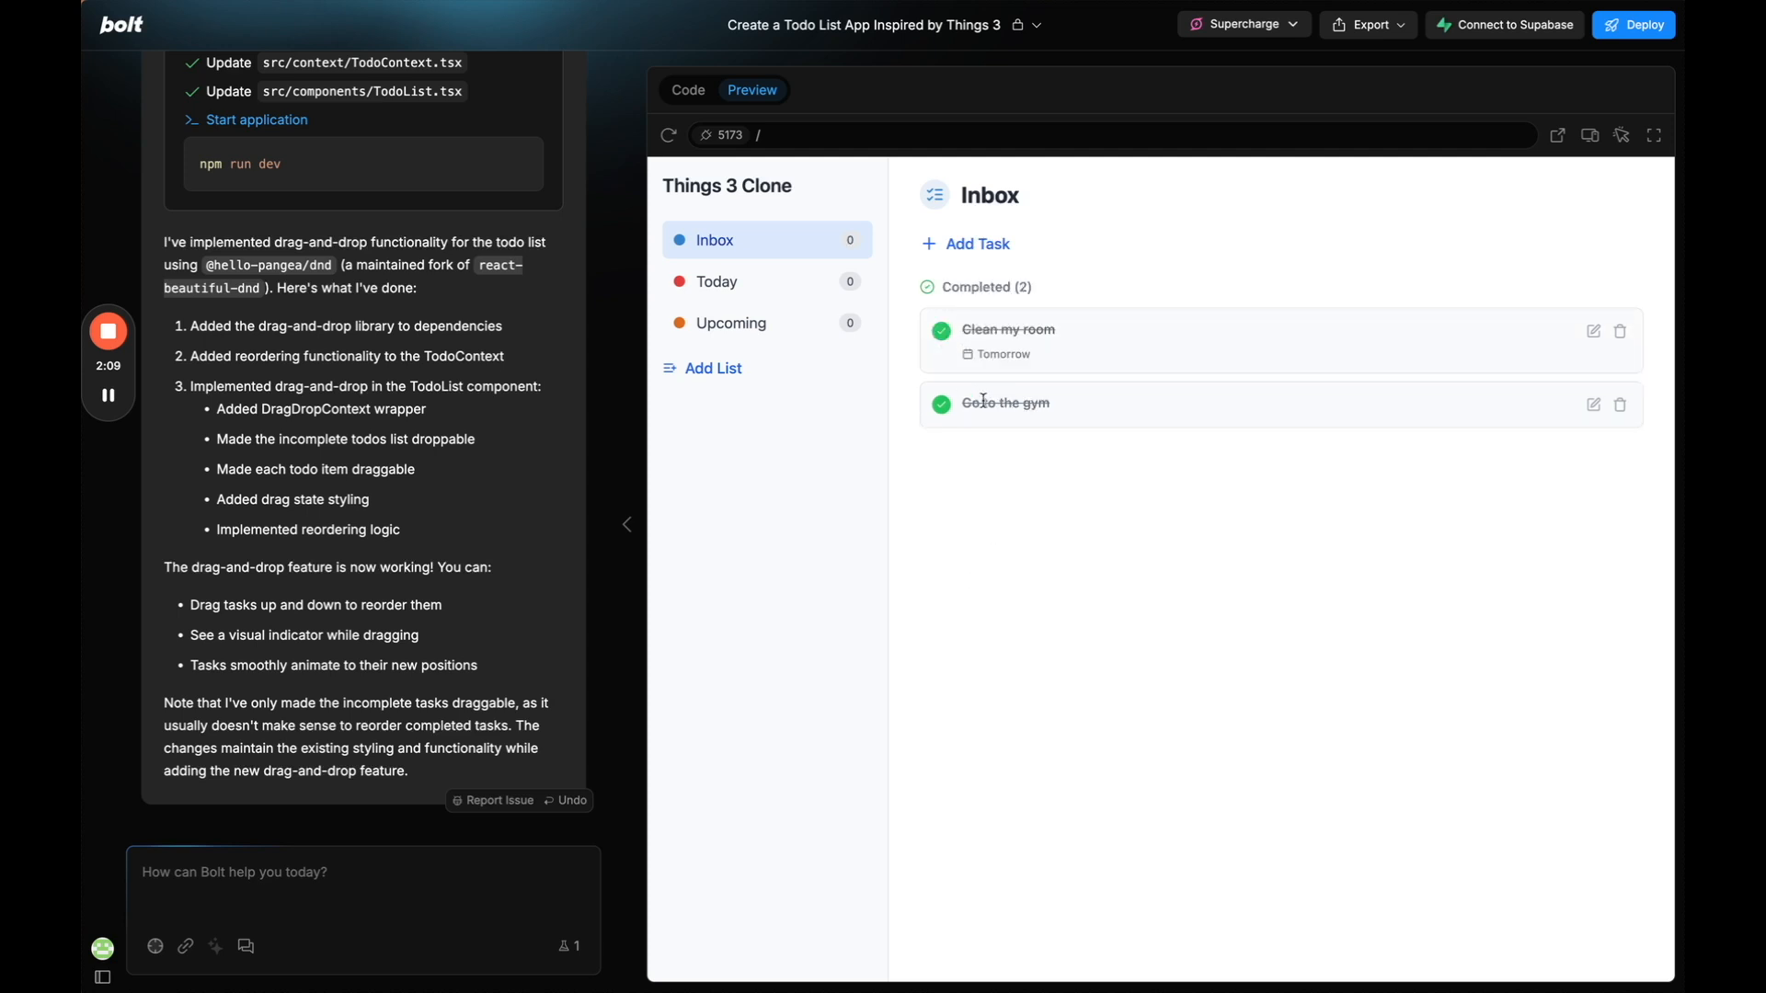
{"action": "mouse_move", "coordinate": [960, 374]}
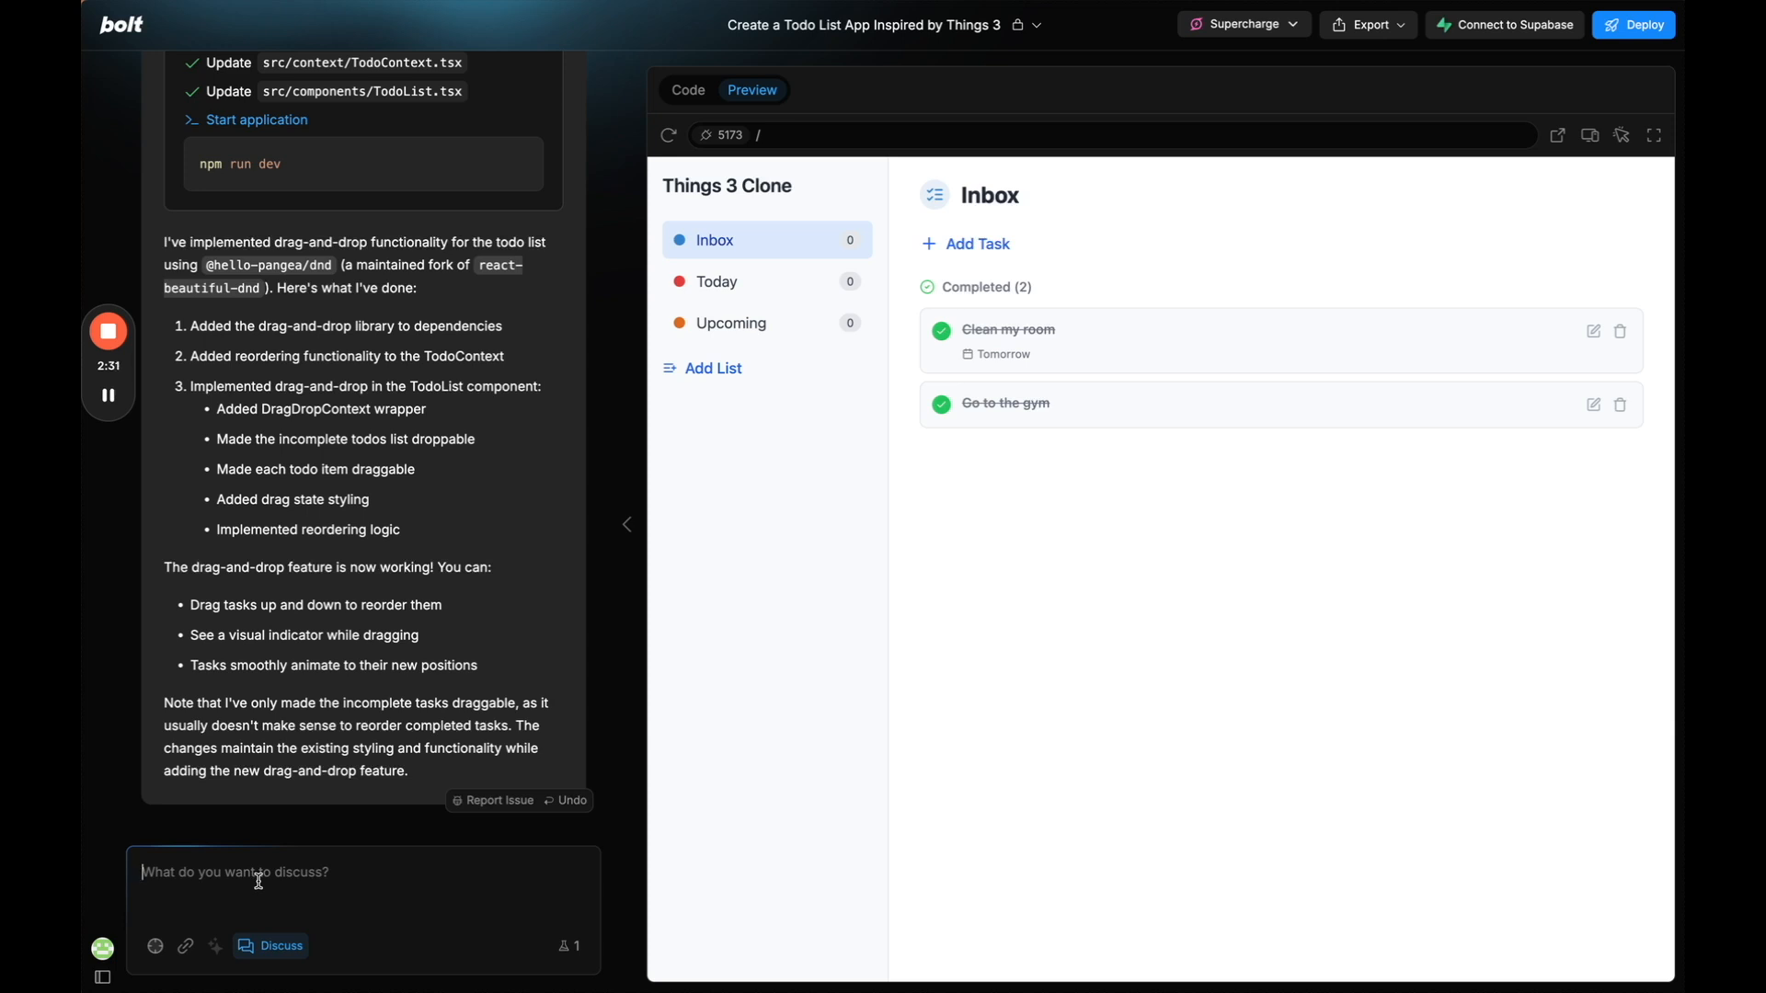
Ask Bolt to research OpenAI's API docs and plan a per-task button giving a completion breakdown.
{"action": "type", "text": "I want to integrate"}
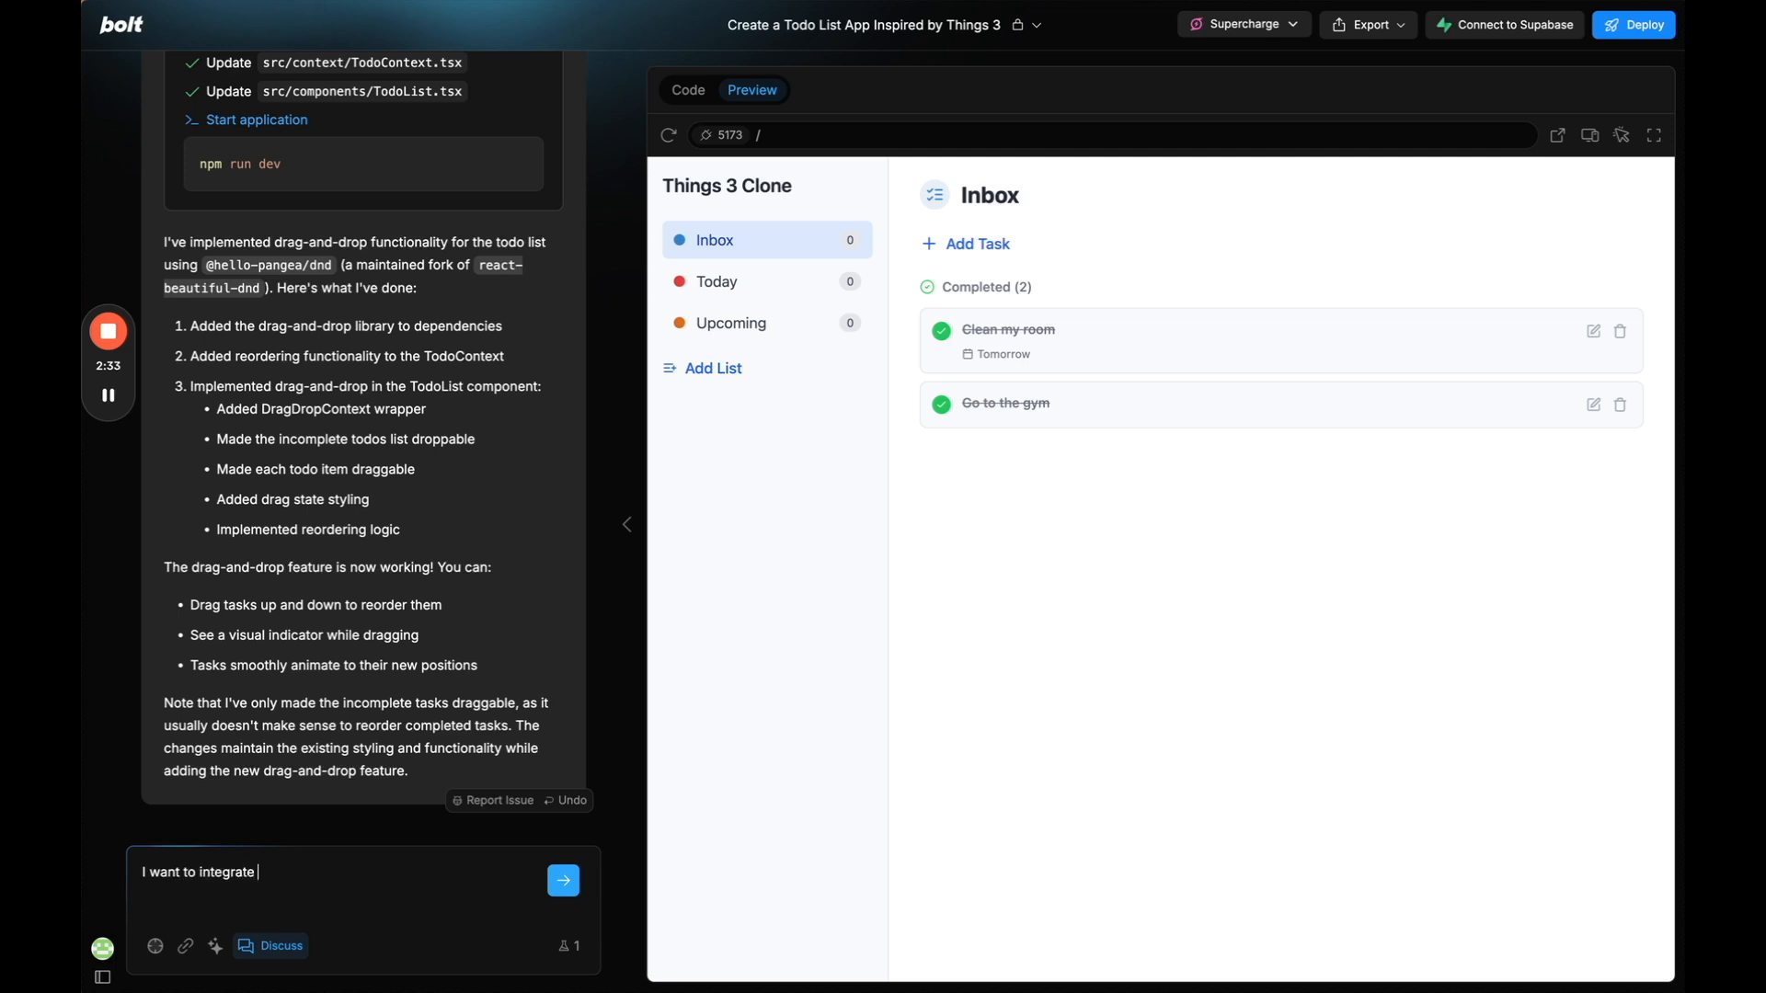
{"action": "type", "text": "openAI into this app, and then add a button to press"}
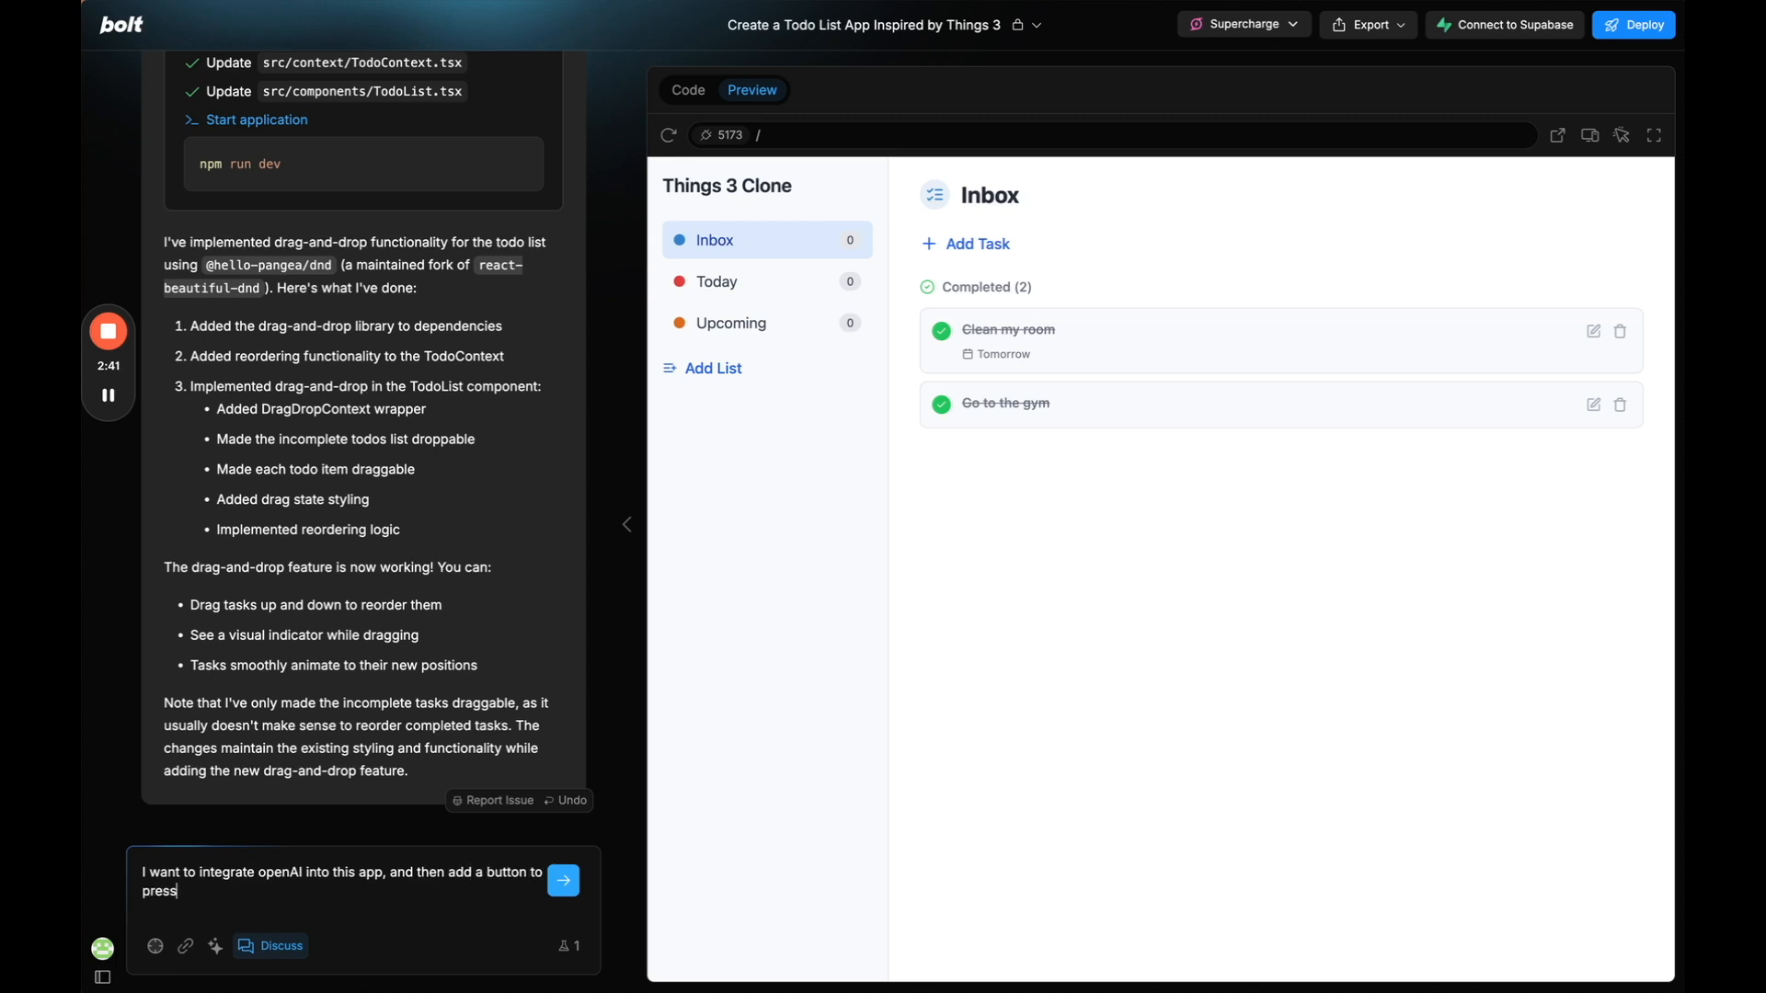
{"action": "type", "text": "on the task"}
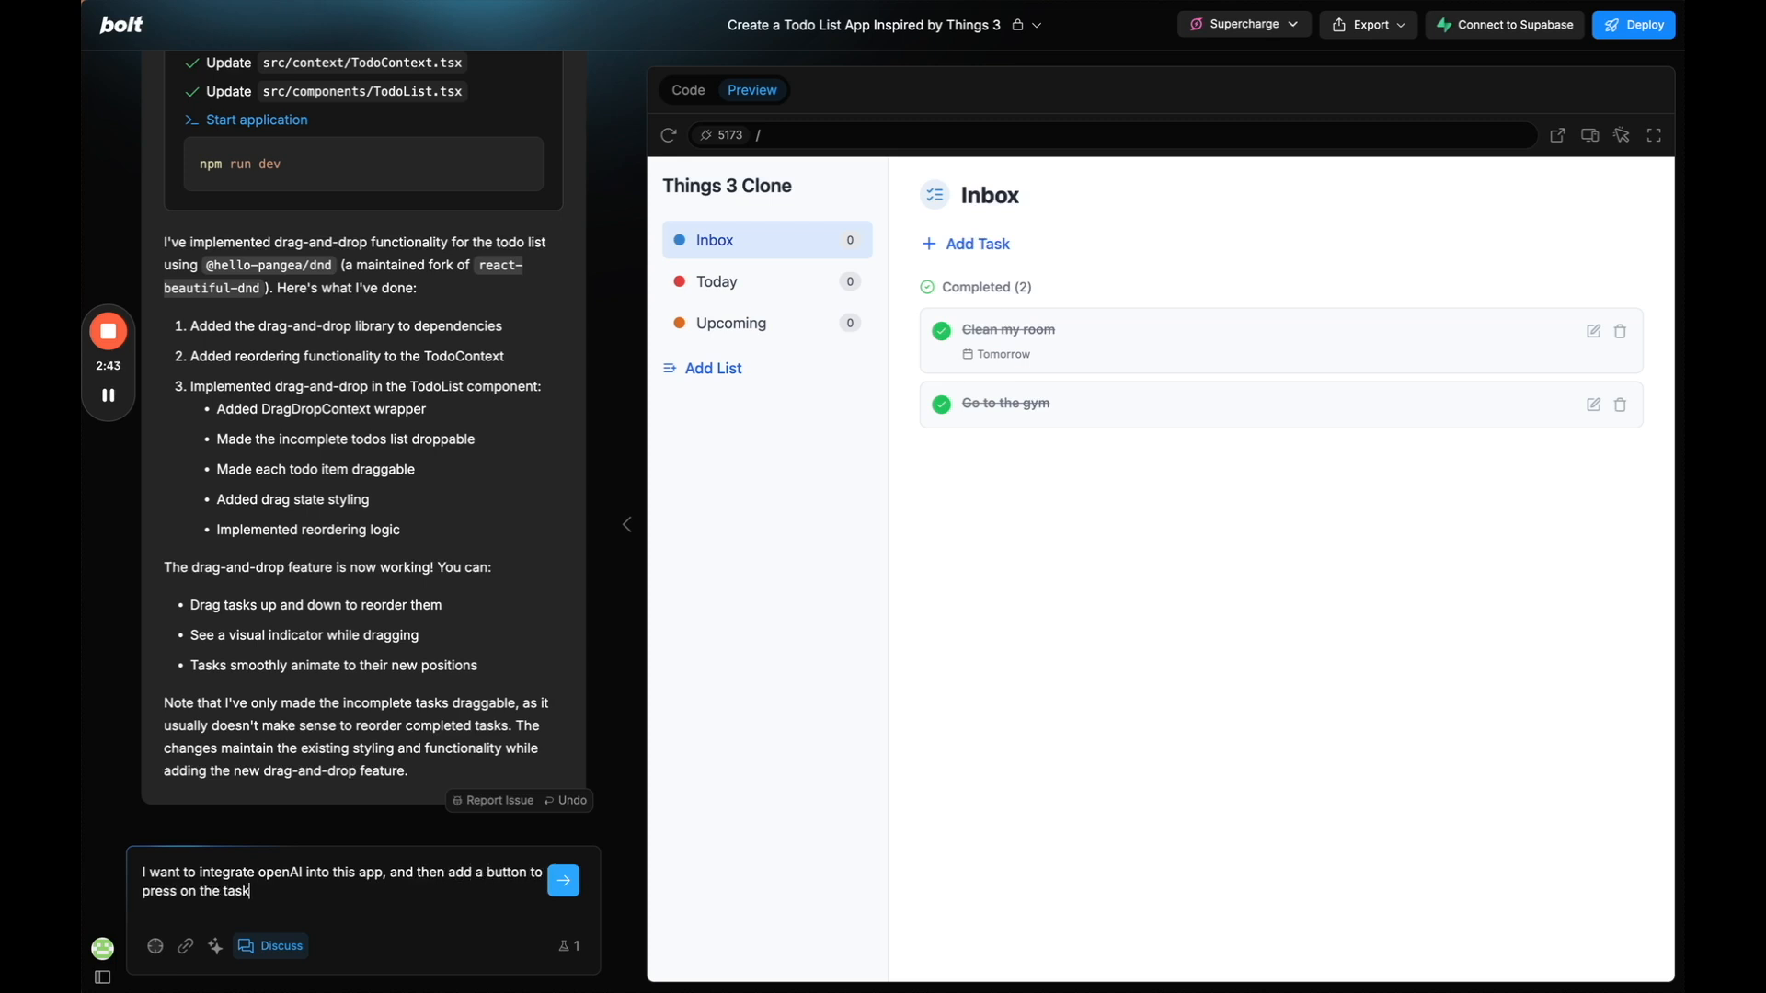
{"action": "type", "text": "which will give me a breakdown of how to"}
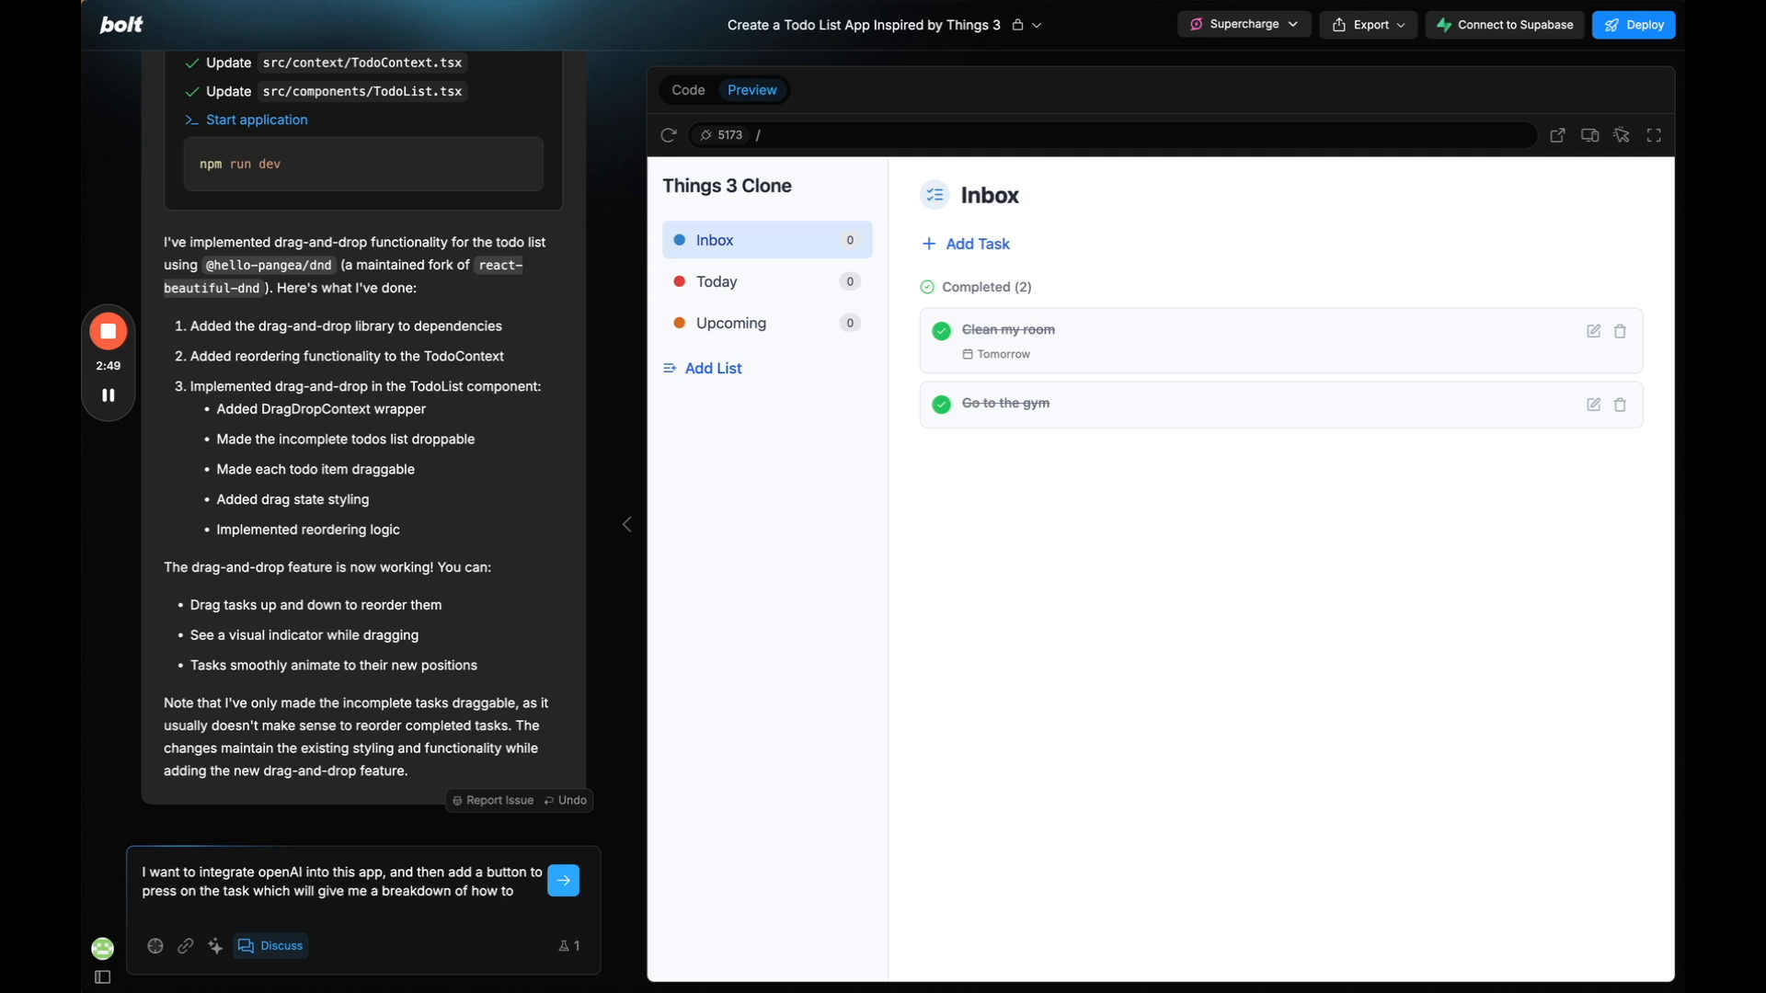
{"action": "type", "text": "successfully complete the task."}
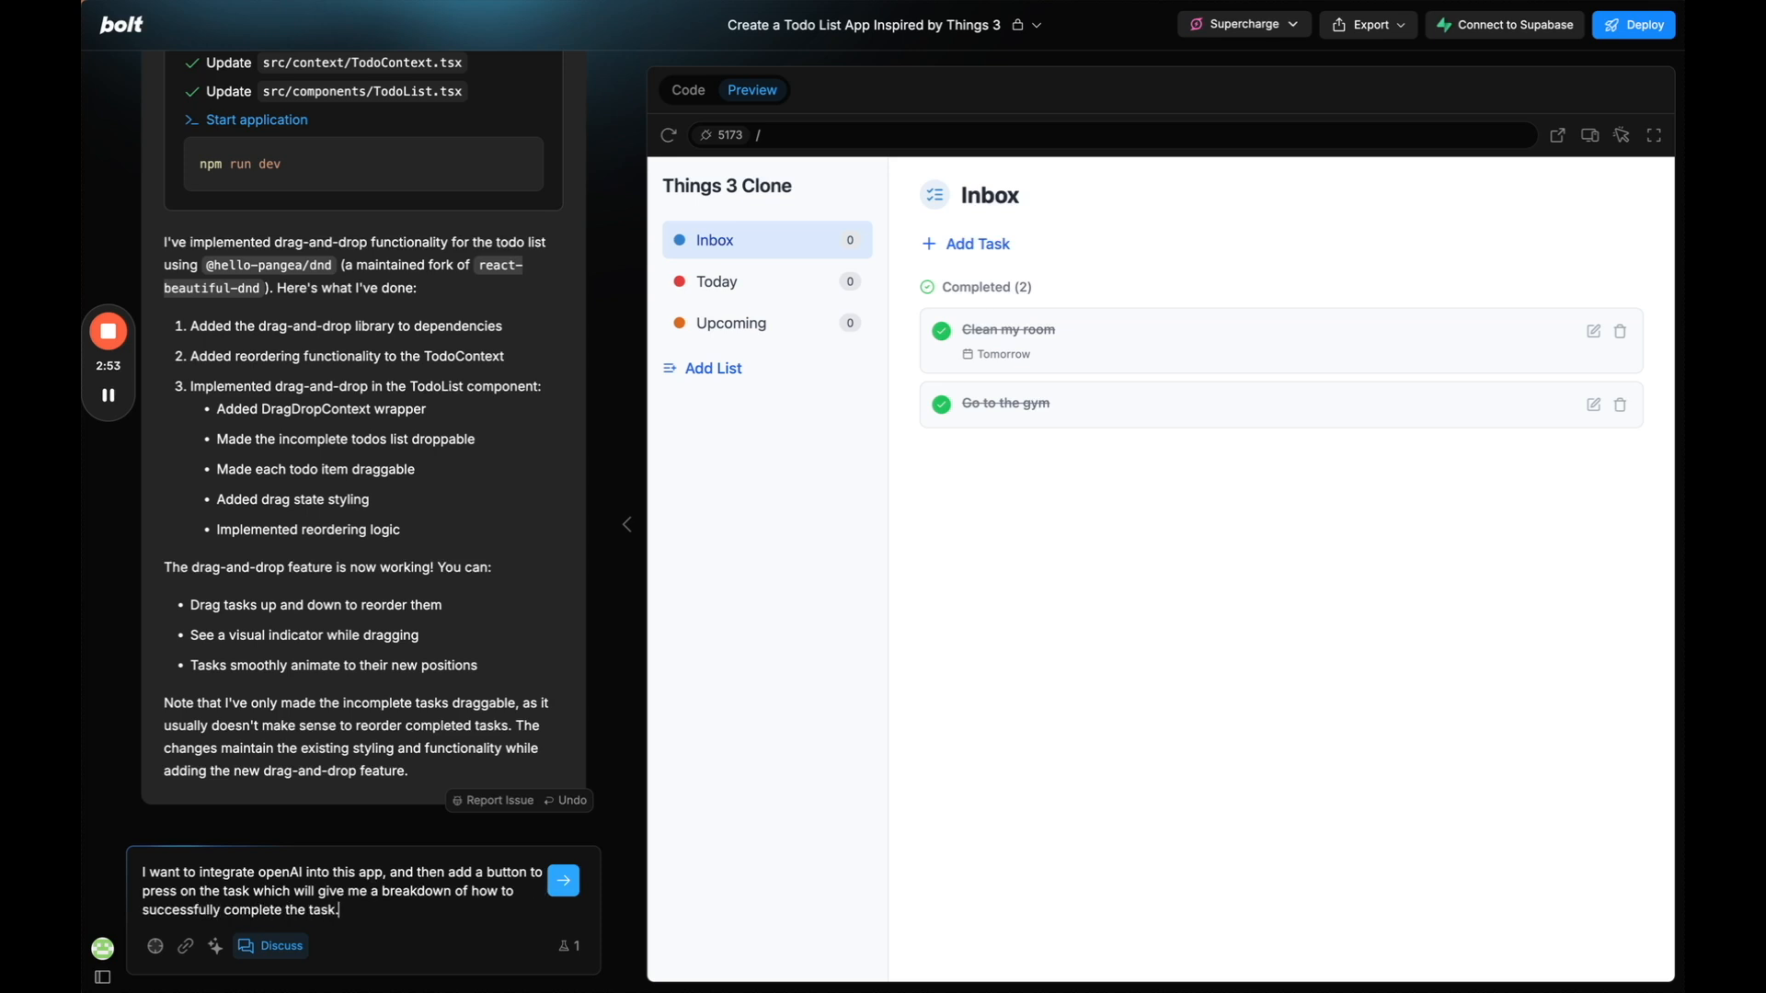
{"action": "type", "text": "research the openAI api"}
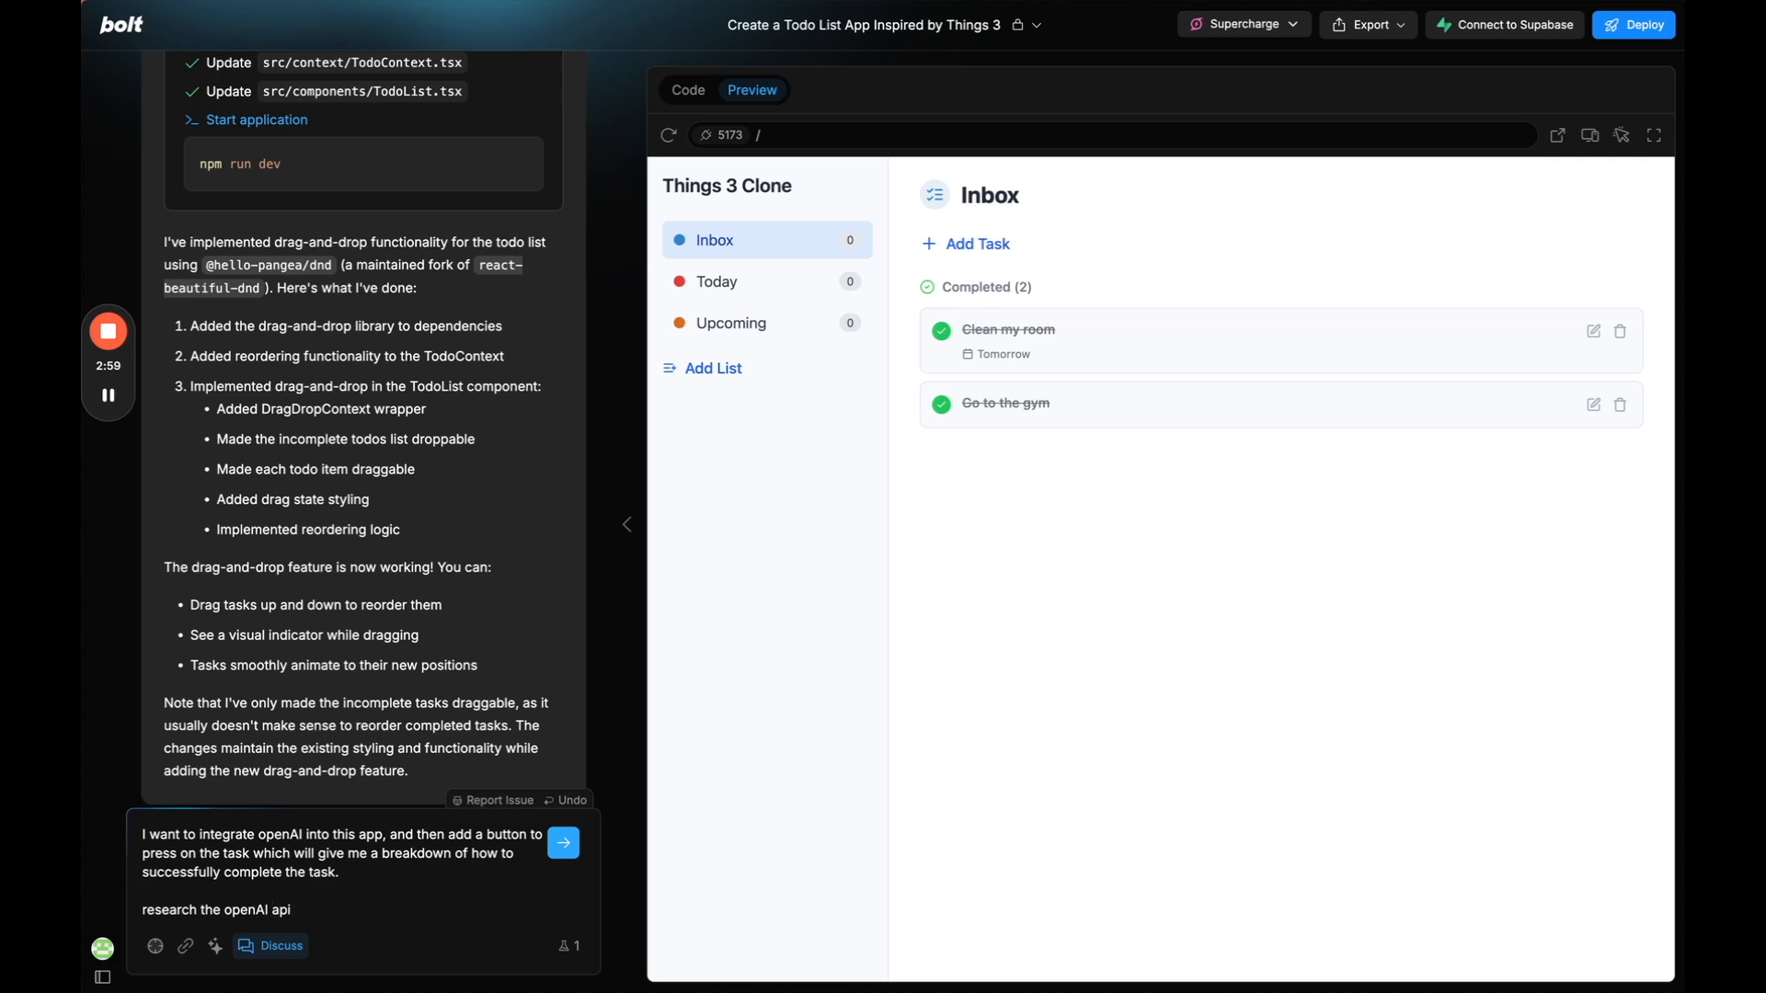
{"action": "type", "text": "documenation of how to integrate in to the app"}
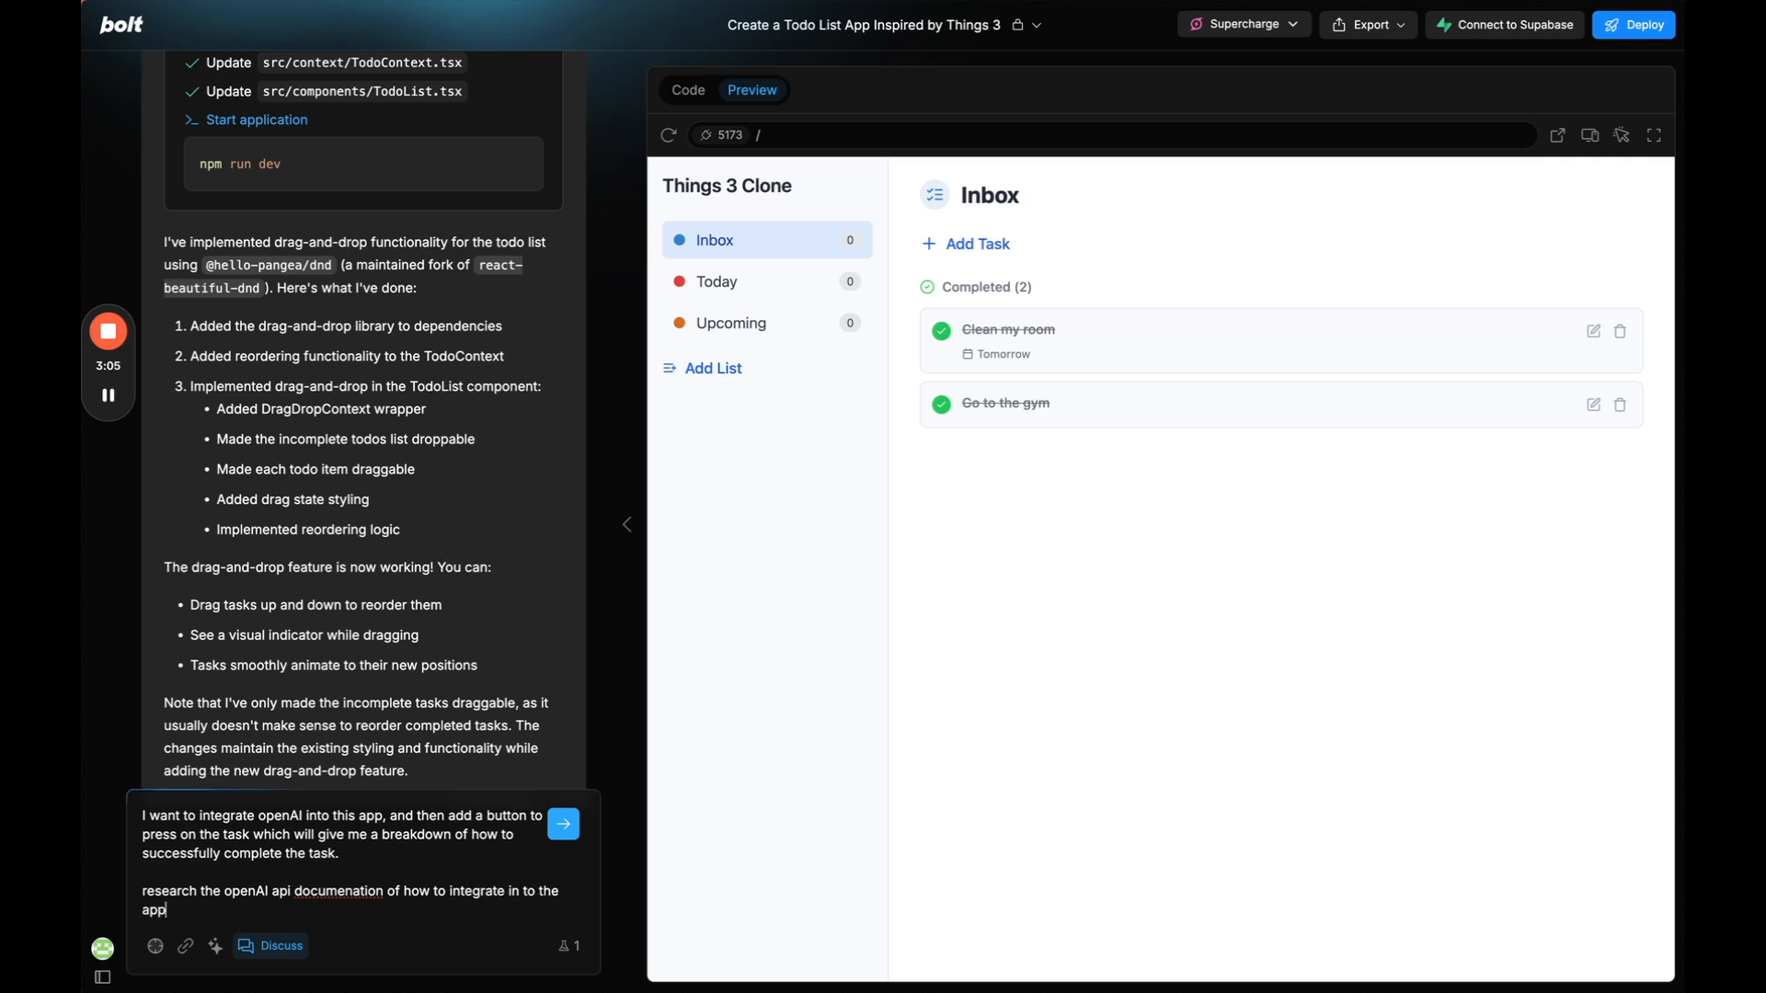
{"action": "left_click", "coordinate": [562, 824]}
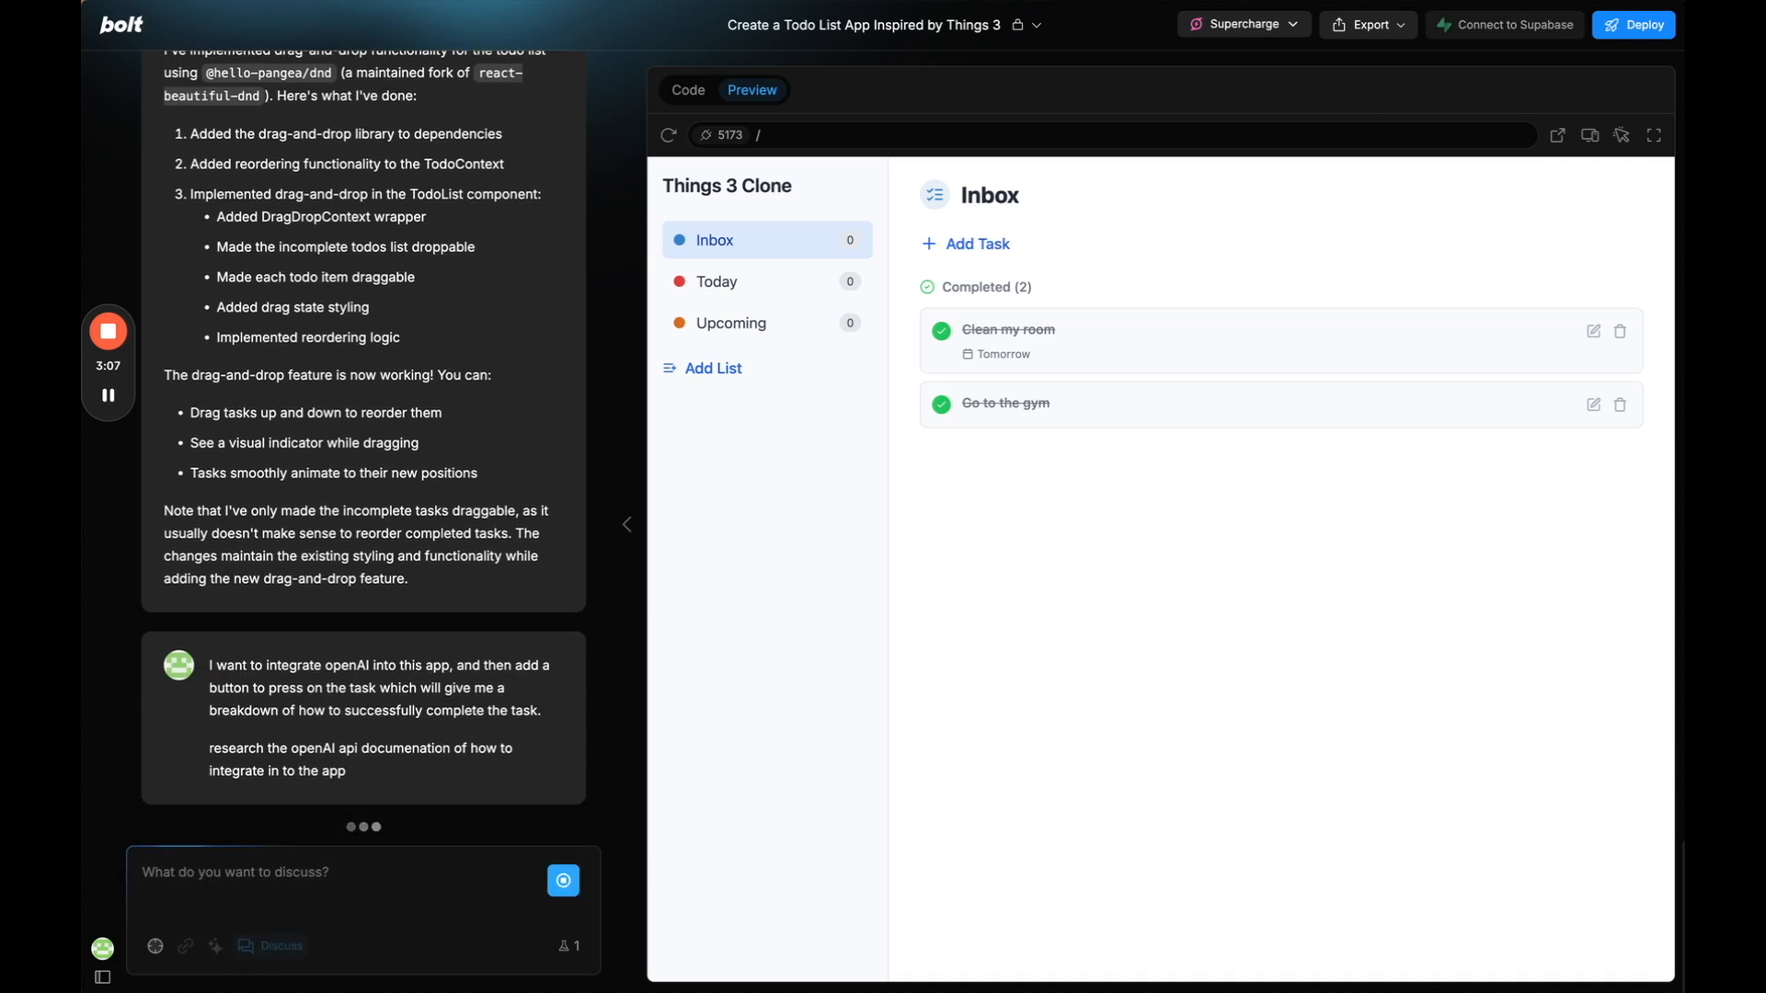
Scroll through the chat to read the assistant's eight-step OpenAI integration plan.
{"action": "scroll", "scroll_direction": "down", "scroll_amount": 3}
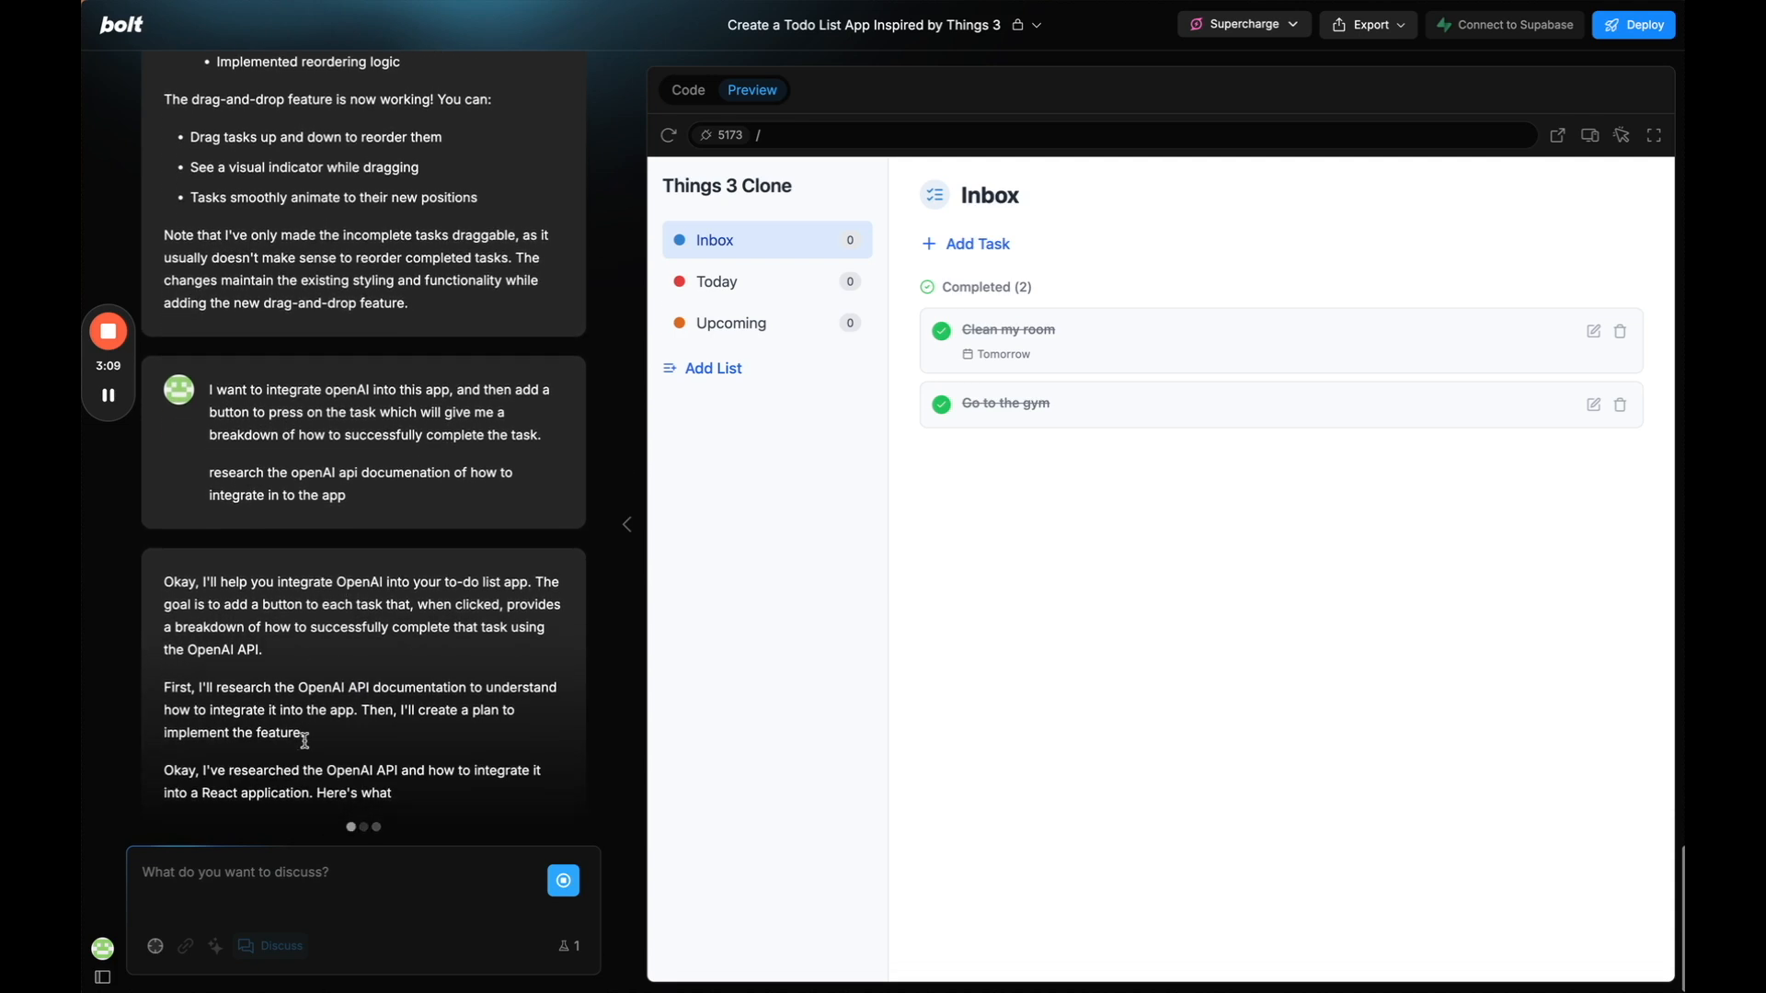
{"action": "scroll", "scroll_direction": "down", "scroll_amount": 3}
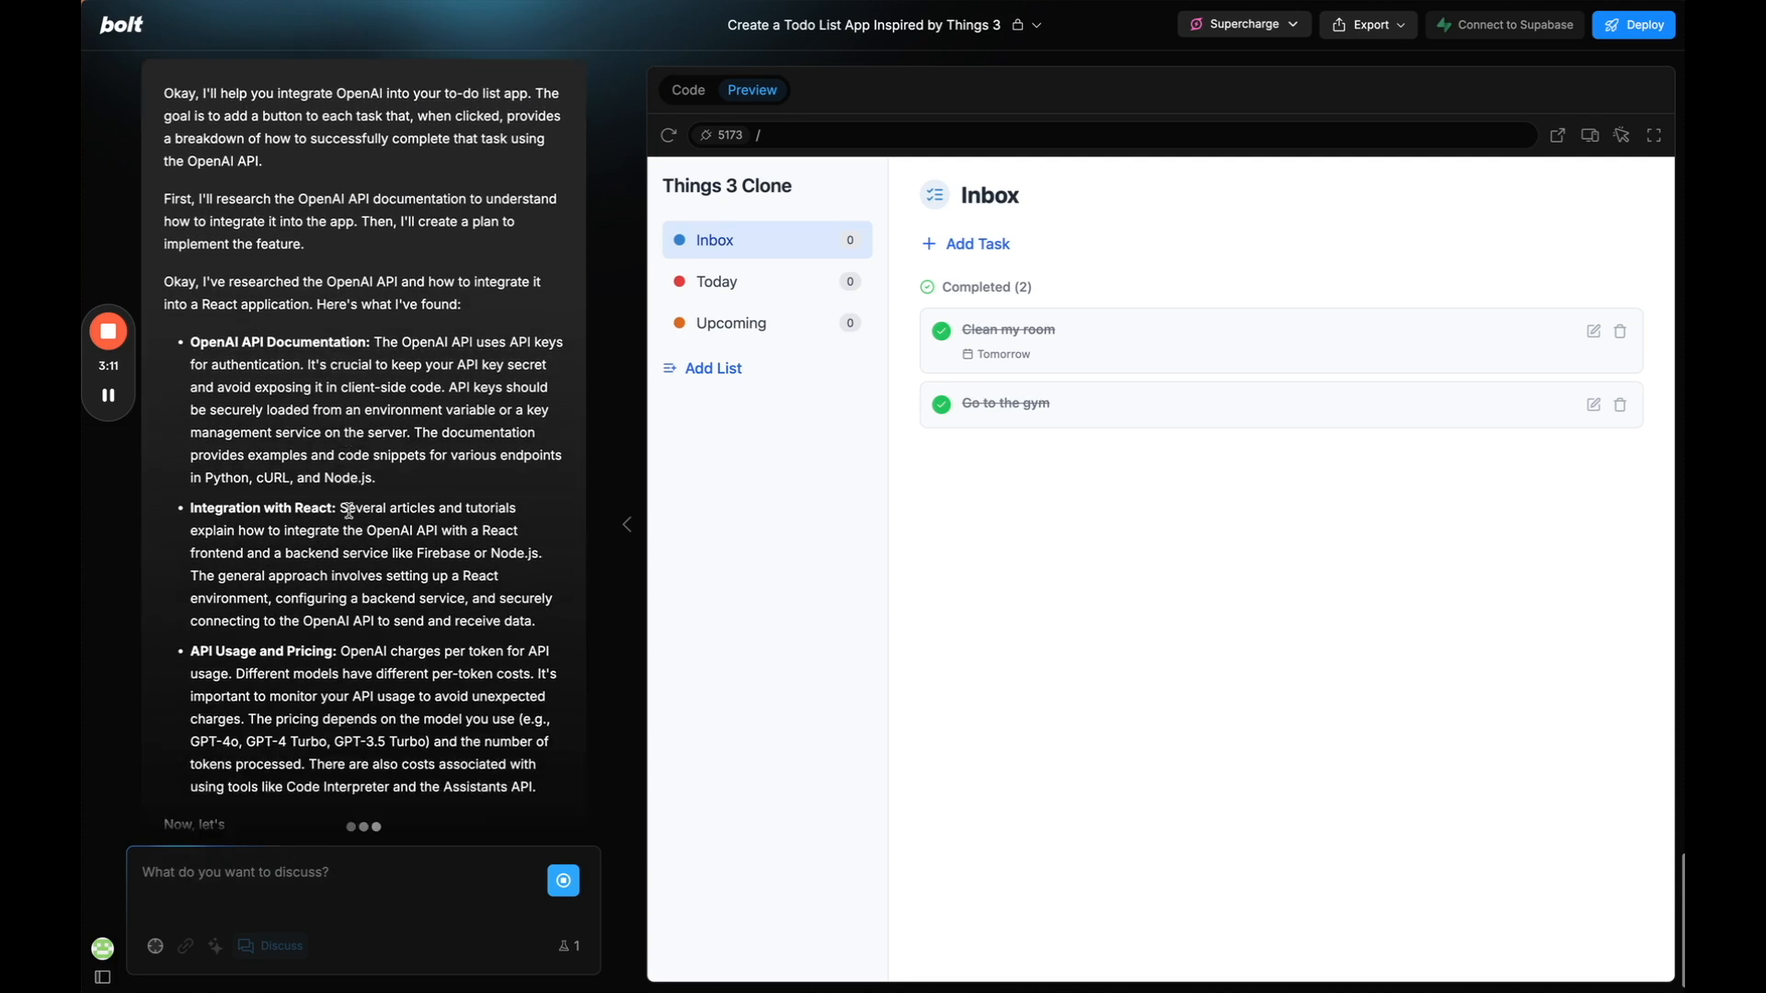
{"action": "scroll", "scroll_direction": "down", "scroll_amount": 3}
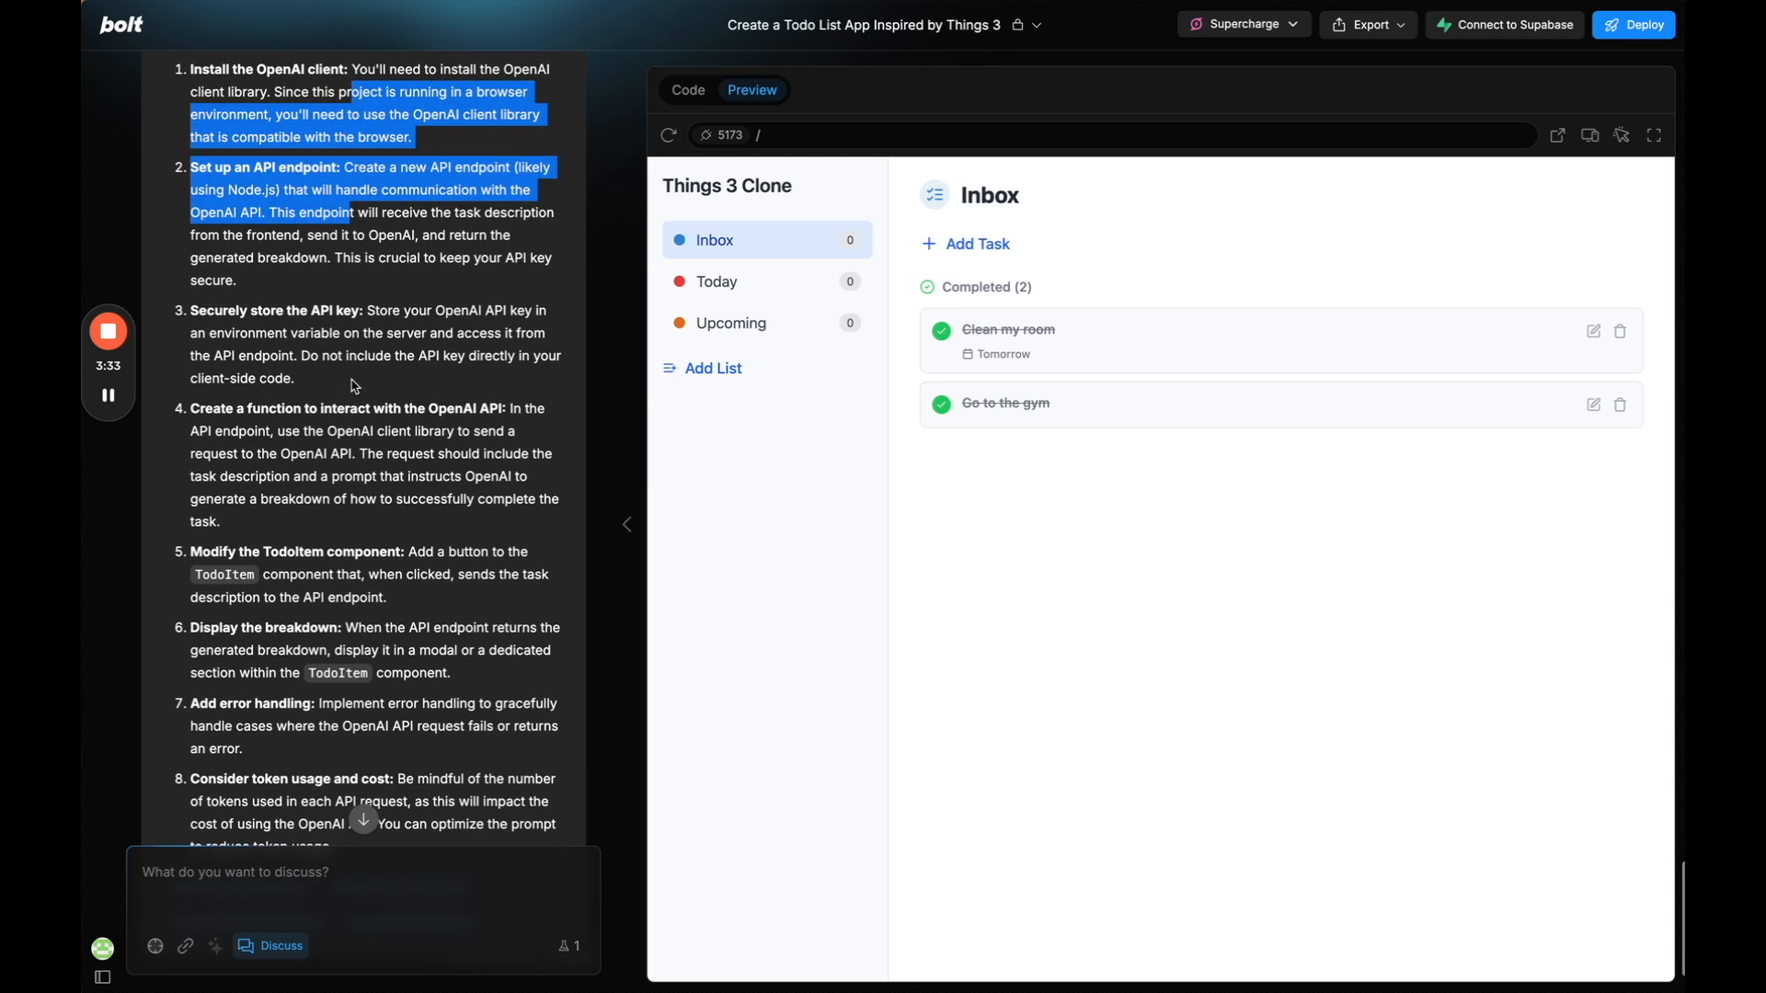
{"action": "scroll", "scroll_direction": "down", "scroll_amount": 3}
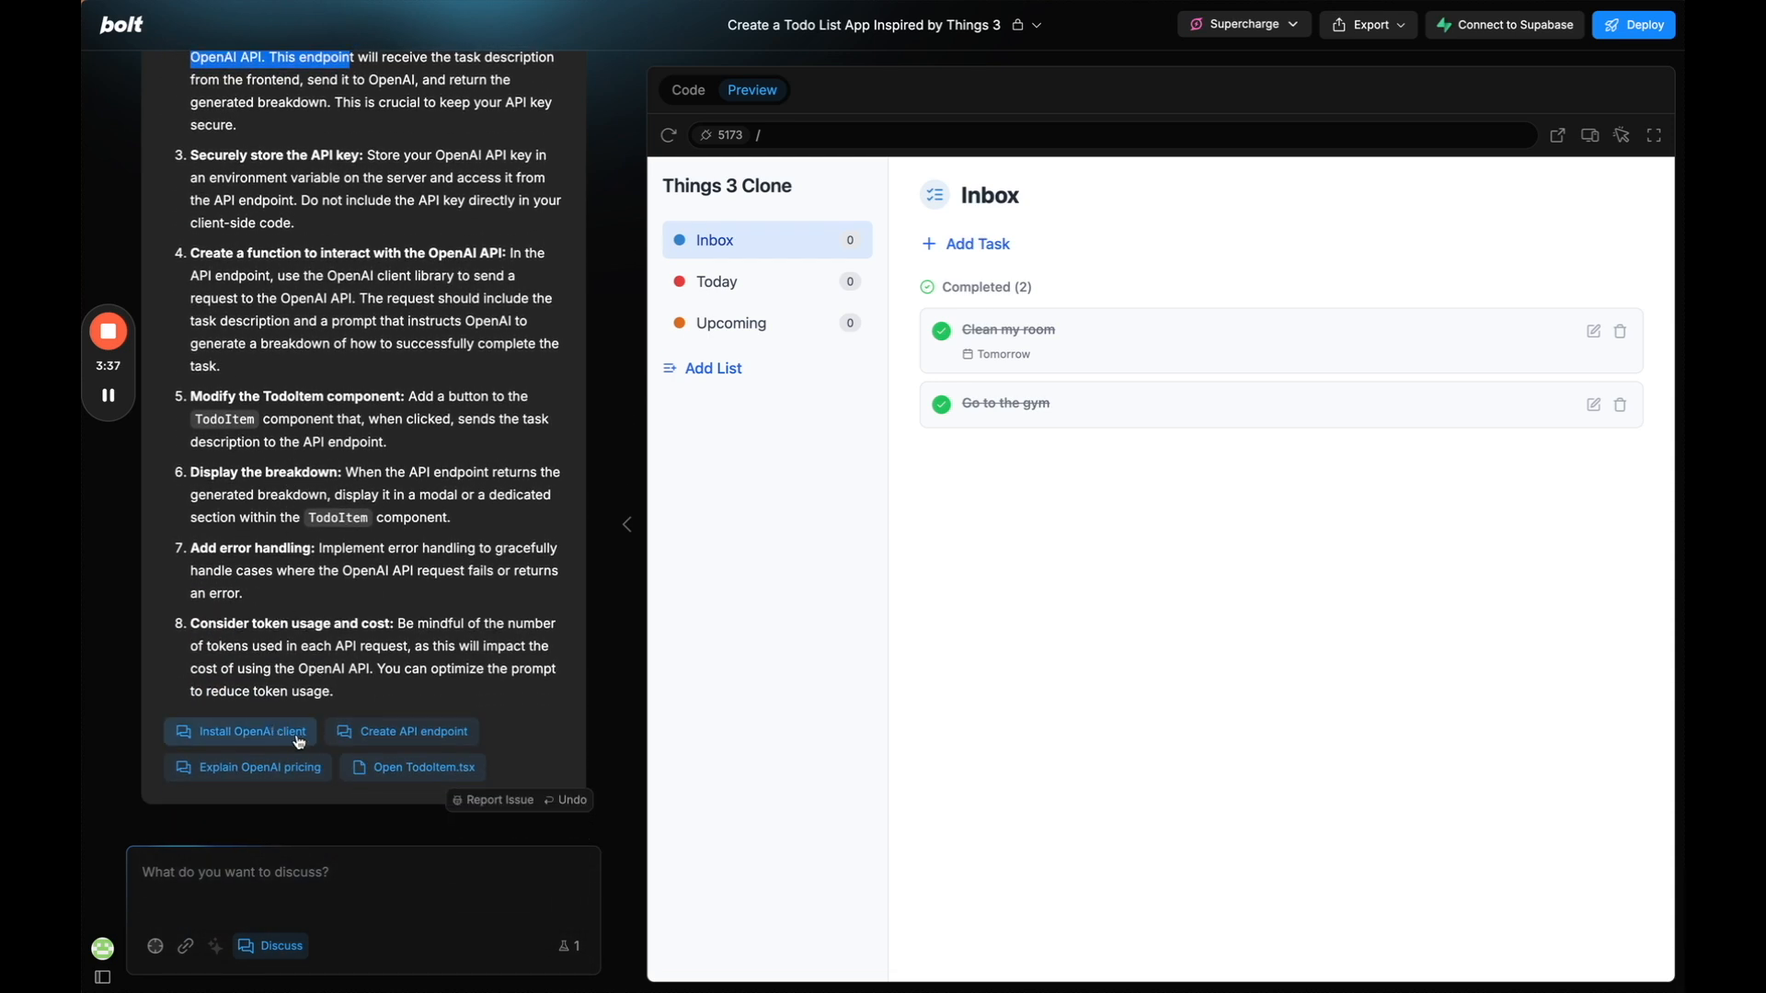
{"action": "mouse_move", "coordinate": [402, 730]}
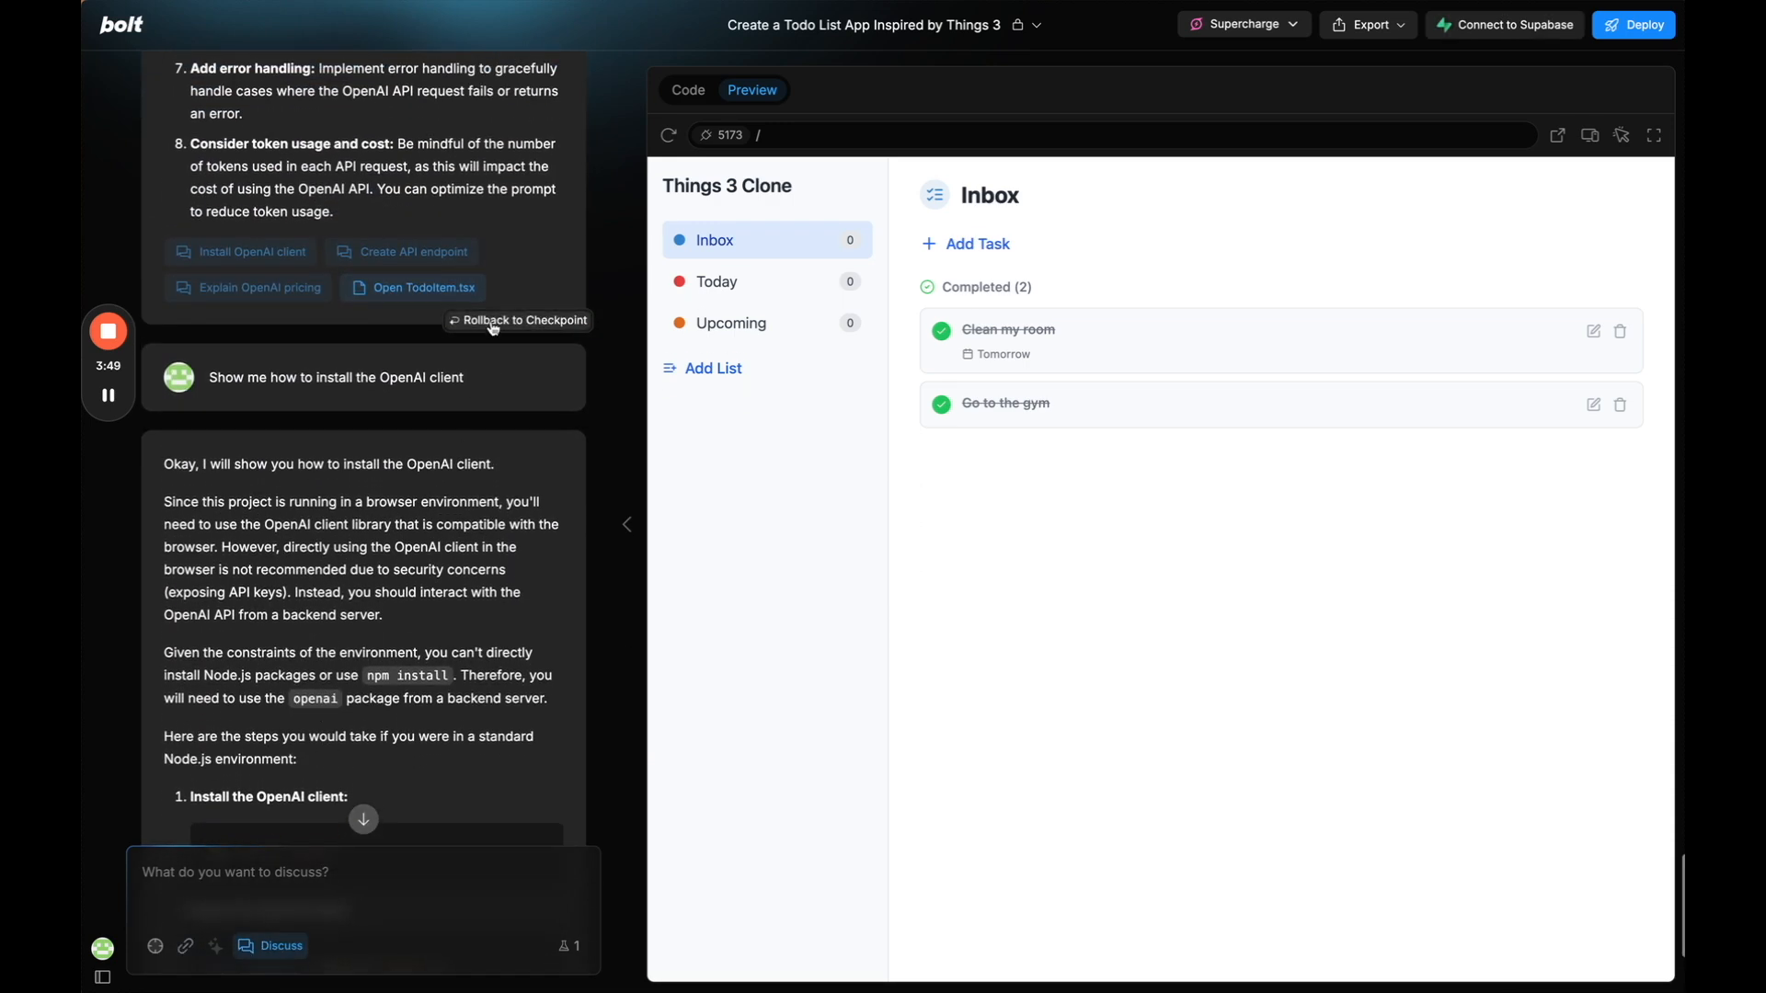
Roll back to the checkpoint before the install-client exchange and begin an 'Execute on the above plan' message.
{"action": "left_click", "coordinate": [519, 320]}
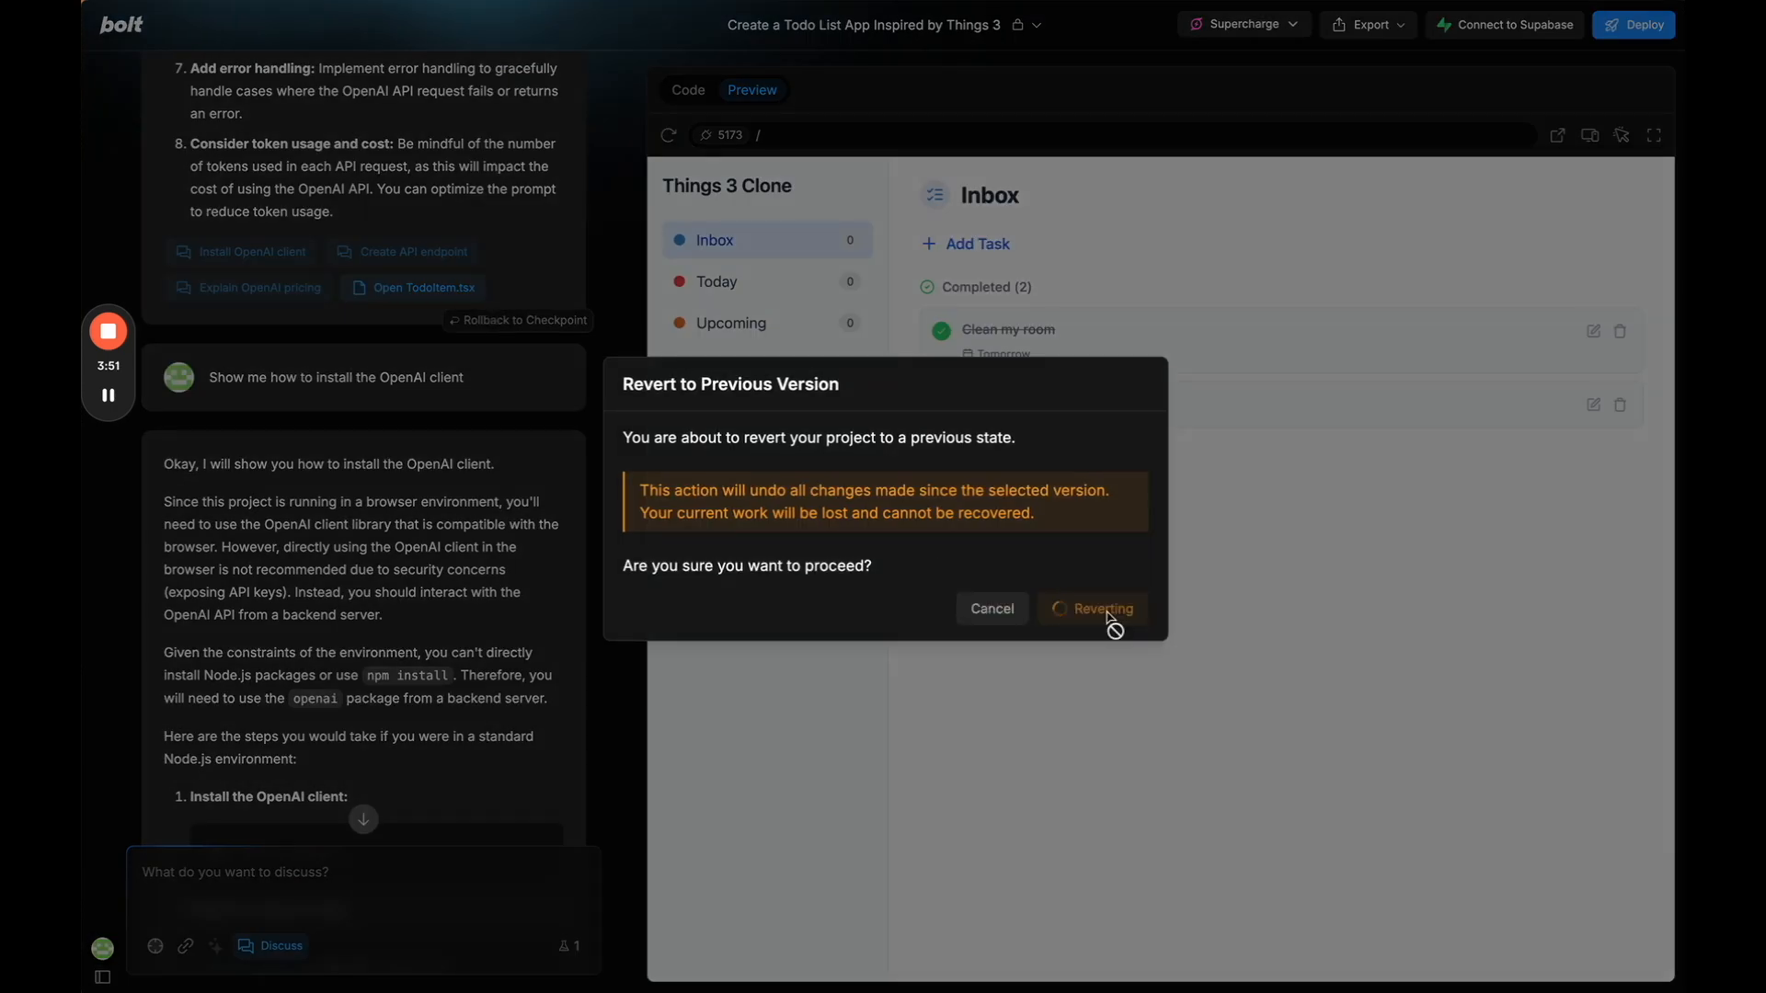
{"action": "left_click", "coordinate": [1093, 609]}
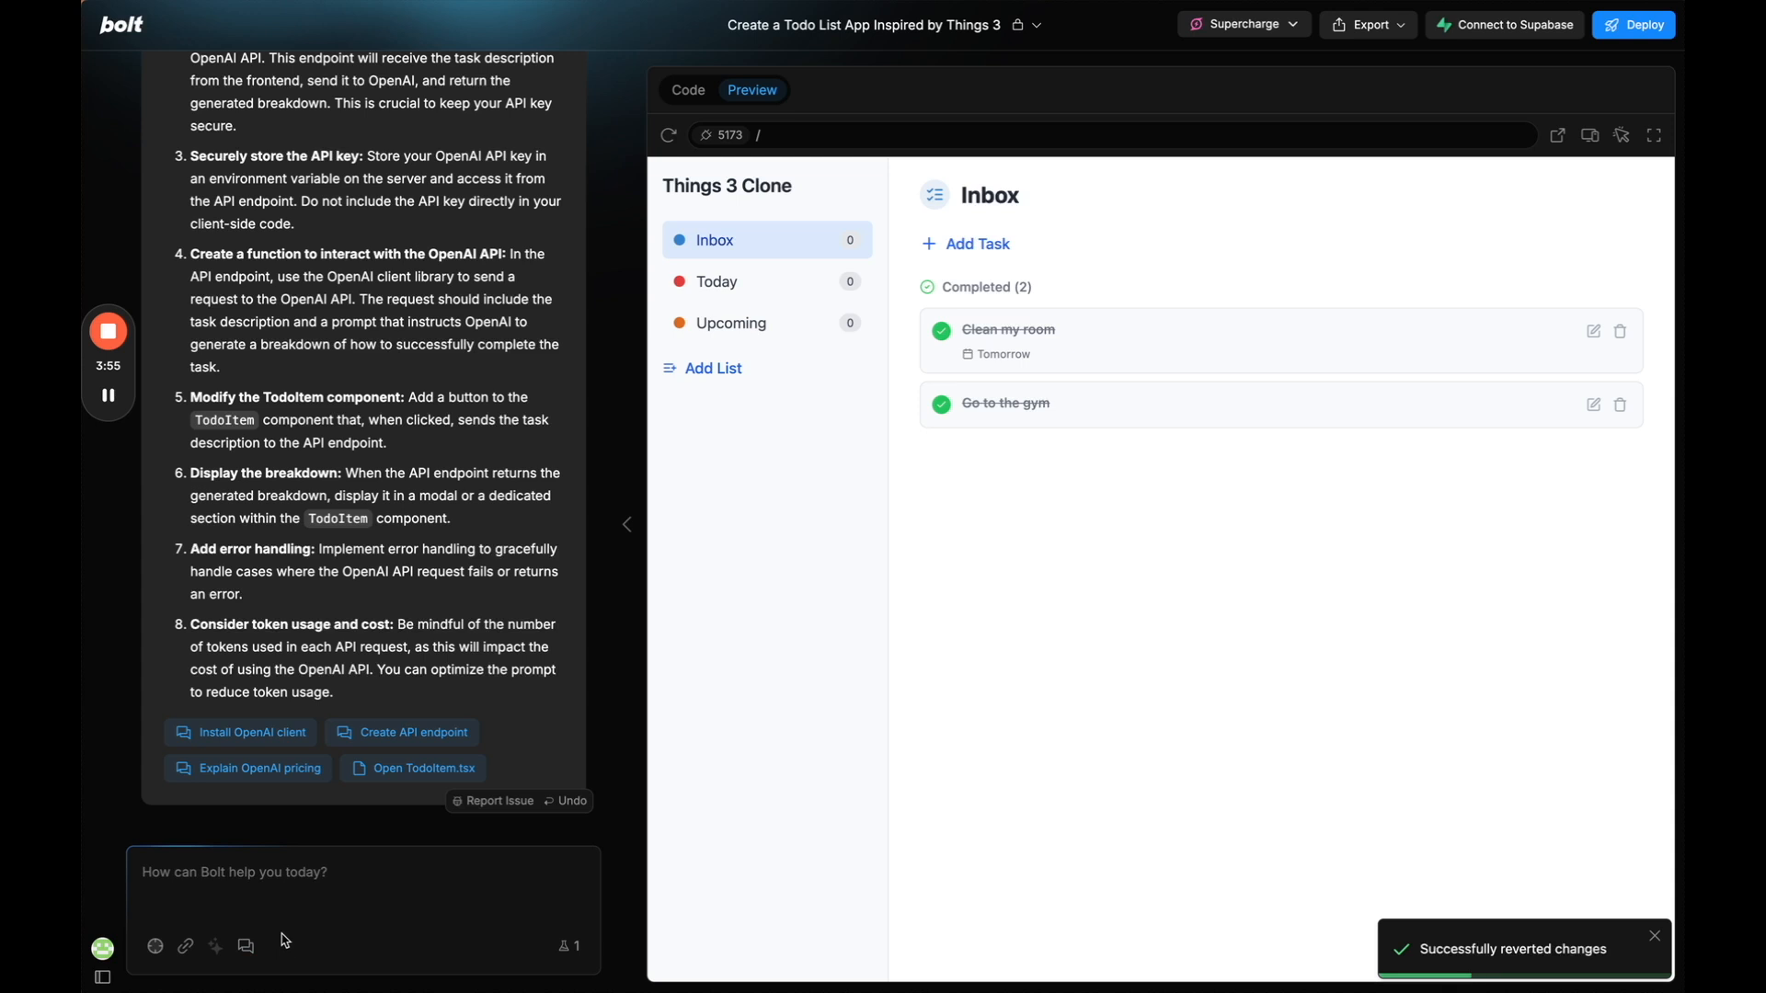
{"action": "type", "text": "Ex"}
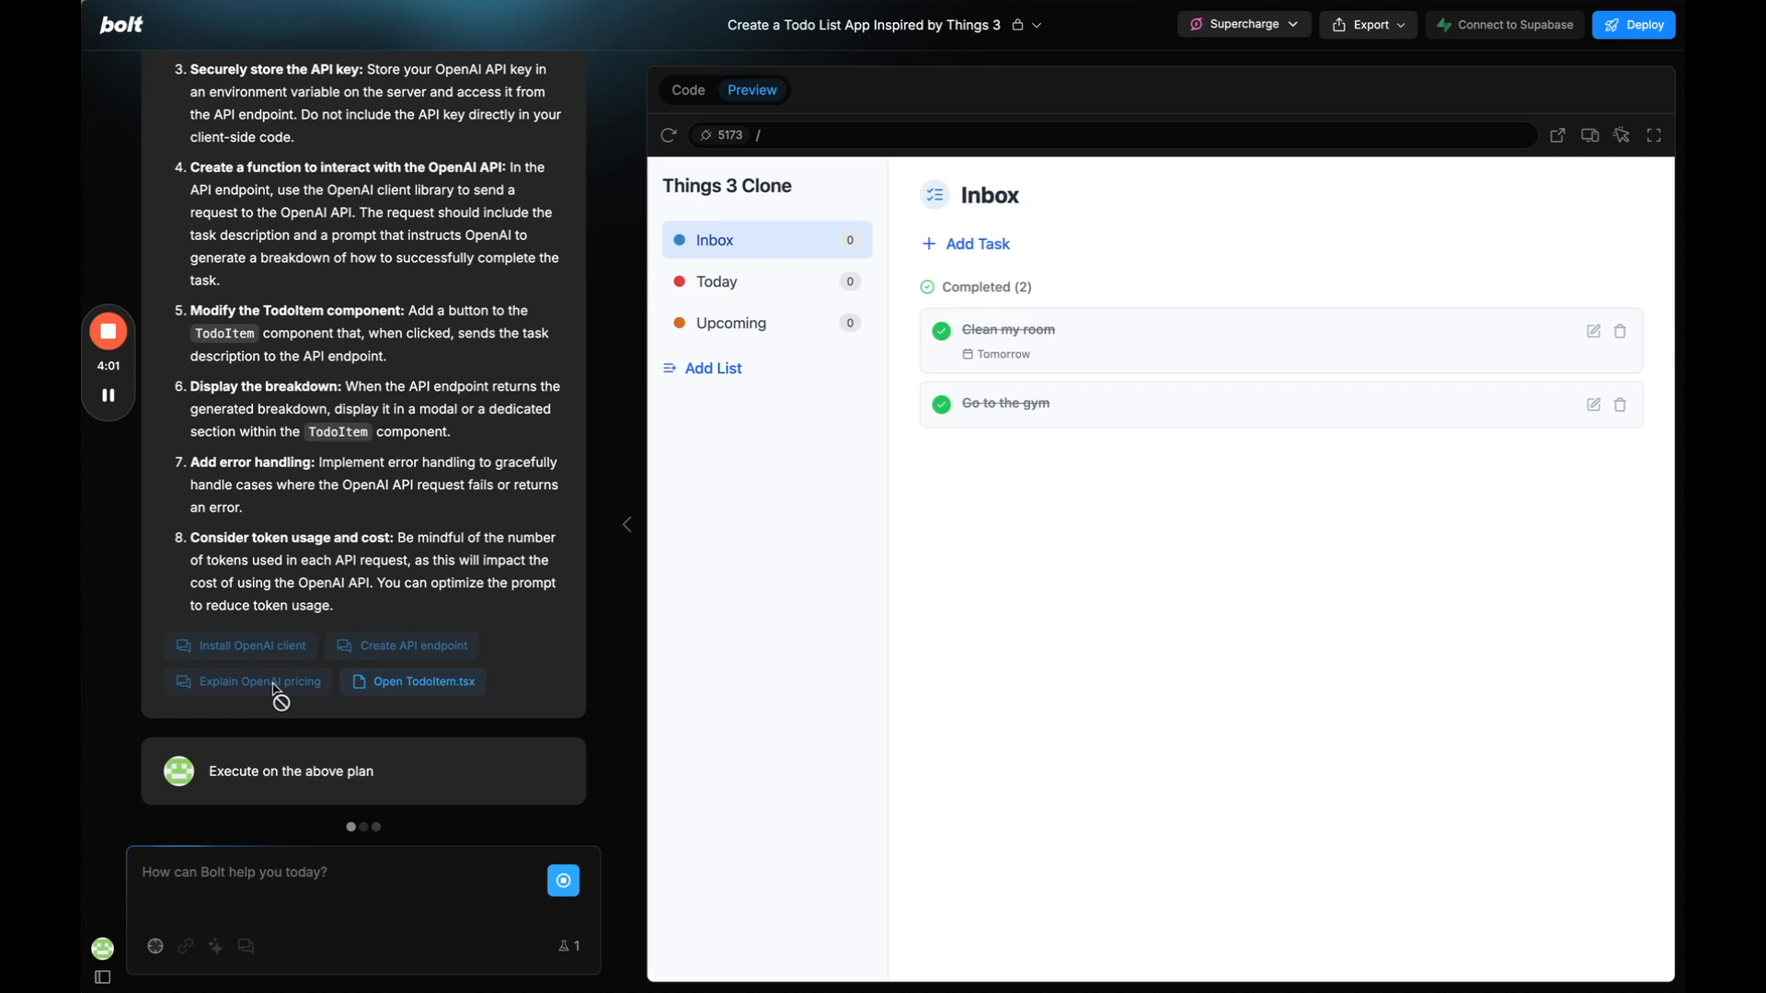
Send 'Execute on the above plan' and let Bolt fix the package.json error and add the lightbulb buttons.
{"action": "left_click", "coordinate": [289, 771]}
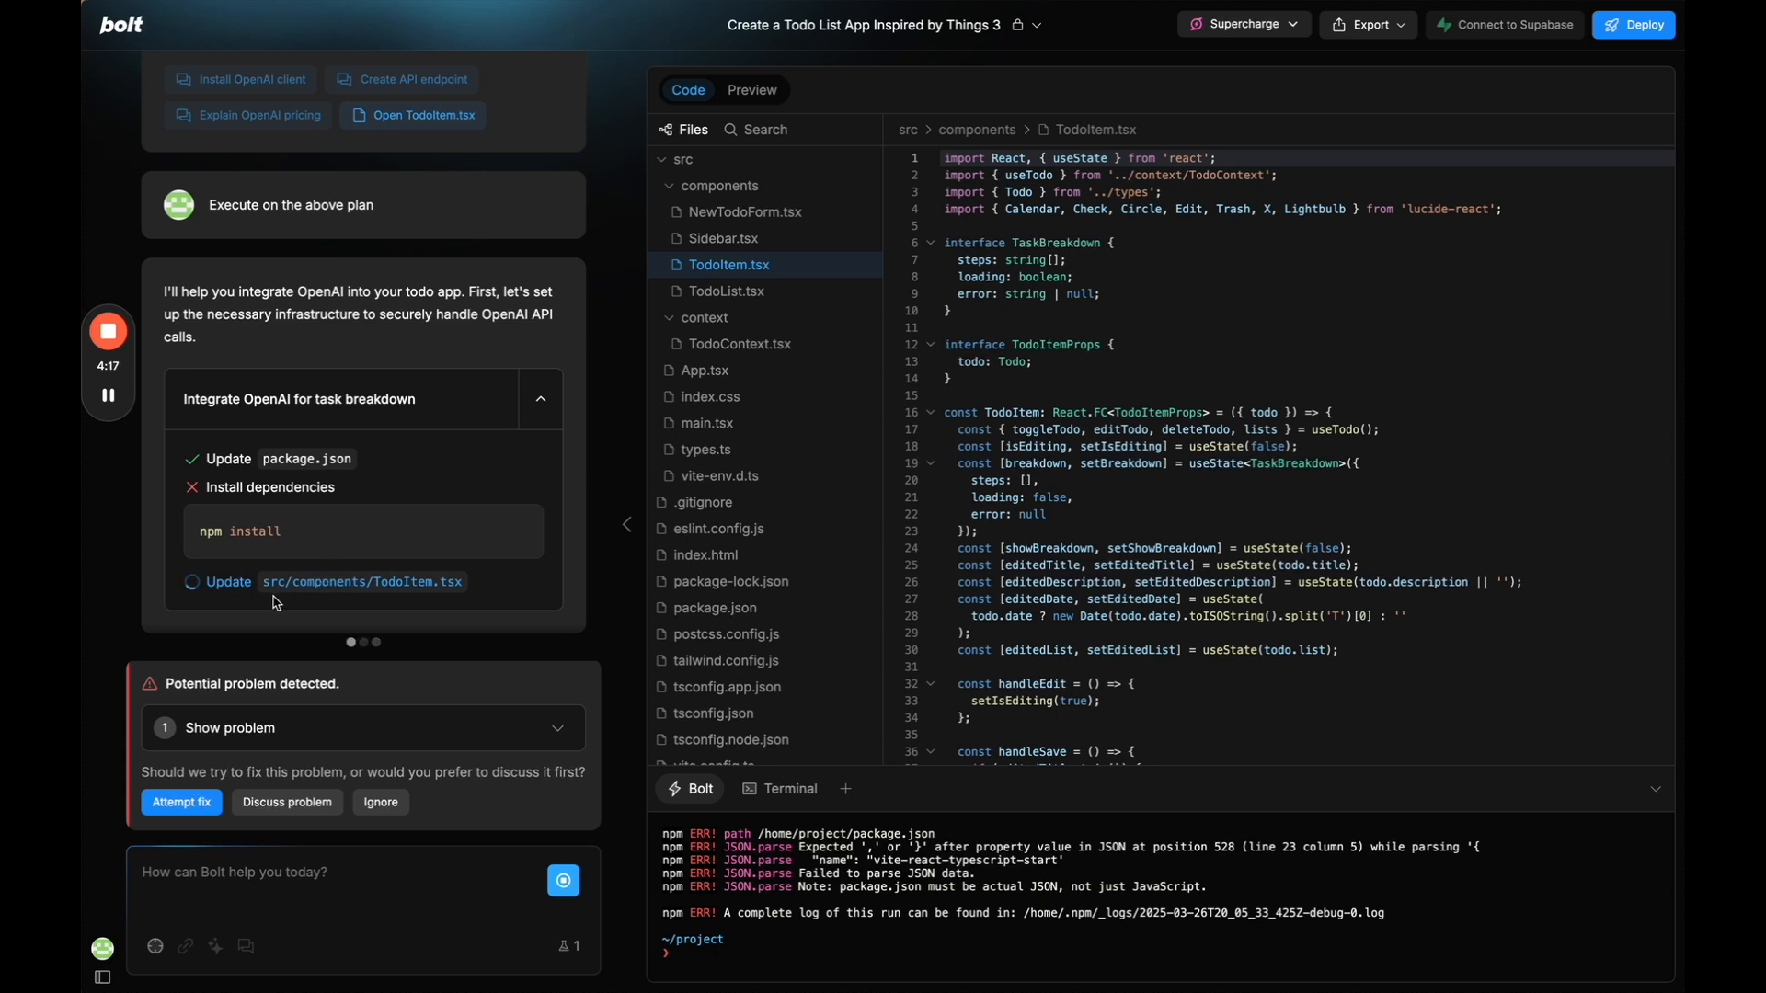
{"action": "scroll", "scroll_direction": "down", "scroll_amount": 3}
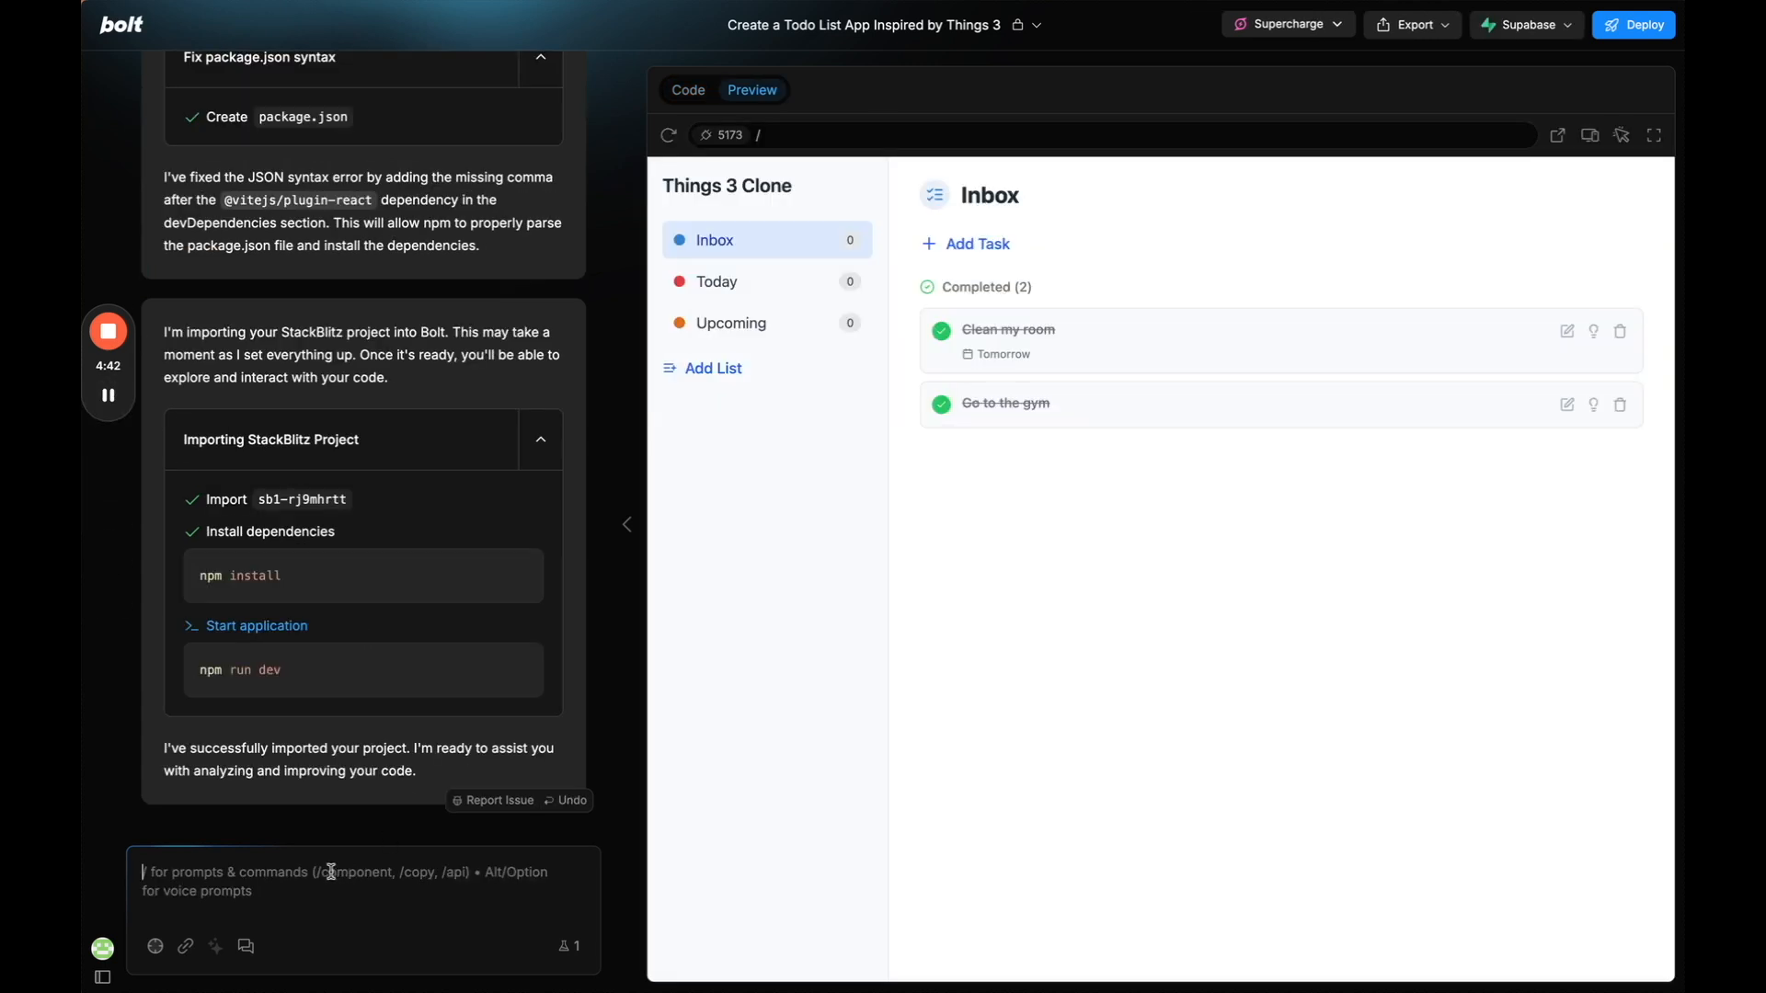
Ask Bolt to fully implement the AI feature now that Supabase is connected.
{"action": "type", "text": "ok let's fully"}
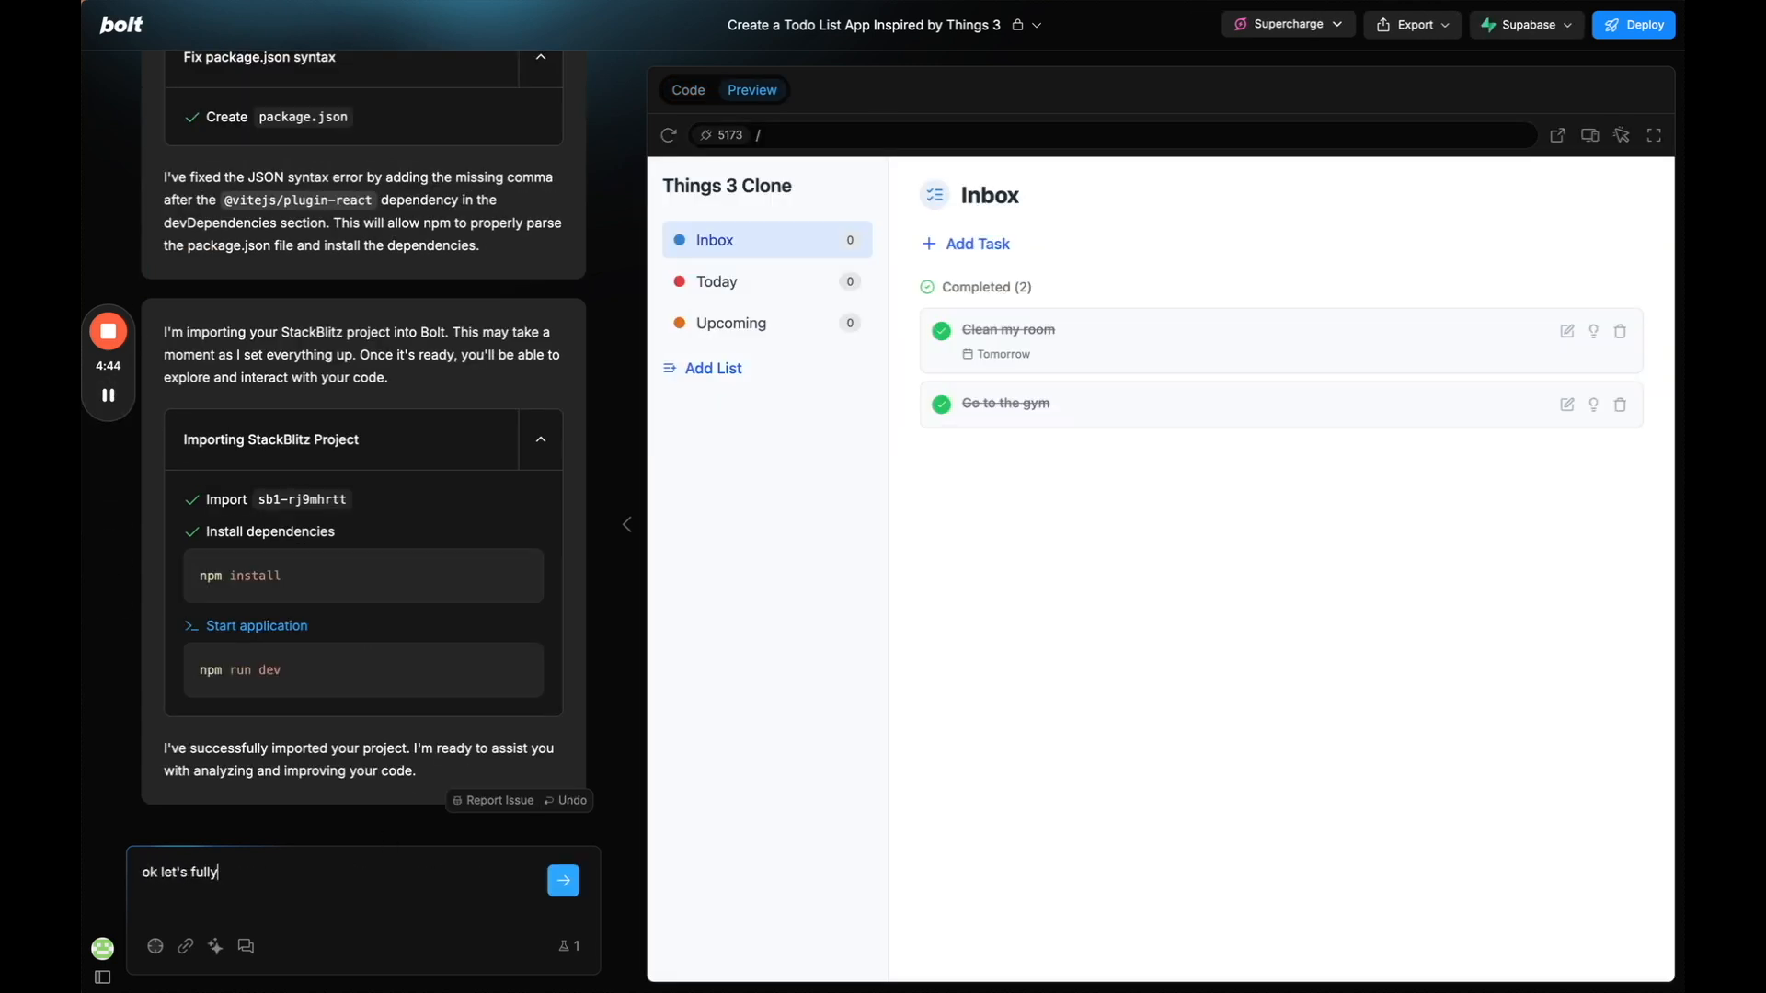
{"action": "type", "text": "implement the AI"}
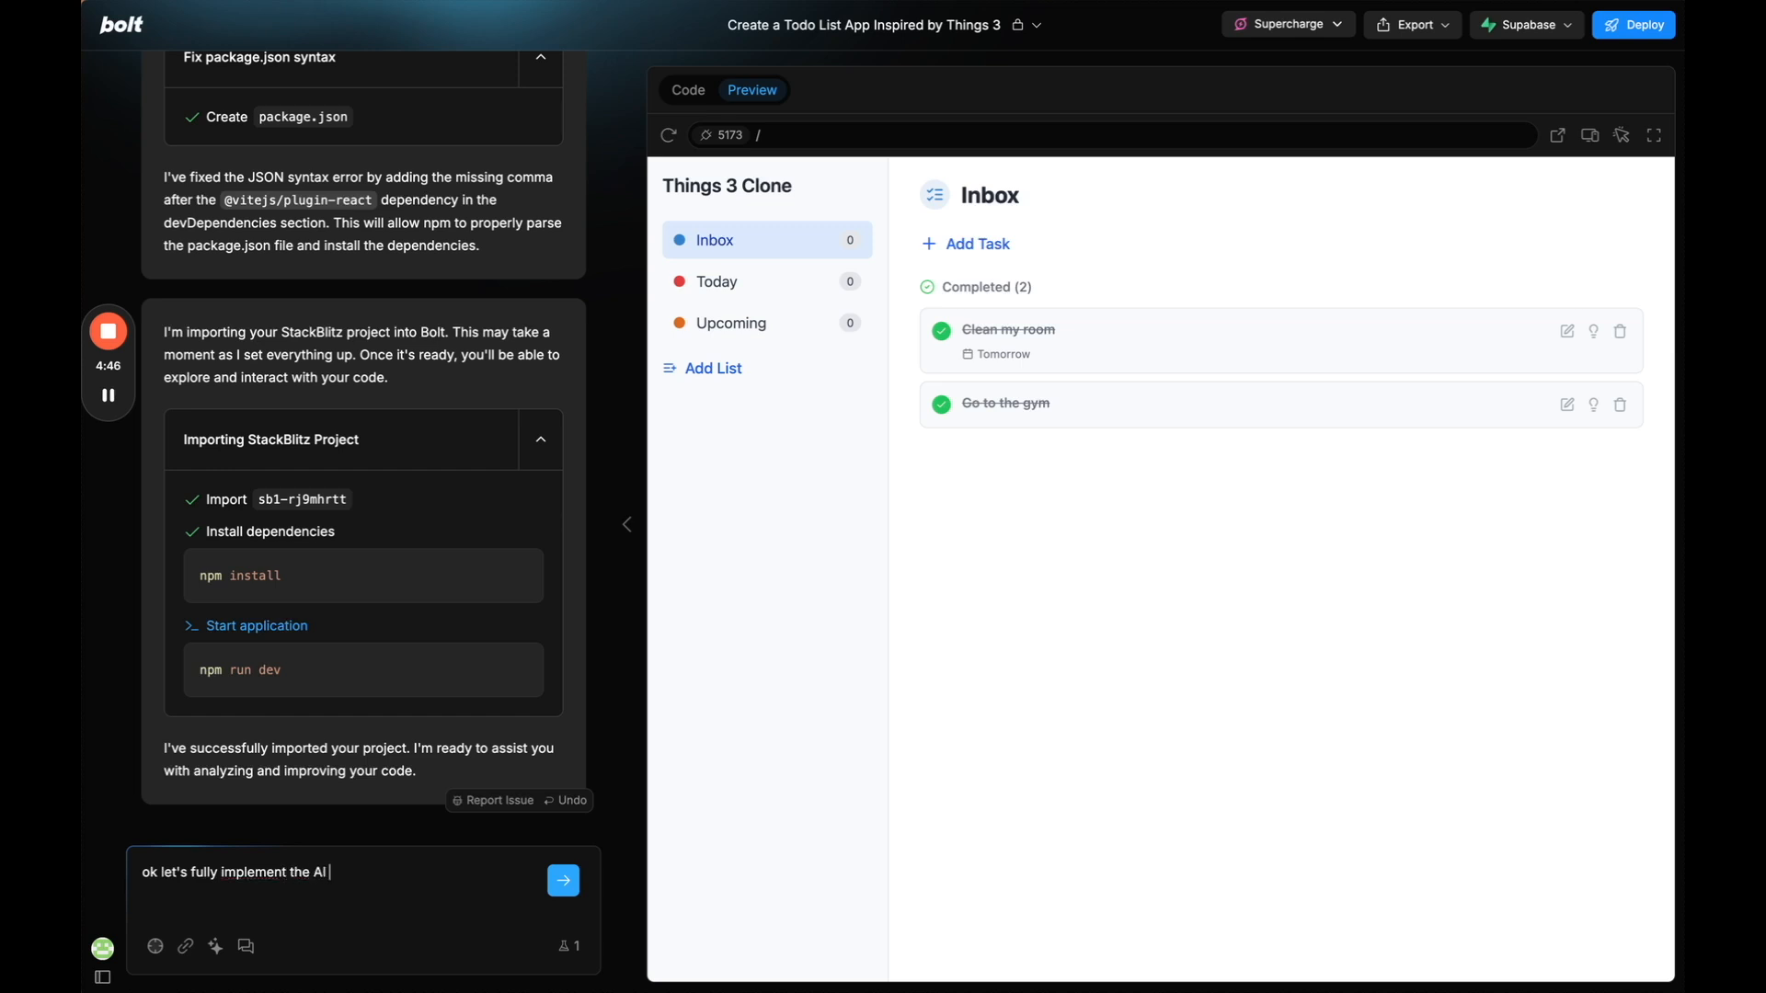
{"action": "type", "text": "feature now that supa"}
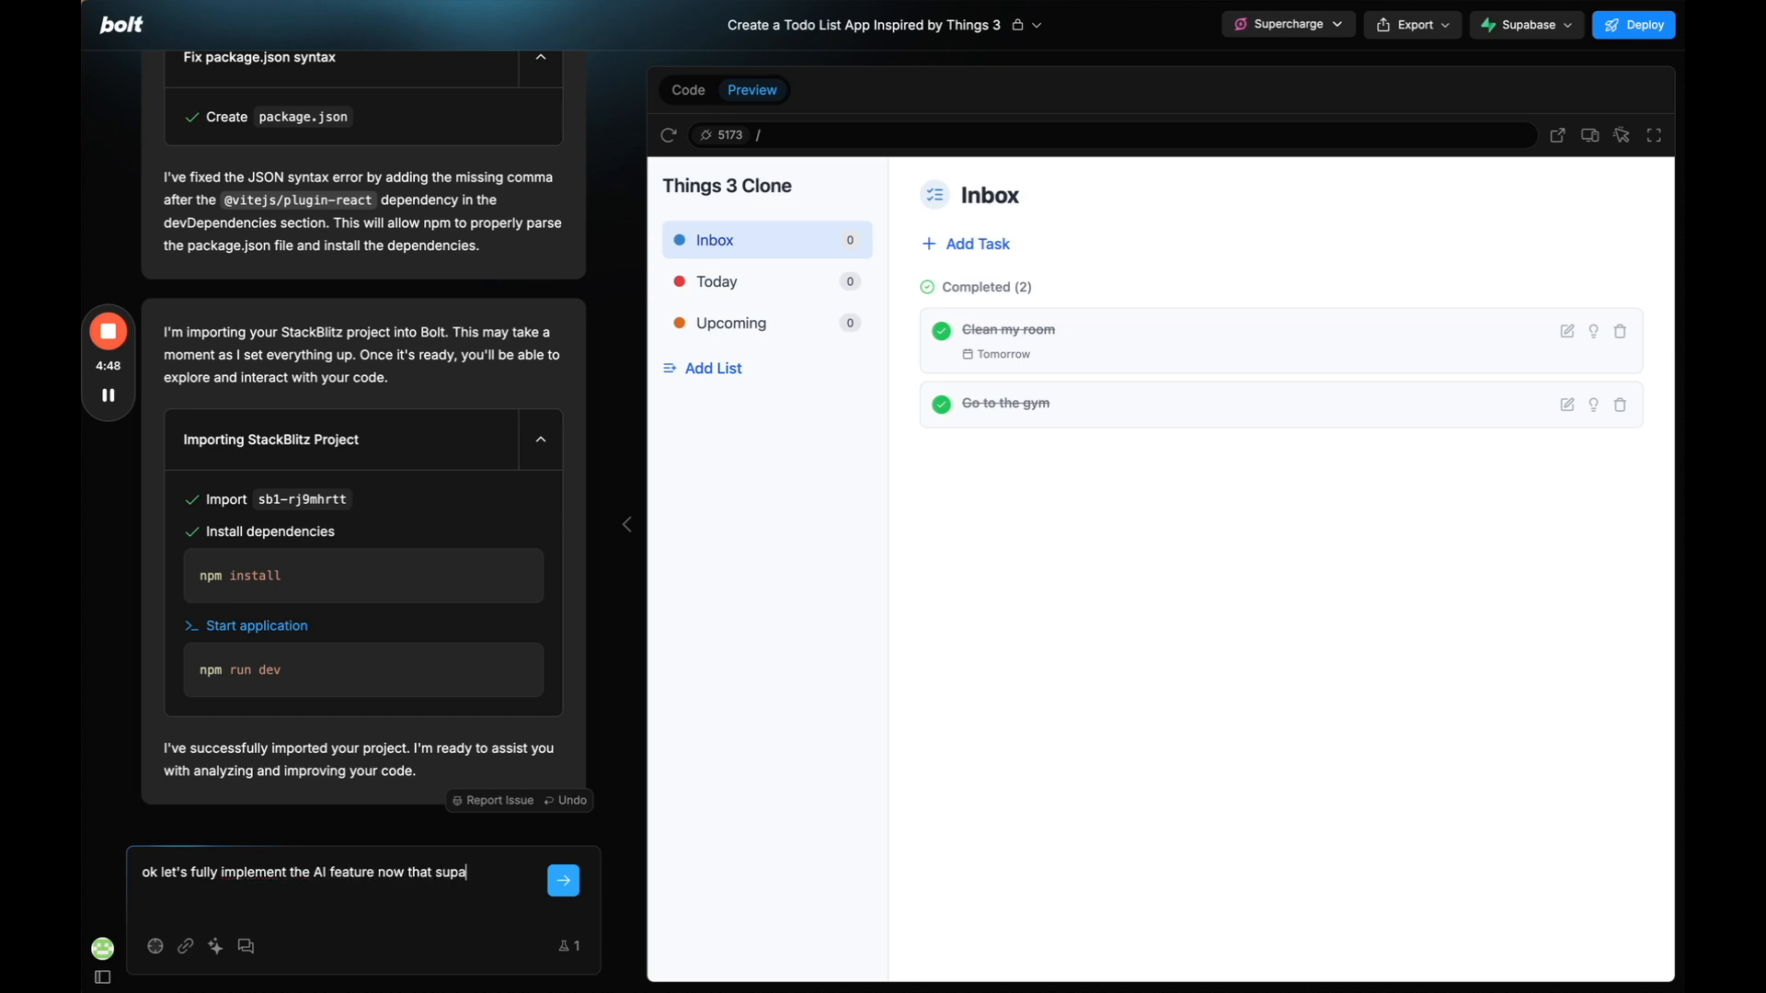
{"action": "left_click", "coordinate": [563, 880]}
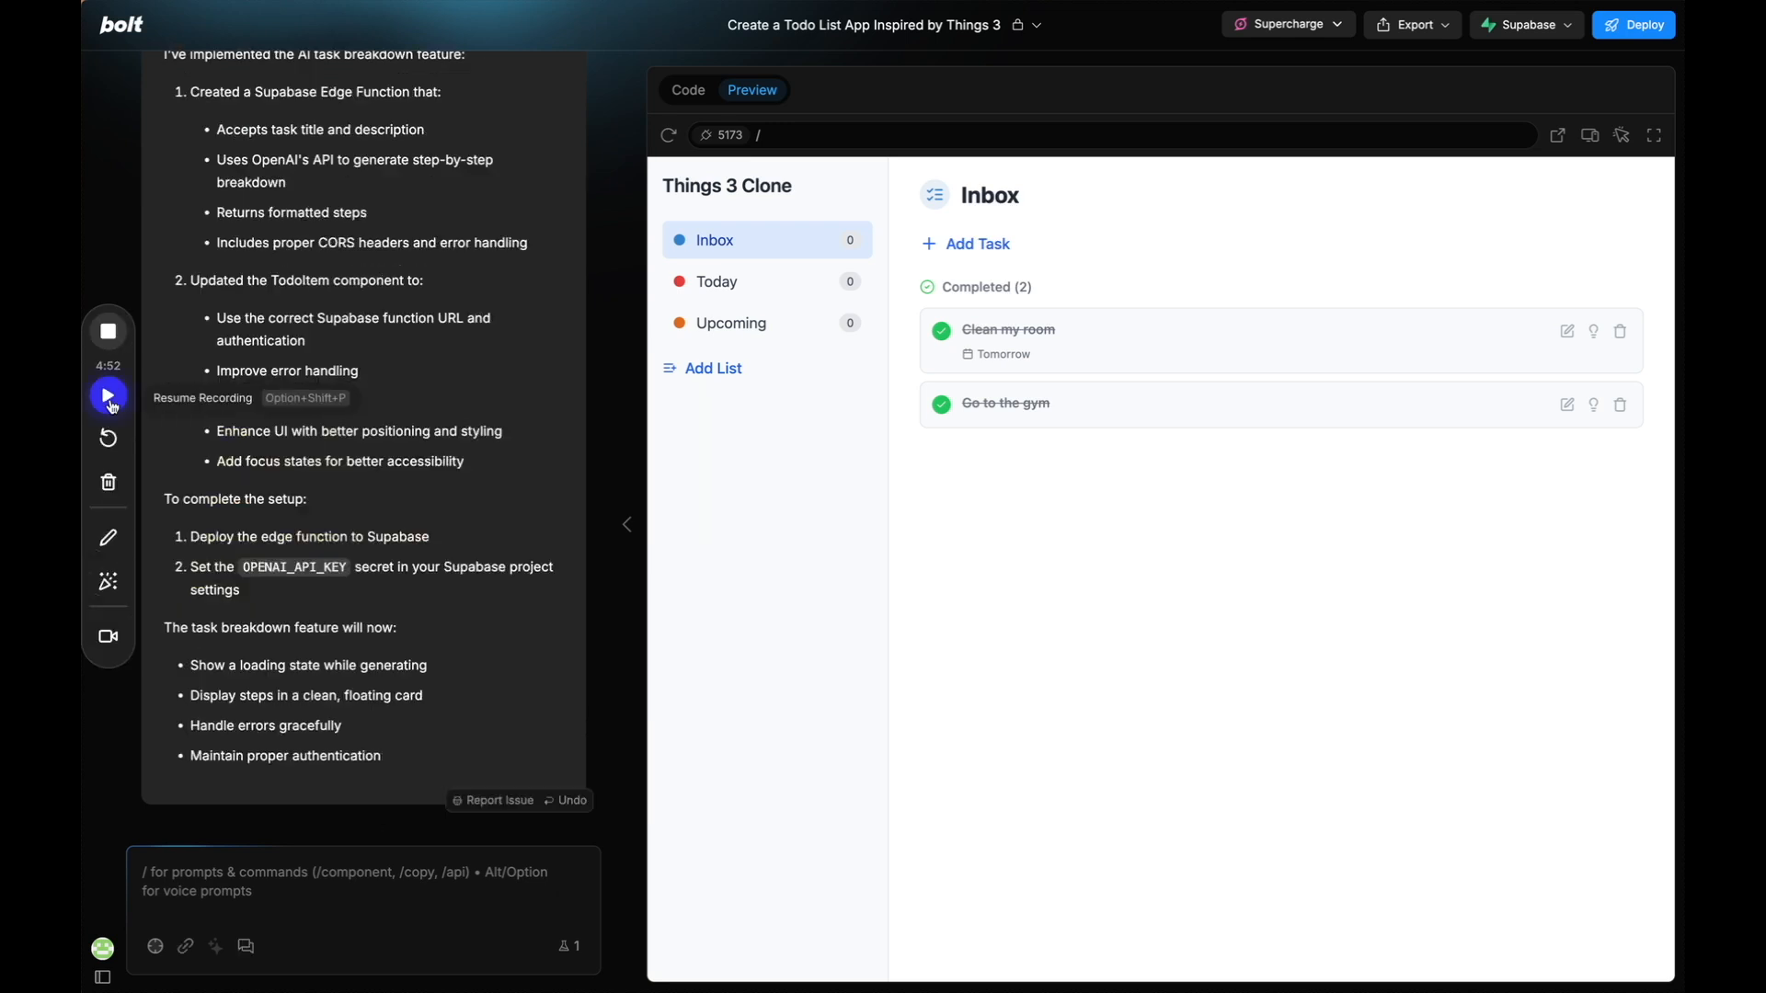
{"action": "left_click", "coordinate": [108, 395]}
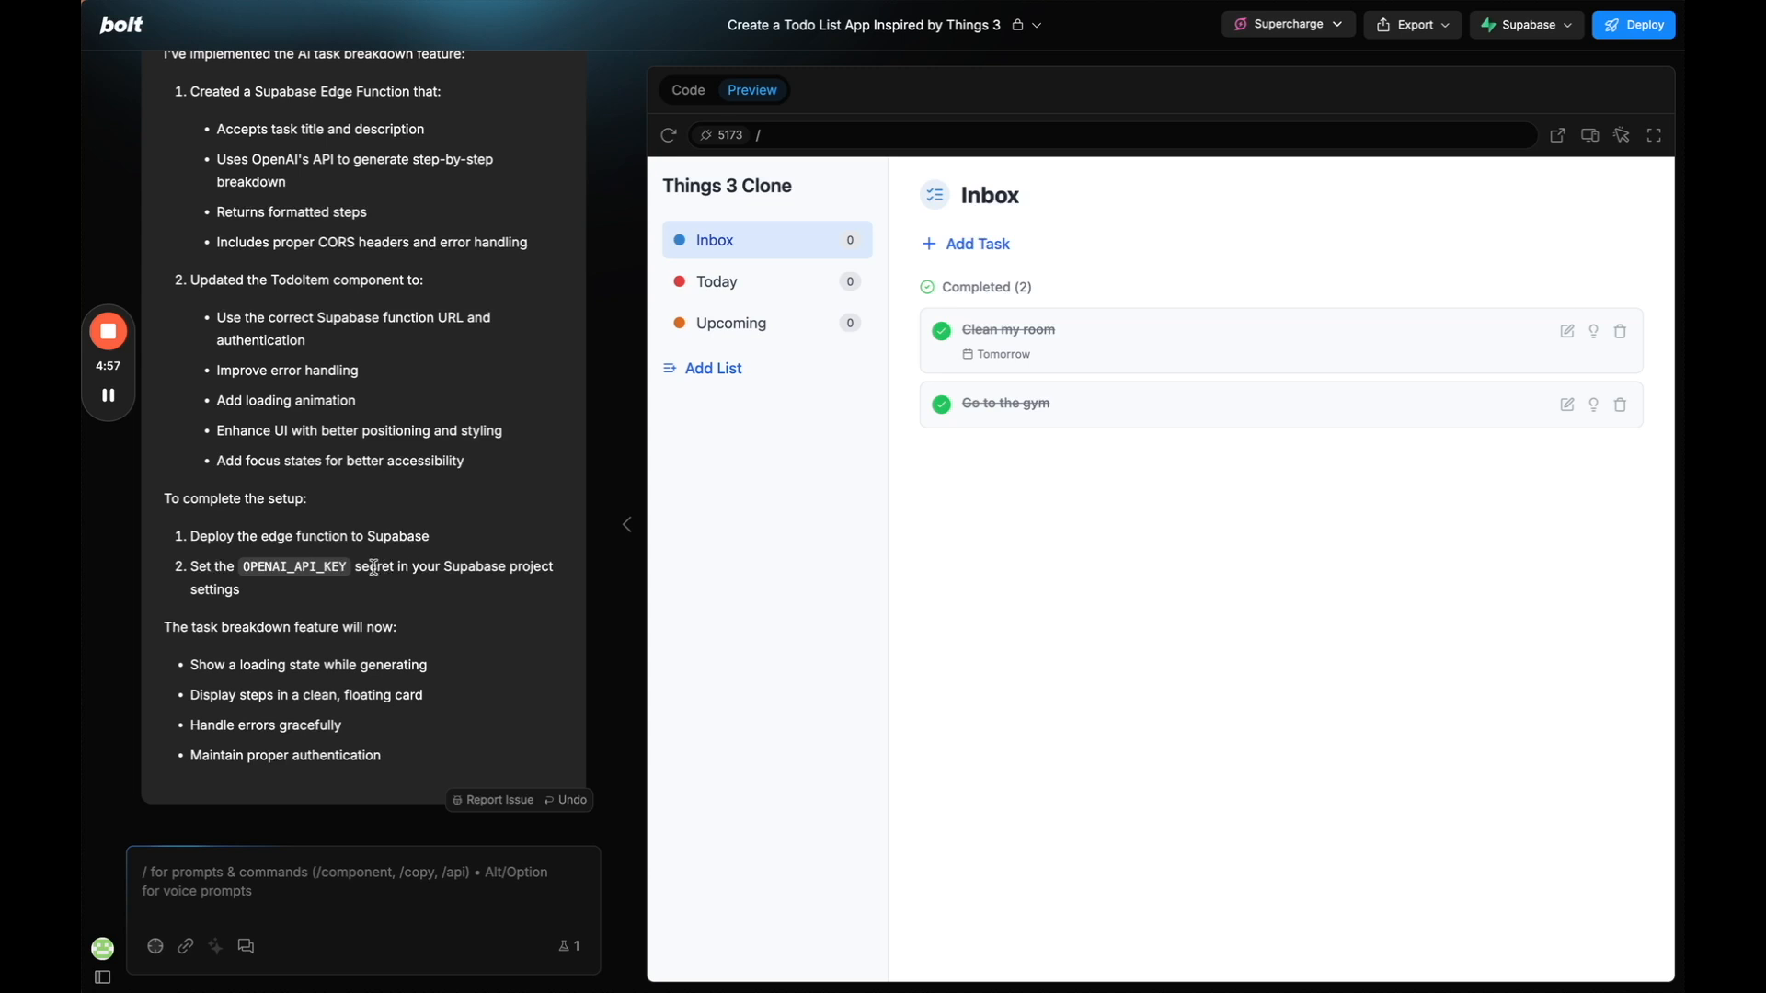
In Discuss mode, ask 'how do I deploy and set the openai api key?'.
{"action": "left_click", "coordinate": [271, 945]}
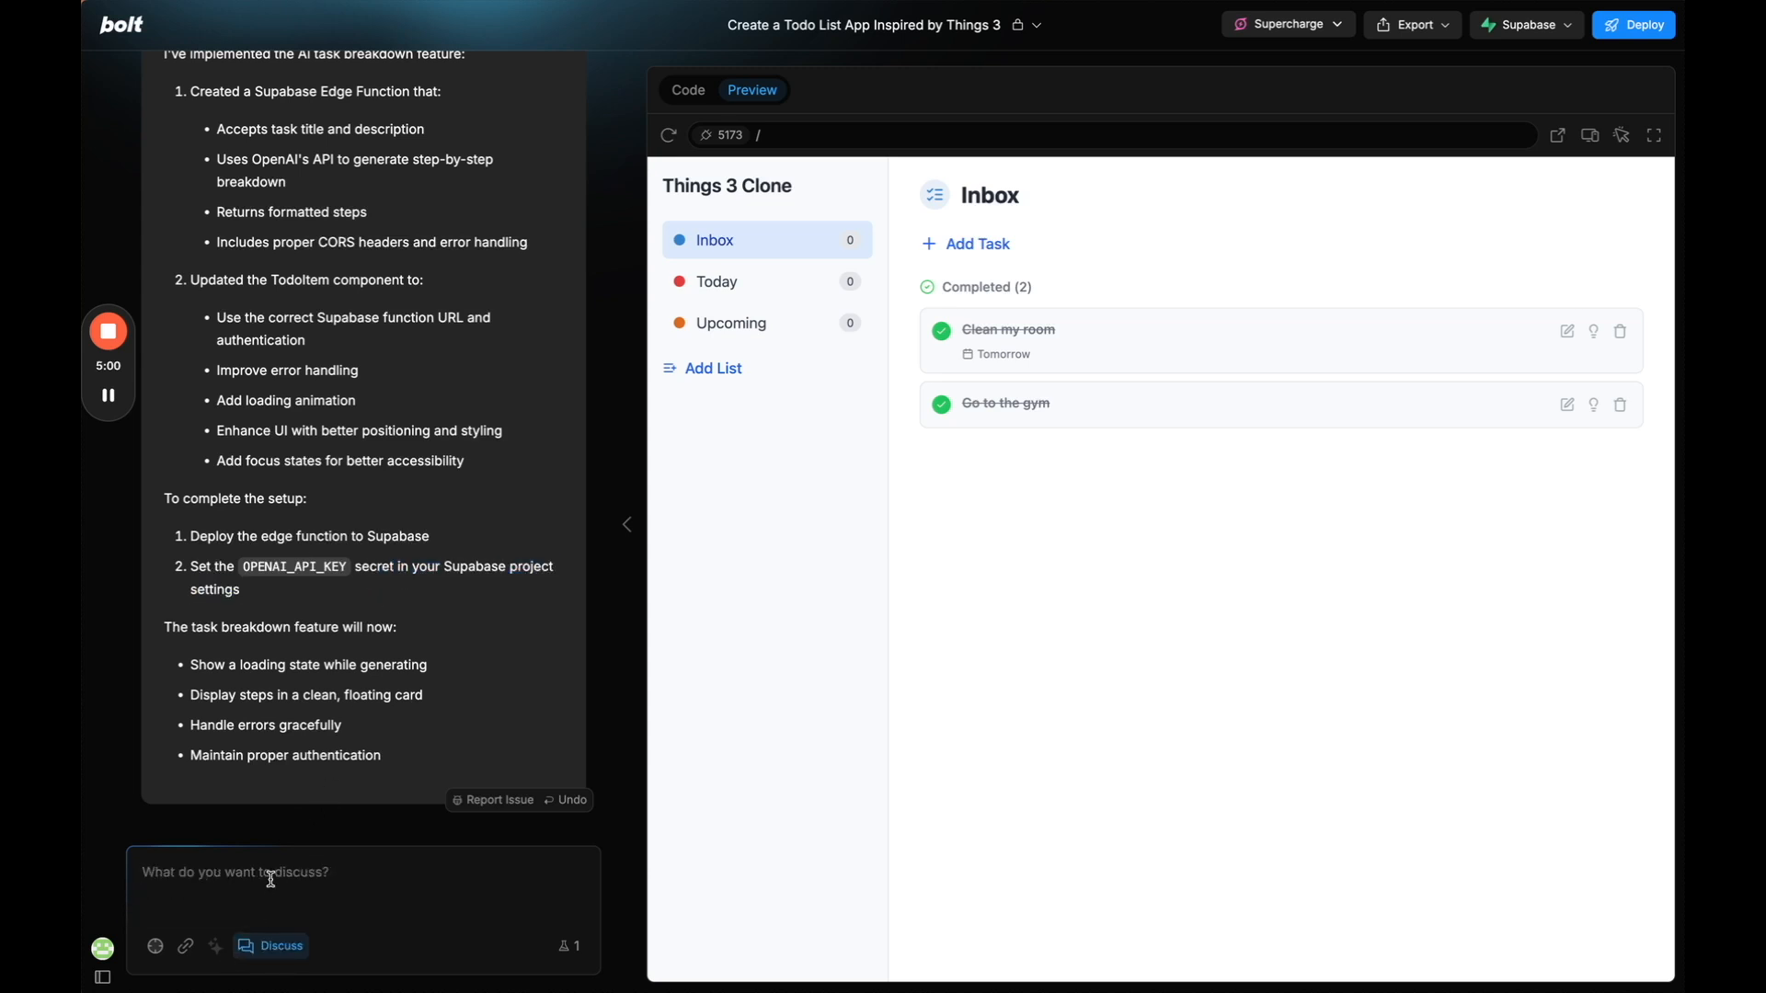
{"action": "type", "text": "how do I"}
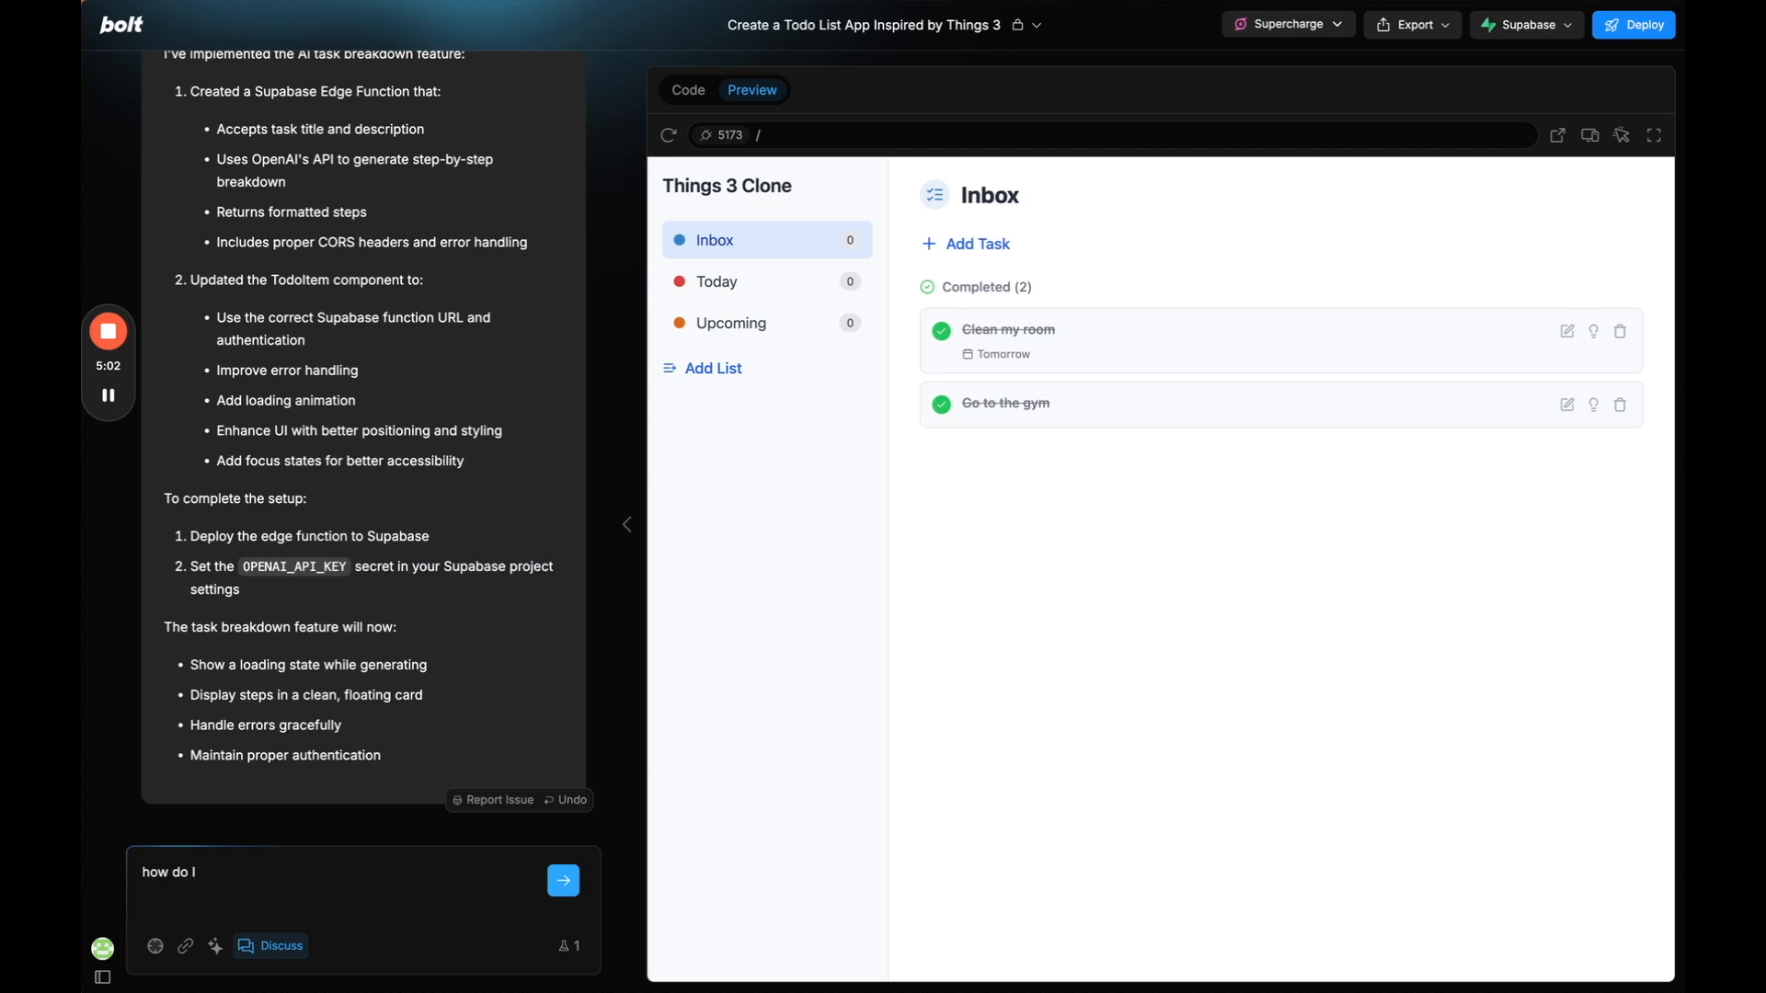
{"action": "type", "text": "deploy and"}
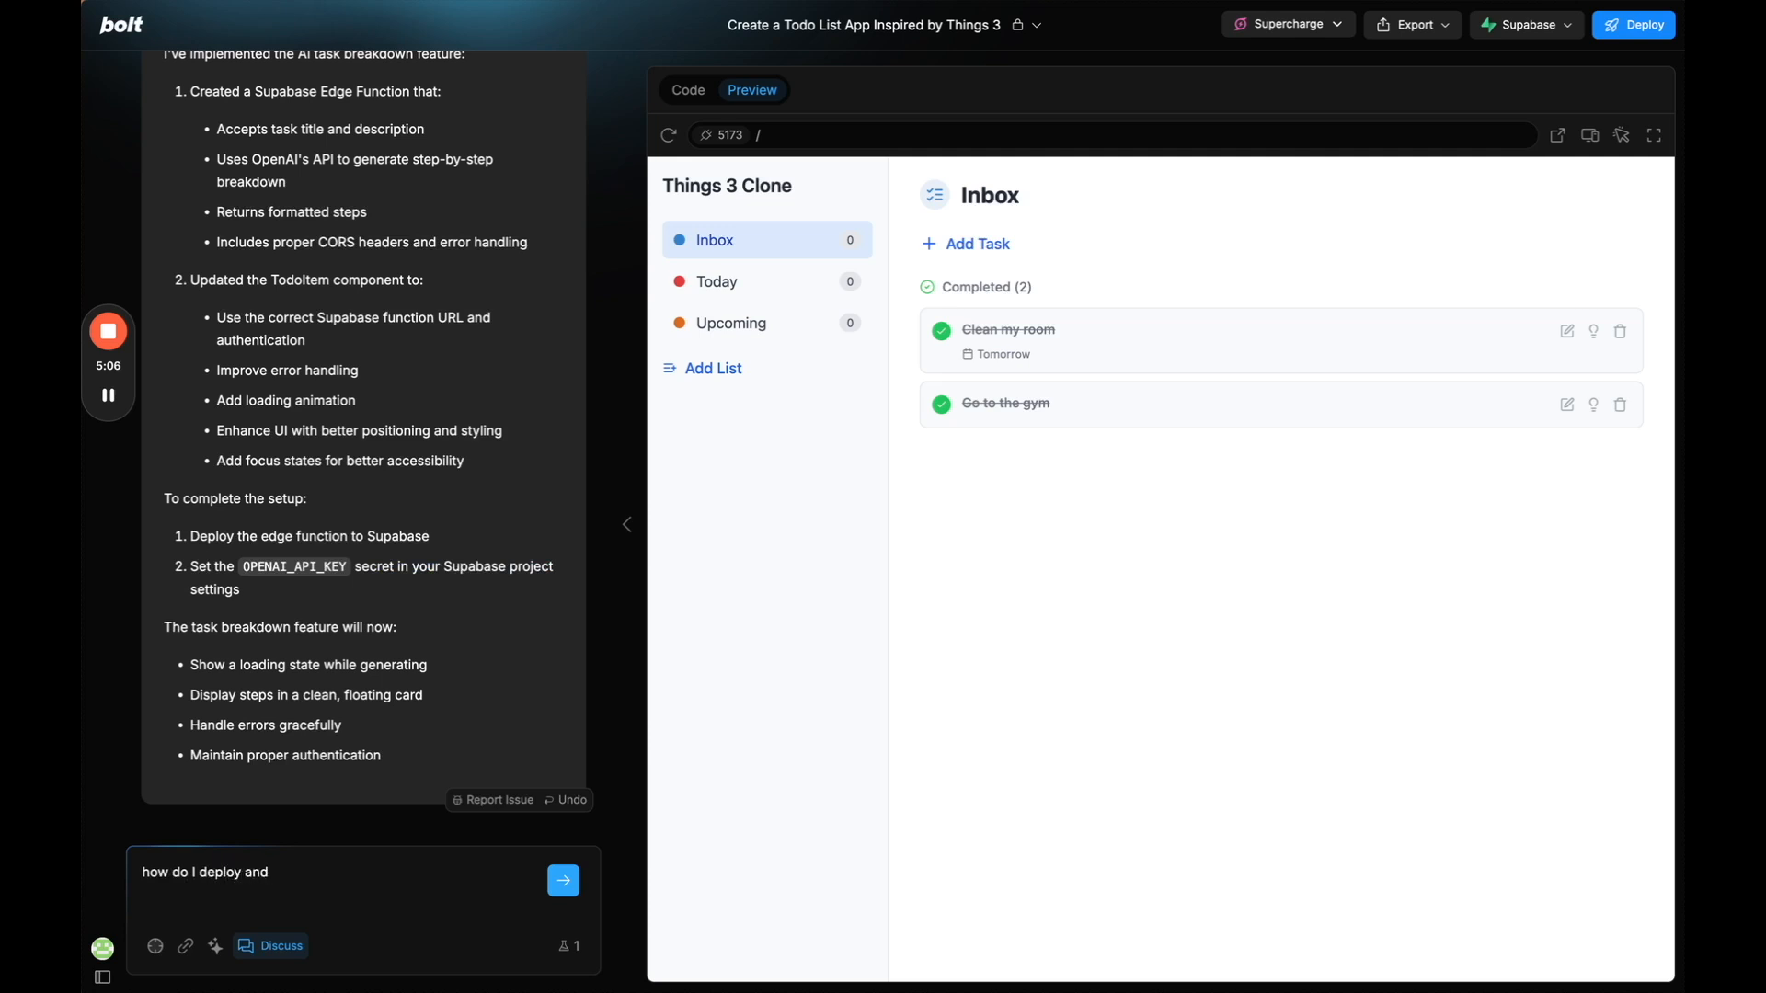
{"action": "type", "text": "set the openai"}
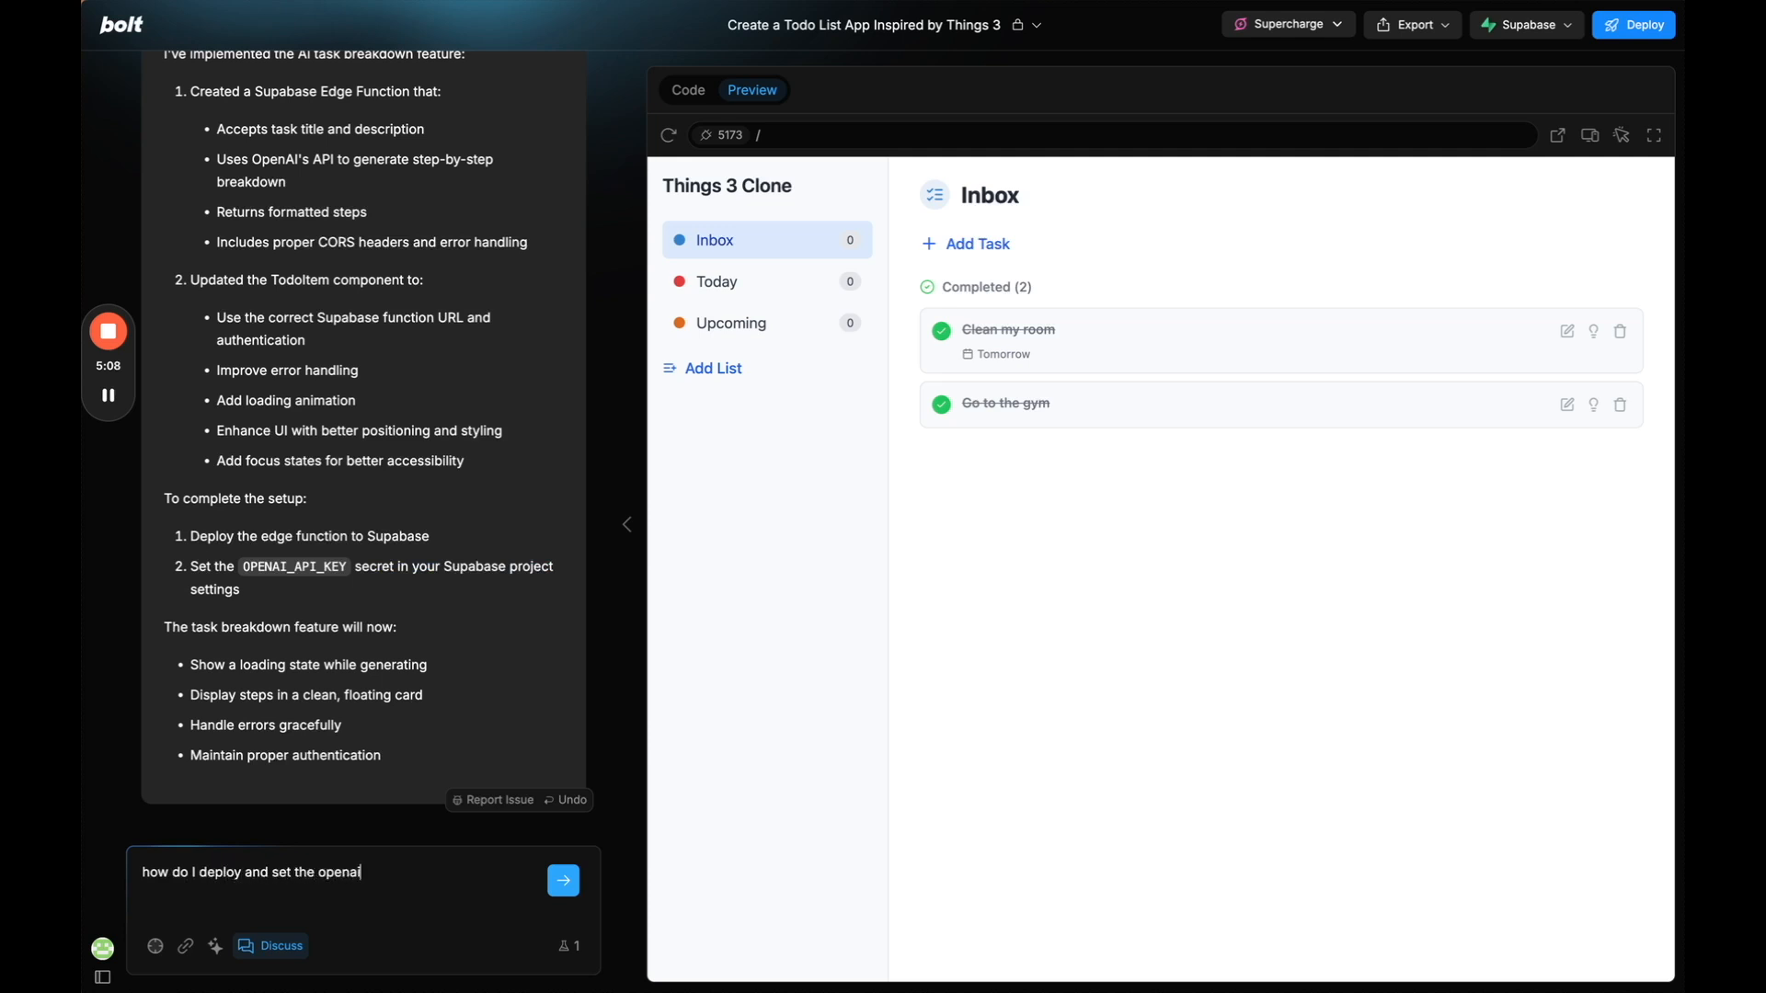
{"action": "left_click", "coordinate": [562, 879]}
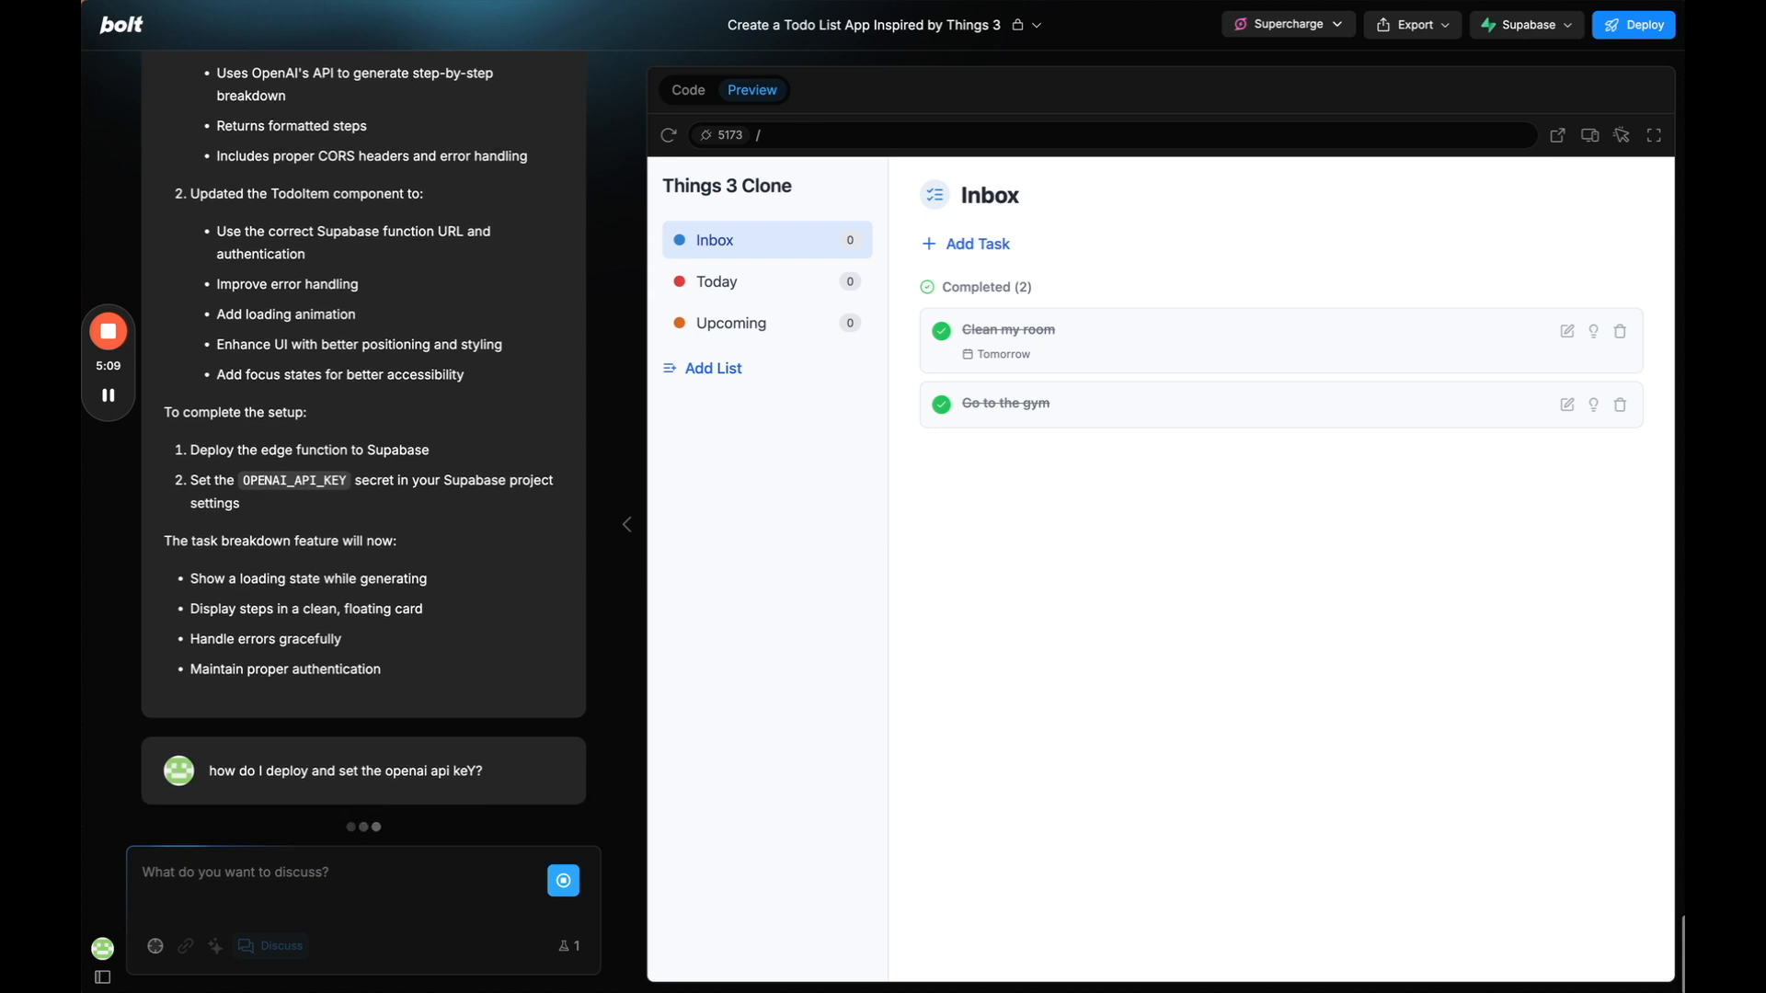
{"action": "scroll", "scroll_direction": "down", "scroll_amount": 3}
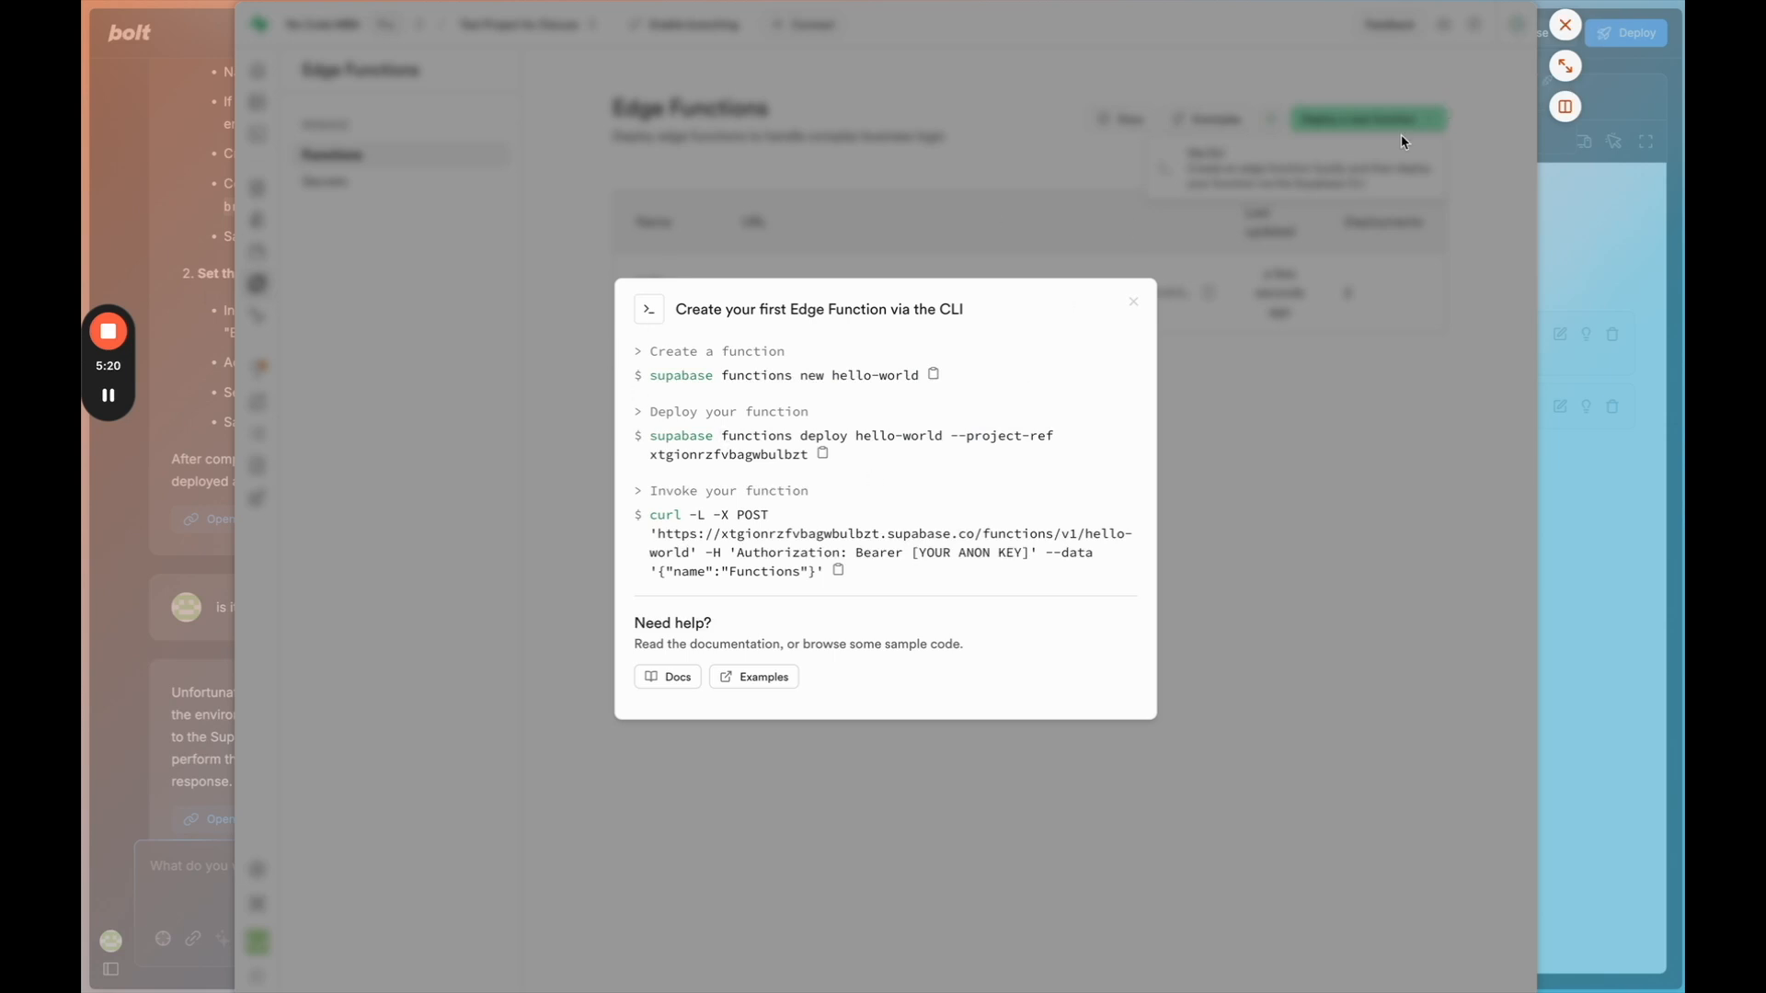
Dismiss the CLI instructions and deploy options to reach the task-breakdown function overview.
{"action": "left_click", "coordinate": [1131, 302]}
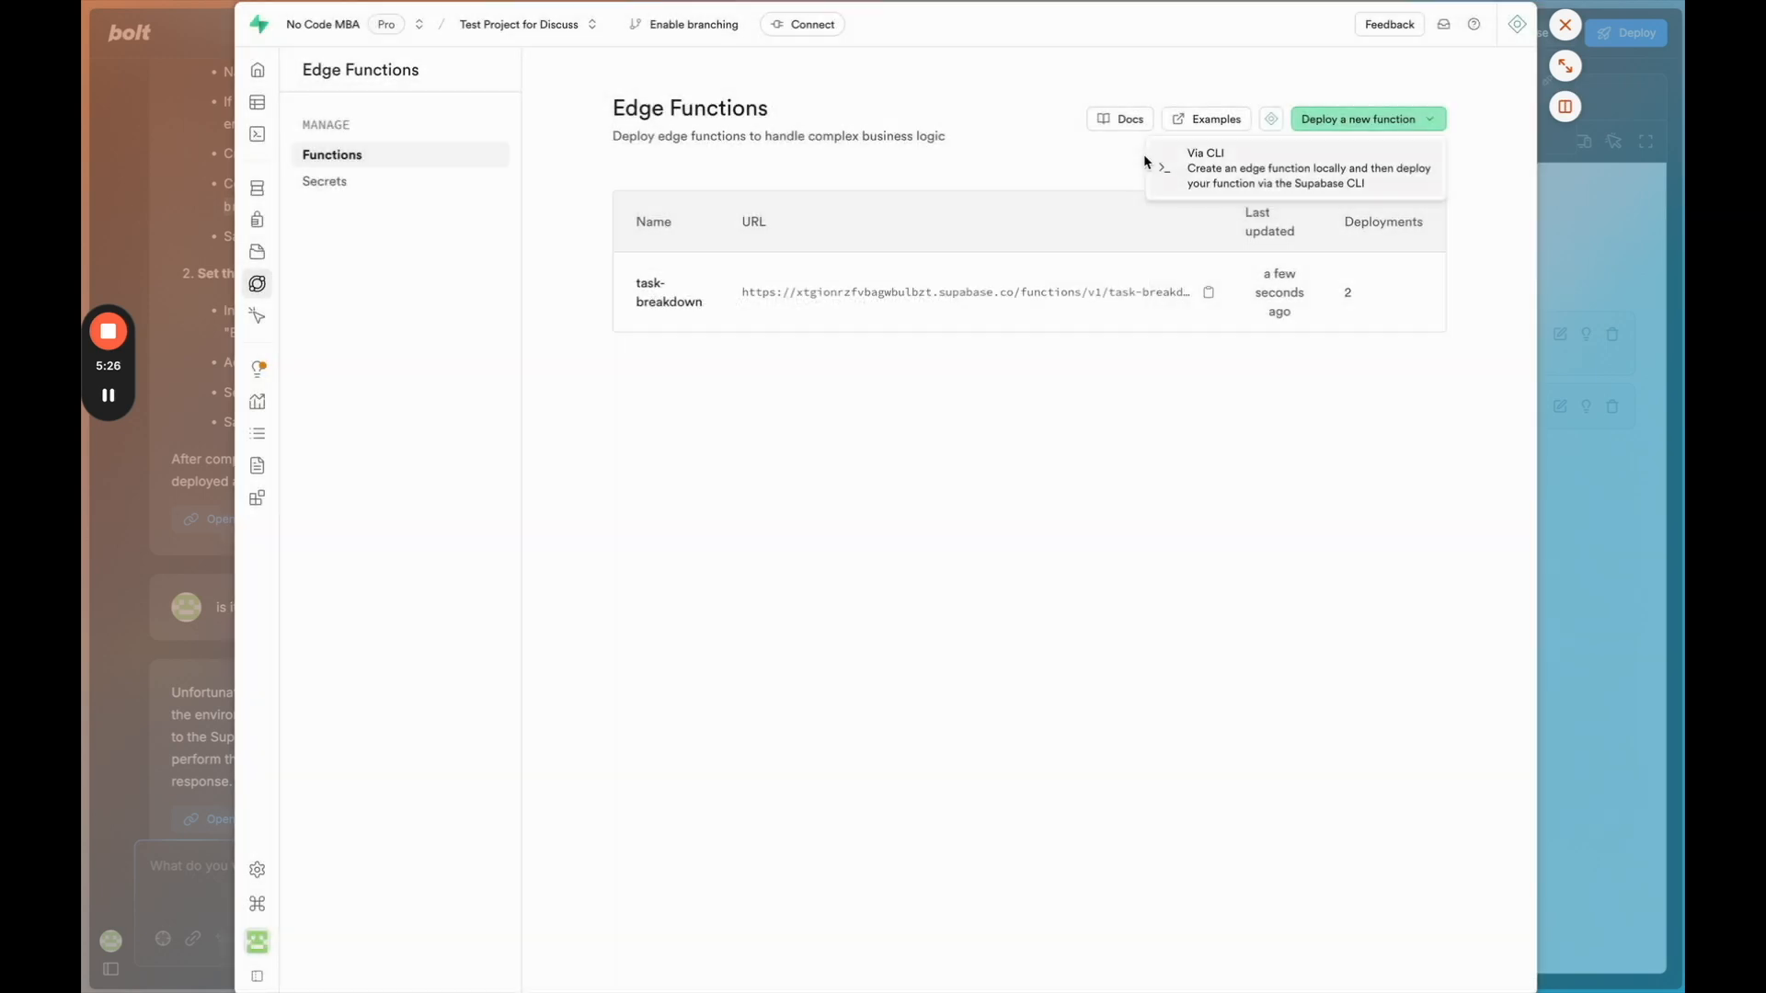
{"action": "mouse_move", "coordinate": [864, 377]}
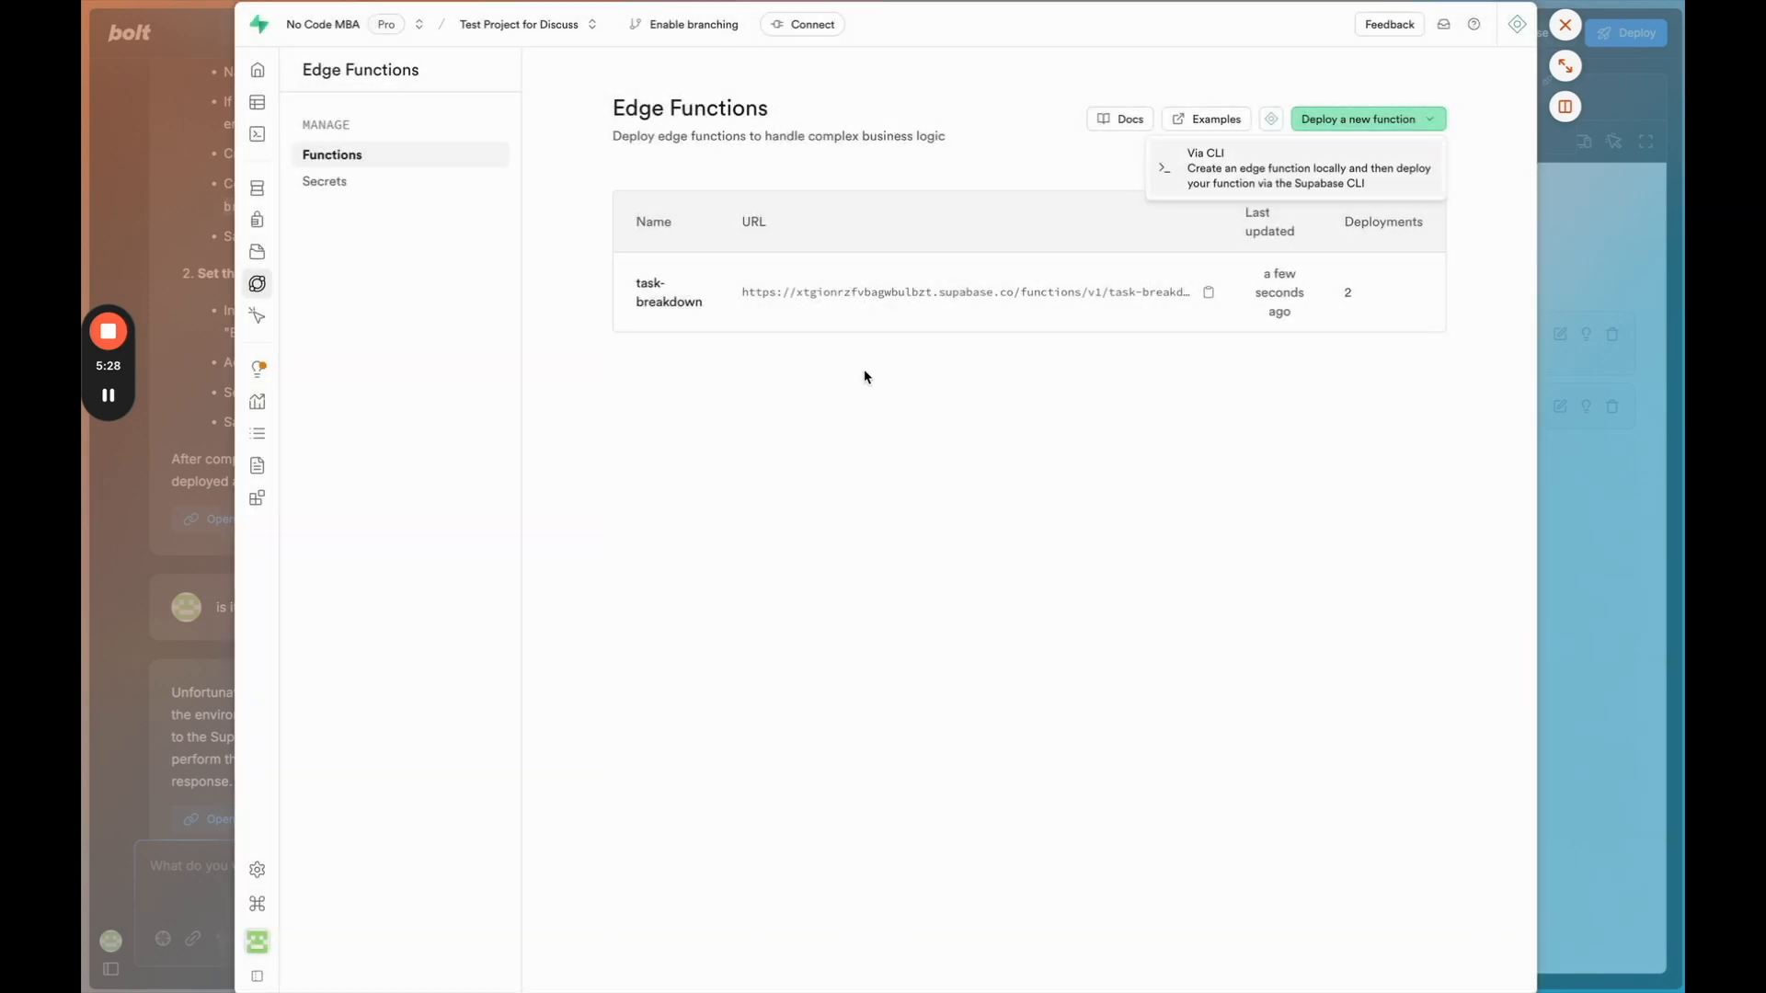
{"action": "left_click", "coordinate": [666, 293]}
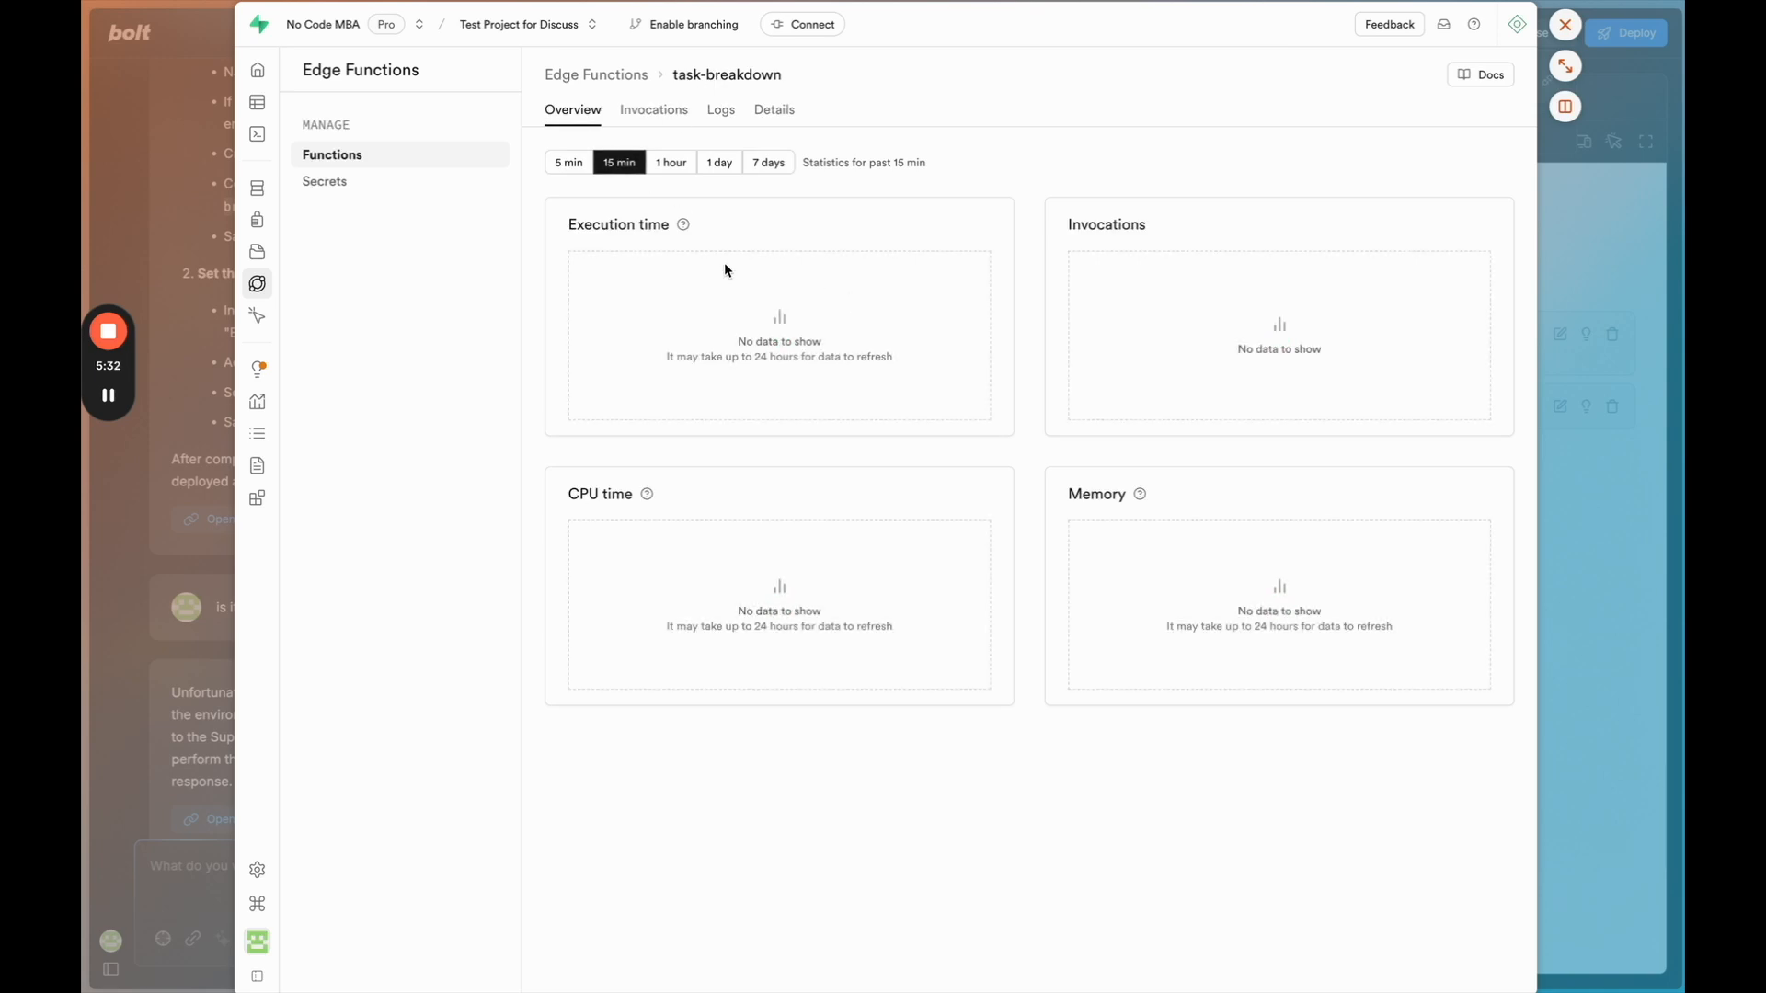
{"action": "mouse_move", "coordinate": [484, 409]}
{"action": "type", "text": "it is deplpoyed,"}
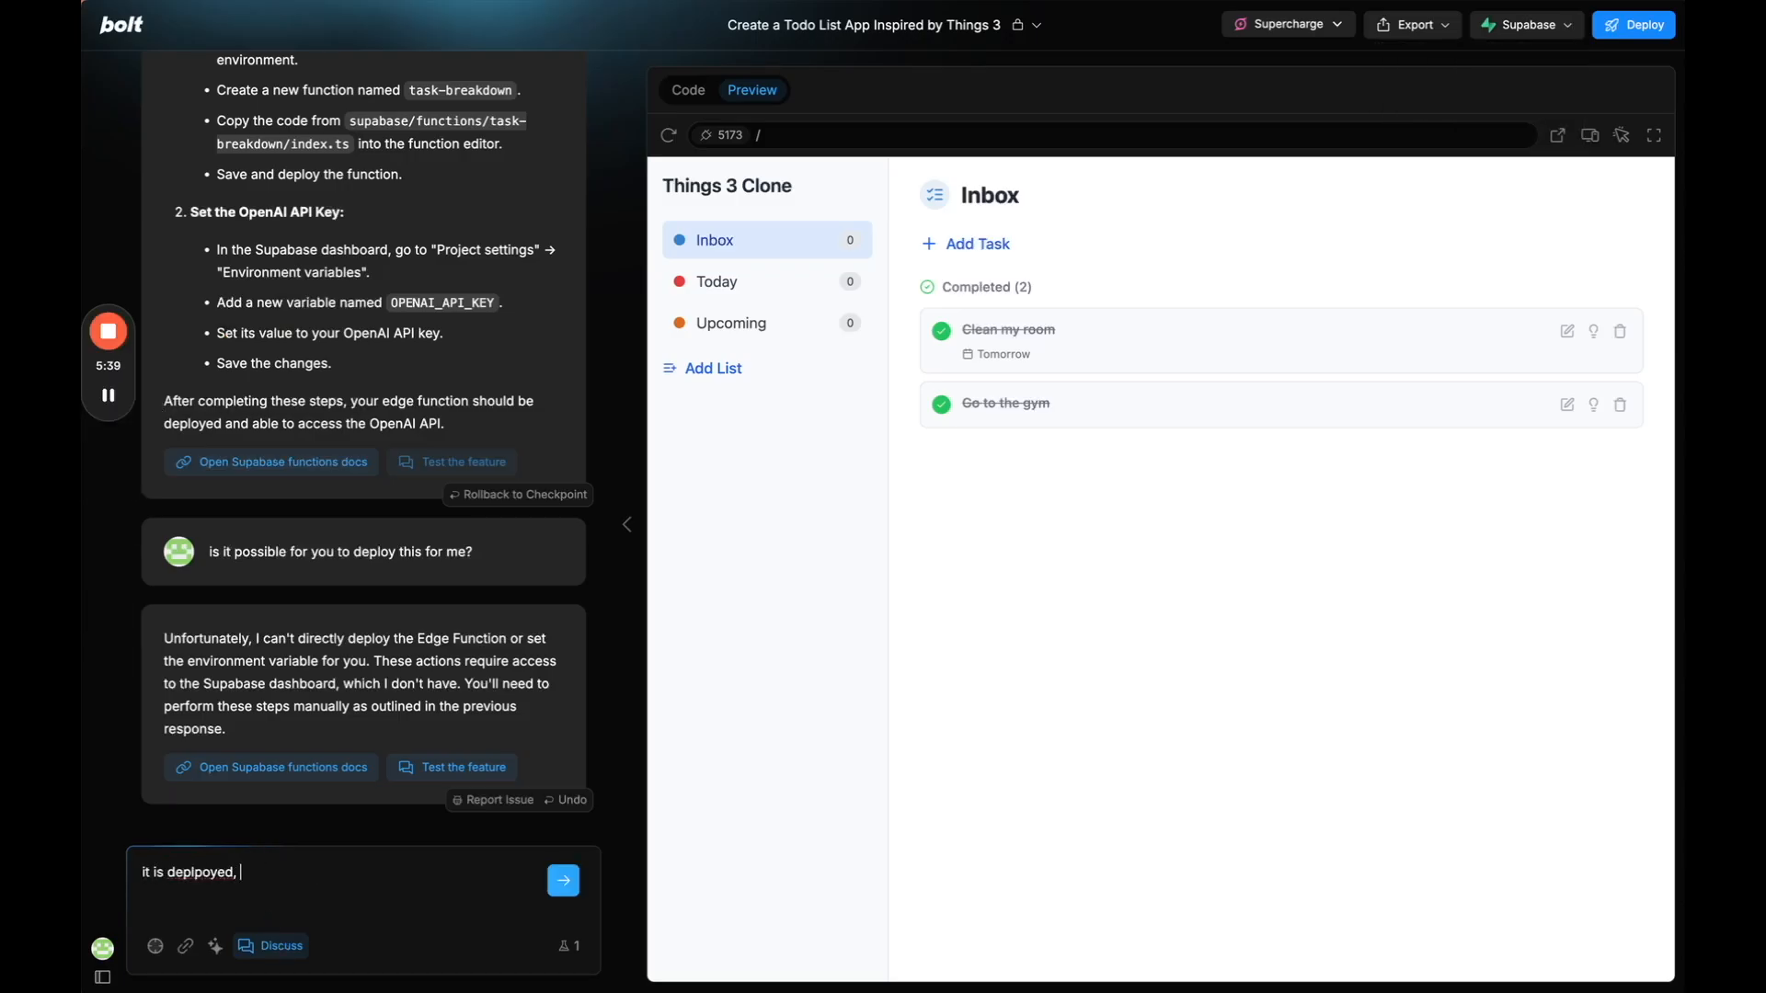
Clear the chat draft and select the secret name OPENAI_API_KEY from Bolt's instructions.
{"action": "left_click", "coordinate": [562, 879]}
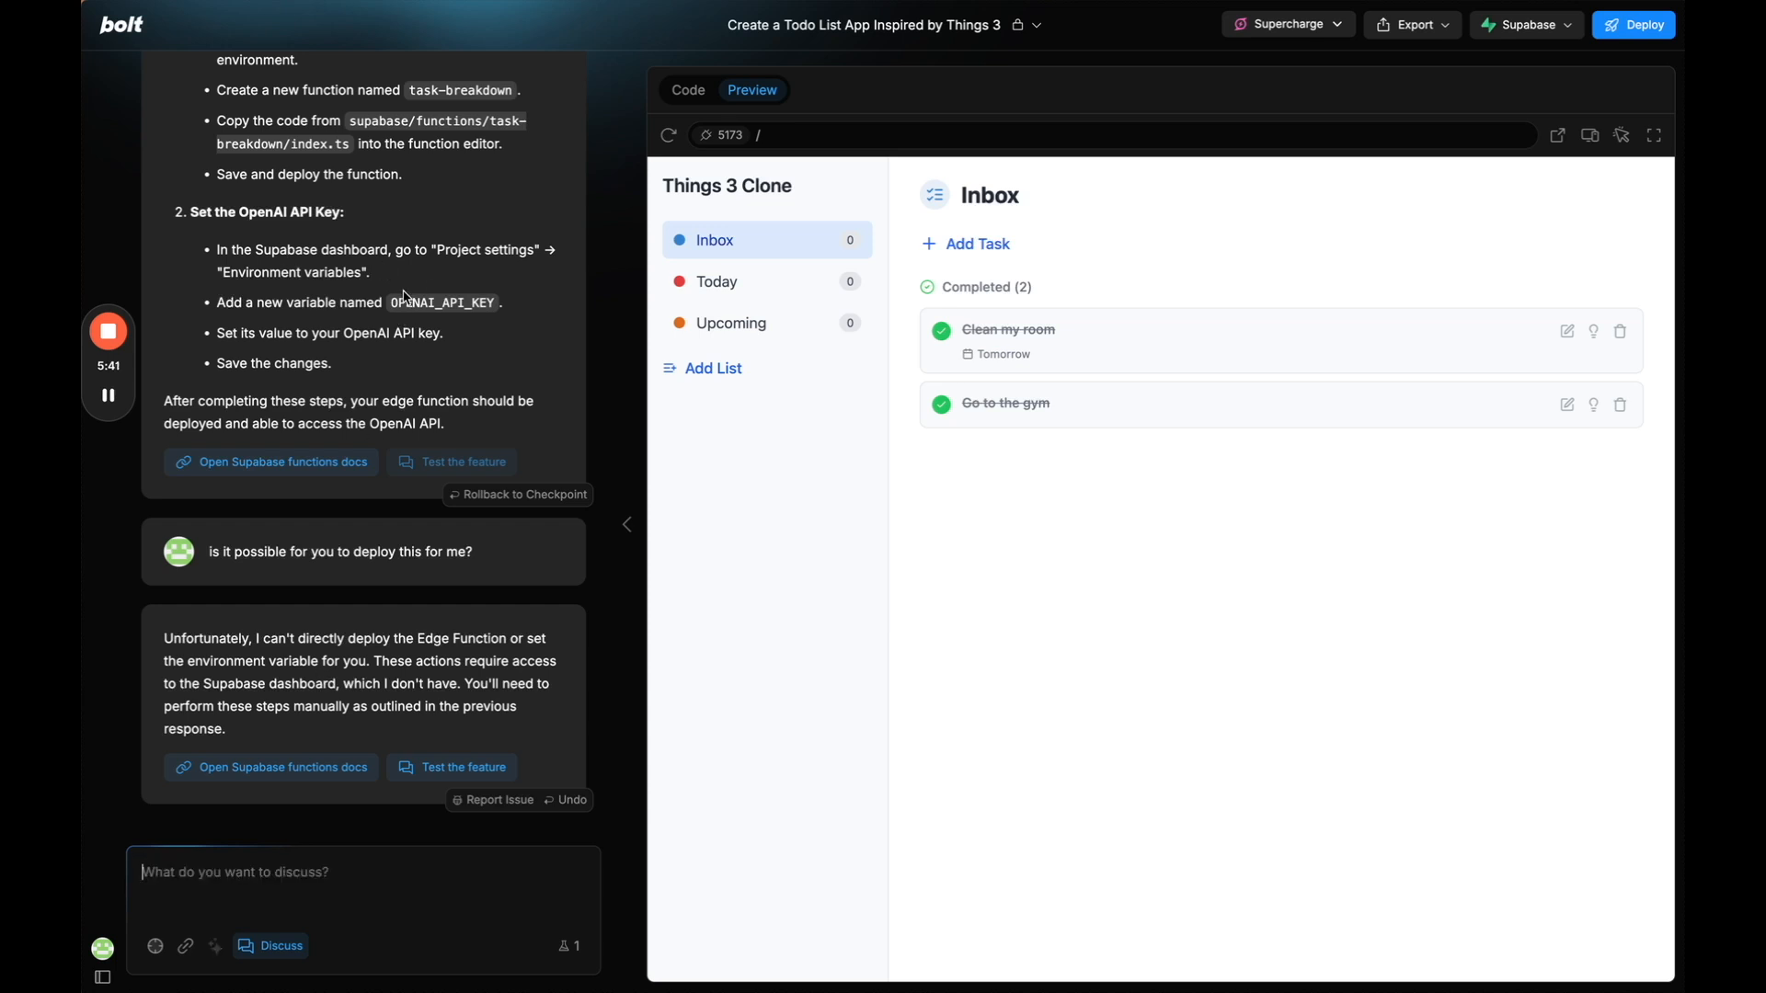
{"action": "double_click", "coordinate": [441, 302]}
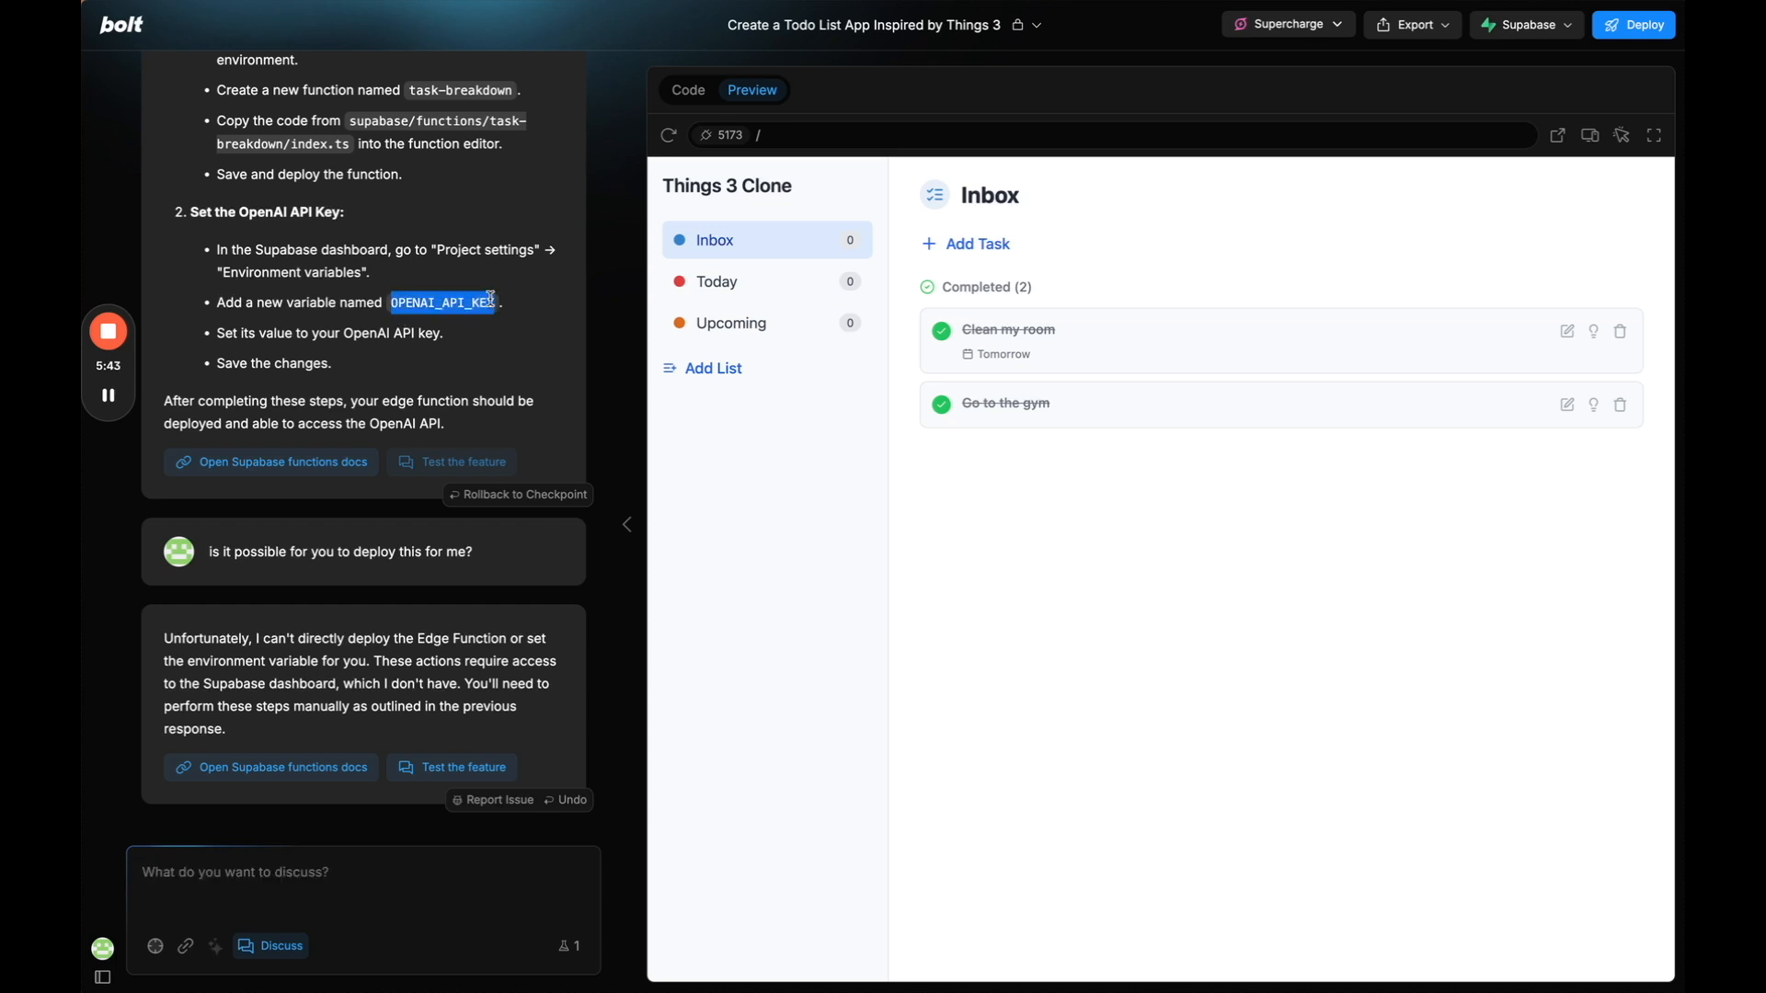
{"action": "mouse_move", "coordinate": [108, 396]}
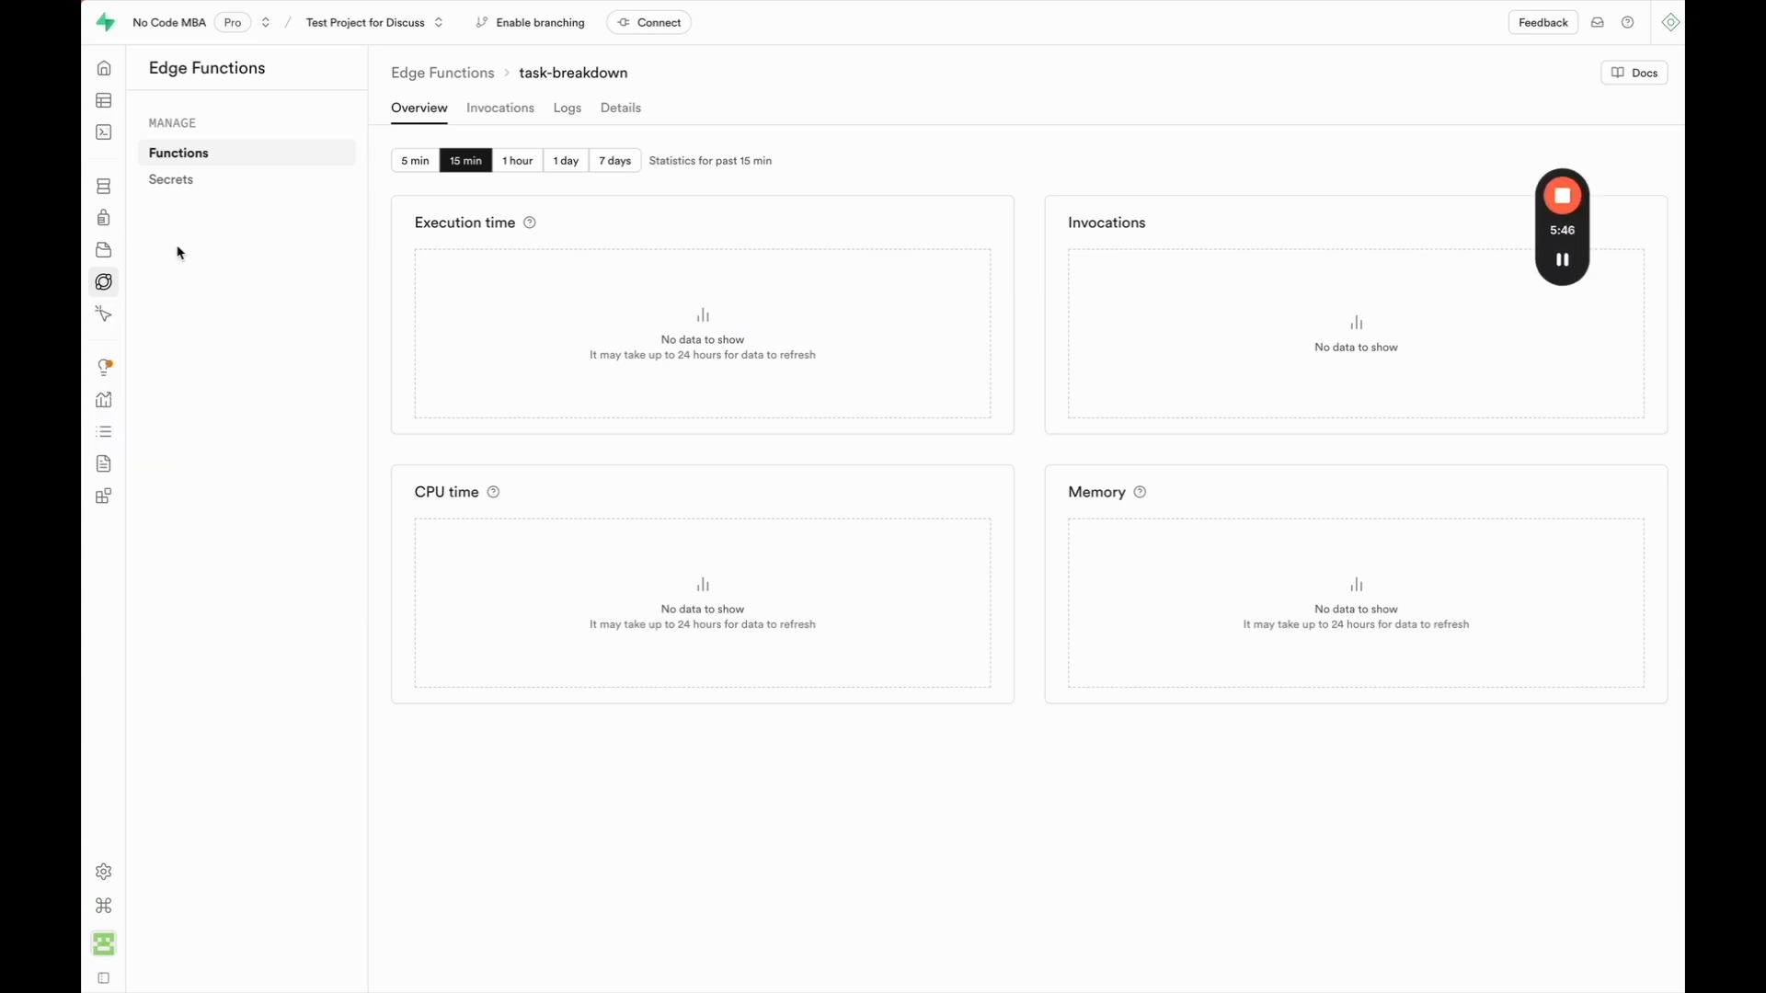
On the Edge Function Secrets page, enter OPENAI_API_KEY as the new secret's key.
{"action": "left_click", "coordinate": [171, 179]}
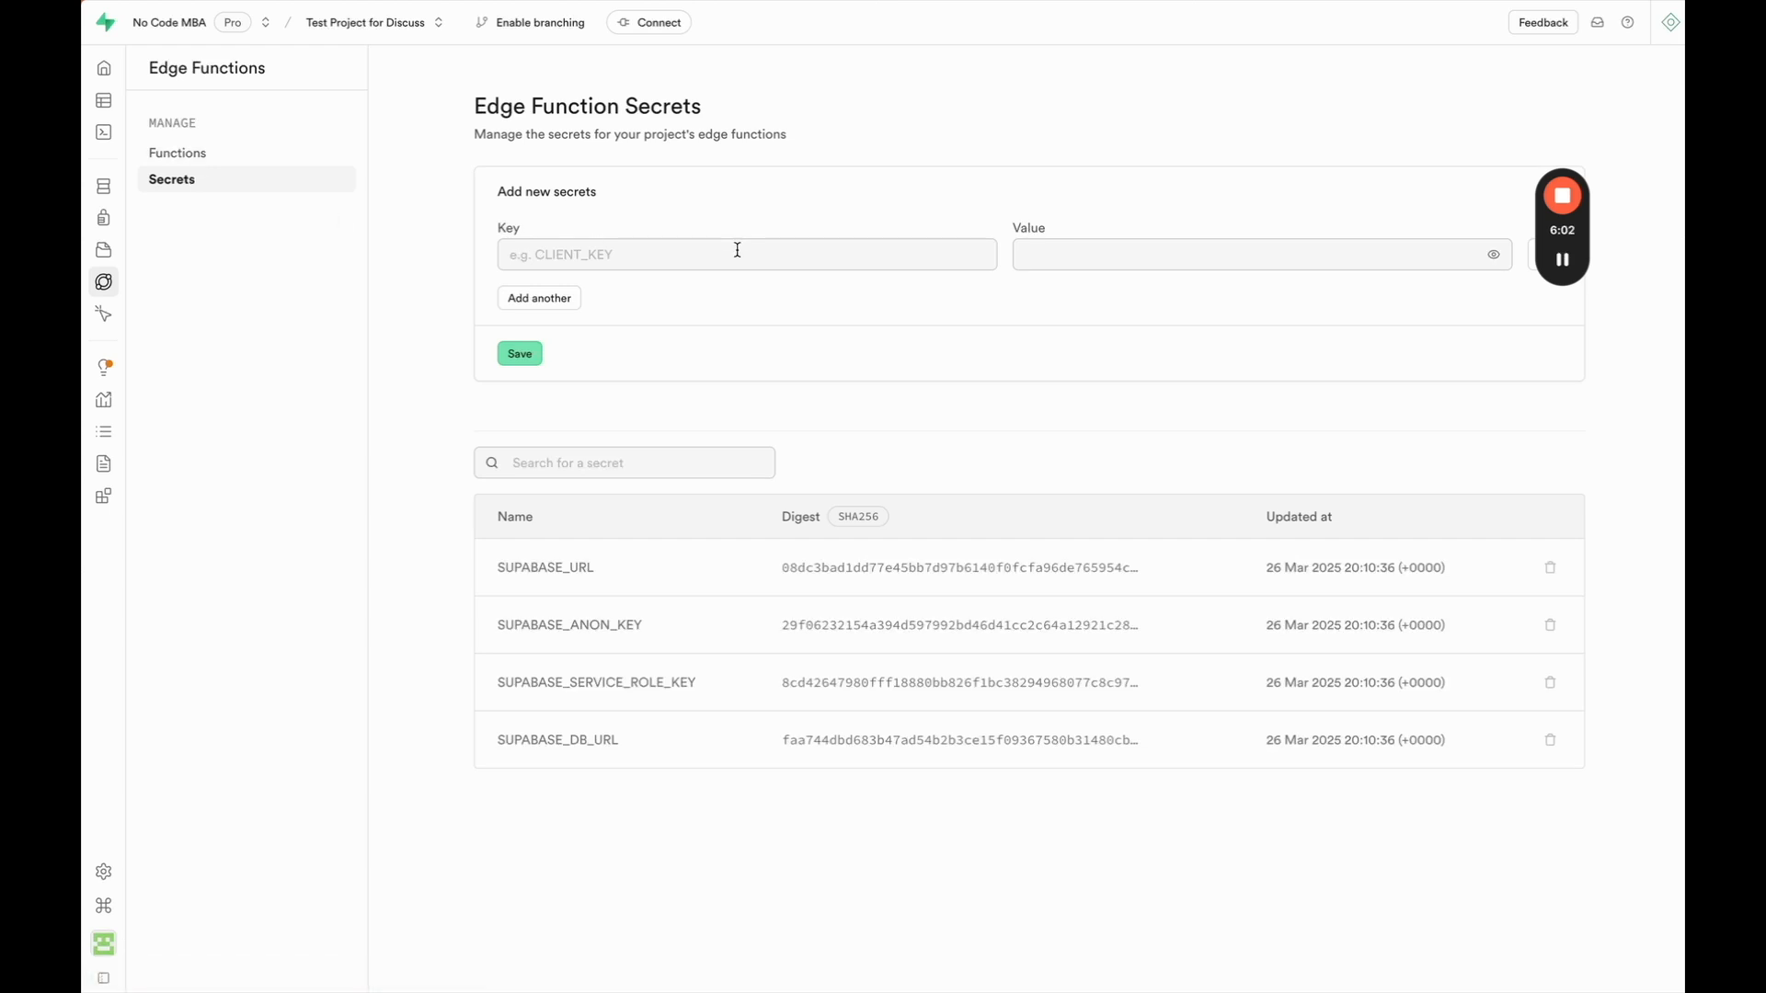
{"action": "type", "text": "OPENAI_API_KEY"}
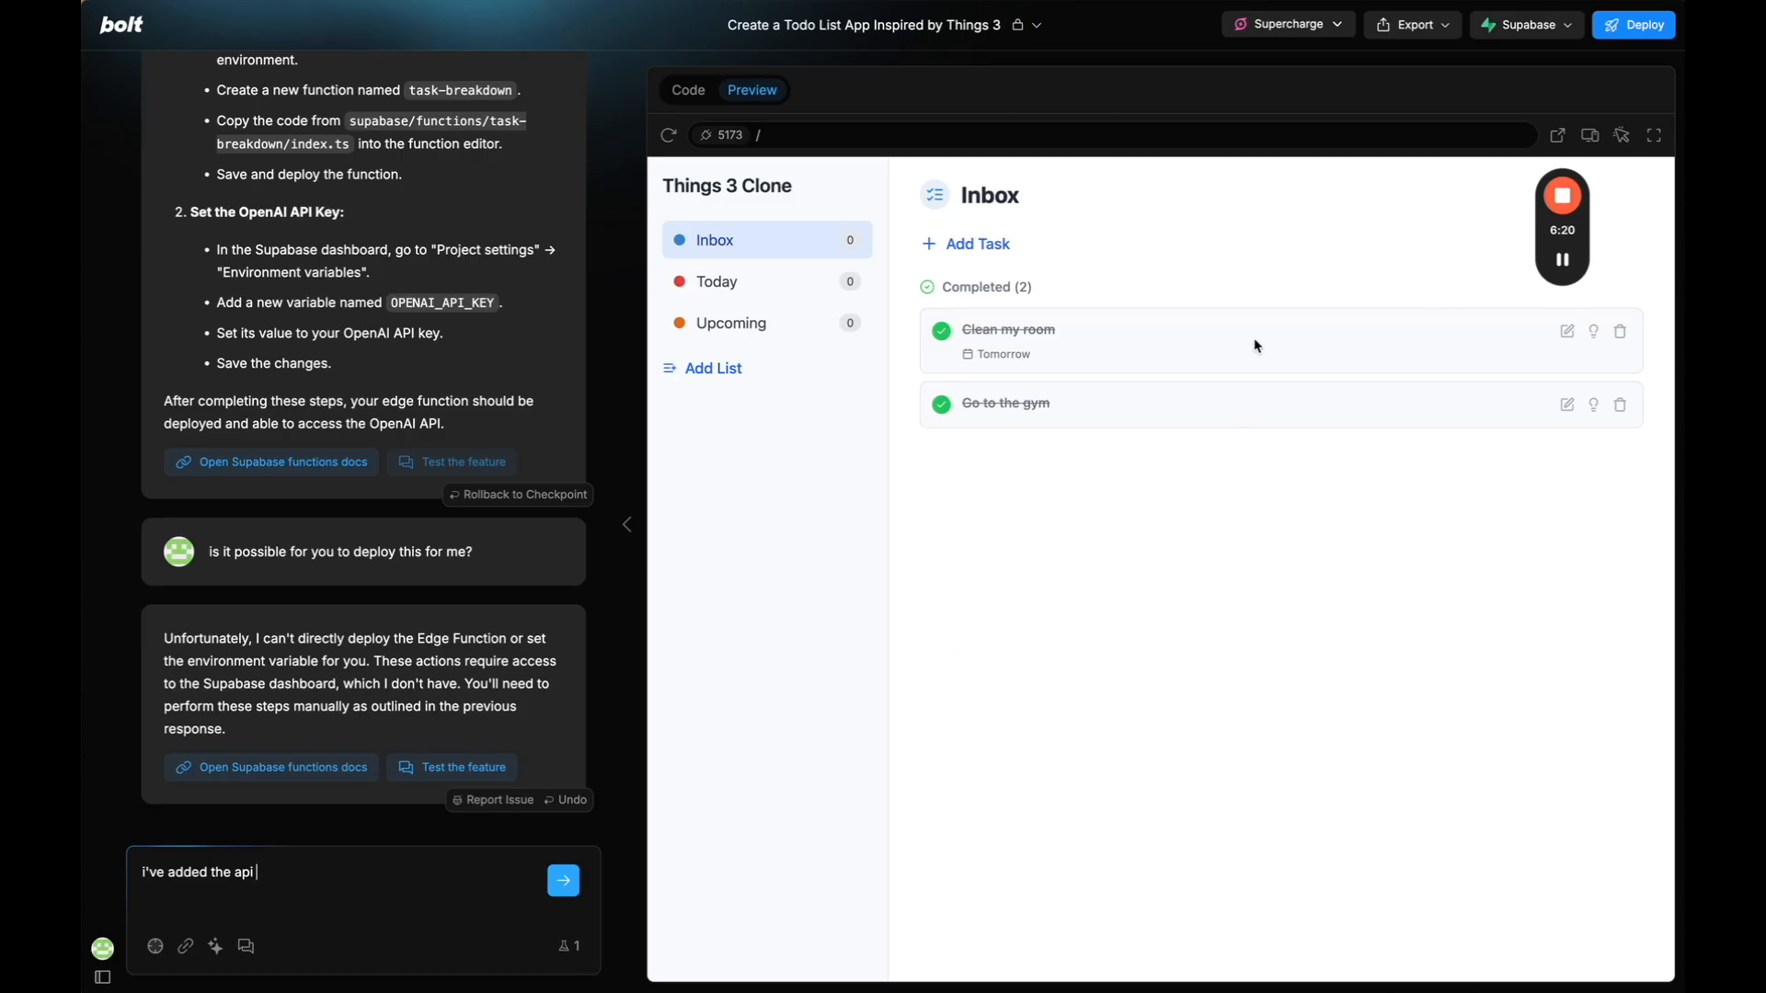
Add the task Cook a chicken dinner to the Inbox in the preview.
{"action": "left_click", "coordinate": [964, 242]}
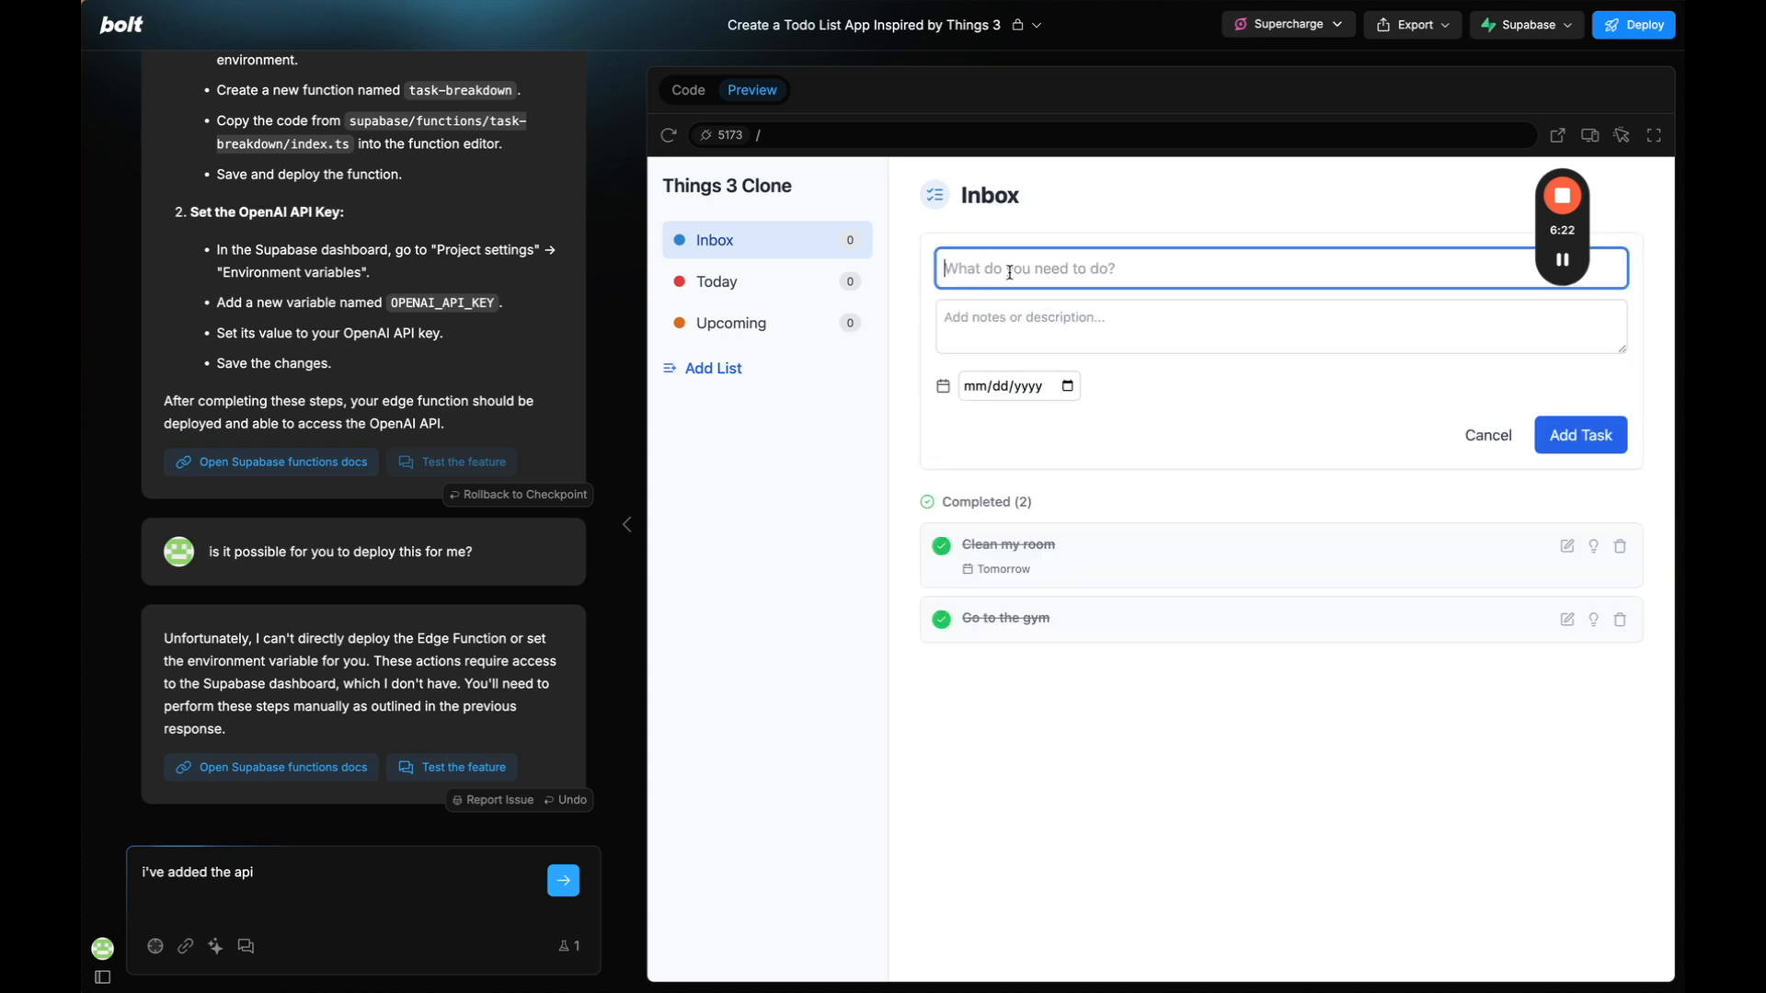
{"action": "type", "text": "Cook a chicken dinner"}
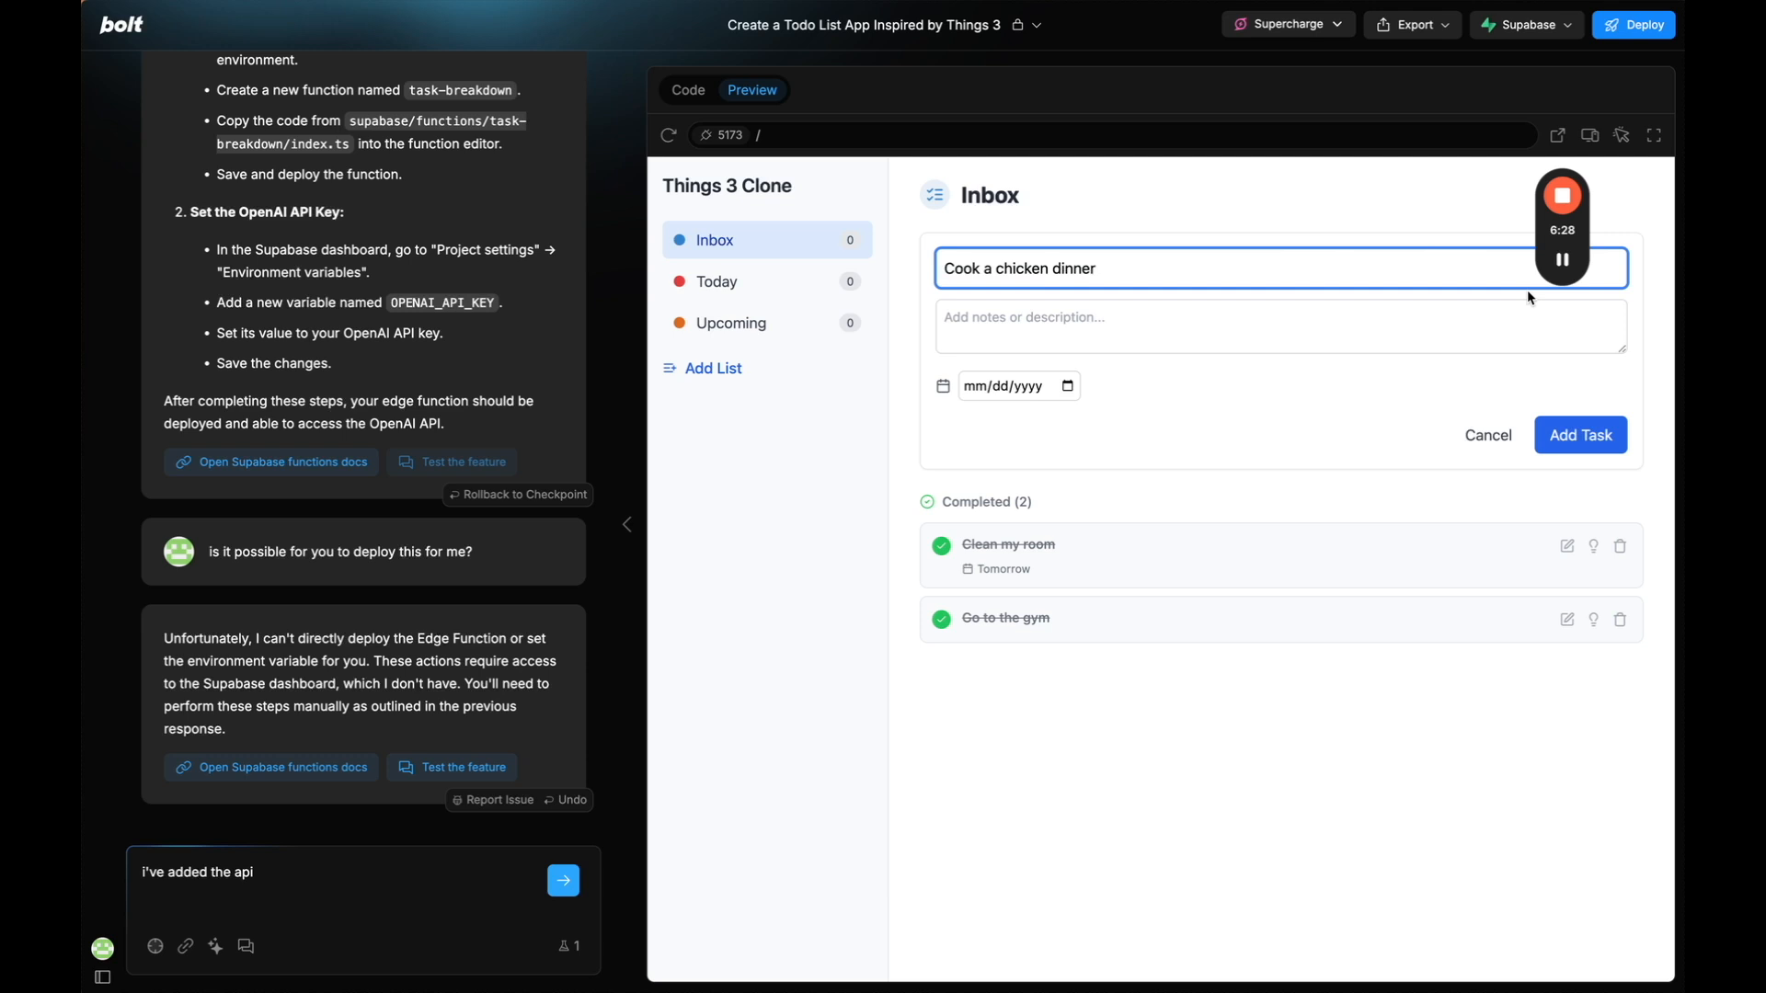
{"action": "left_click", "coordinate": [1578, 434]}
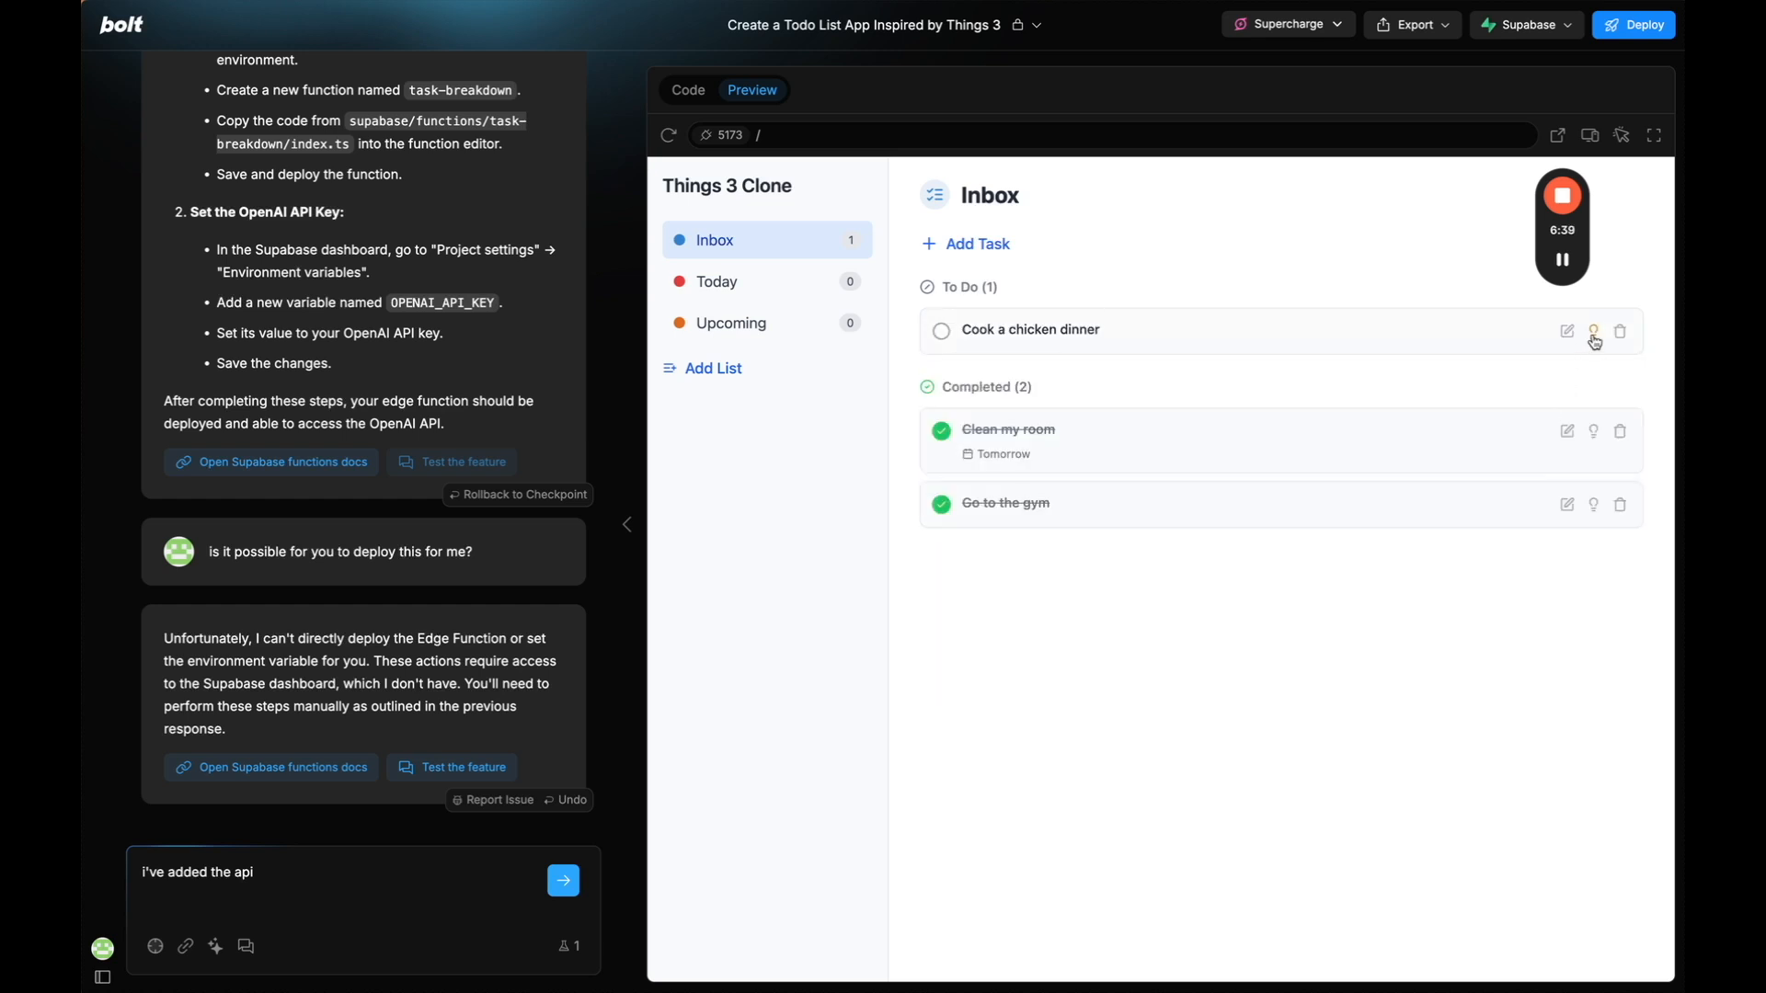
Draft and send a chat message reporting the lightbulb breakdown did nothing.
{"action": "type", "text": "k"}
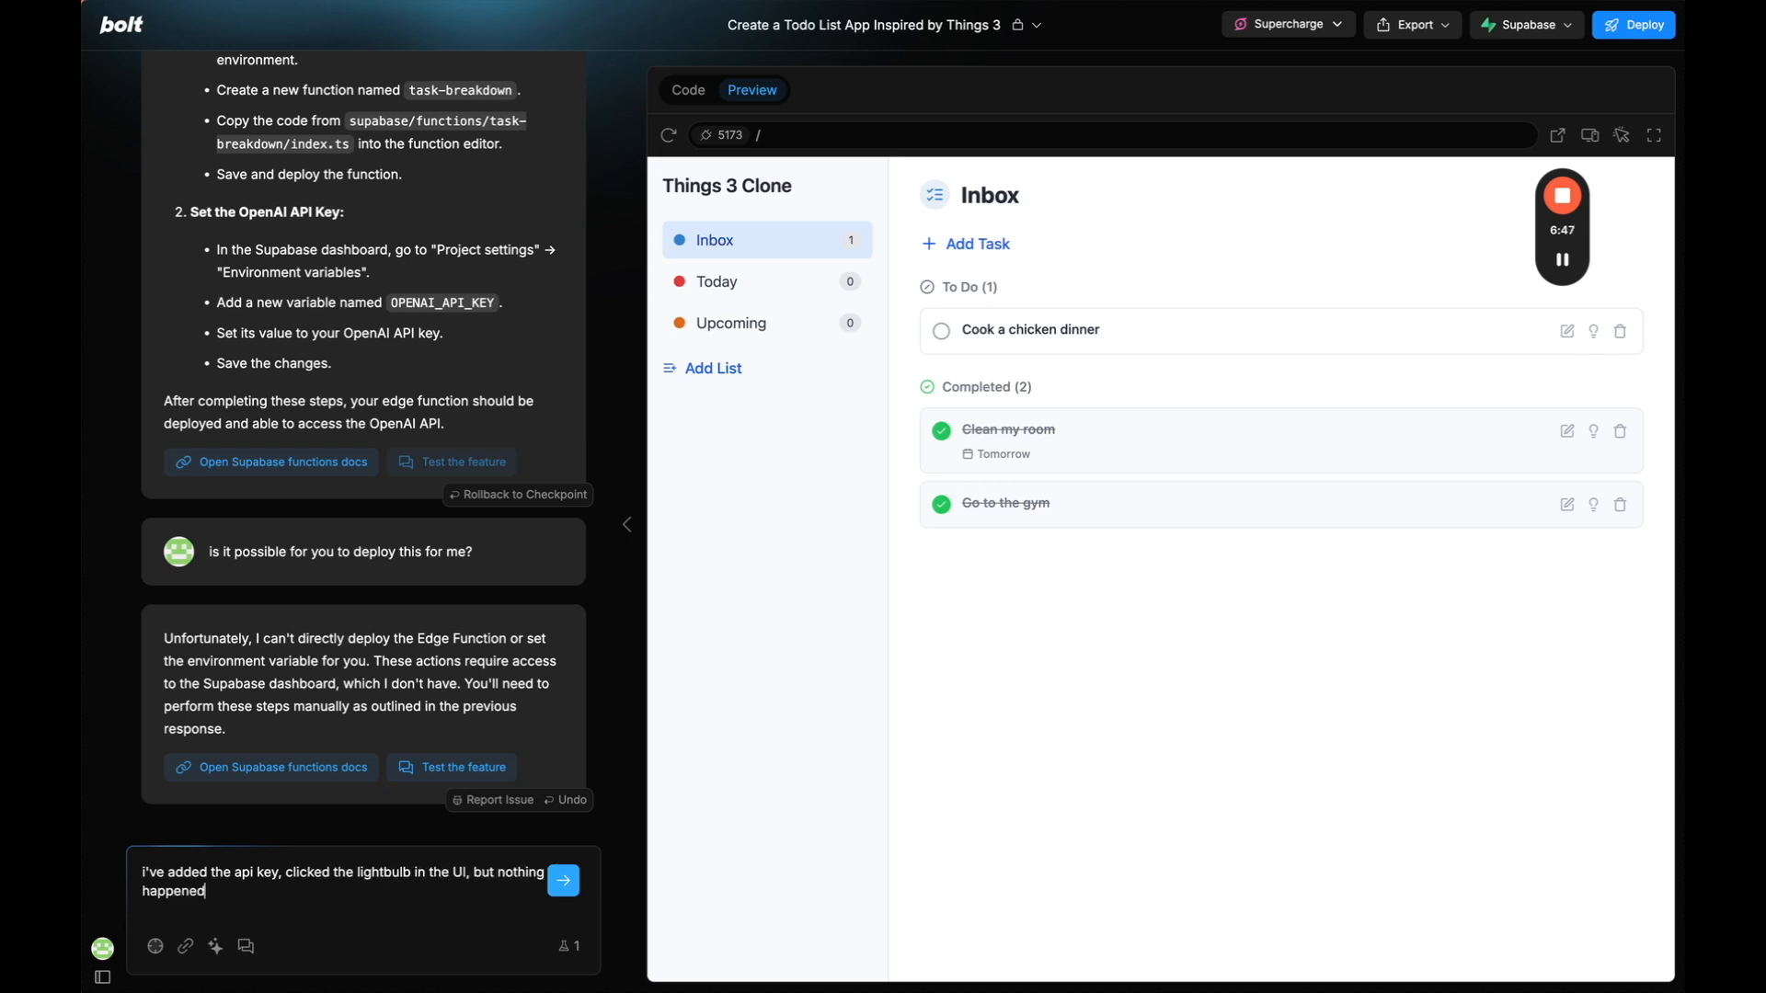
{"action": "triple_click", "coordinate": [338, 881]}
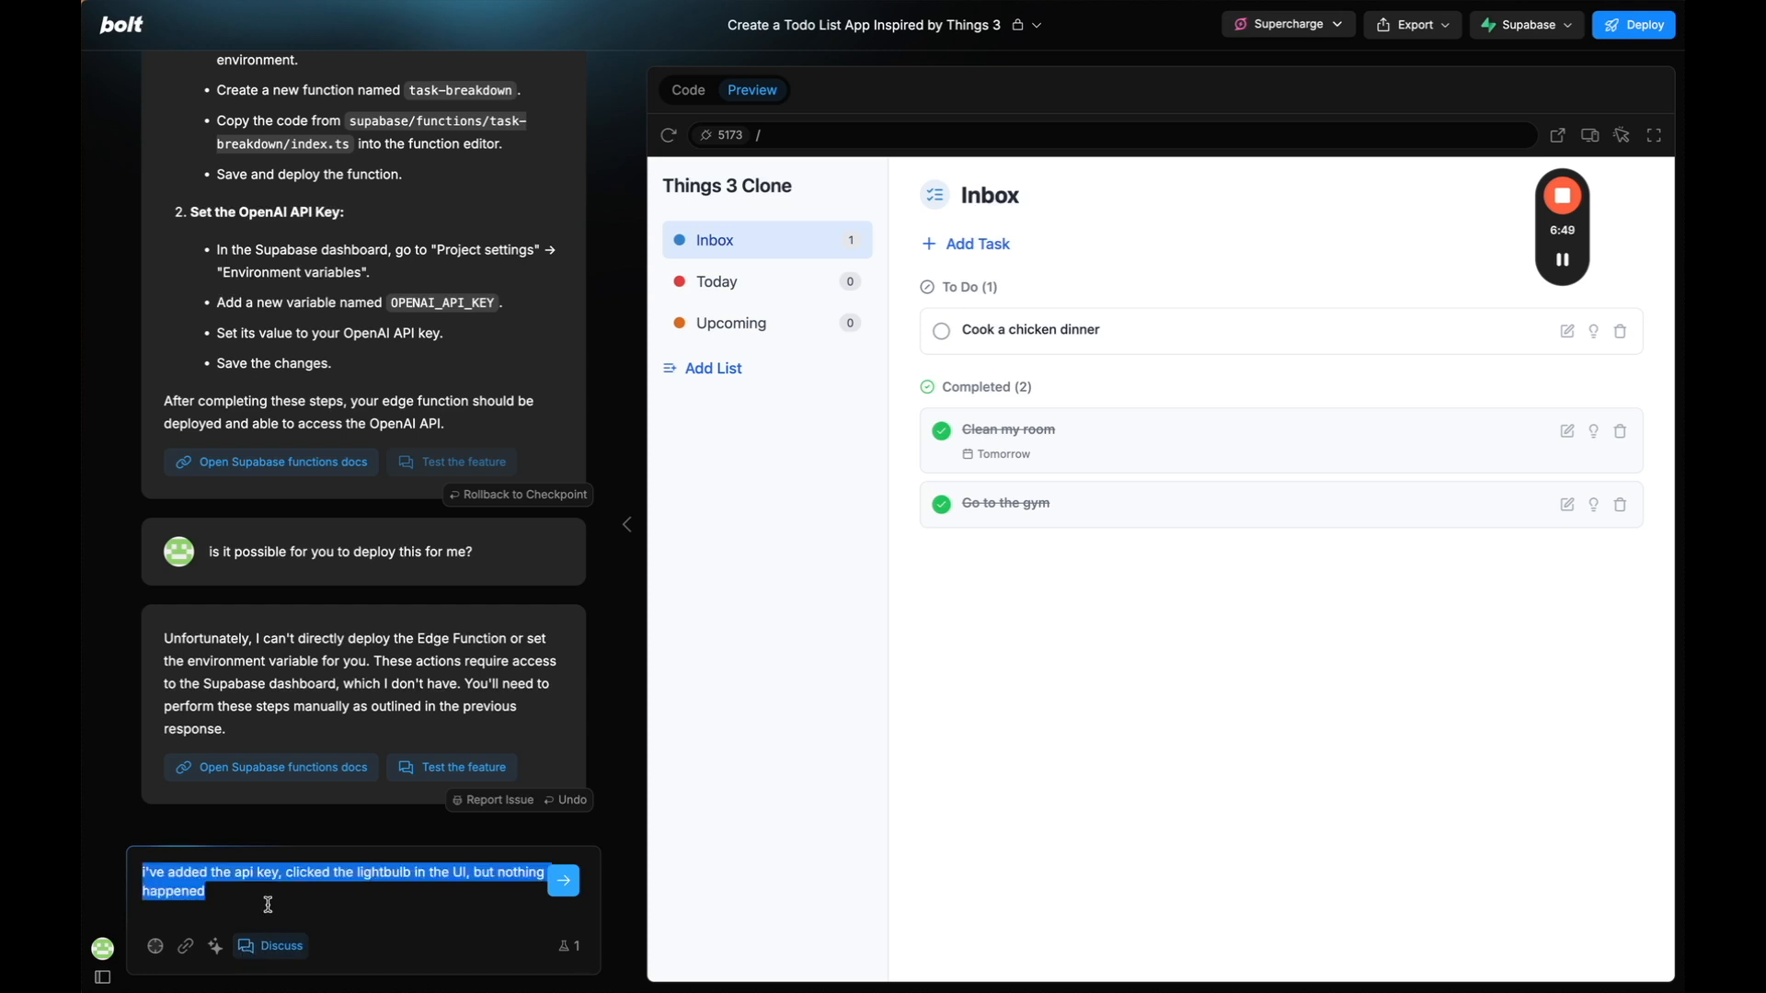
{"action": "left_click", "coordinate": [563, 881]}
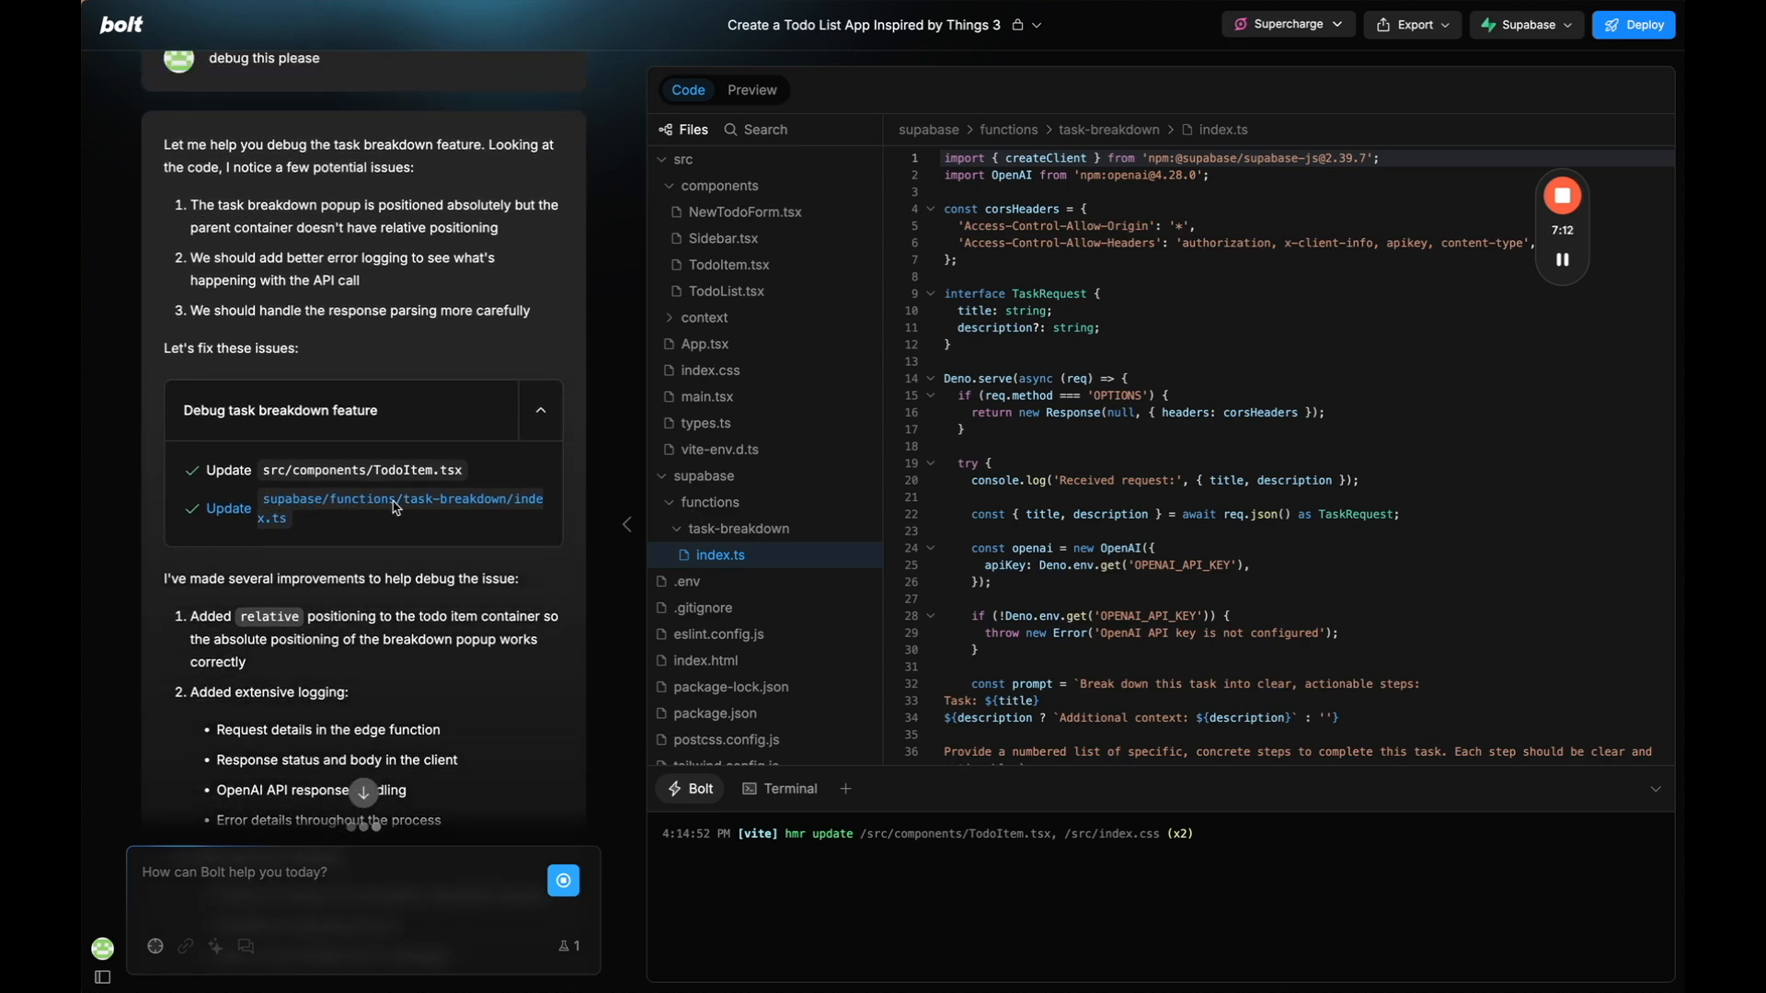
Retest the lightbulb breakdown for Cook a chicken dinner in the preview, which reports Failed to fetch.
{"action": "left_click", "coordinate": [751, 90]}
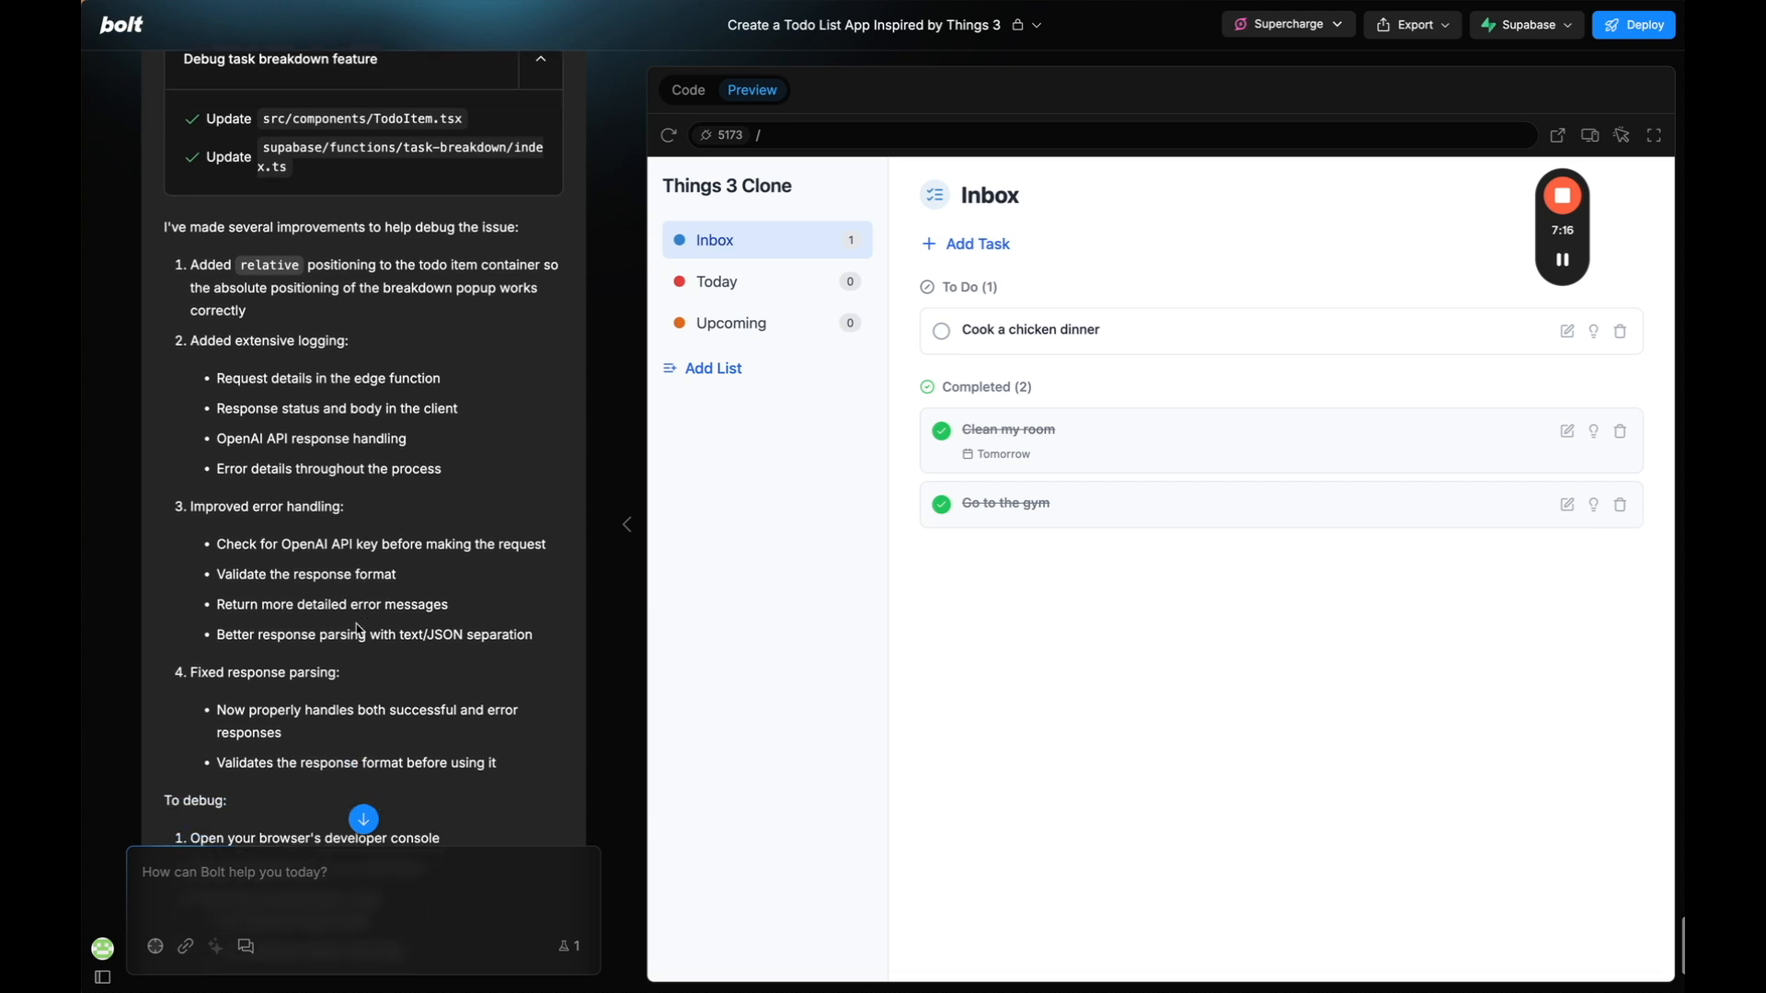
{"action": "scroll", "scroll_direction": "down", "scroll_amount": 3}
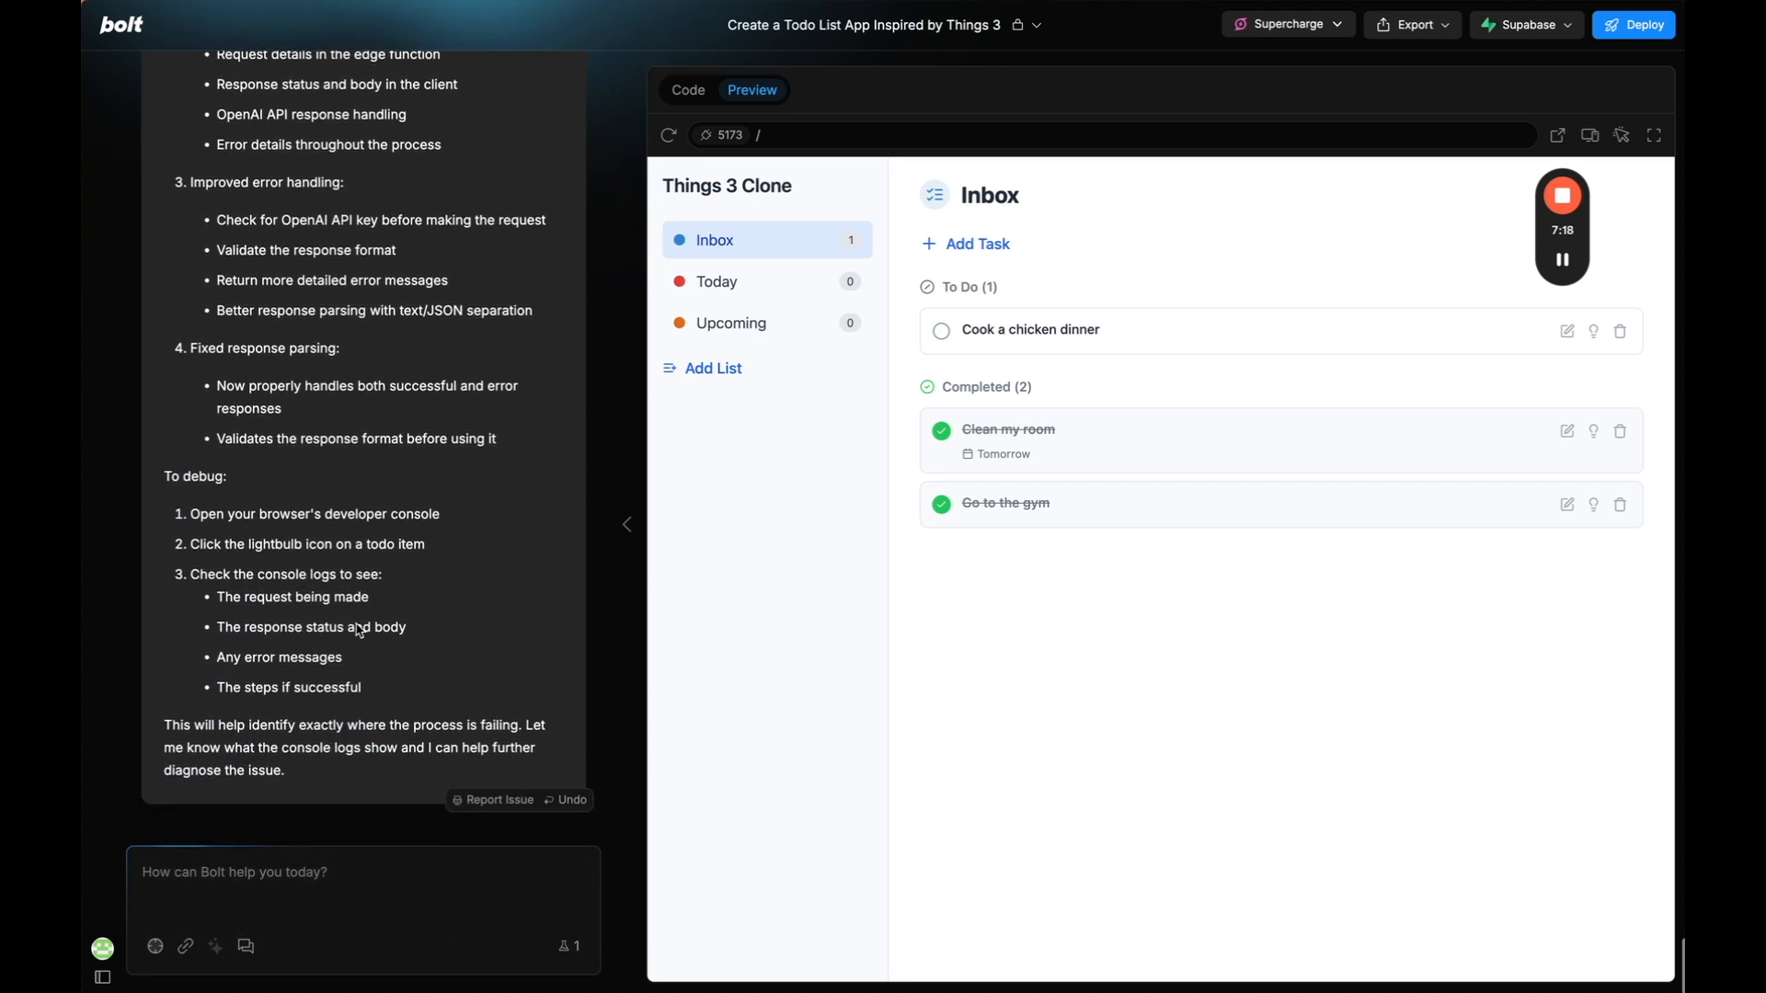
{"action": "left_click", "coordinate": [1593, 331]}
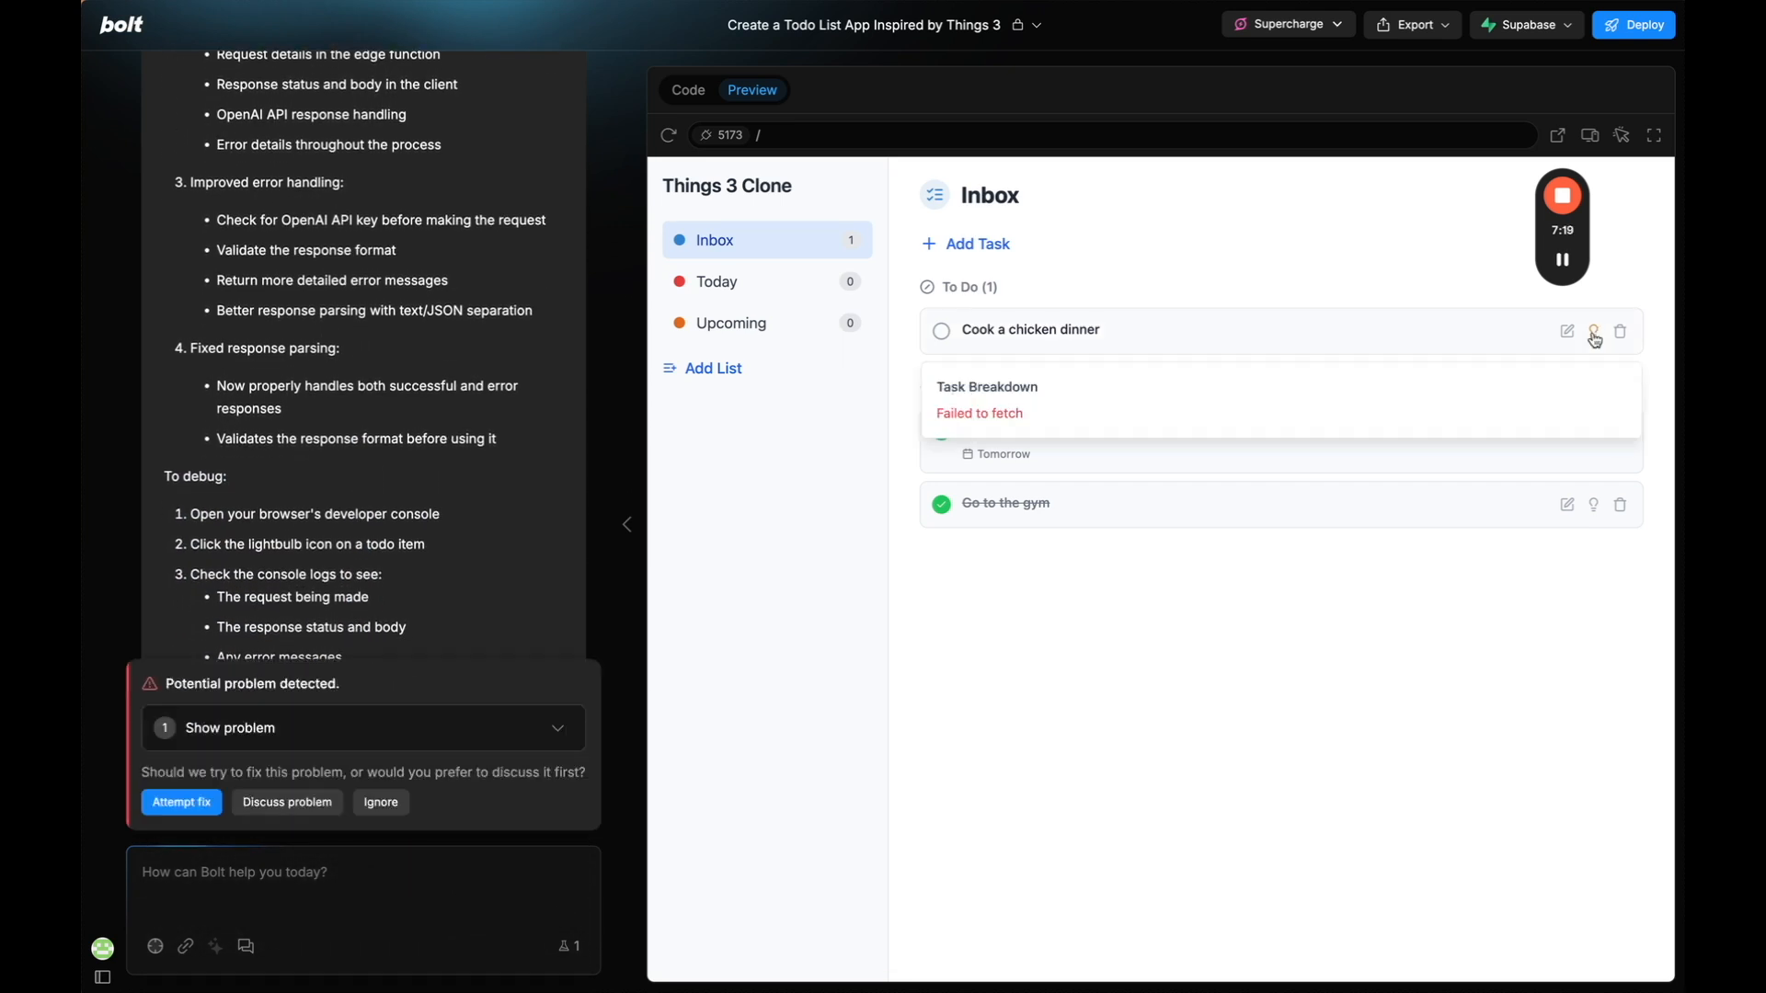
{"action": "scroll", "scroll_direction": "down", "scroll_amount": 3}
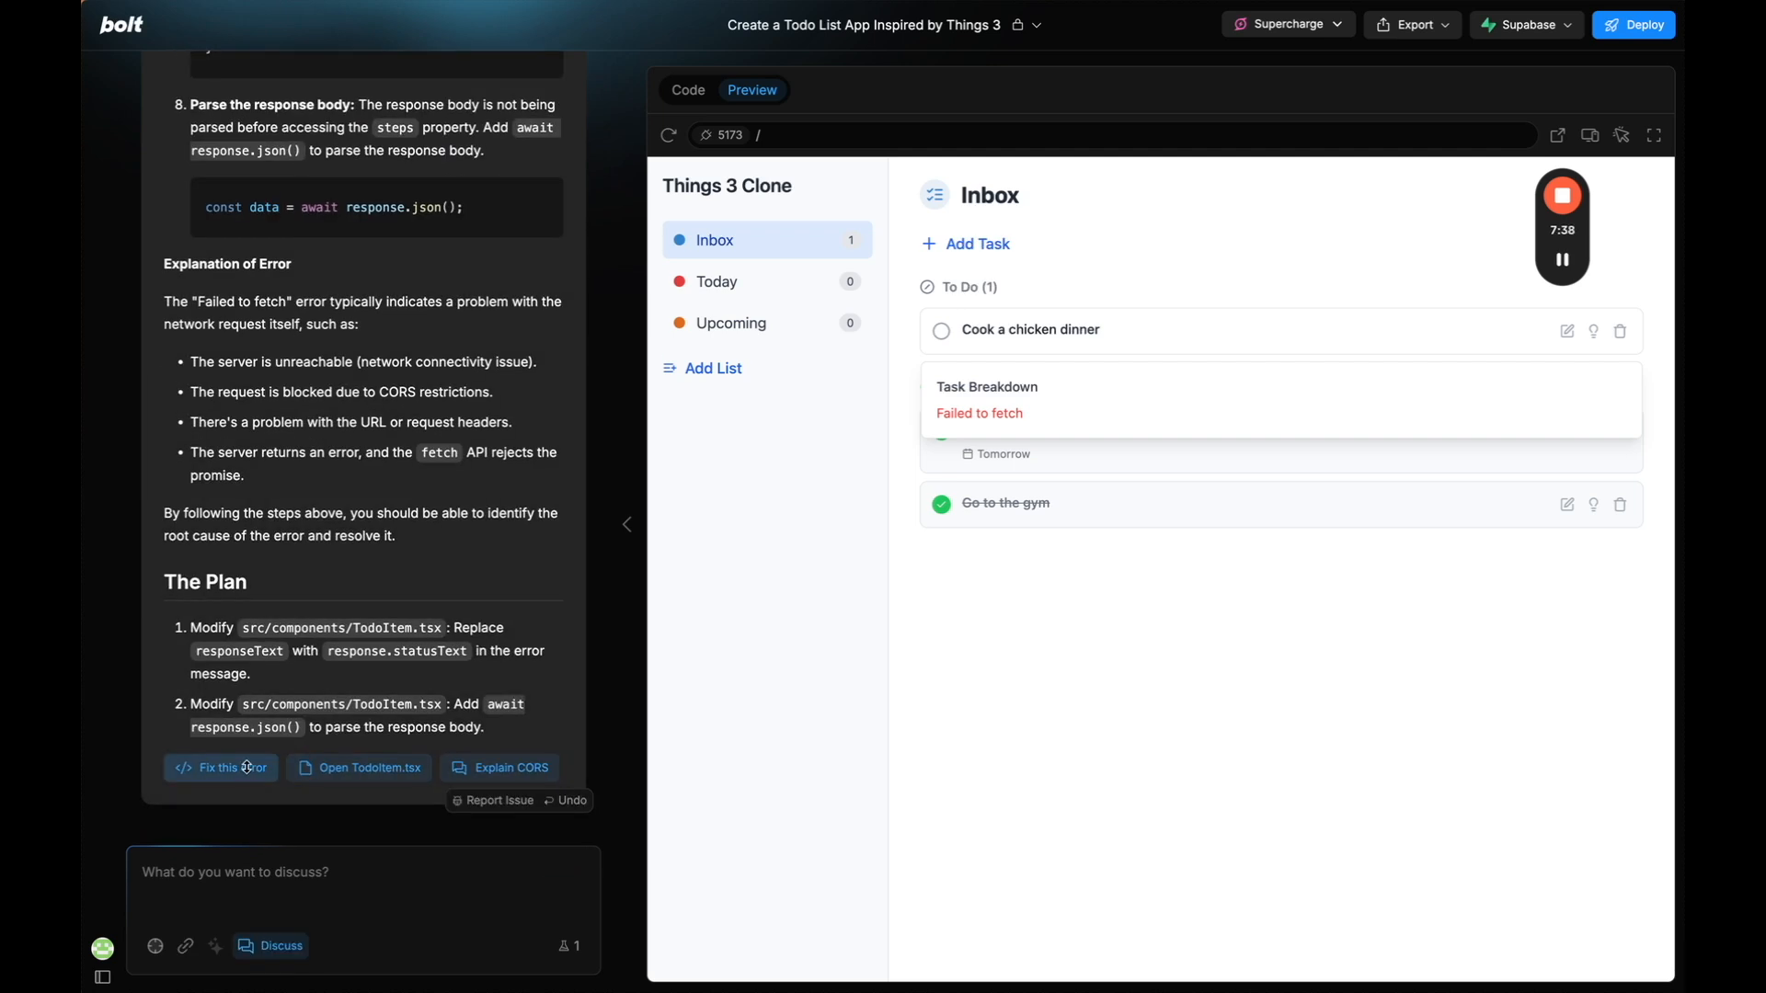
Apply the fetch-error fix, retest the breakdown, and let Bolt attempt fixing the failing edge function.
{"action": "left_click", "coordinate": [221, 767]}
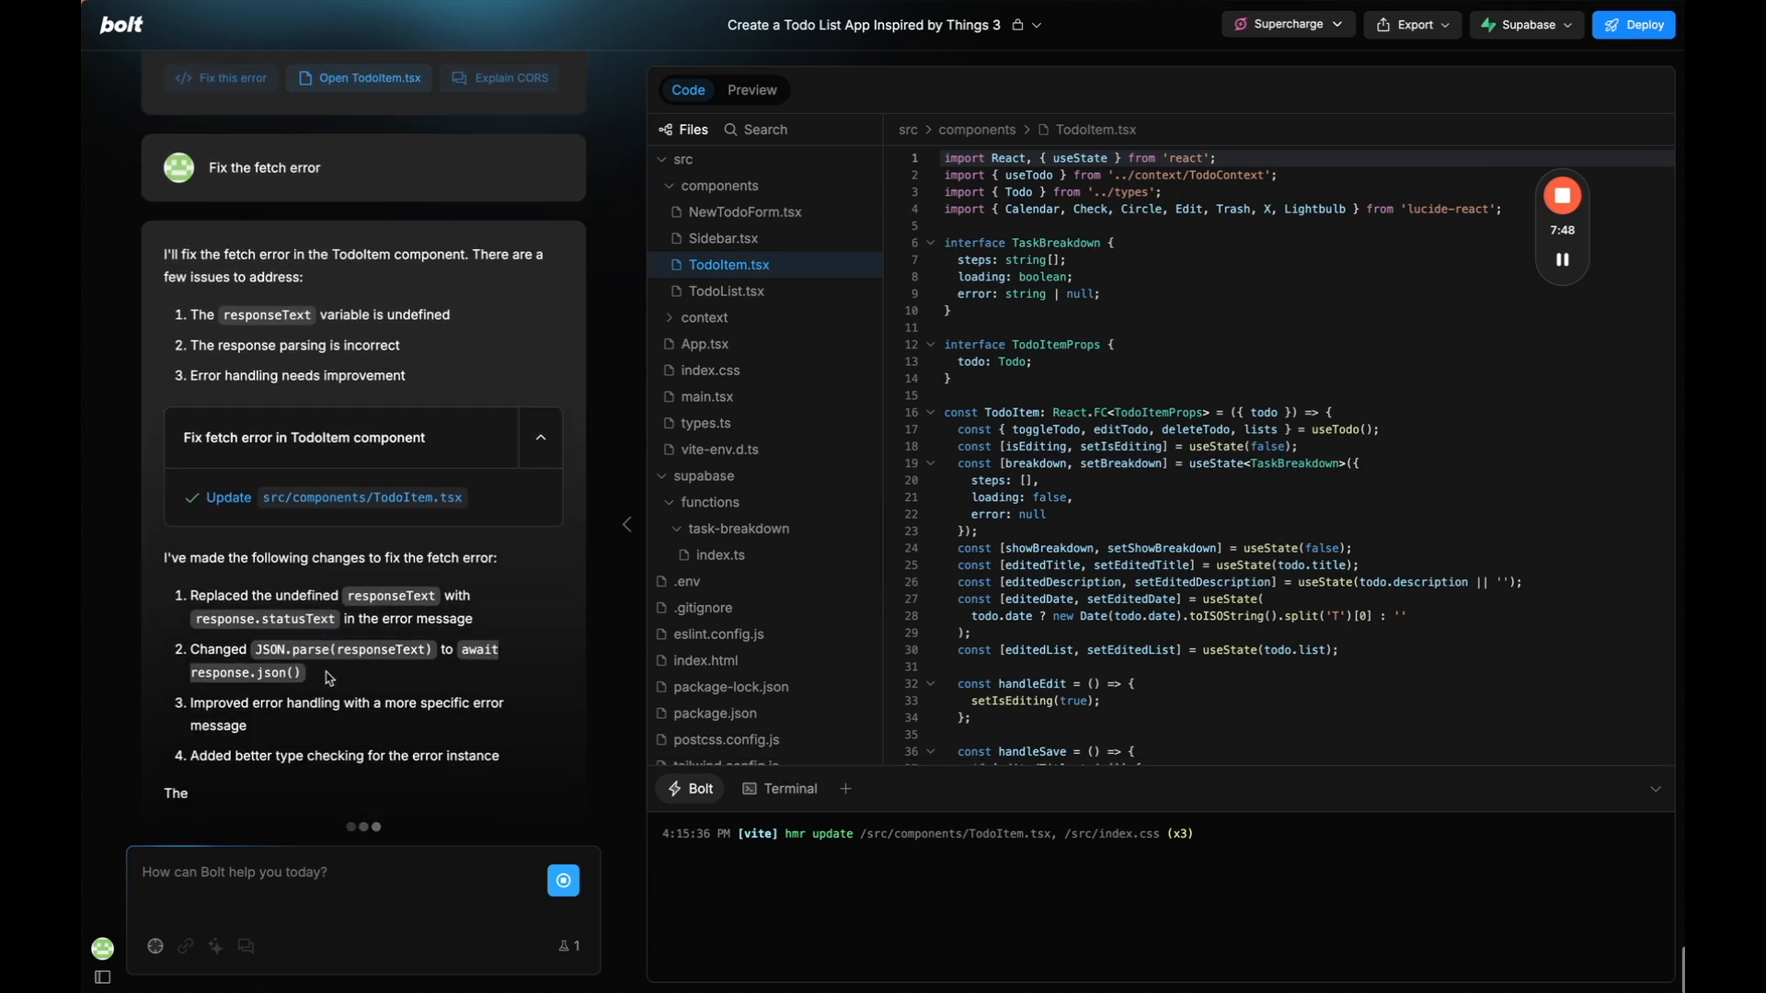
{"action": "left_click", "coordinate": [750, 91]}
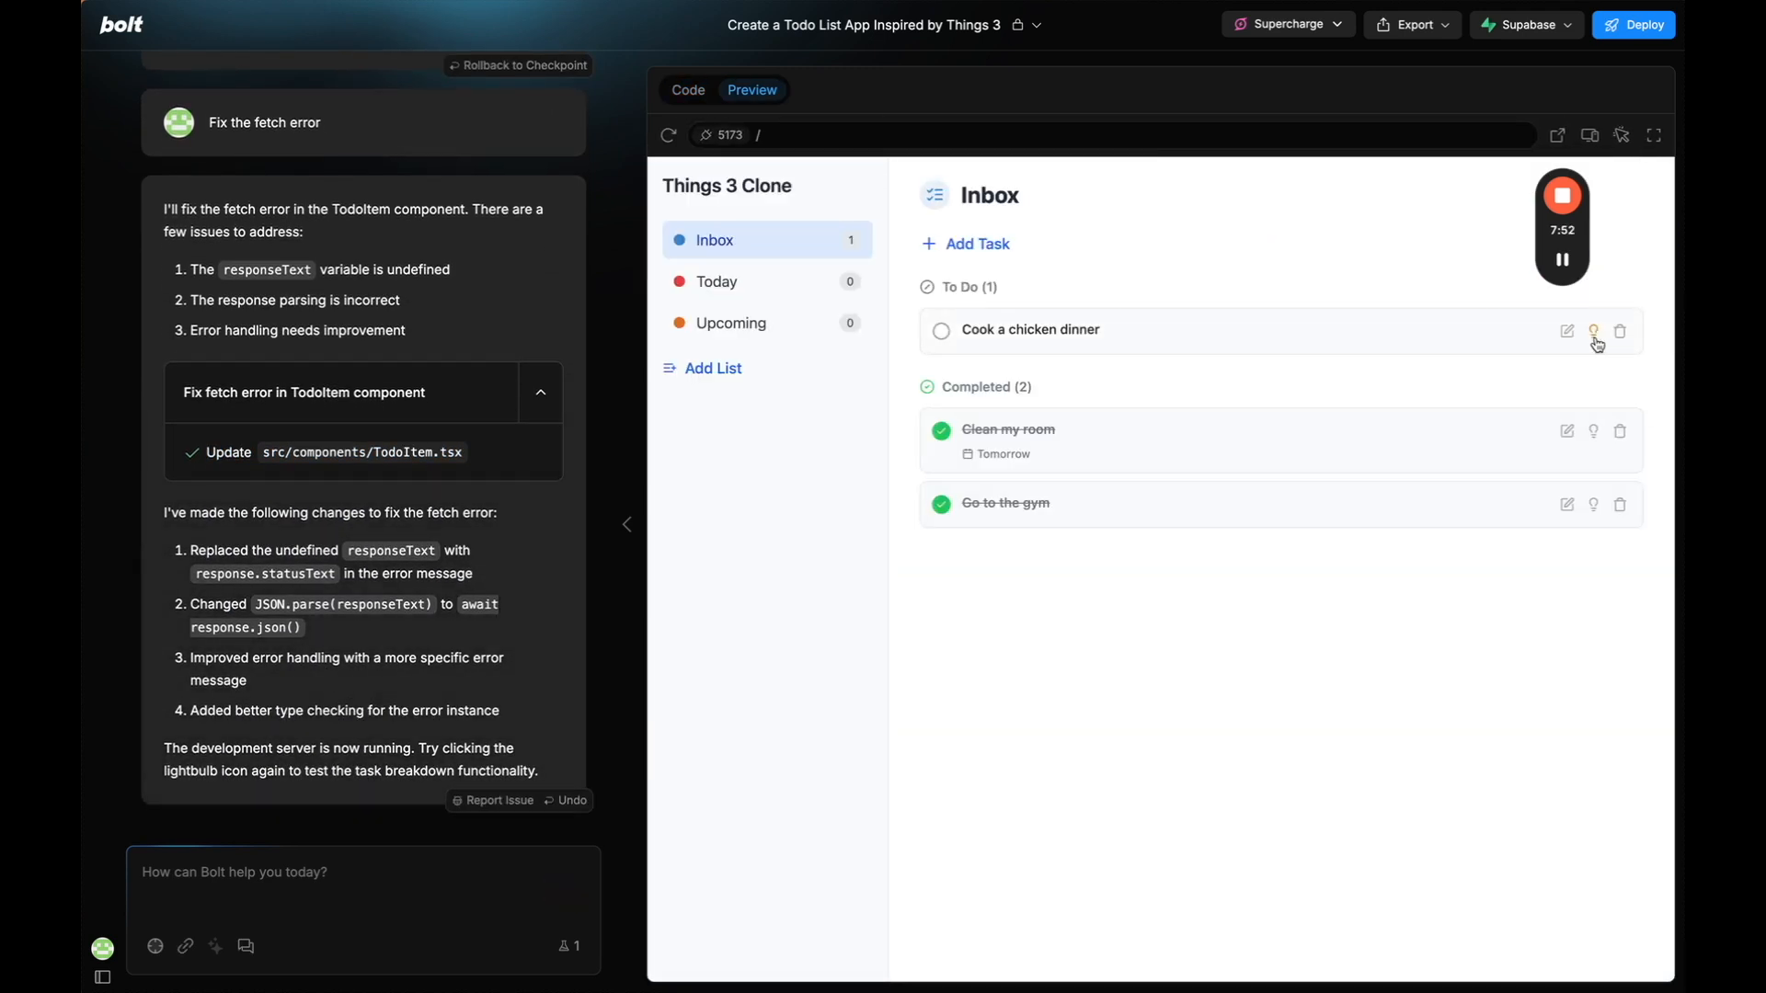
{"action": "left_click", "coordinate": [1592, 331]}
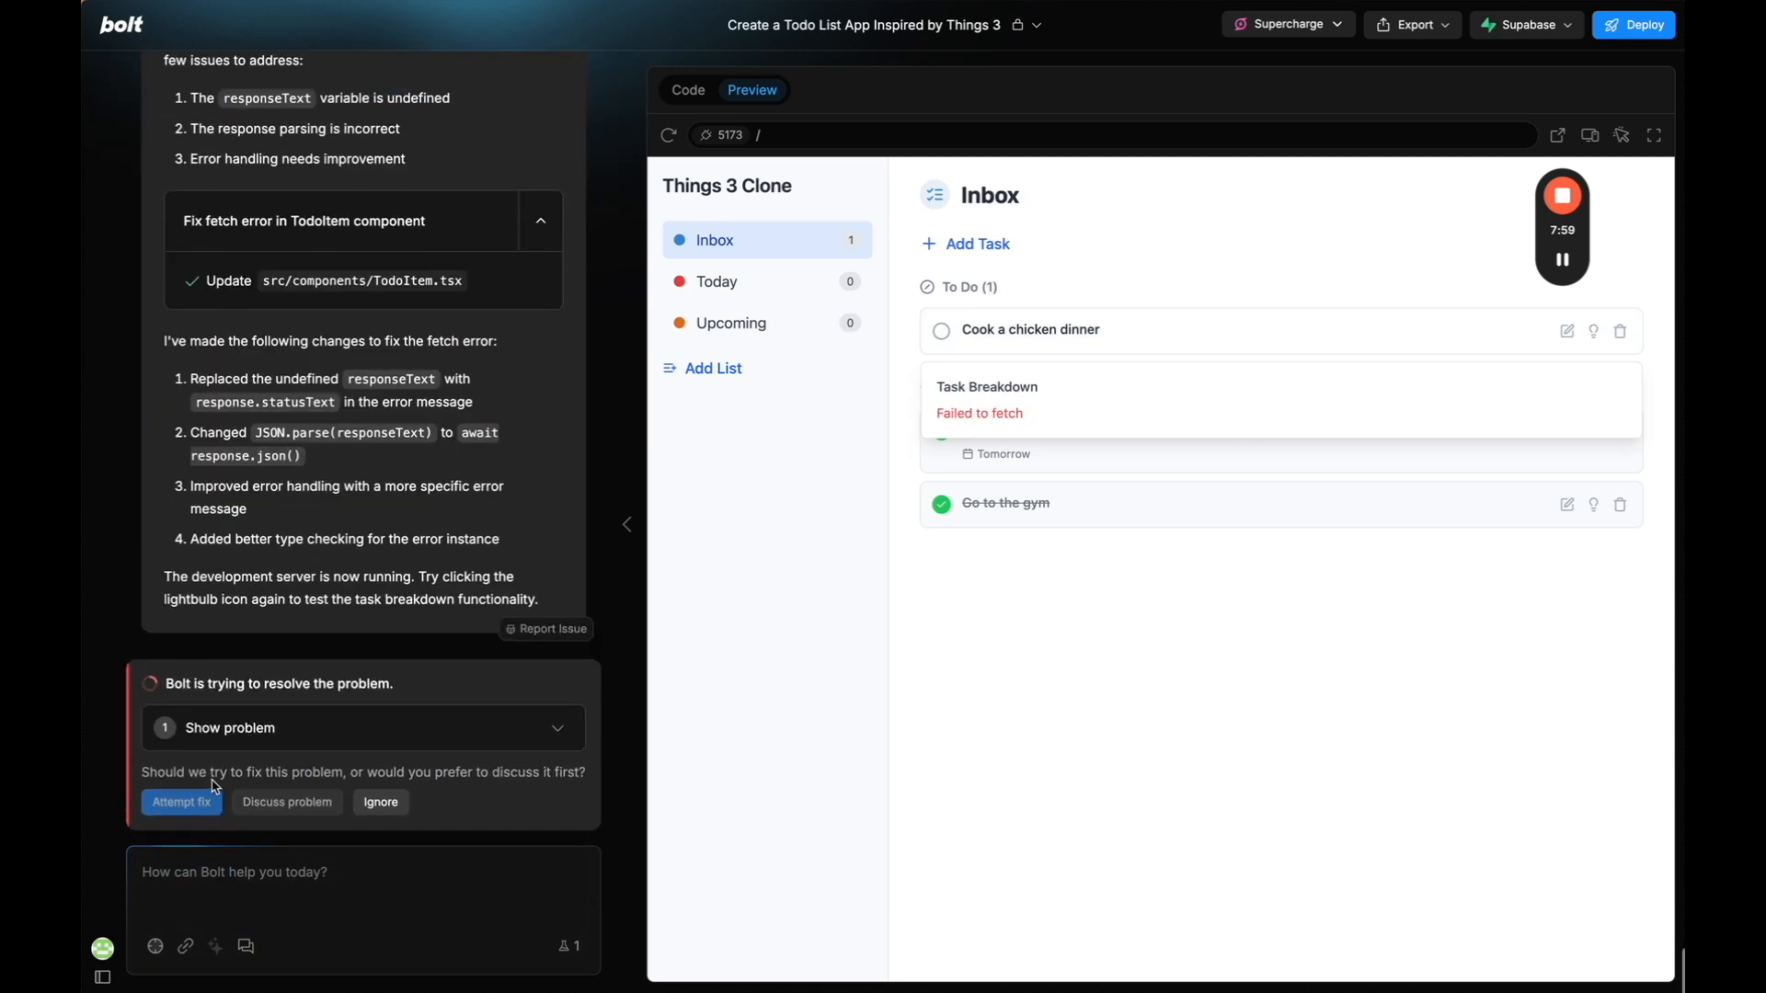
{"action": "left_click", "coordinate": [182, 802]}
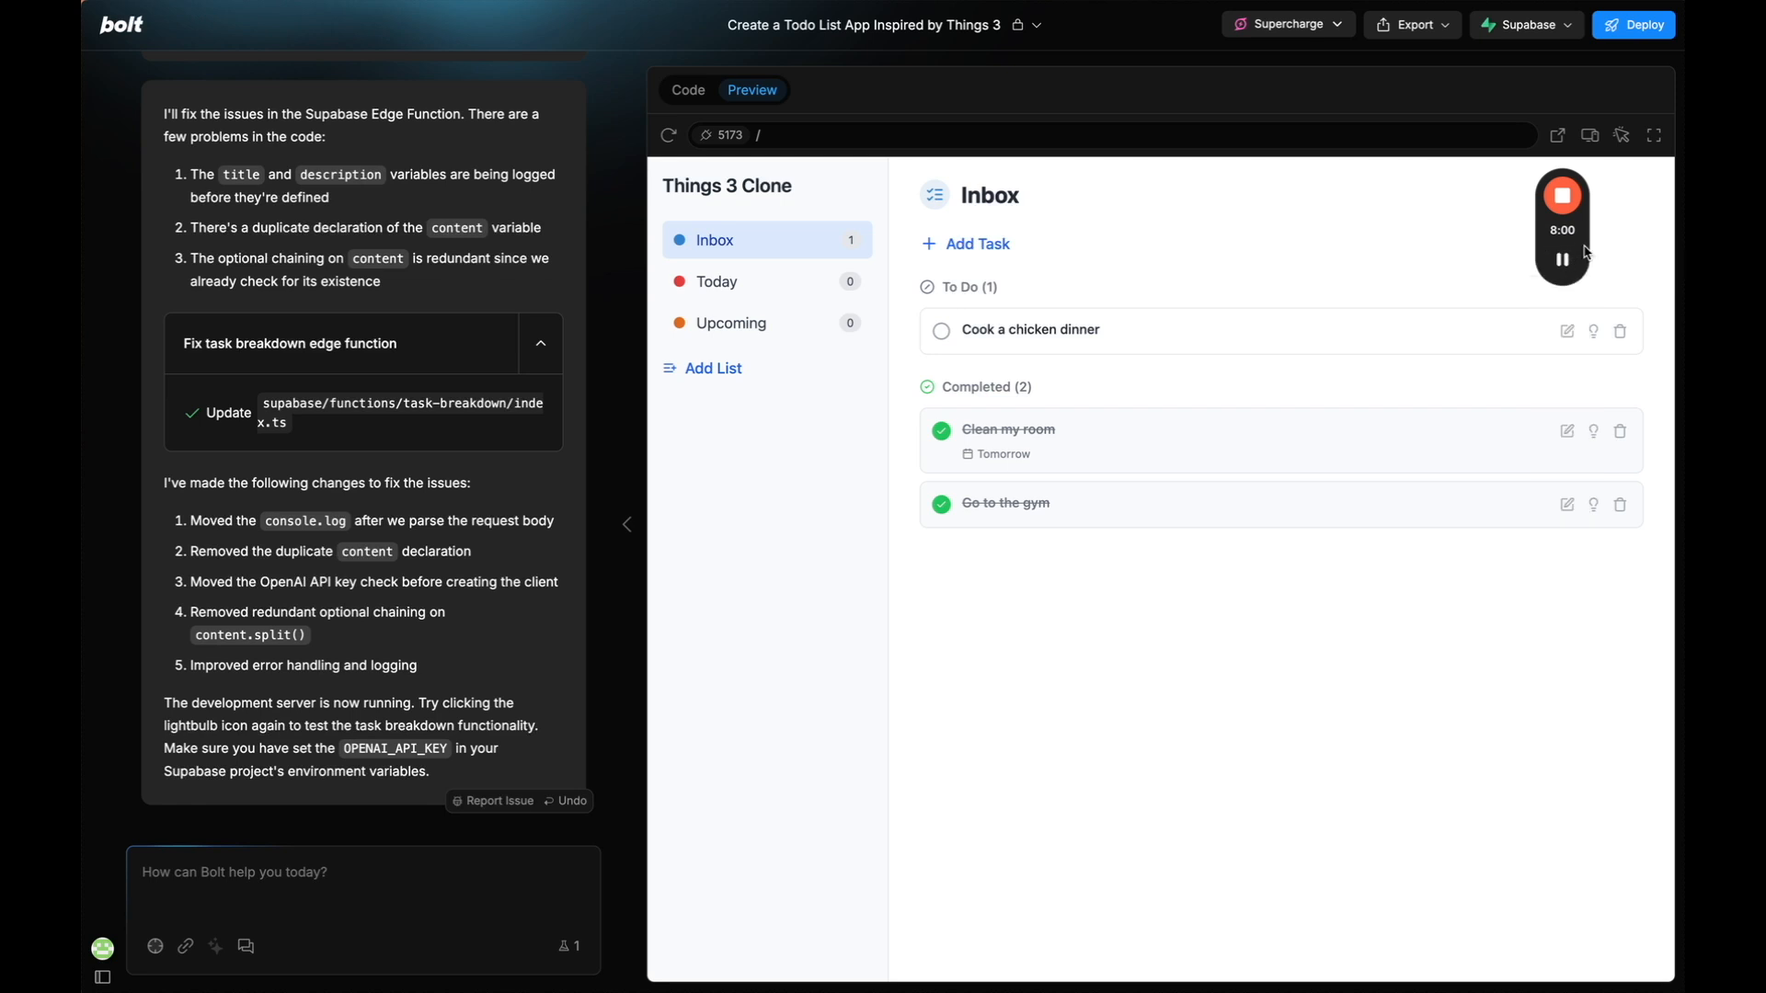
Show the nine-step AI breakdown for Cook a chicken dinner, then hide it again.
{"action": "left_click", "coordinate": [1593, 331]}
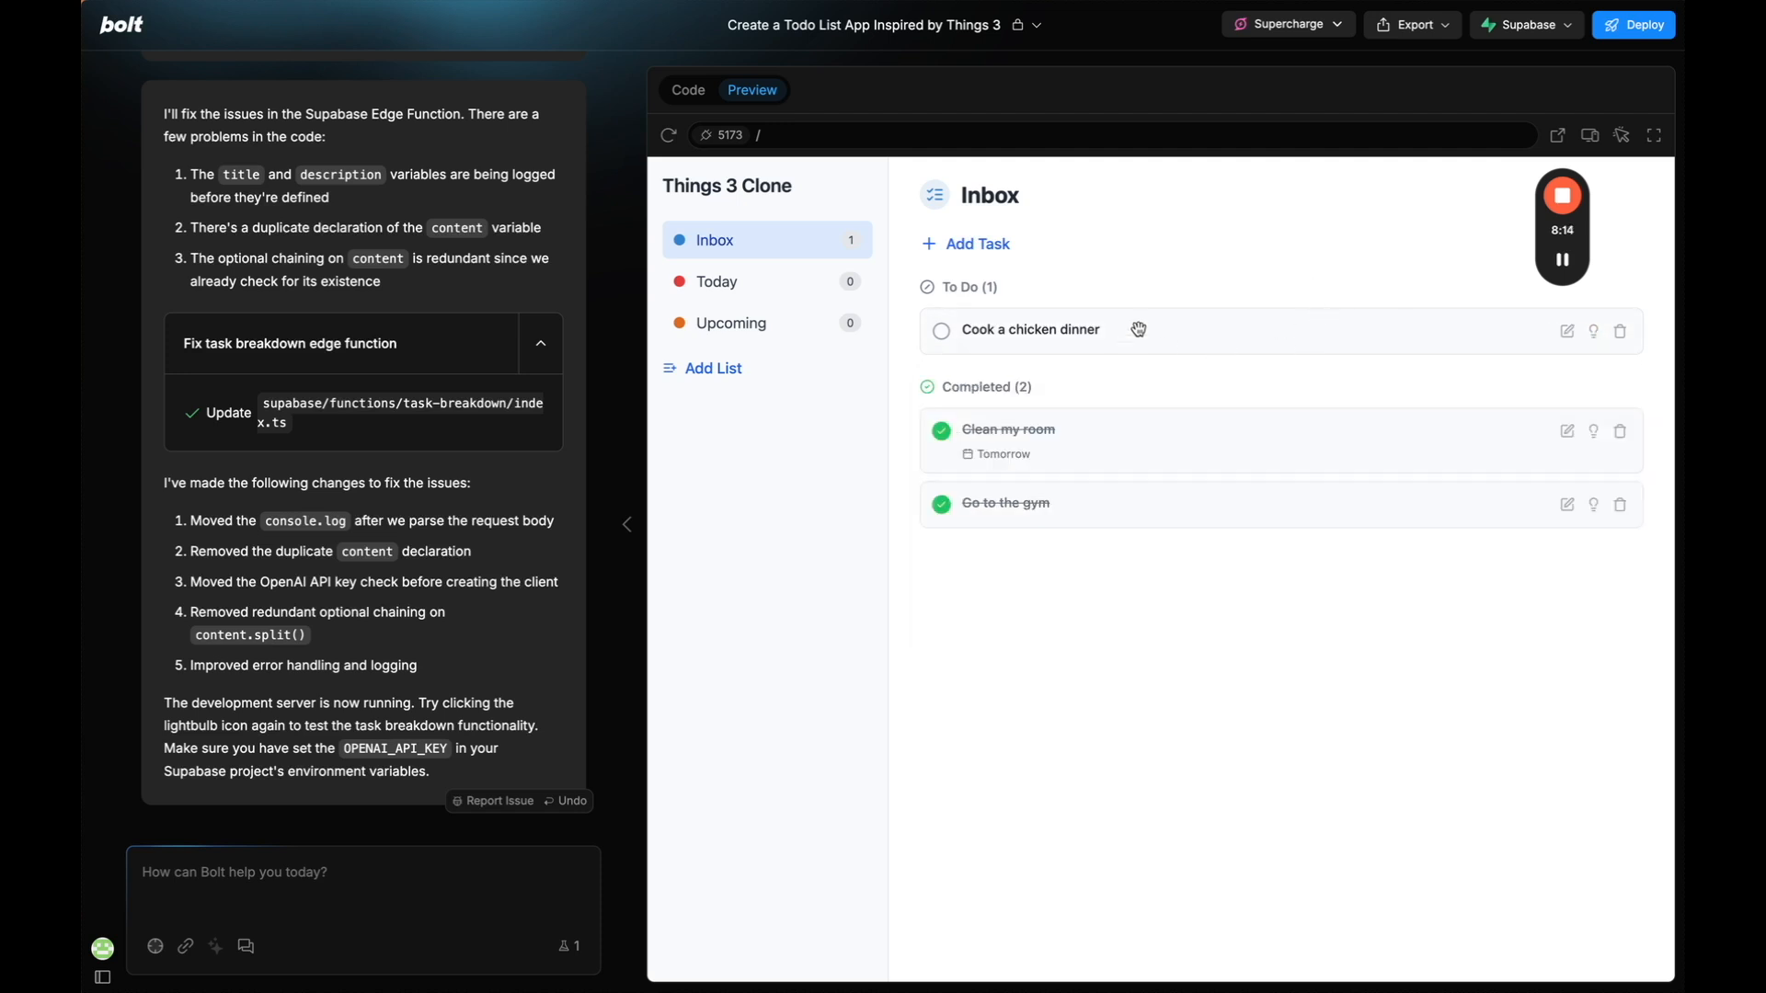
{"action": "left_click", "coordinate": [1593, 330]}
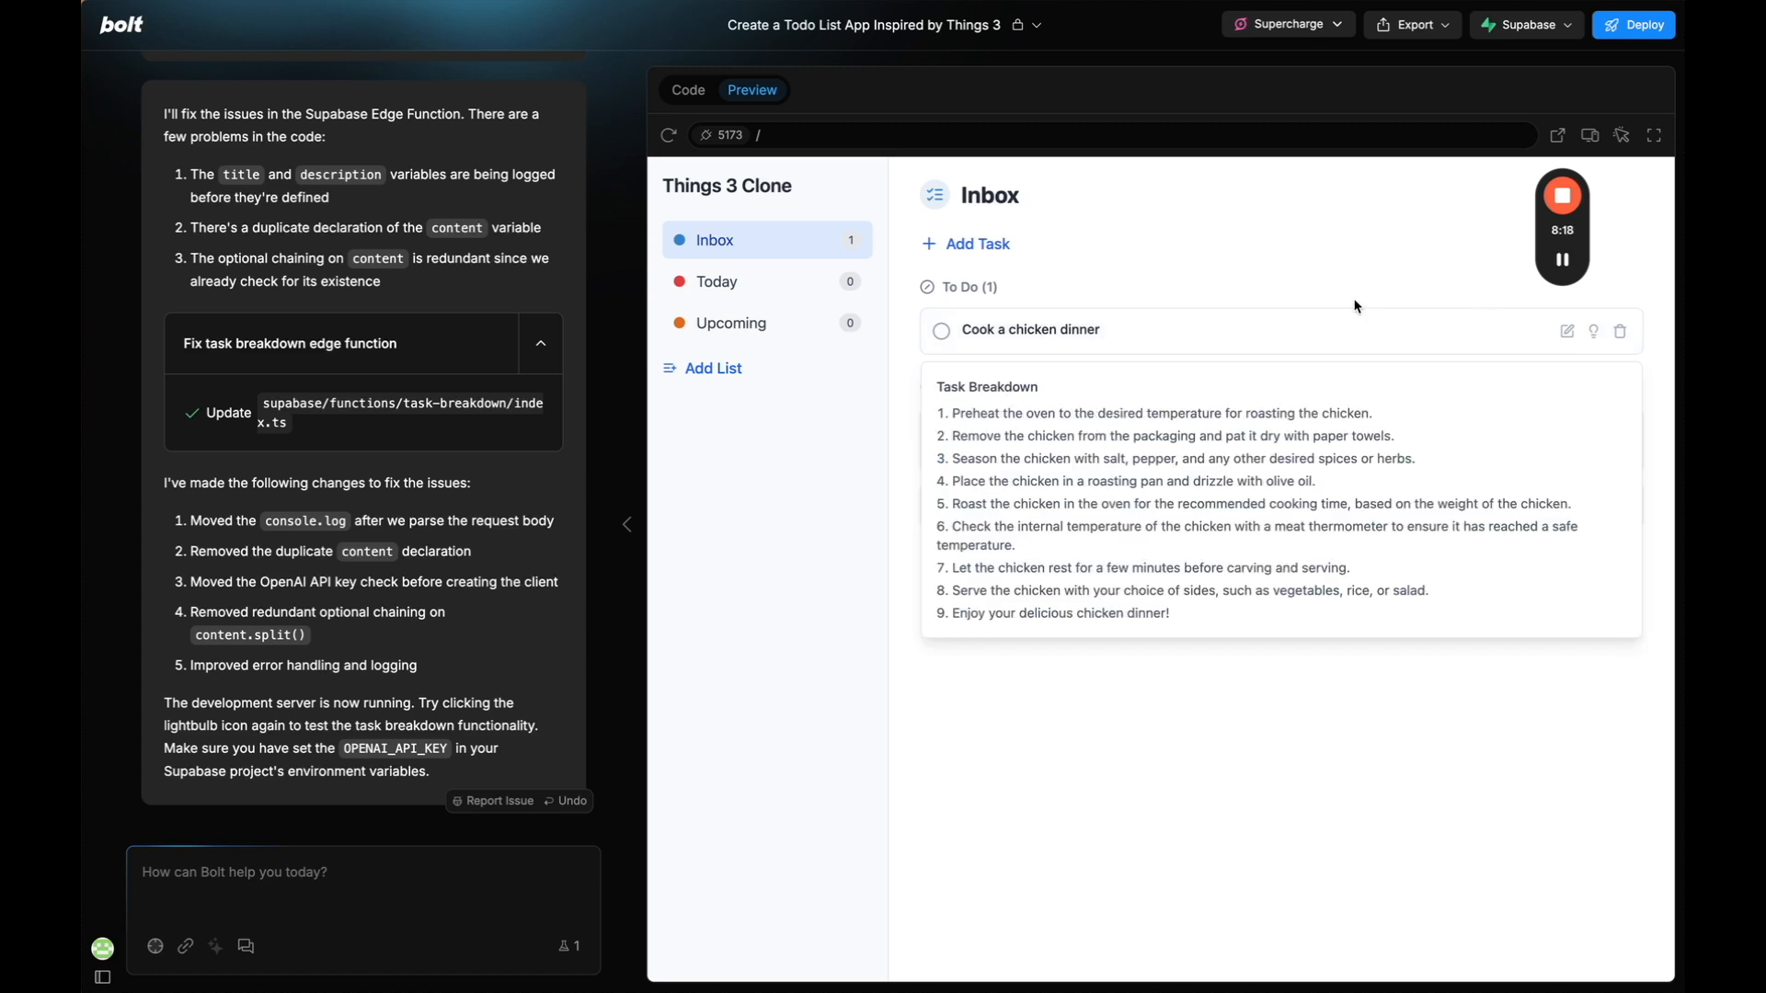
{"action": "mouse_move", "coordinate": [1595, 331]}
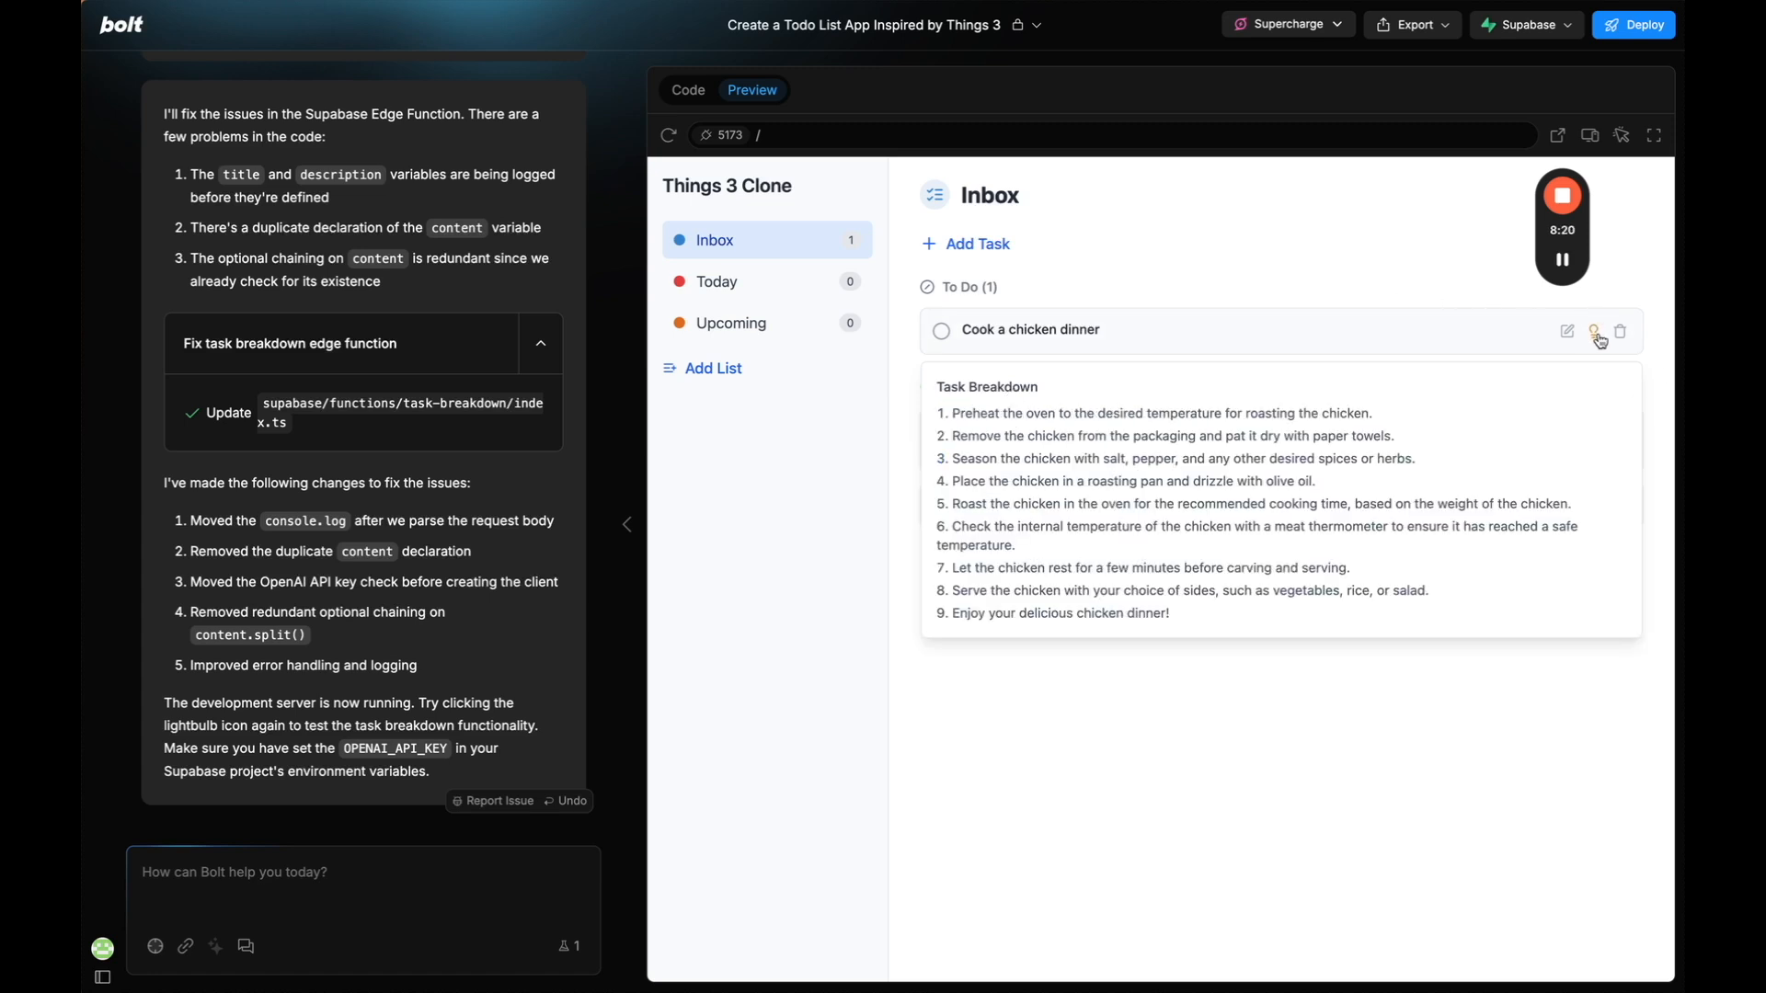
{"action": "left_click", "coordinate": [1593, 329]}
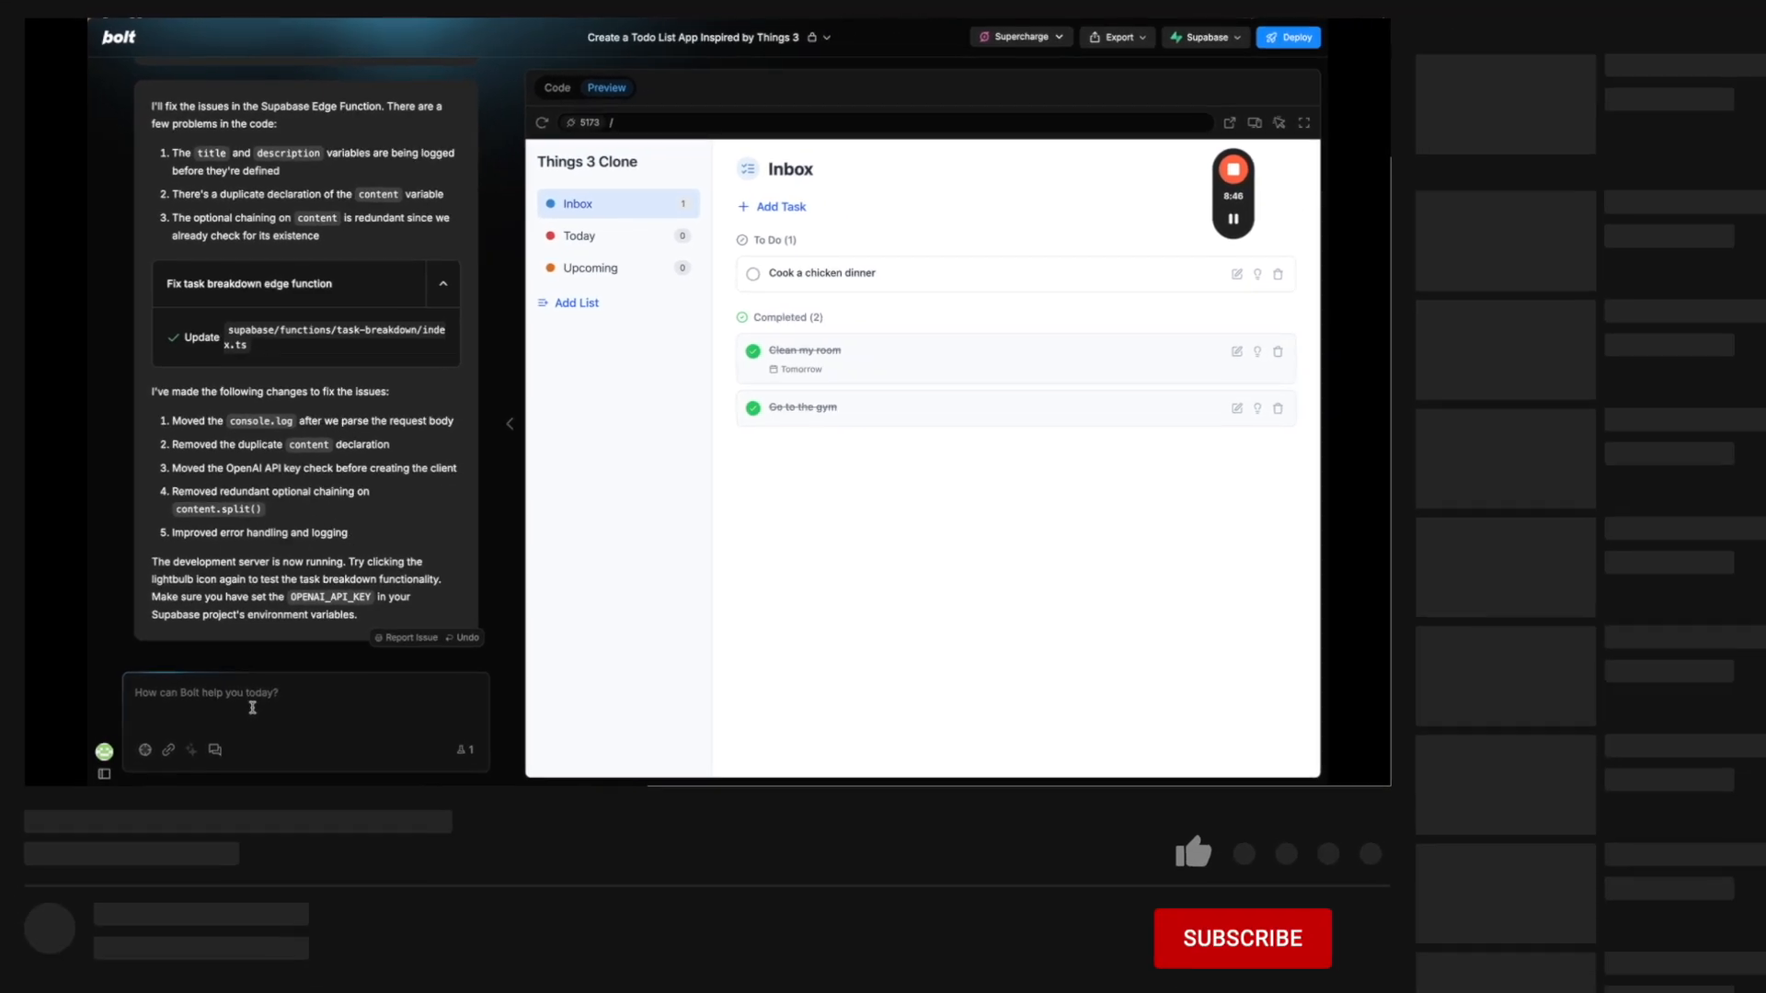
{"action": "left_click", "coordinate": [1240, 938]}
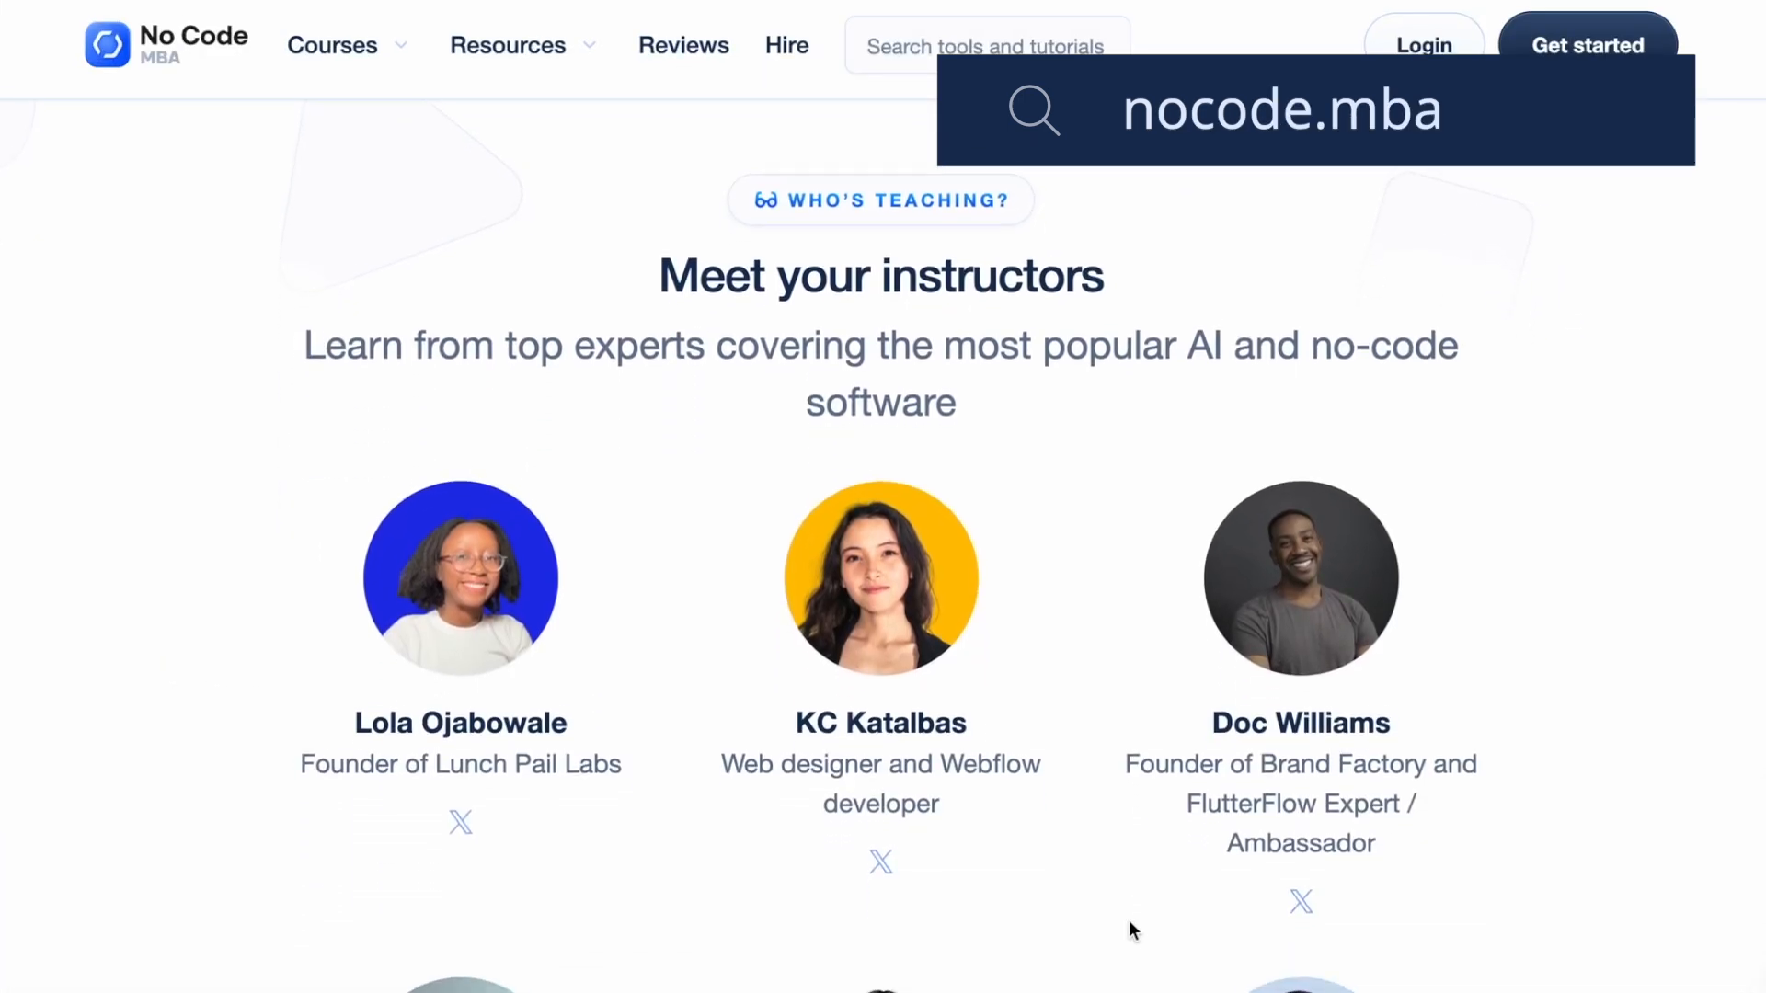
Scroll the nocode.mba homepage from the instructors down to the course catalogue.
{"action": "scroll", "scroll_direction": "down", "scroll_amount": 3}
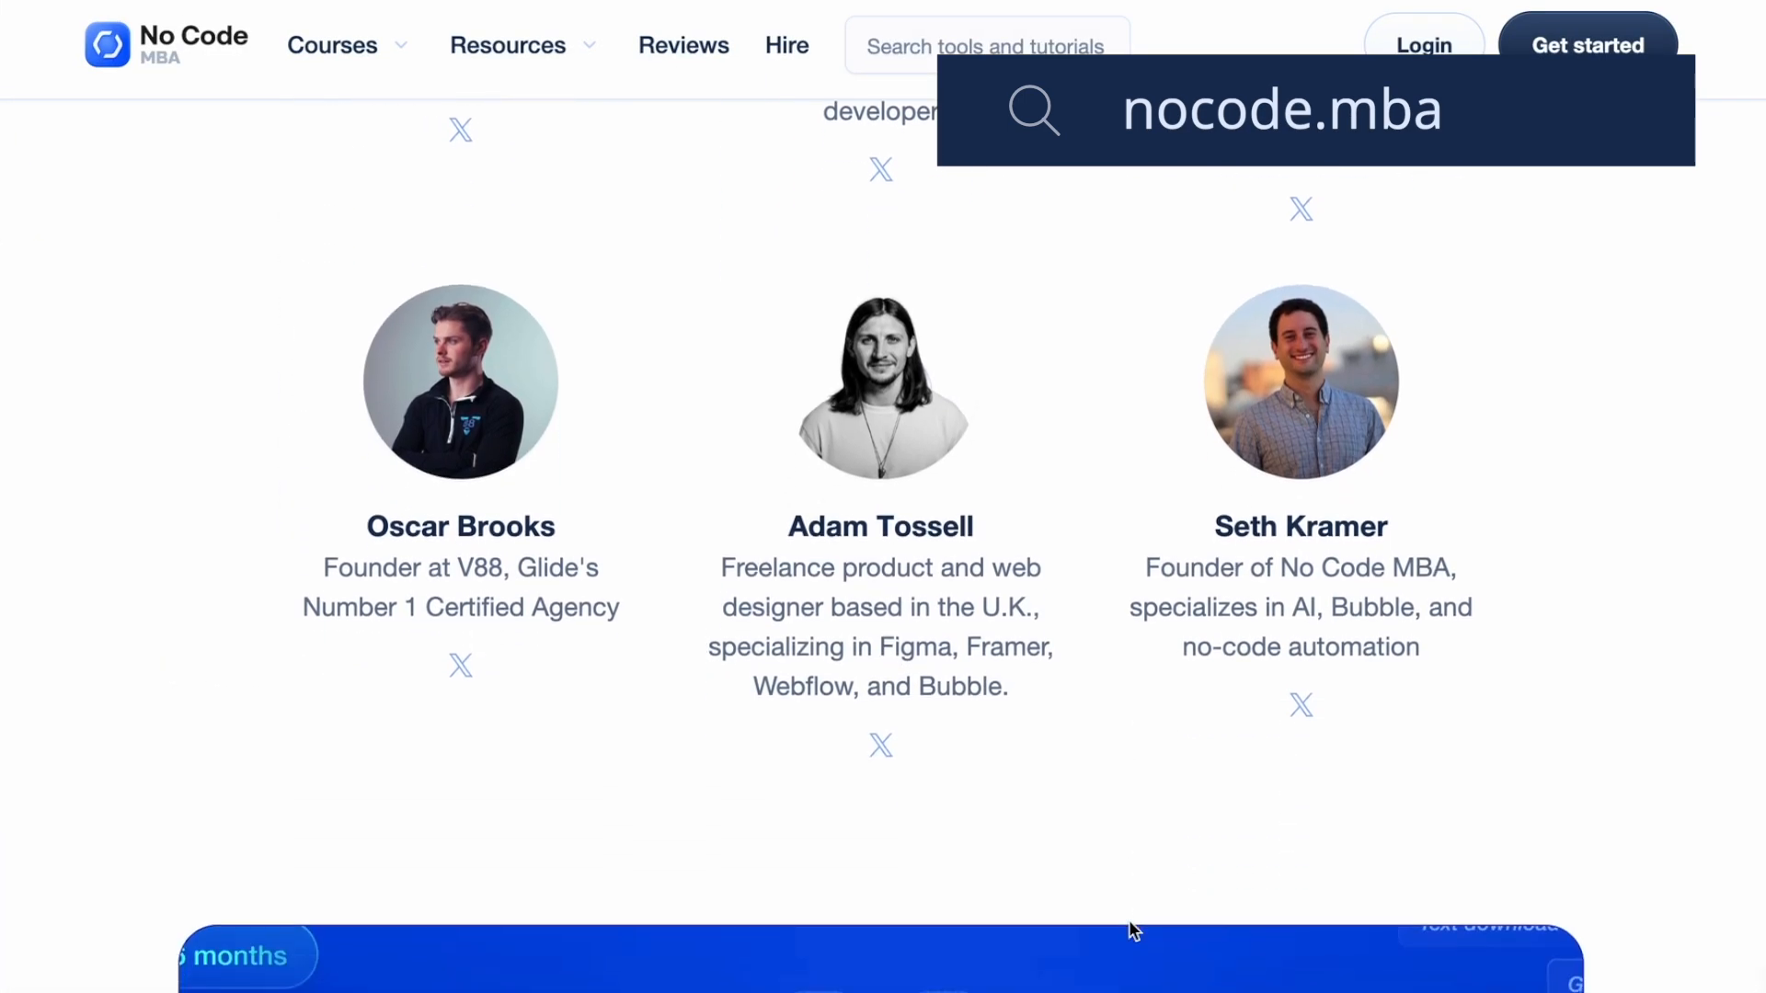
{"action": "scroll", "scroll_direction": "down", "scroll_amount": 3}
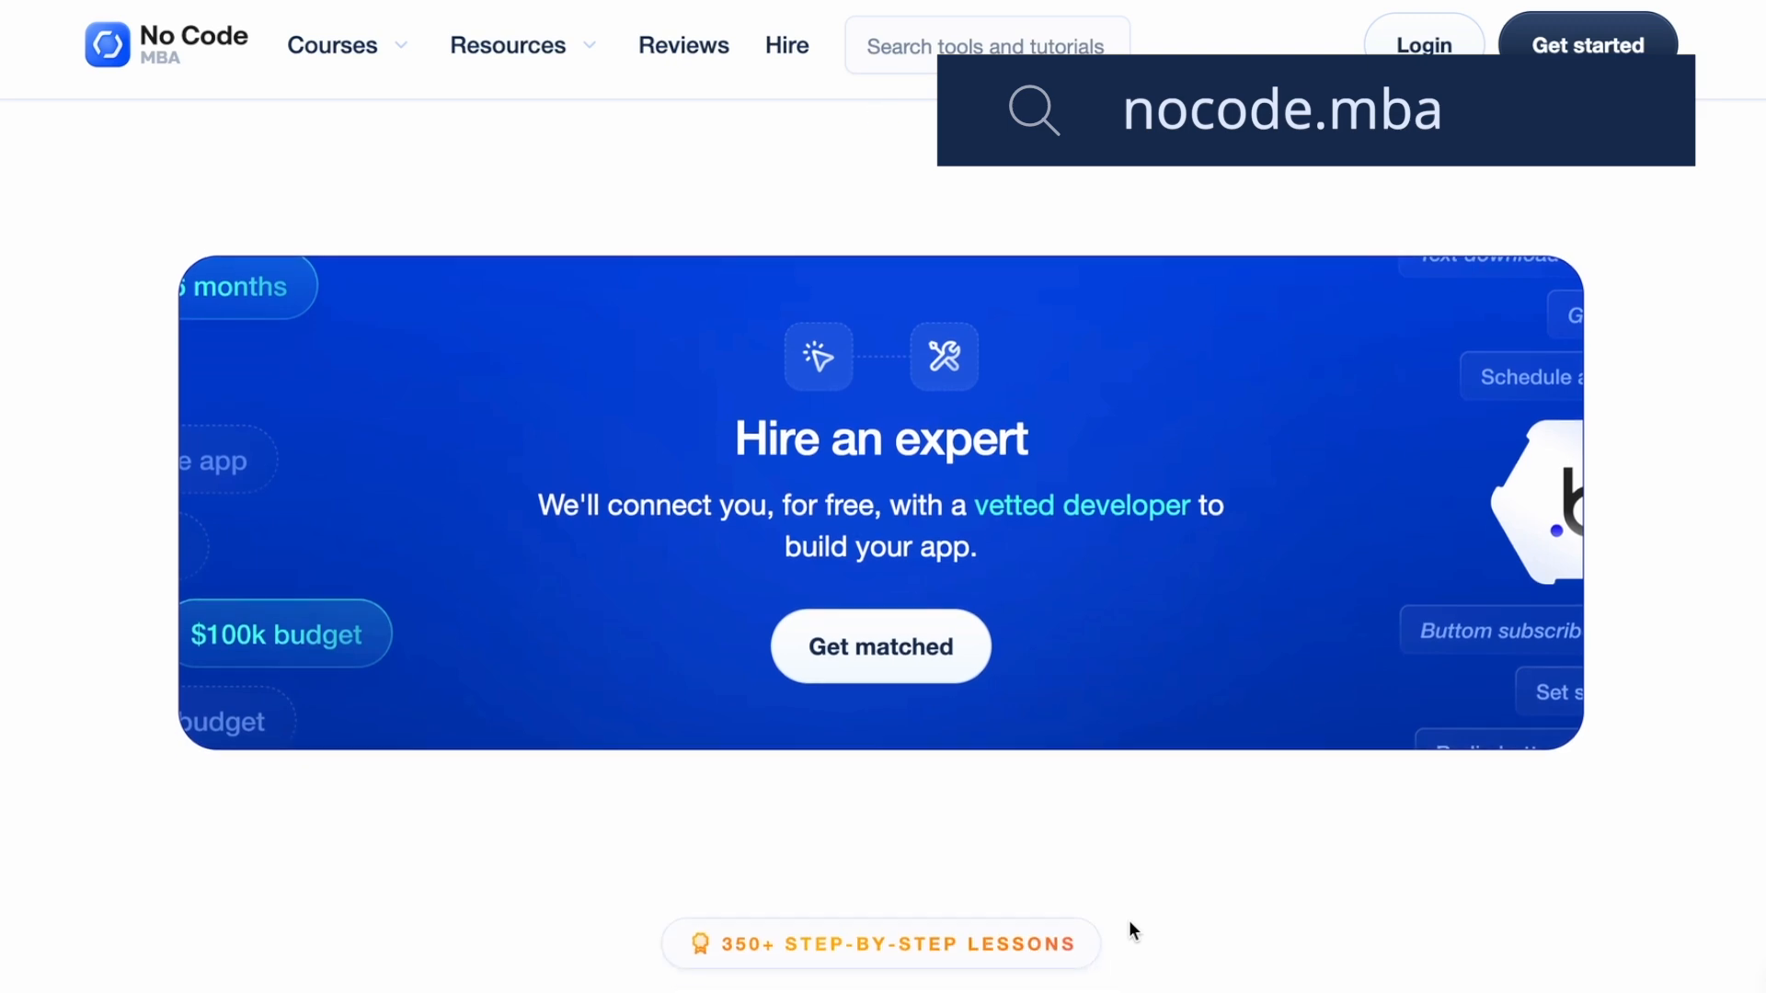
{"action": "scroll", "scroll_direction": "down", "scroll_amount": 3}
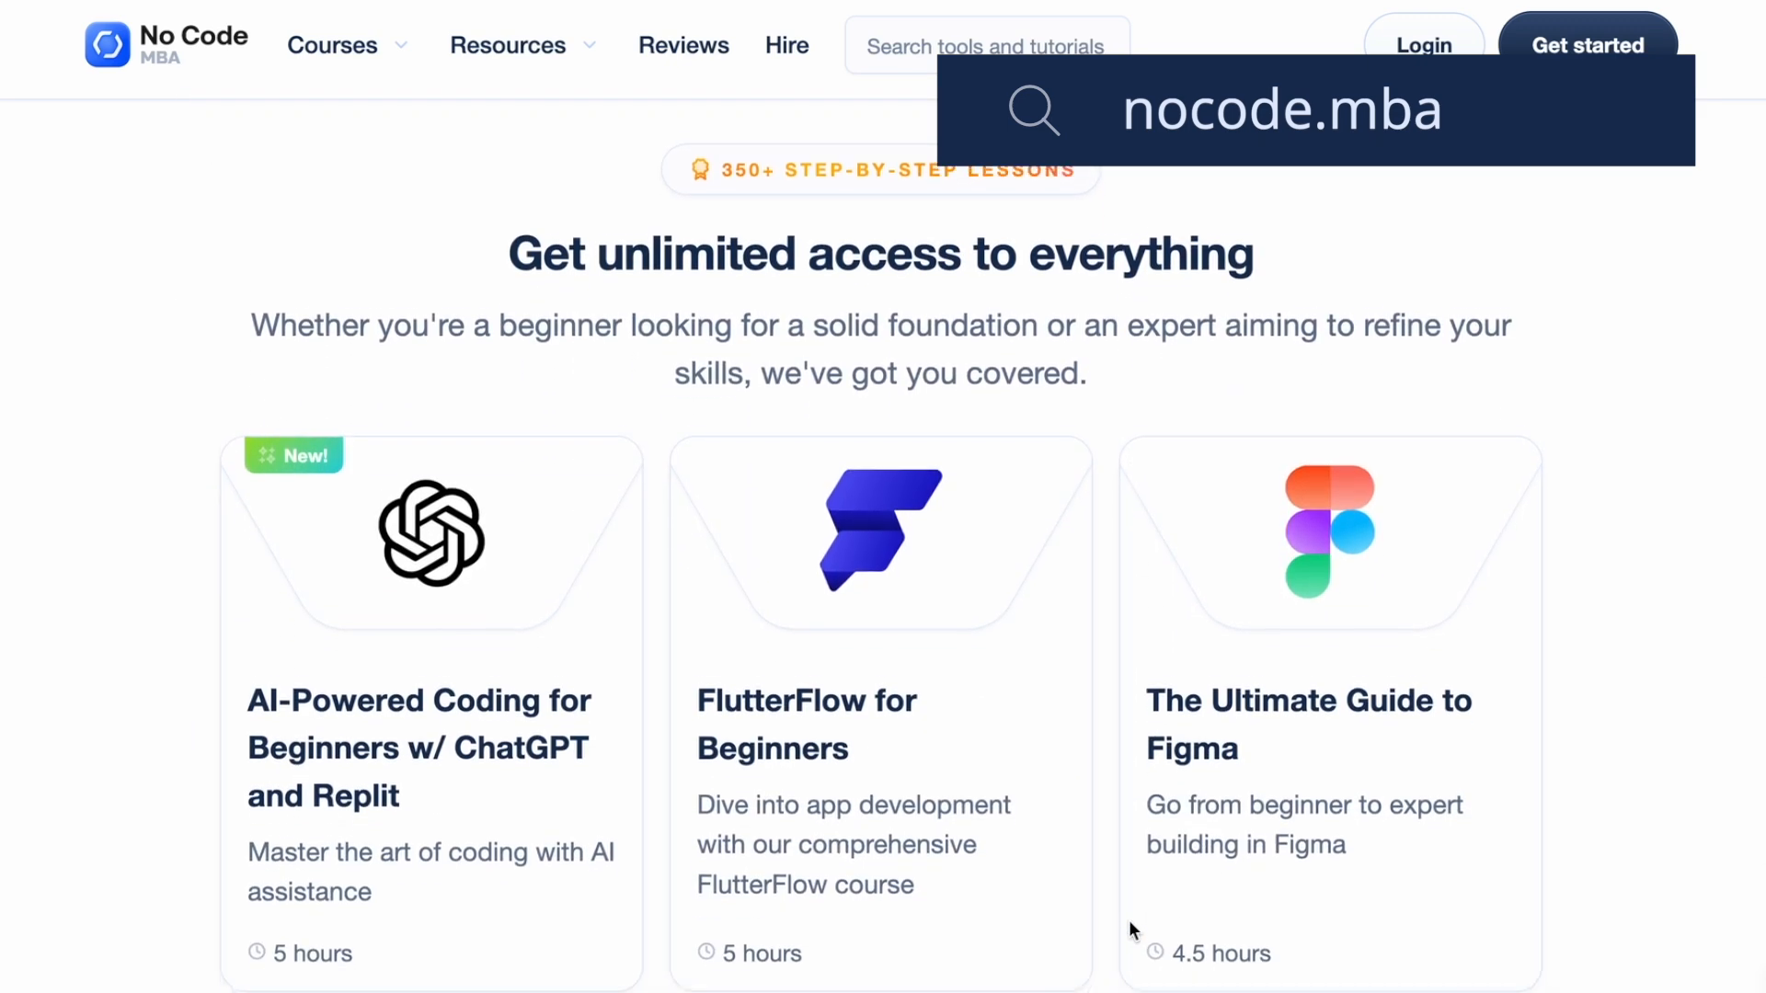
{"action": "scroll", "scroll_direction": "down", "scroll_amount": 3}
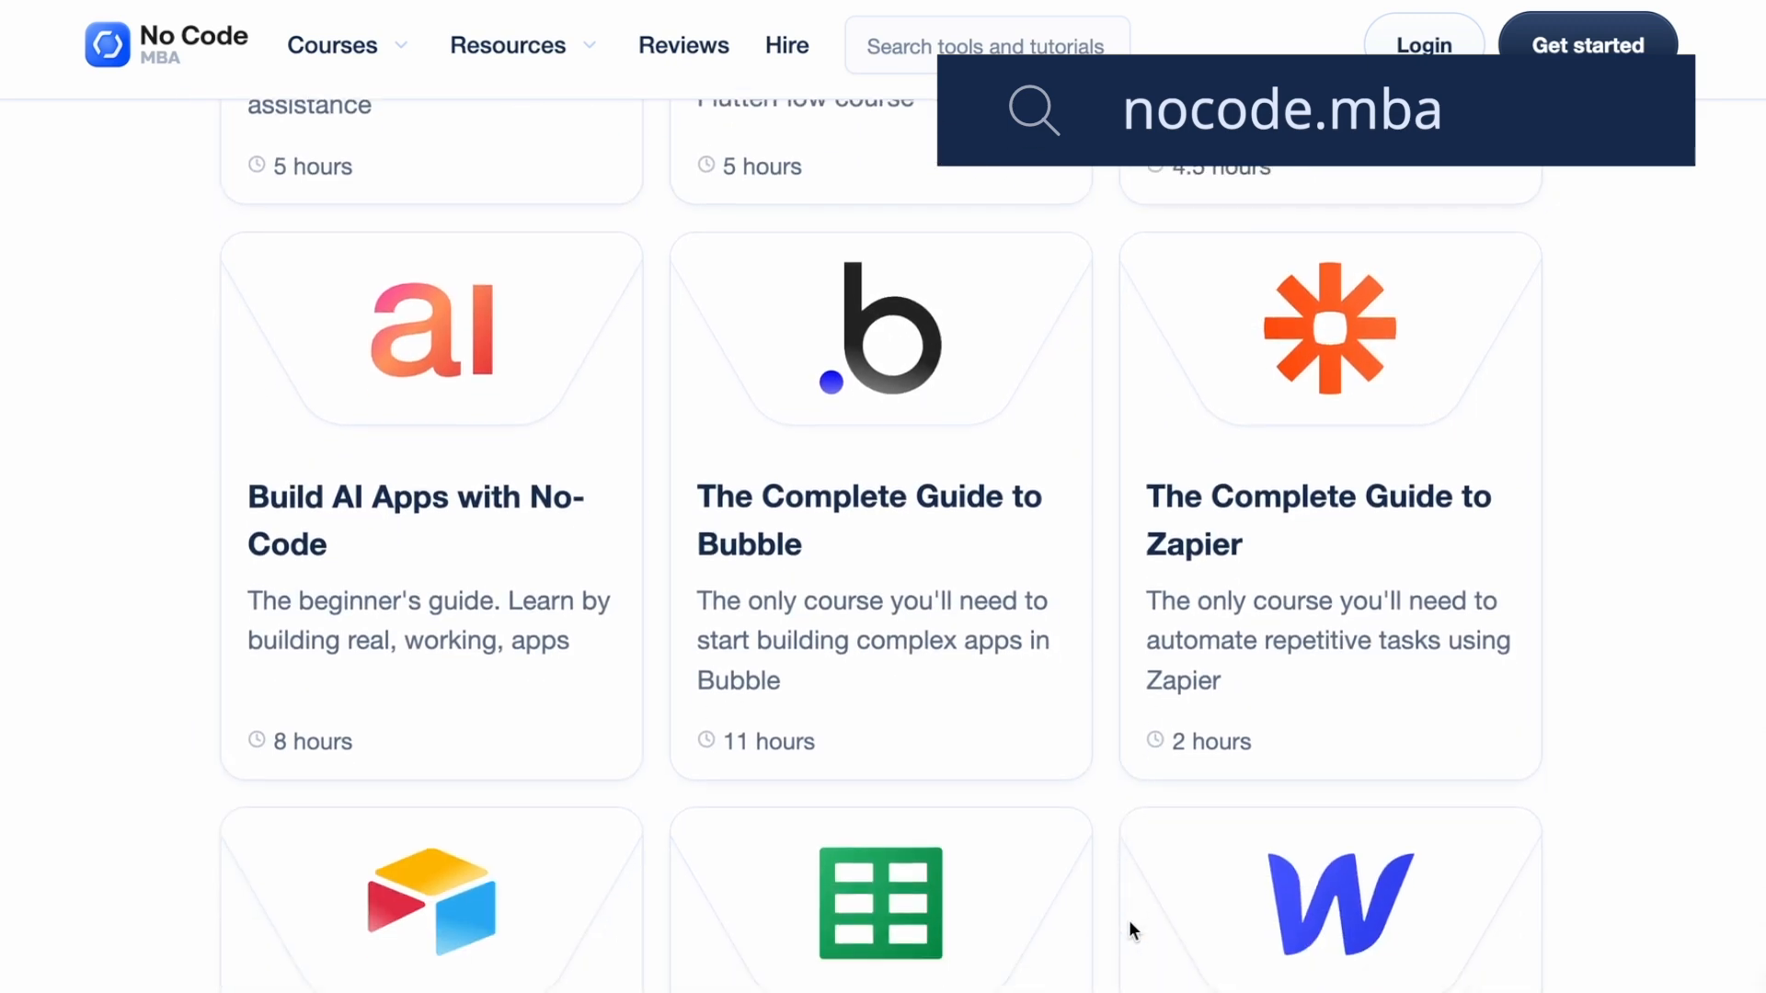